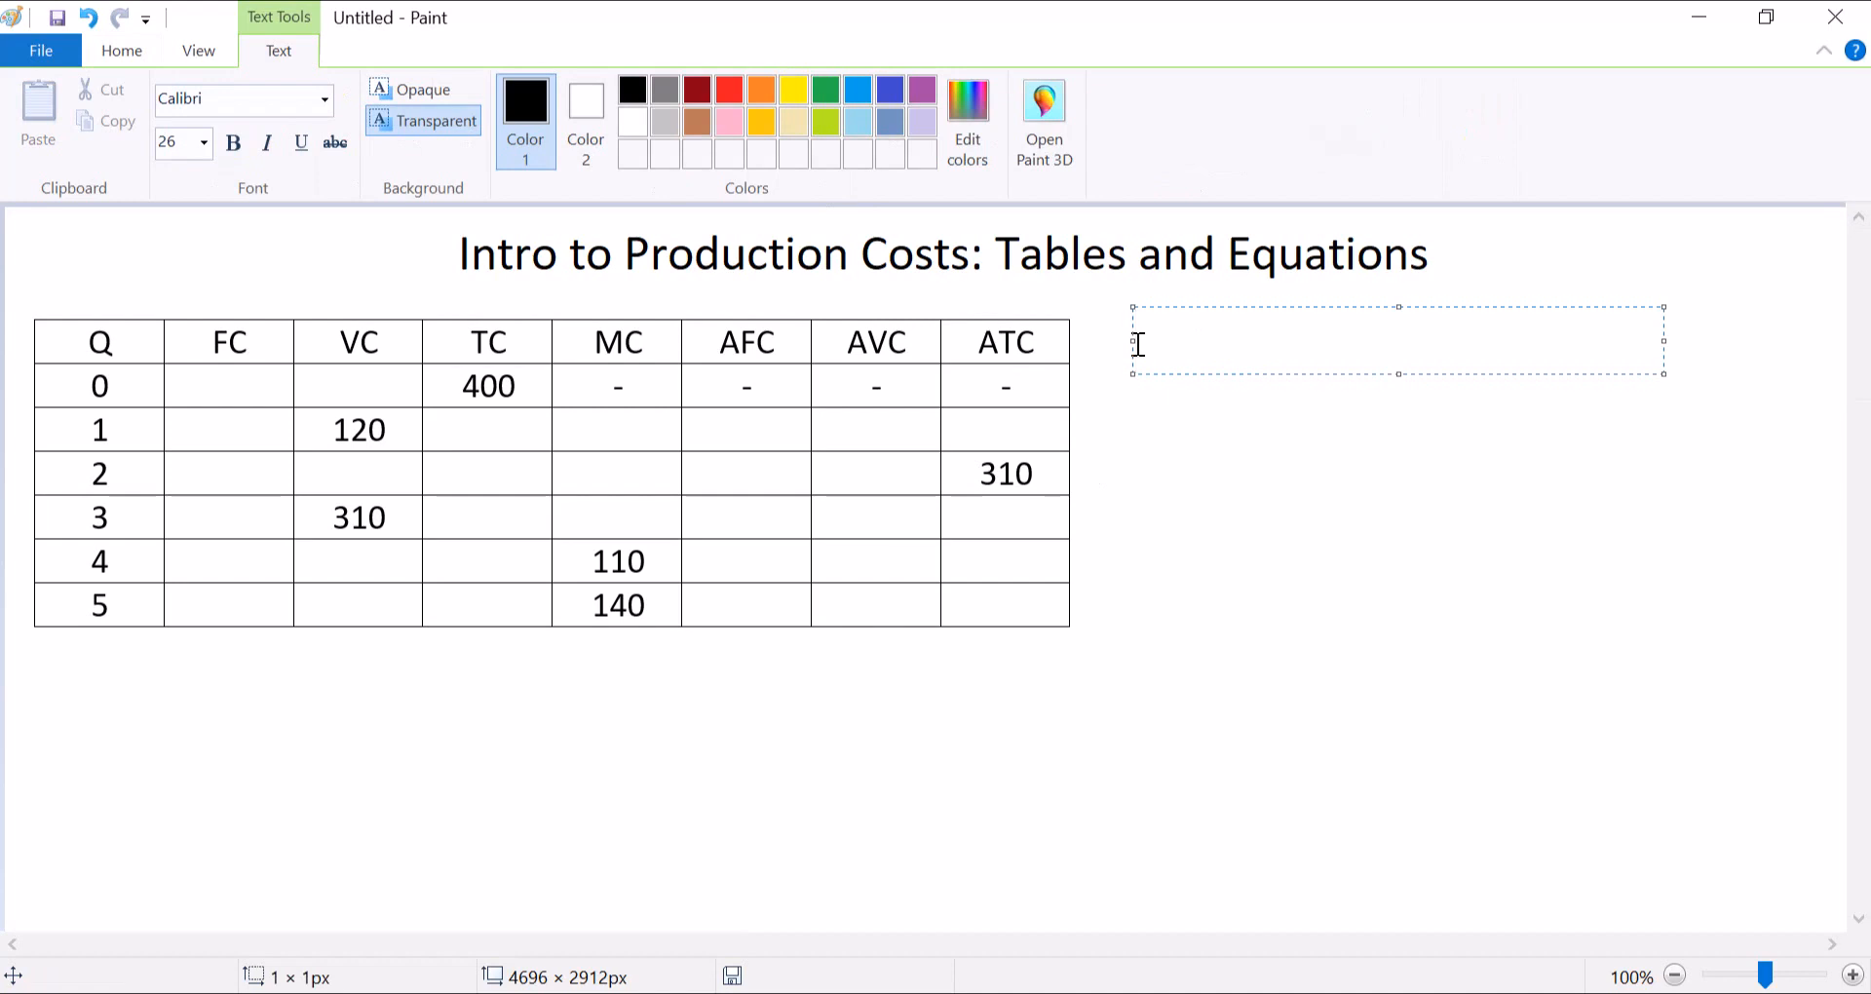
Type the equation TC=FC+VC to the right of the cost table.
{"action": "type", "text": "TC"}
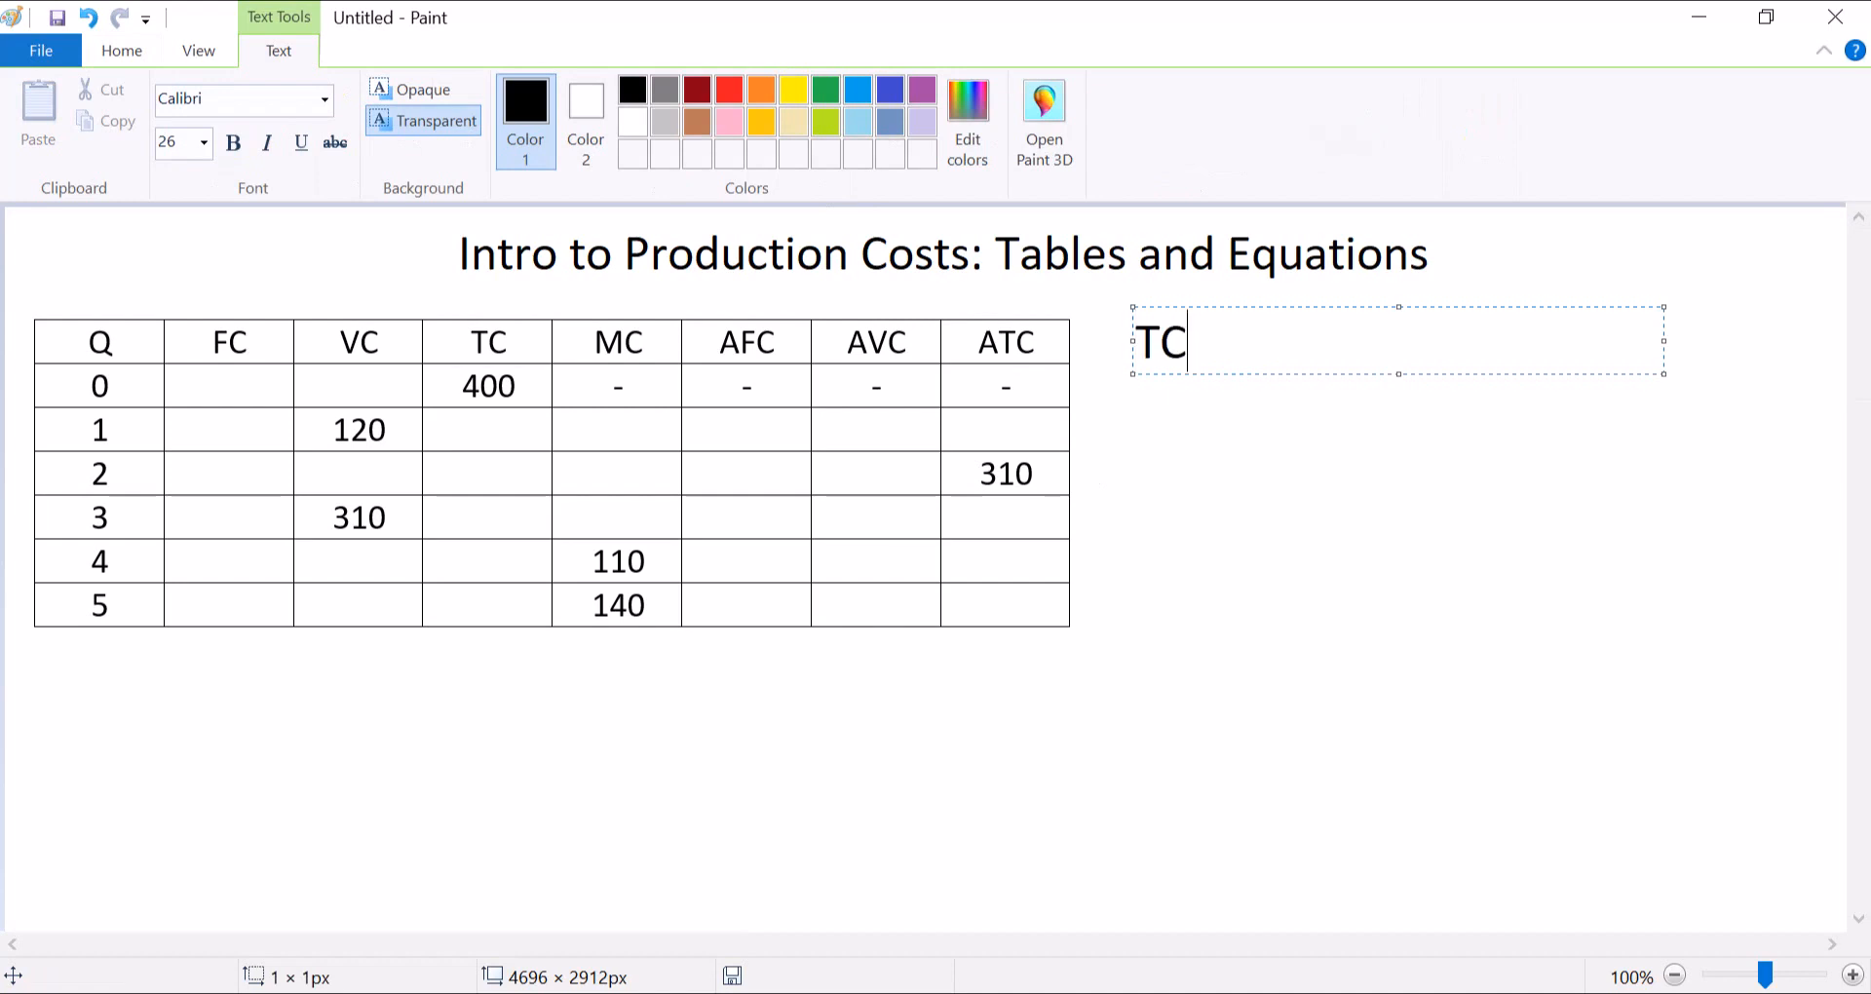
{"action": "type", "text": "=FC"}
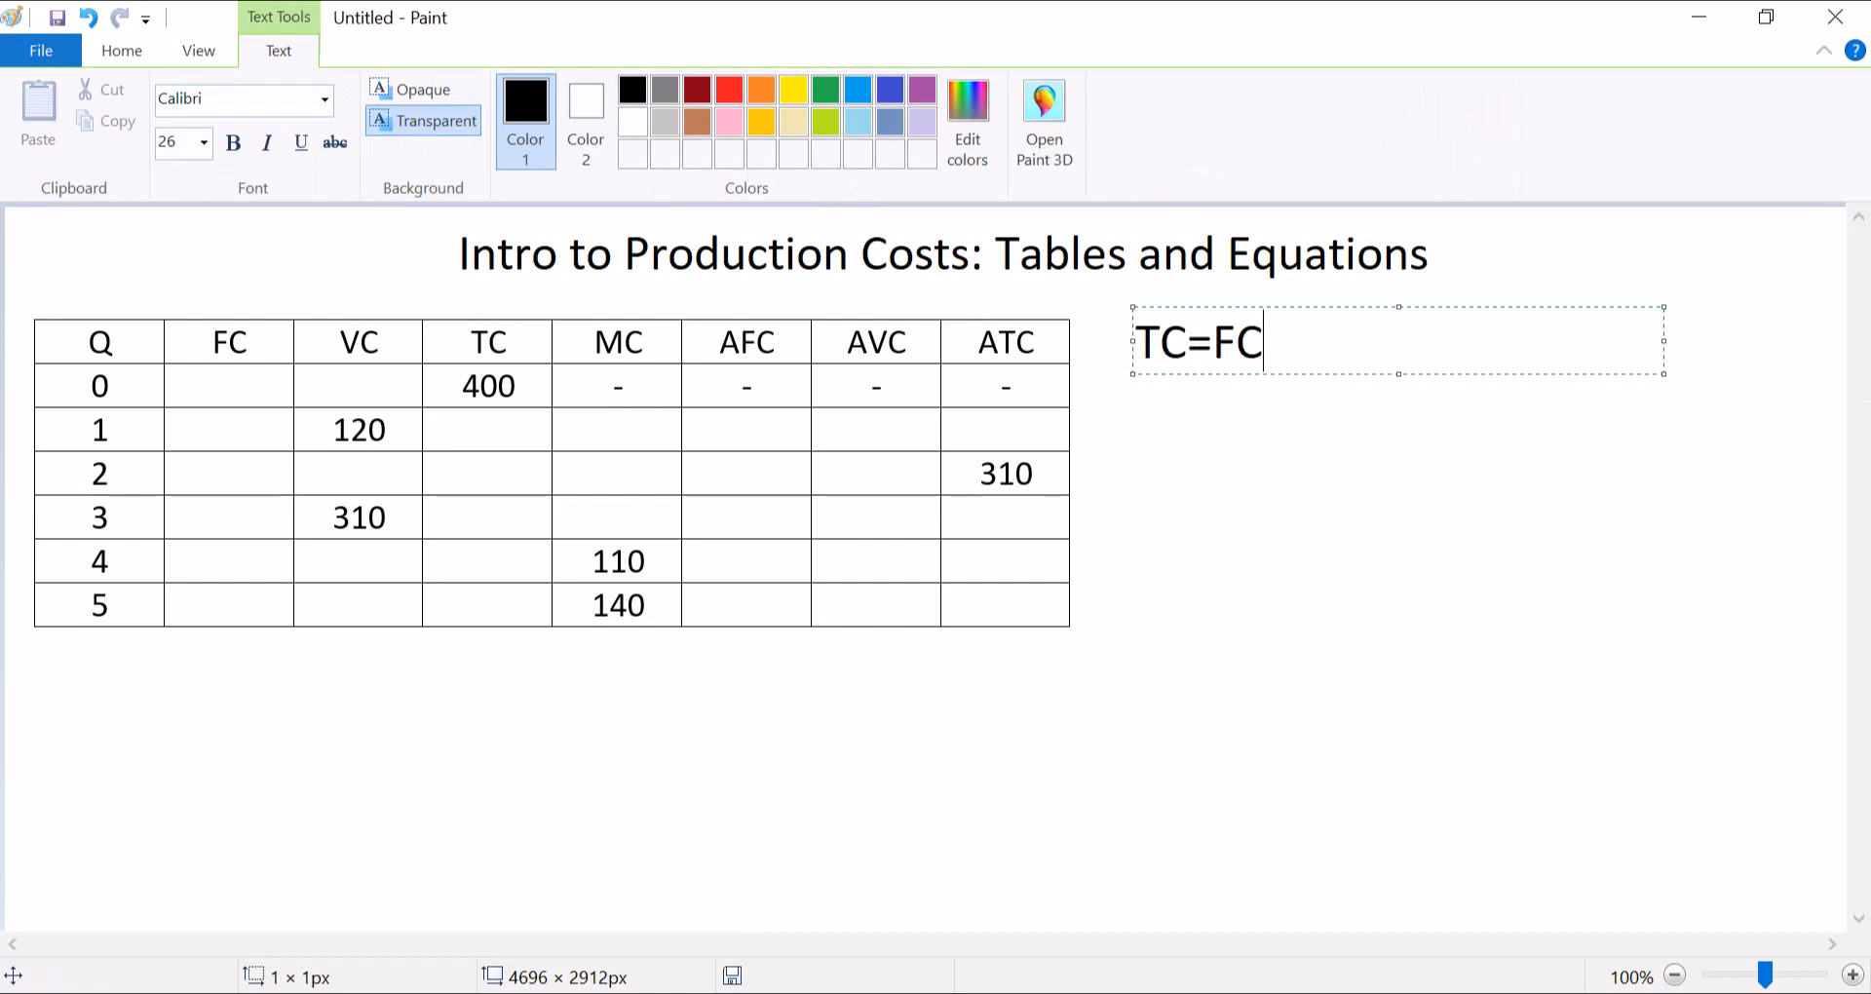
{"action": "type", "text": "+VC"}
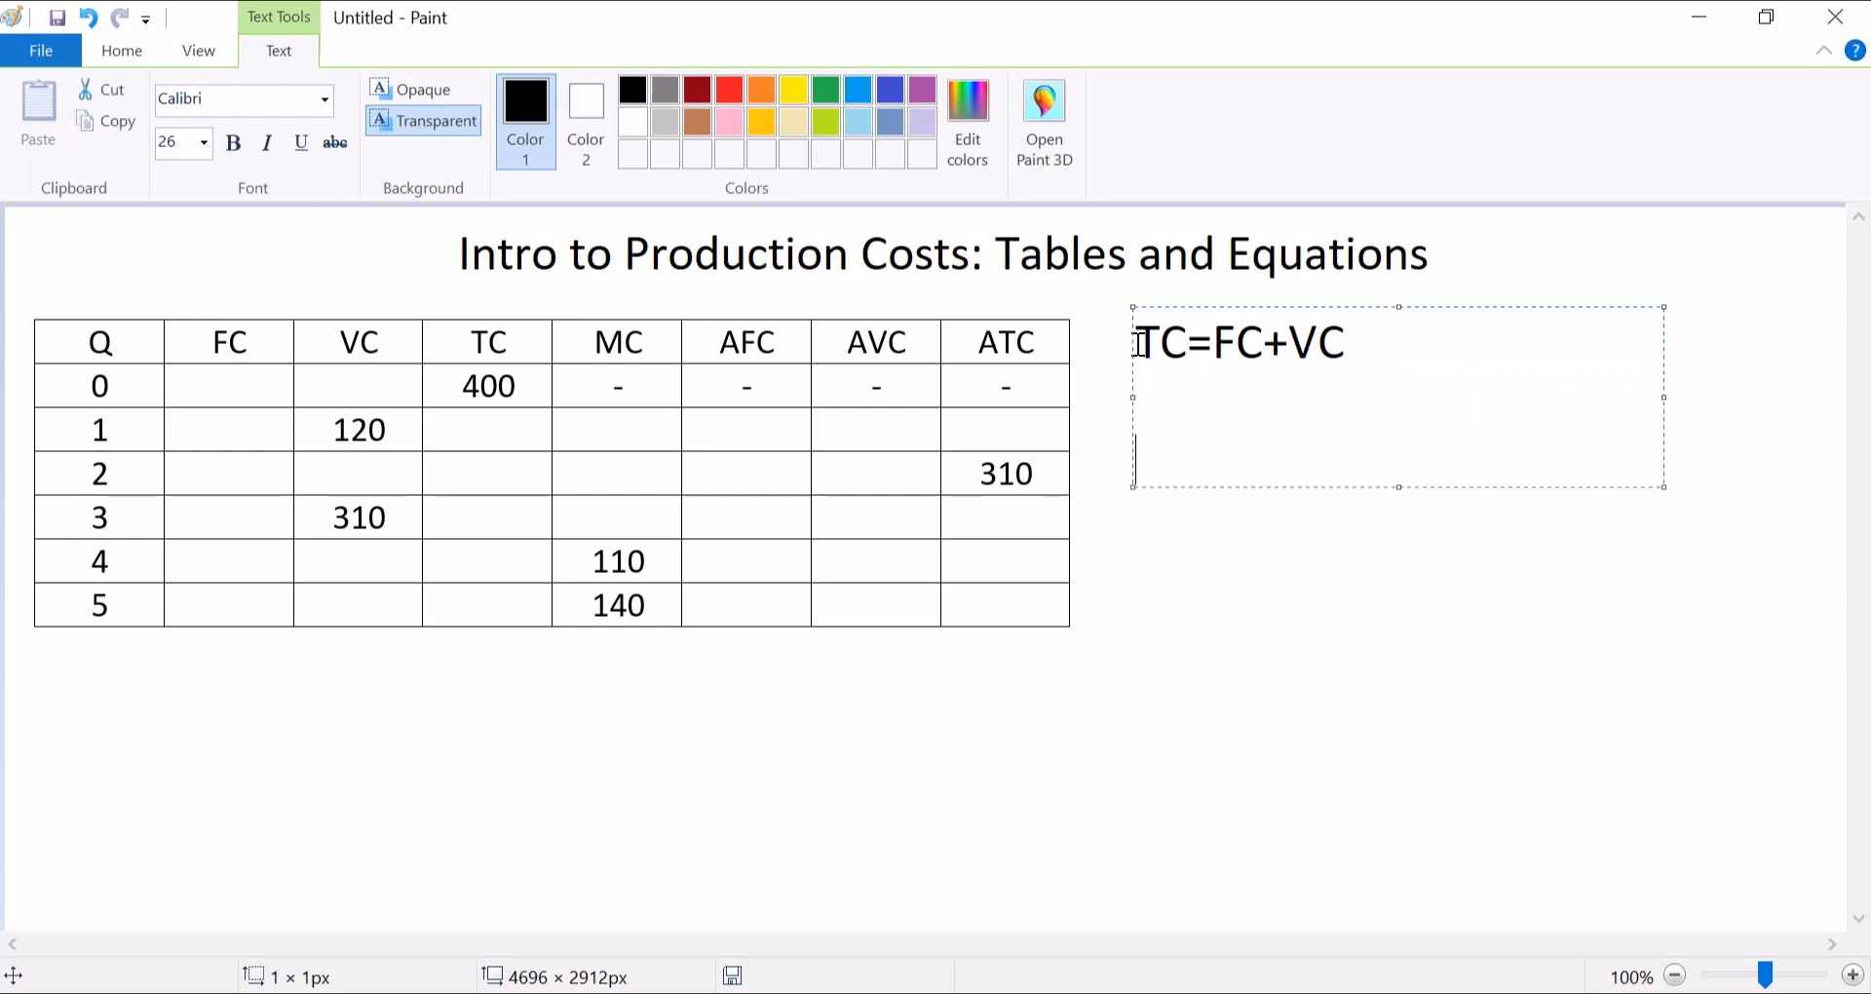
Add MC=ChTC/ChQ on the line below TC=FC+VC.
{"action": "type", "text": "MC"}
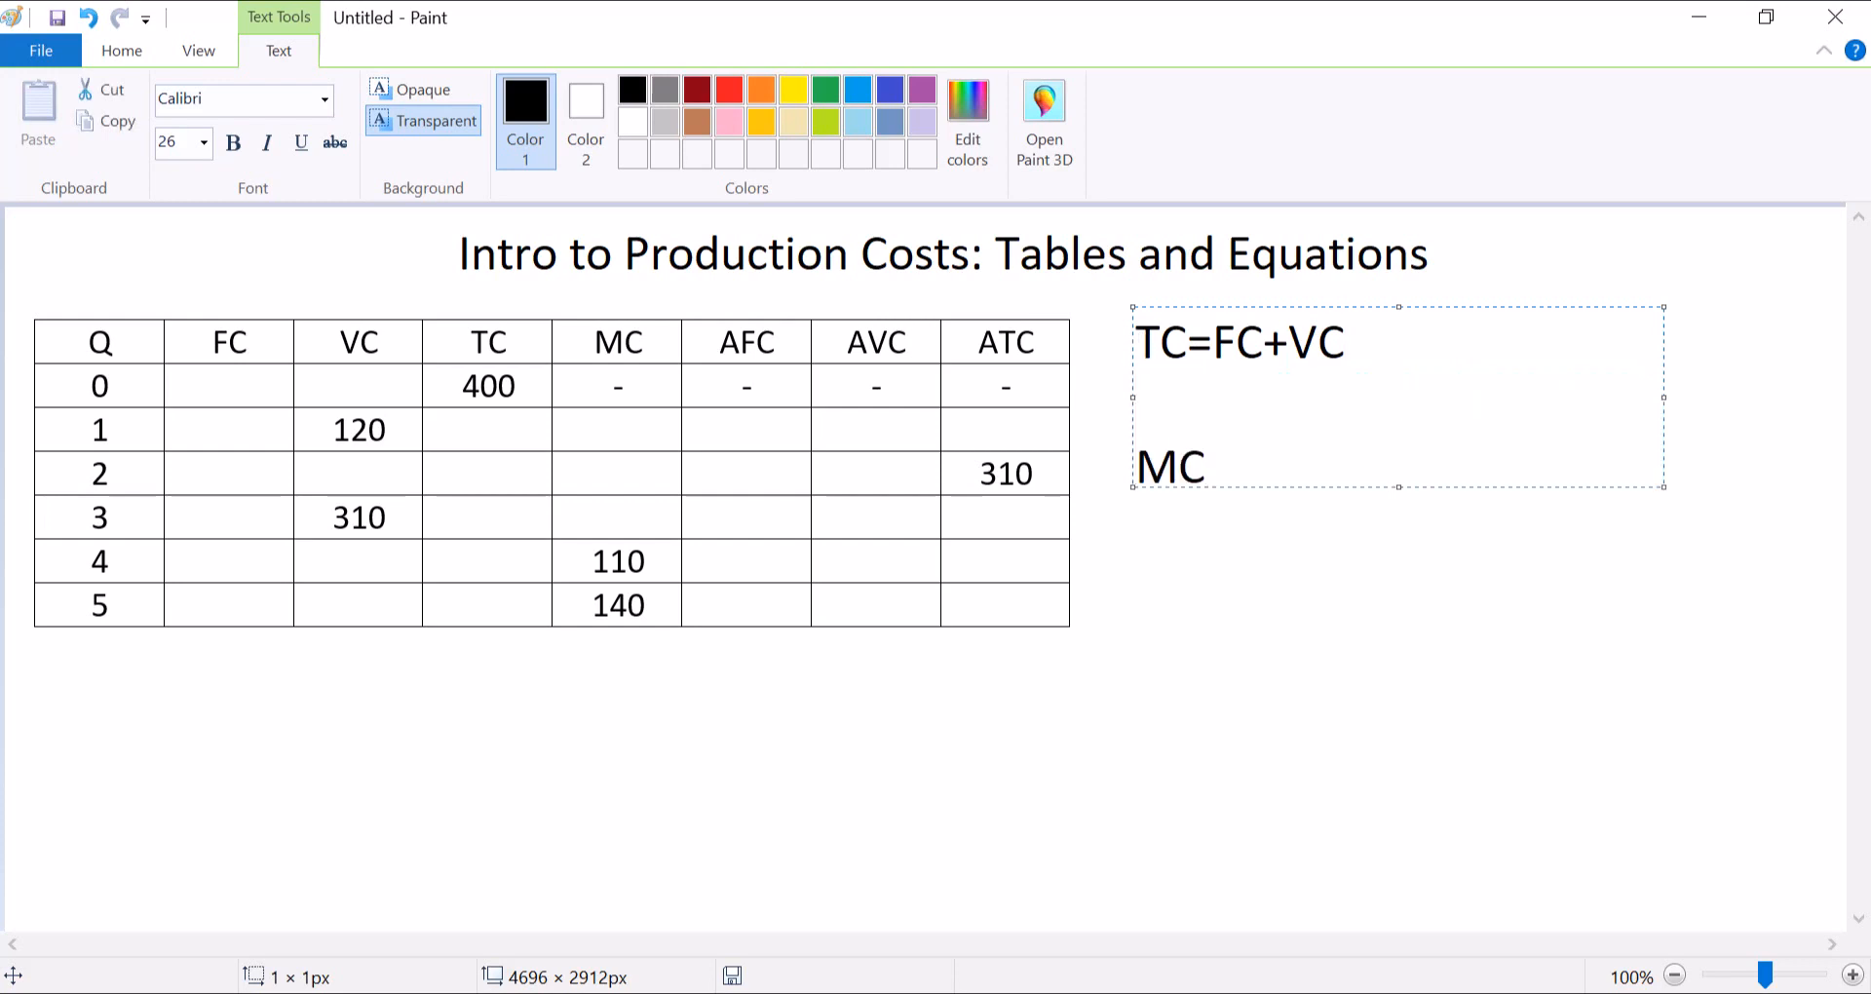
{"action": "type", "text": "="}
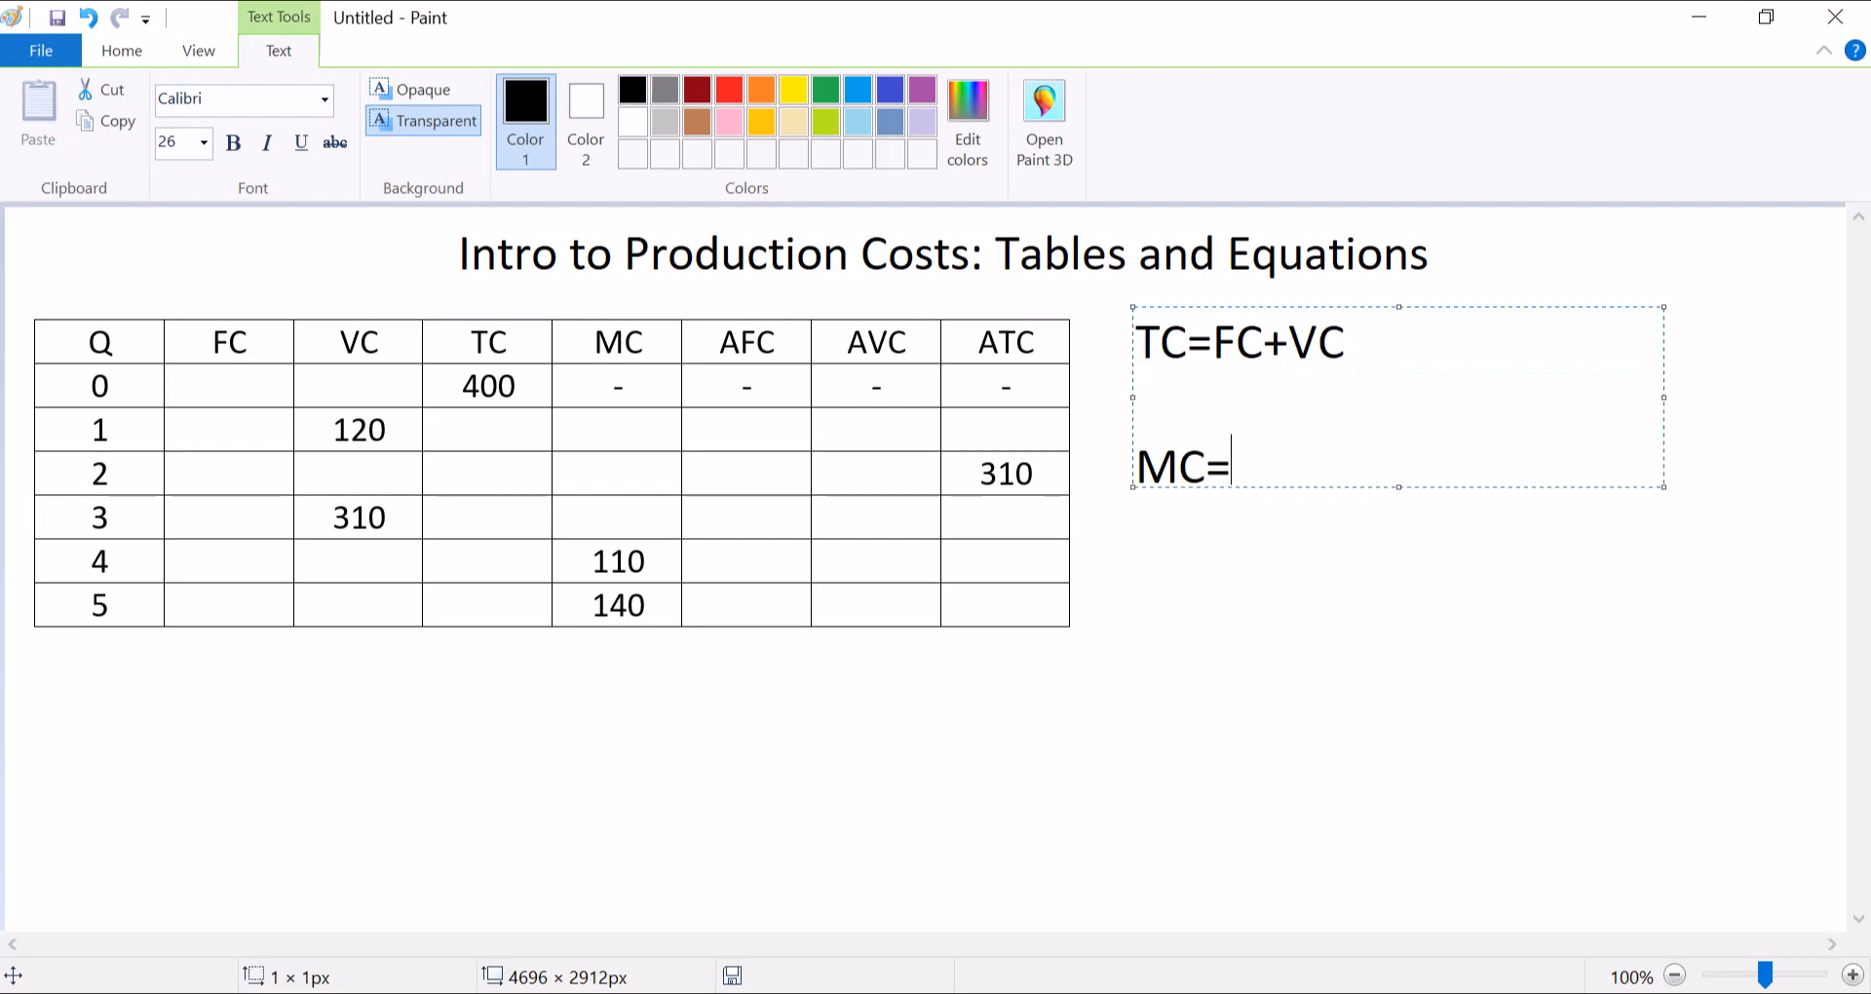
{"action": "type", "text": "Change"}
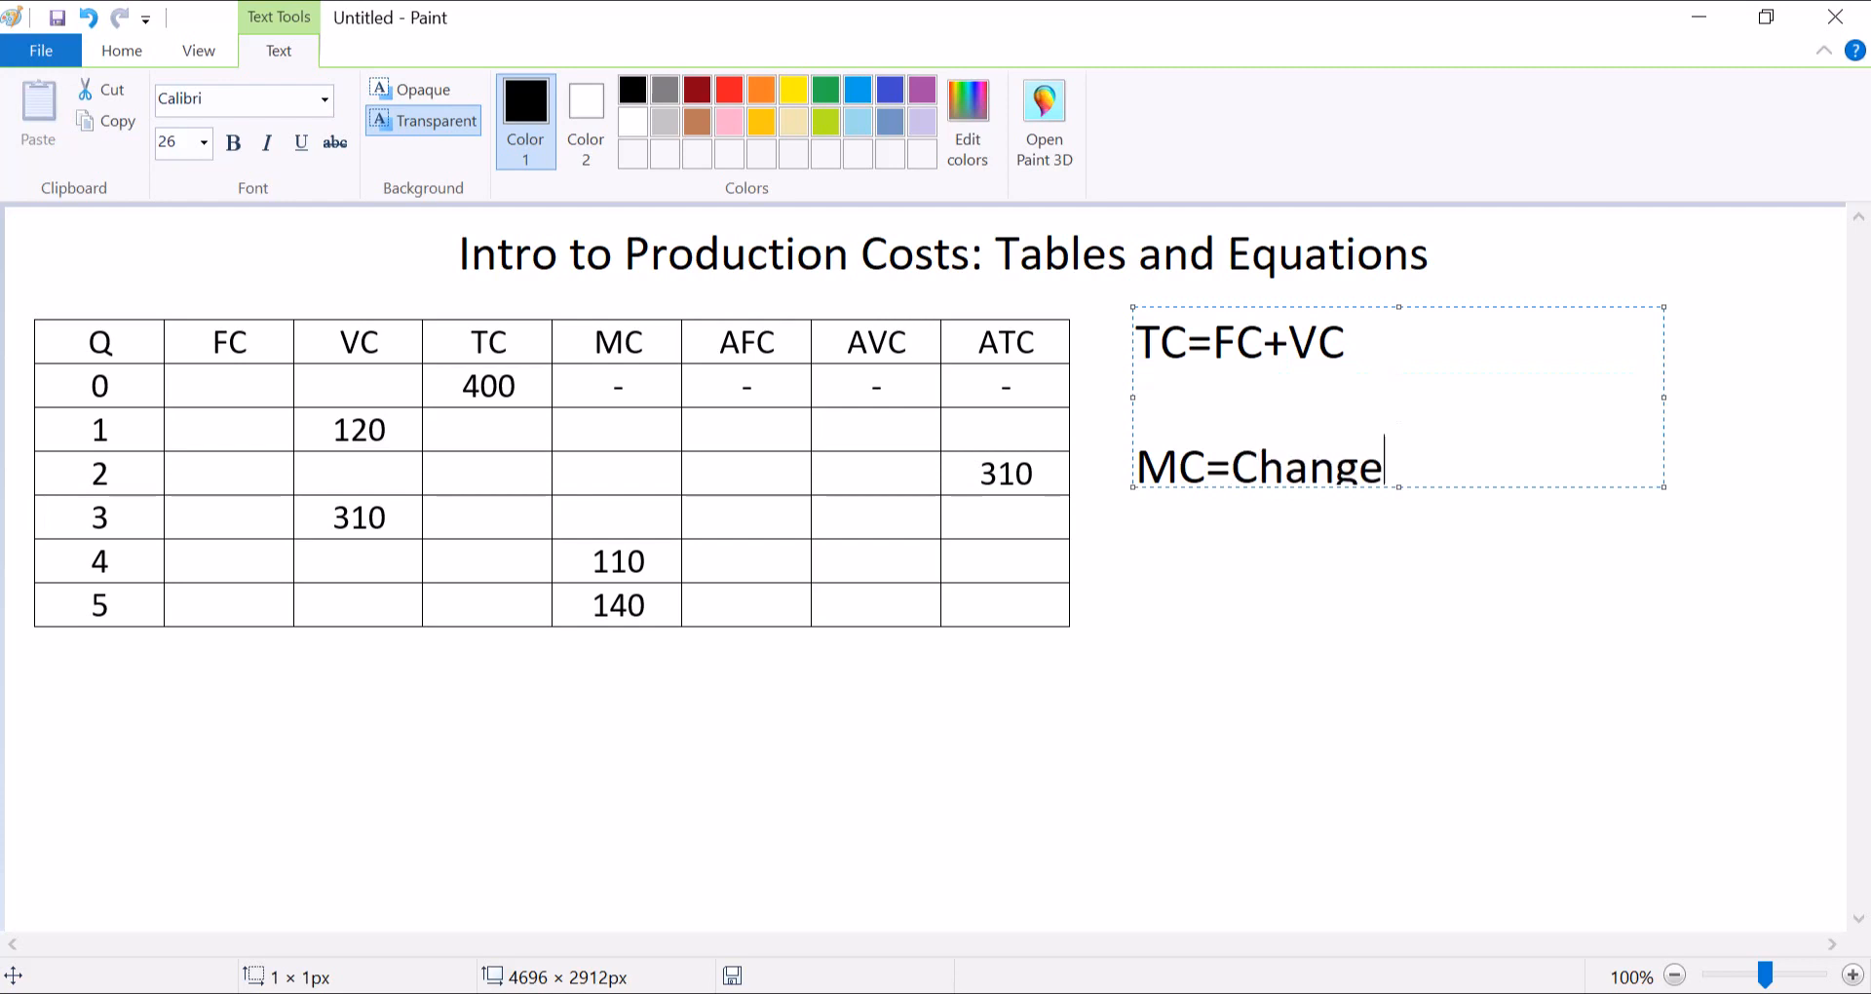
{"action": "key", "text": "Backspace"}
{"action": "type", "text": "TC"}
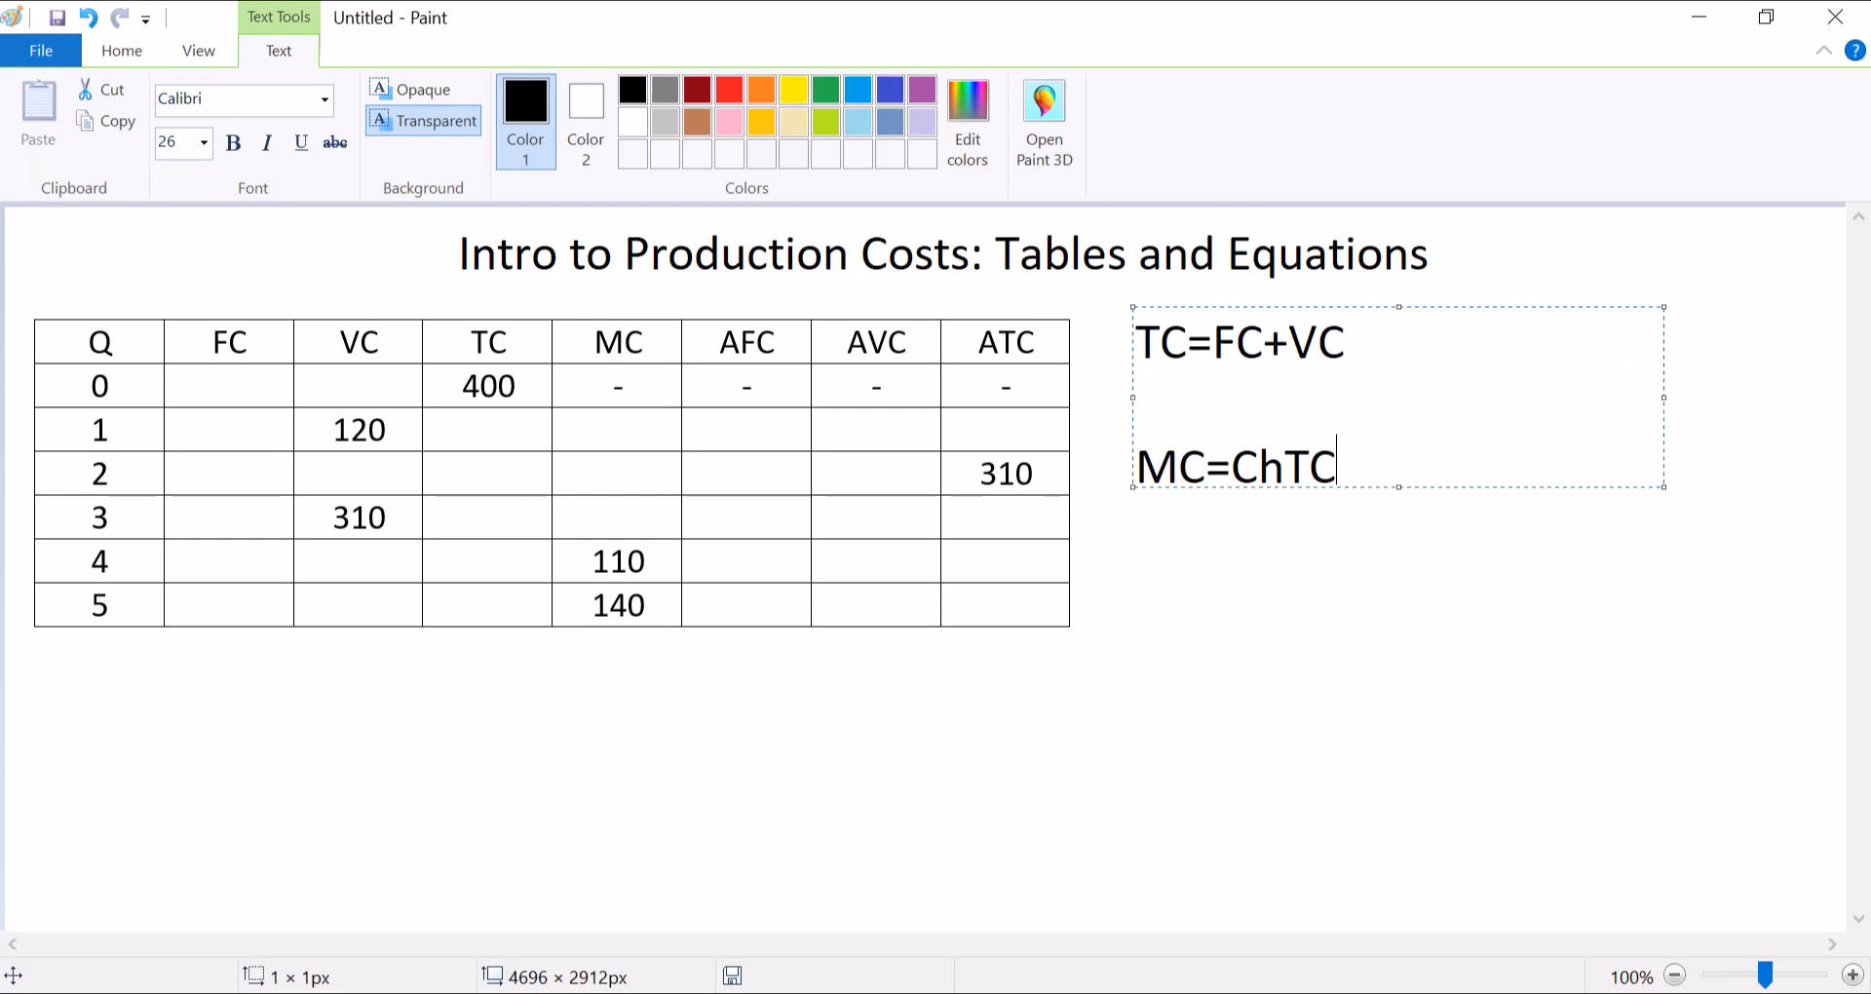
{"action": "type", "text": "/Ch"}
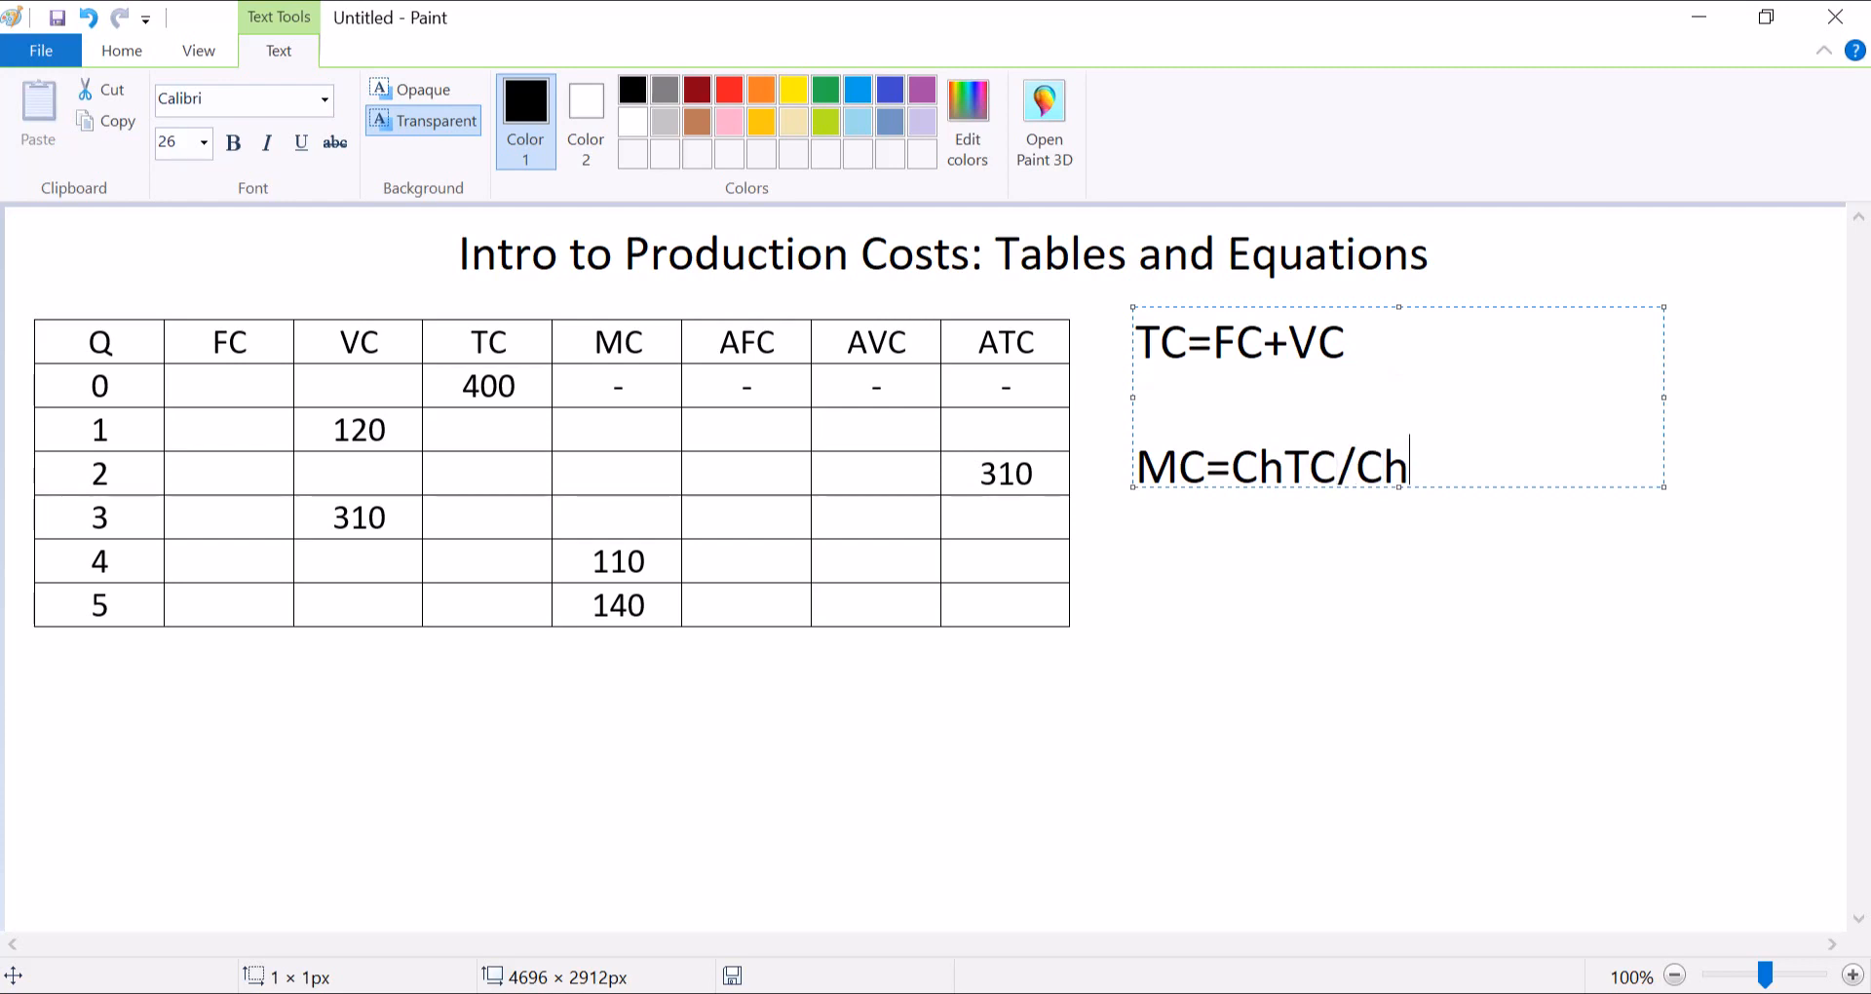
{"action": "type", "text": "Q"}
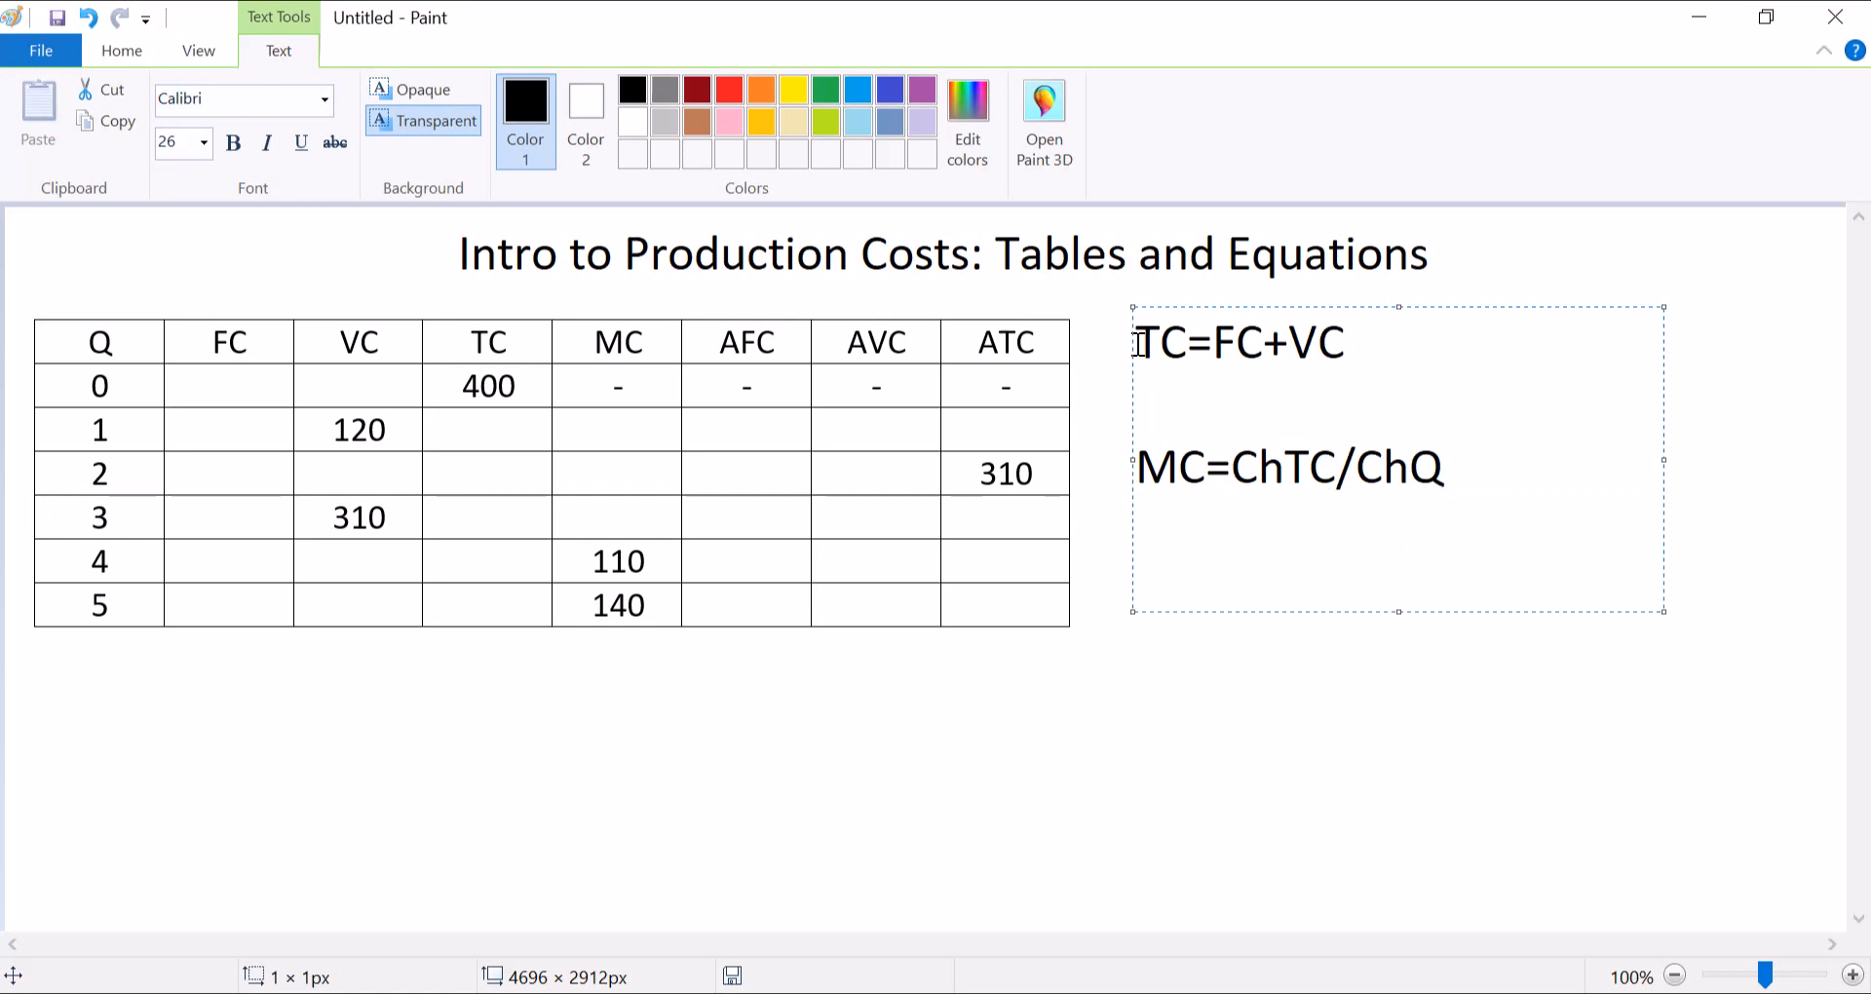
Add ATC=TC/Q, AVC=VC/Q and AFC=FC/Q on separate lines and commit the text.
{"action": "type", "text": "ATC"}
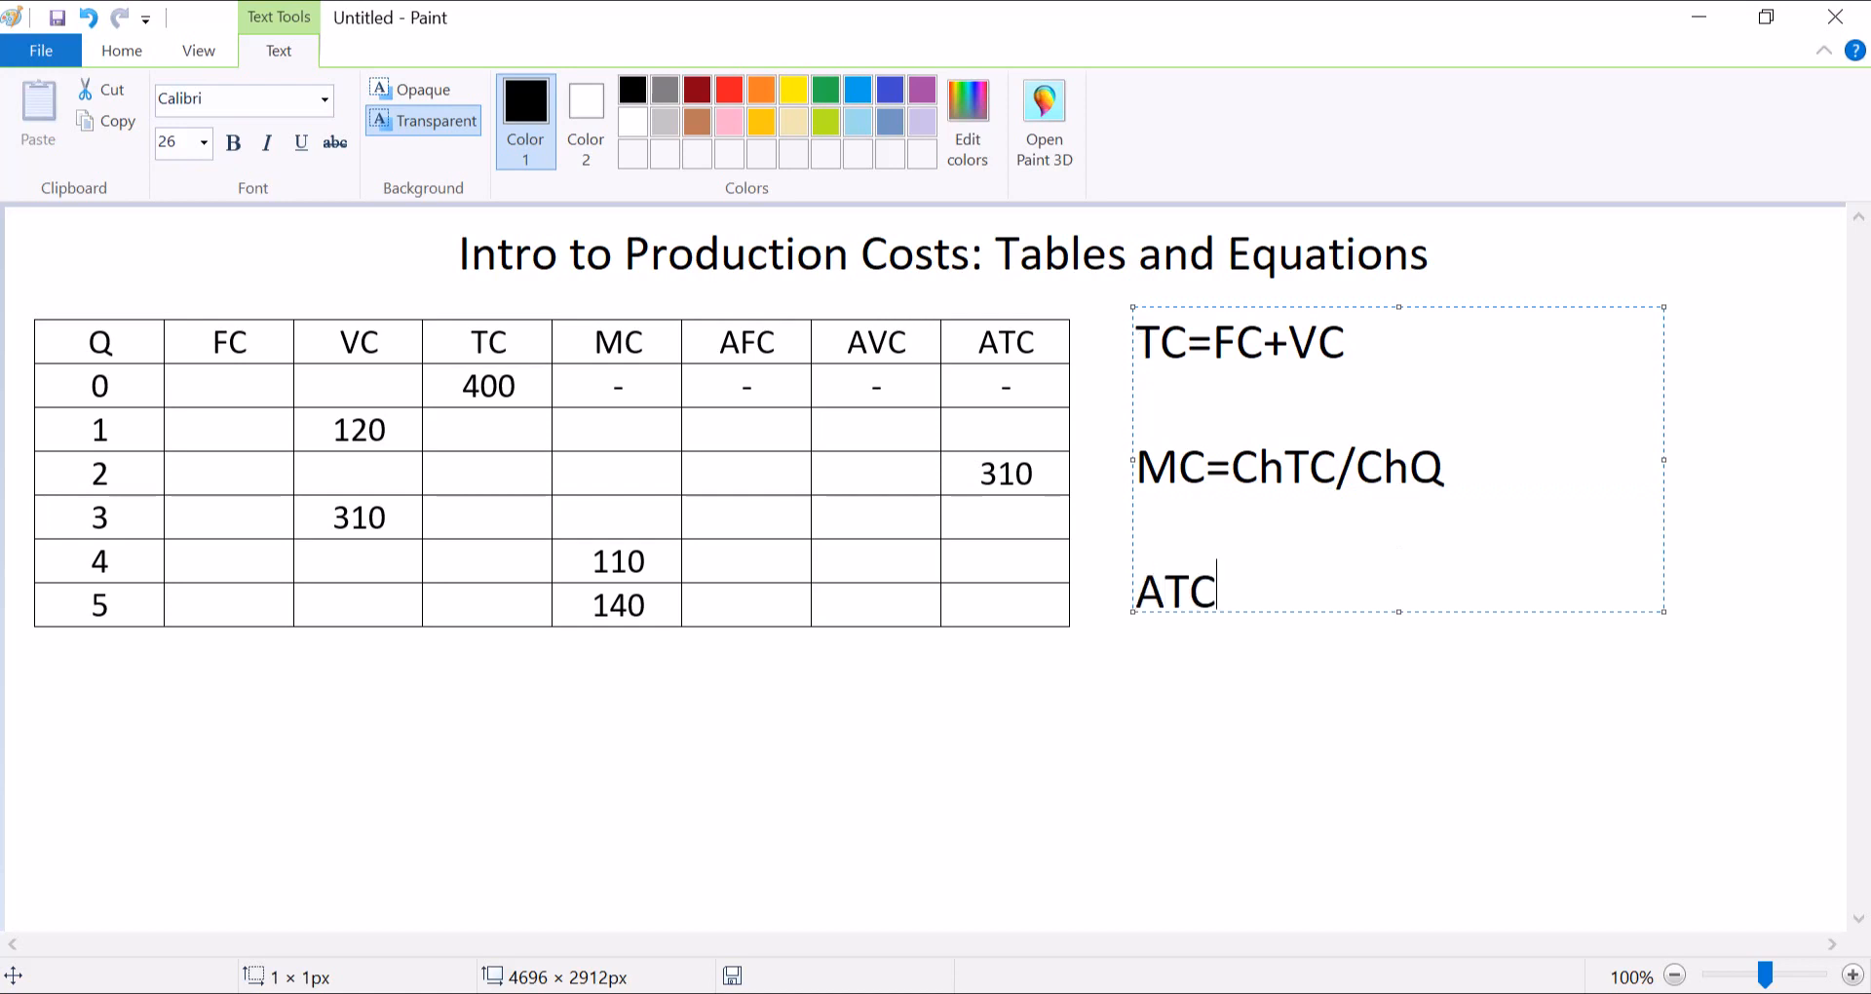
{"action": "type", "text": "=TC/"}
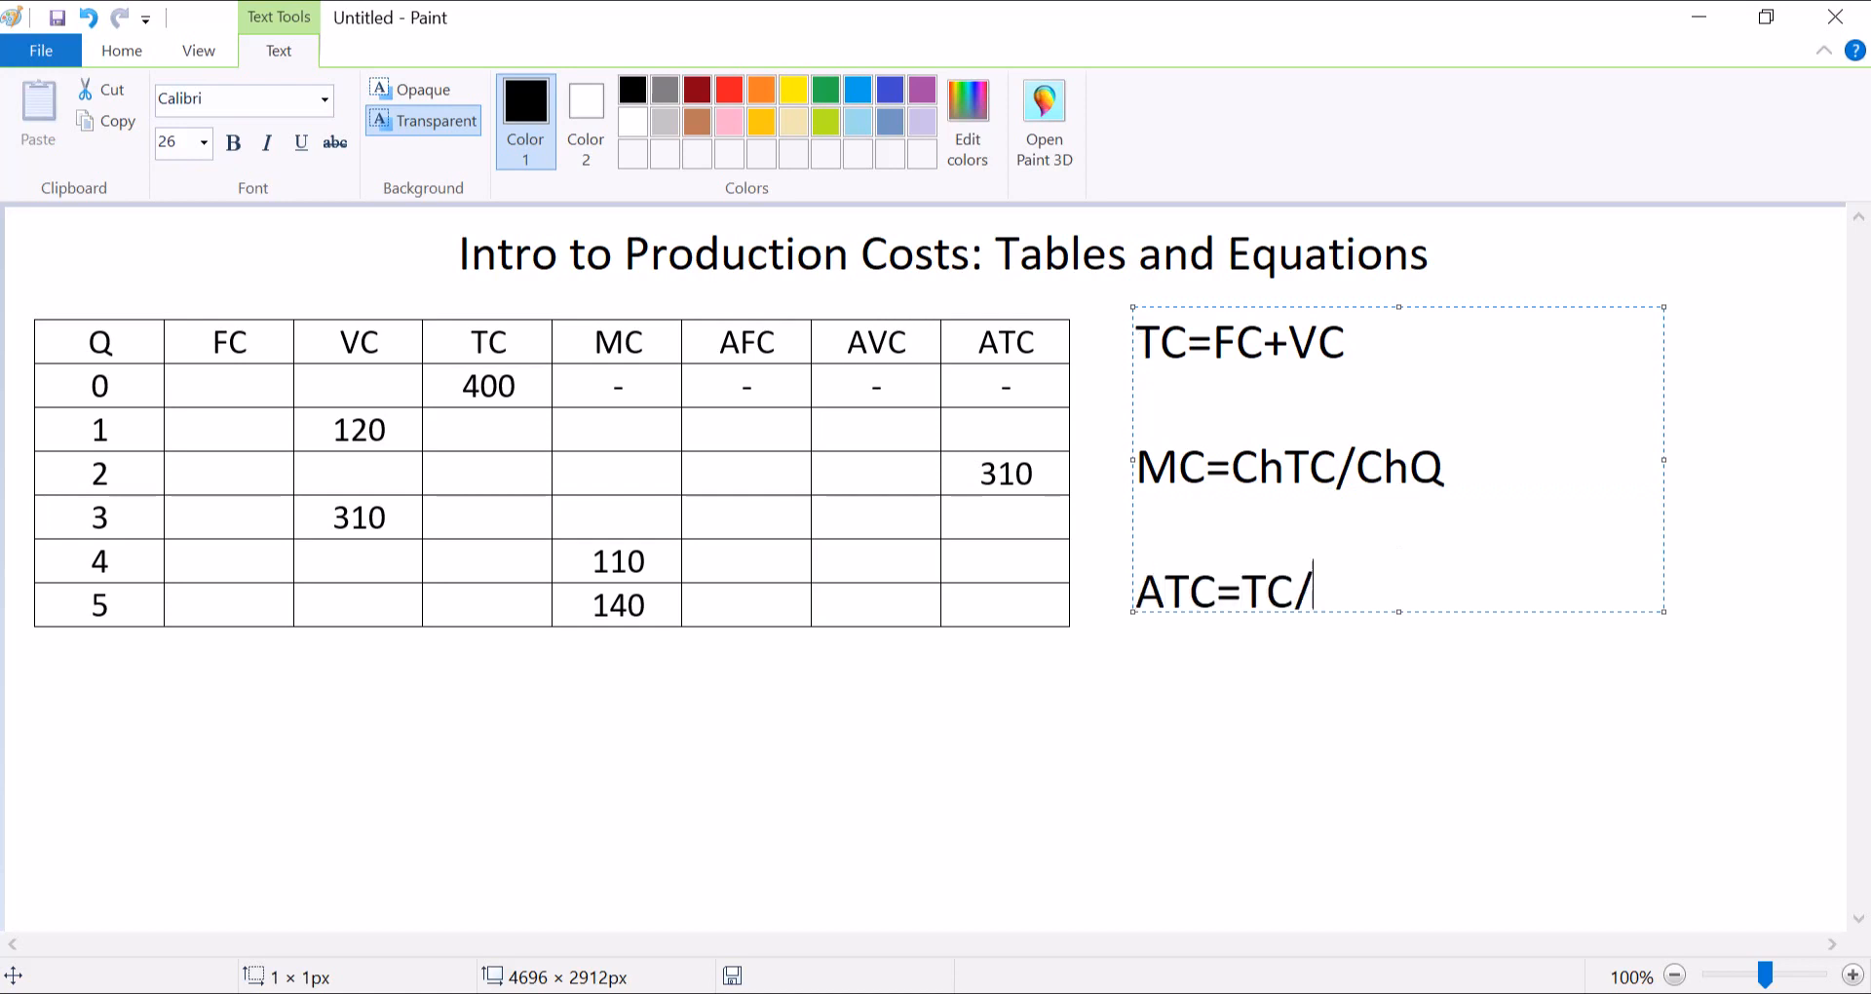
{"action": "type", "text": "Q"}
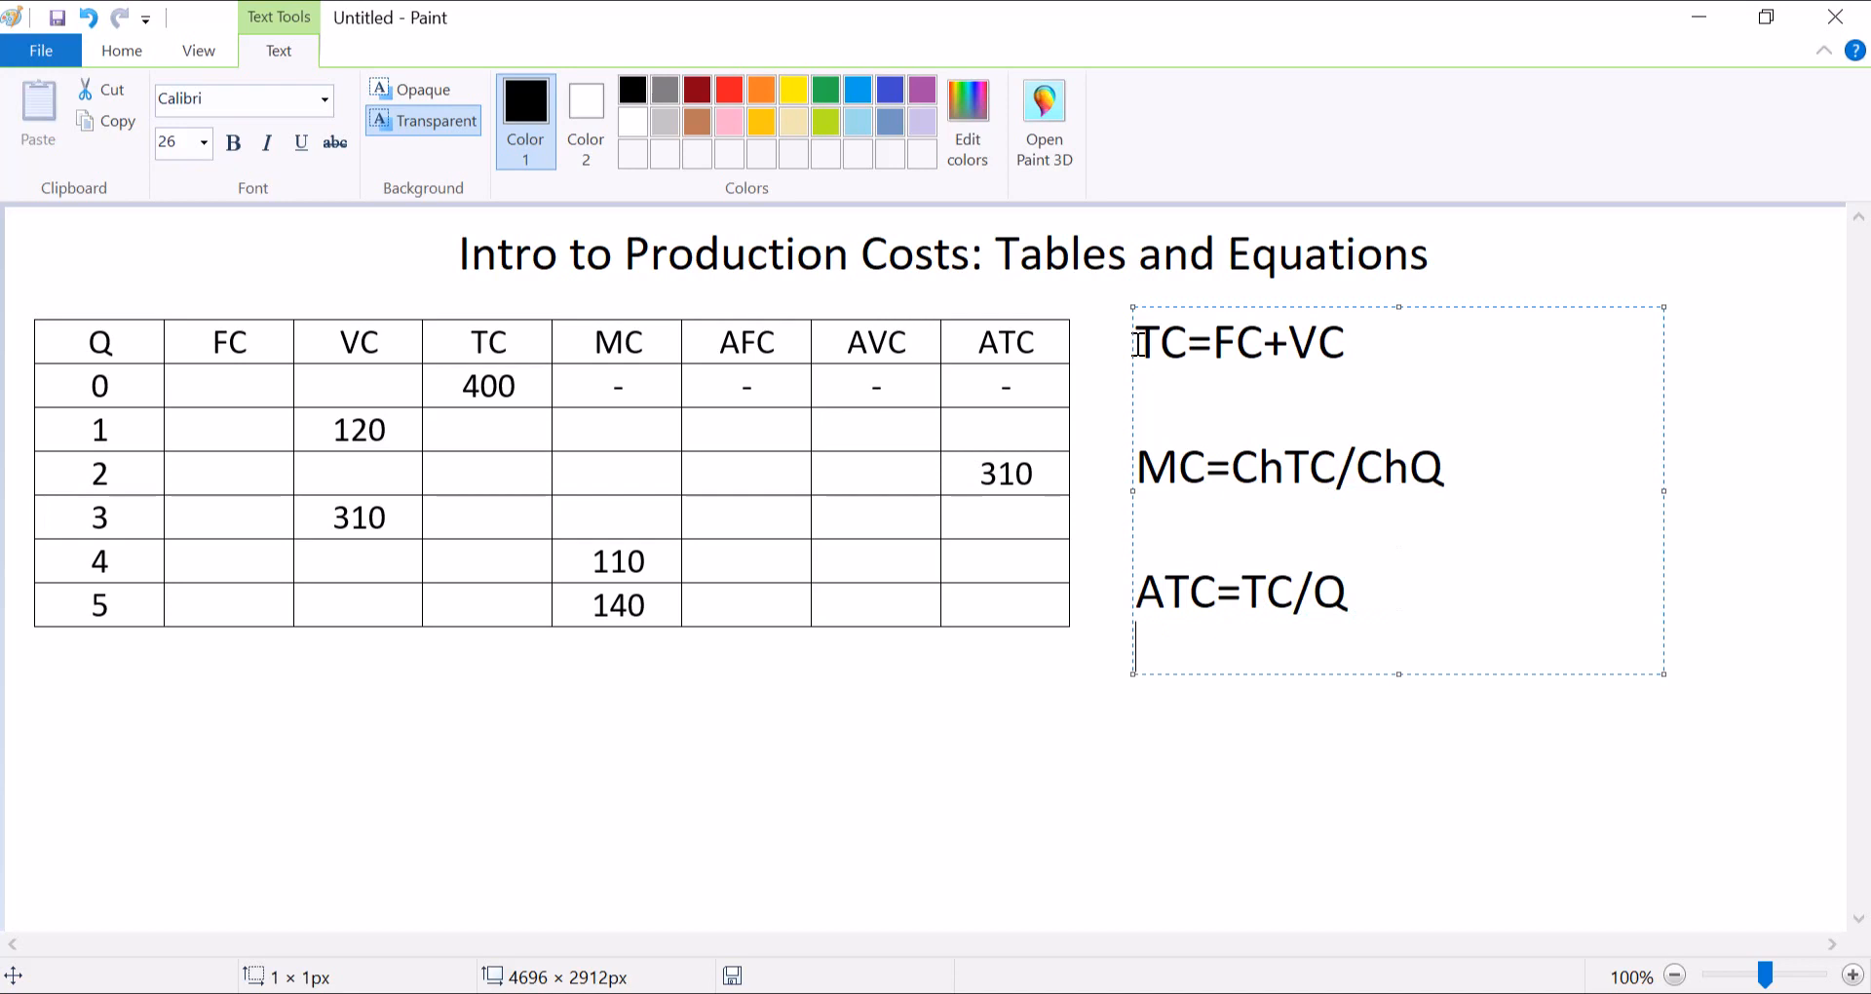
{"action": "type", "text": "AVC="}
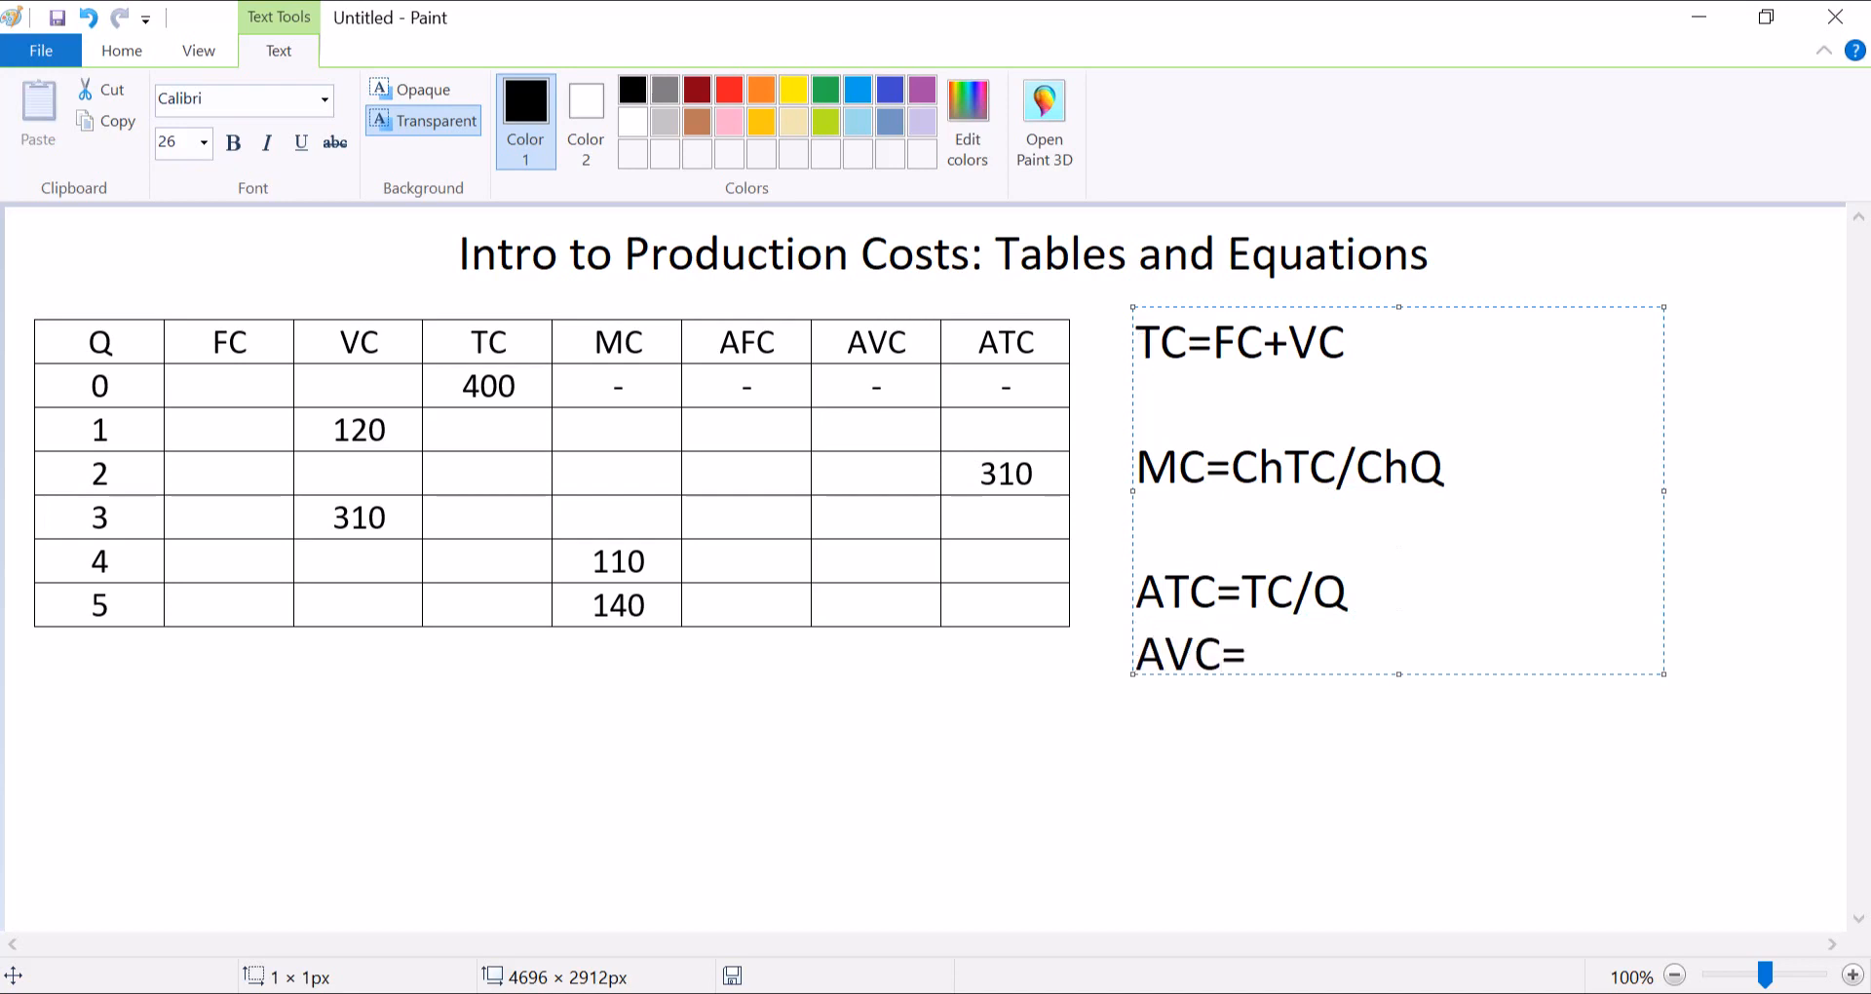
{"action": "type", "text": "VC/"}
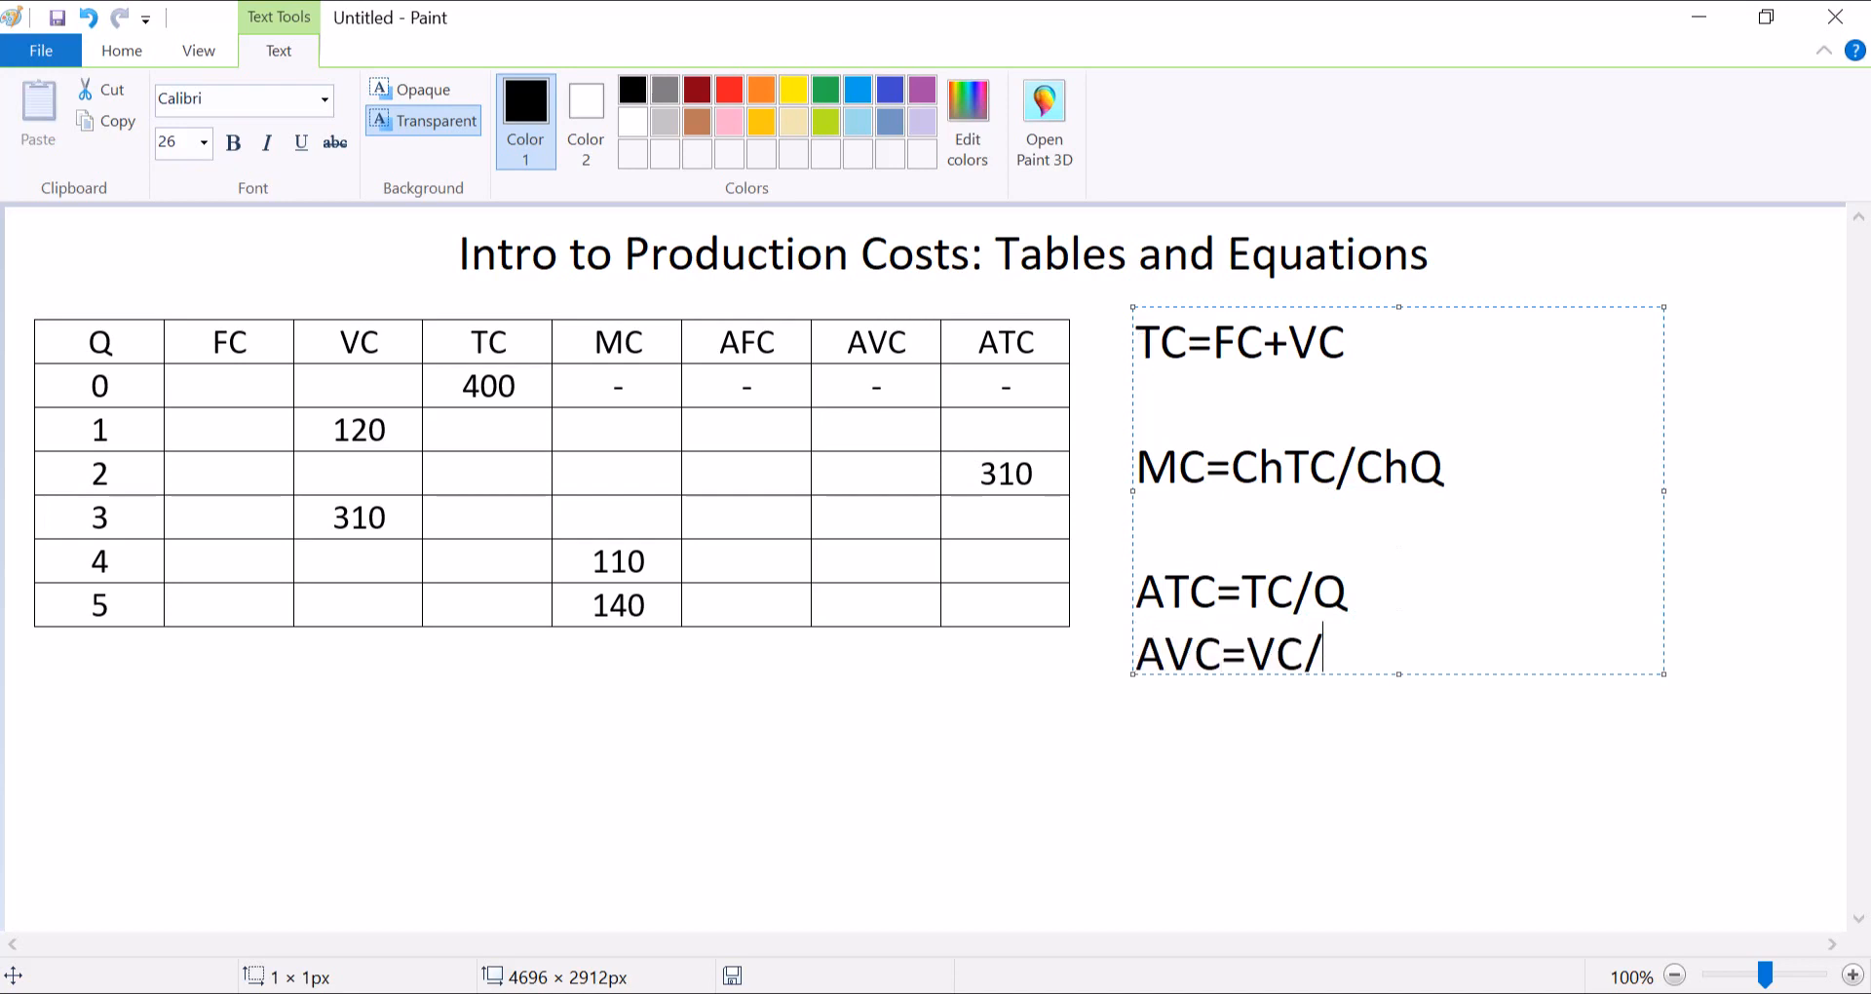
{"action": "type", "text": "Q"}
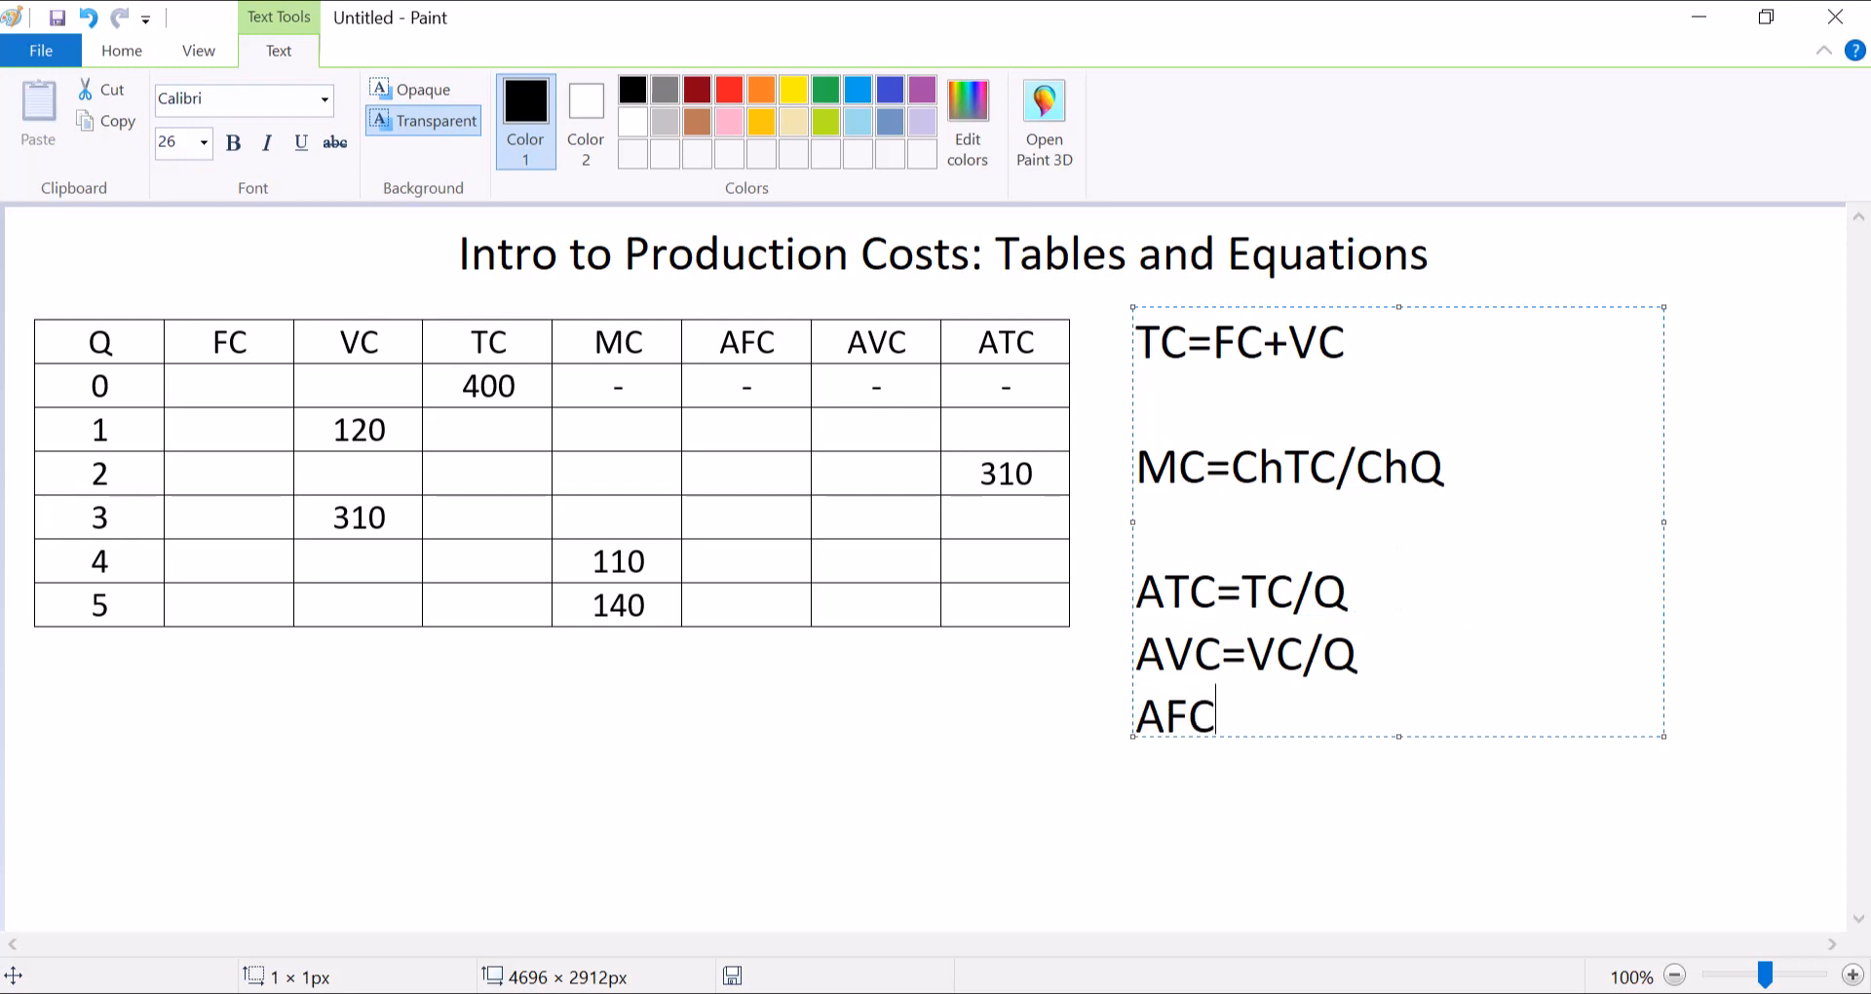
{"action": "type", "text": "=FC/"}
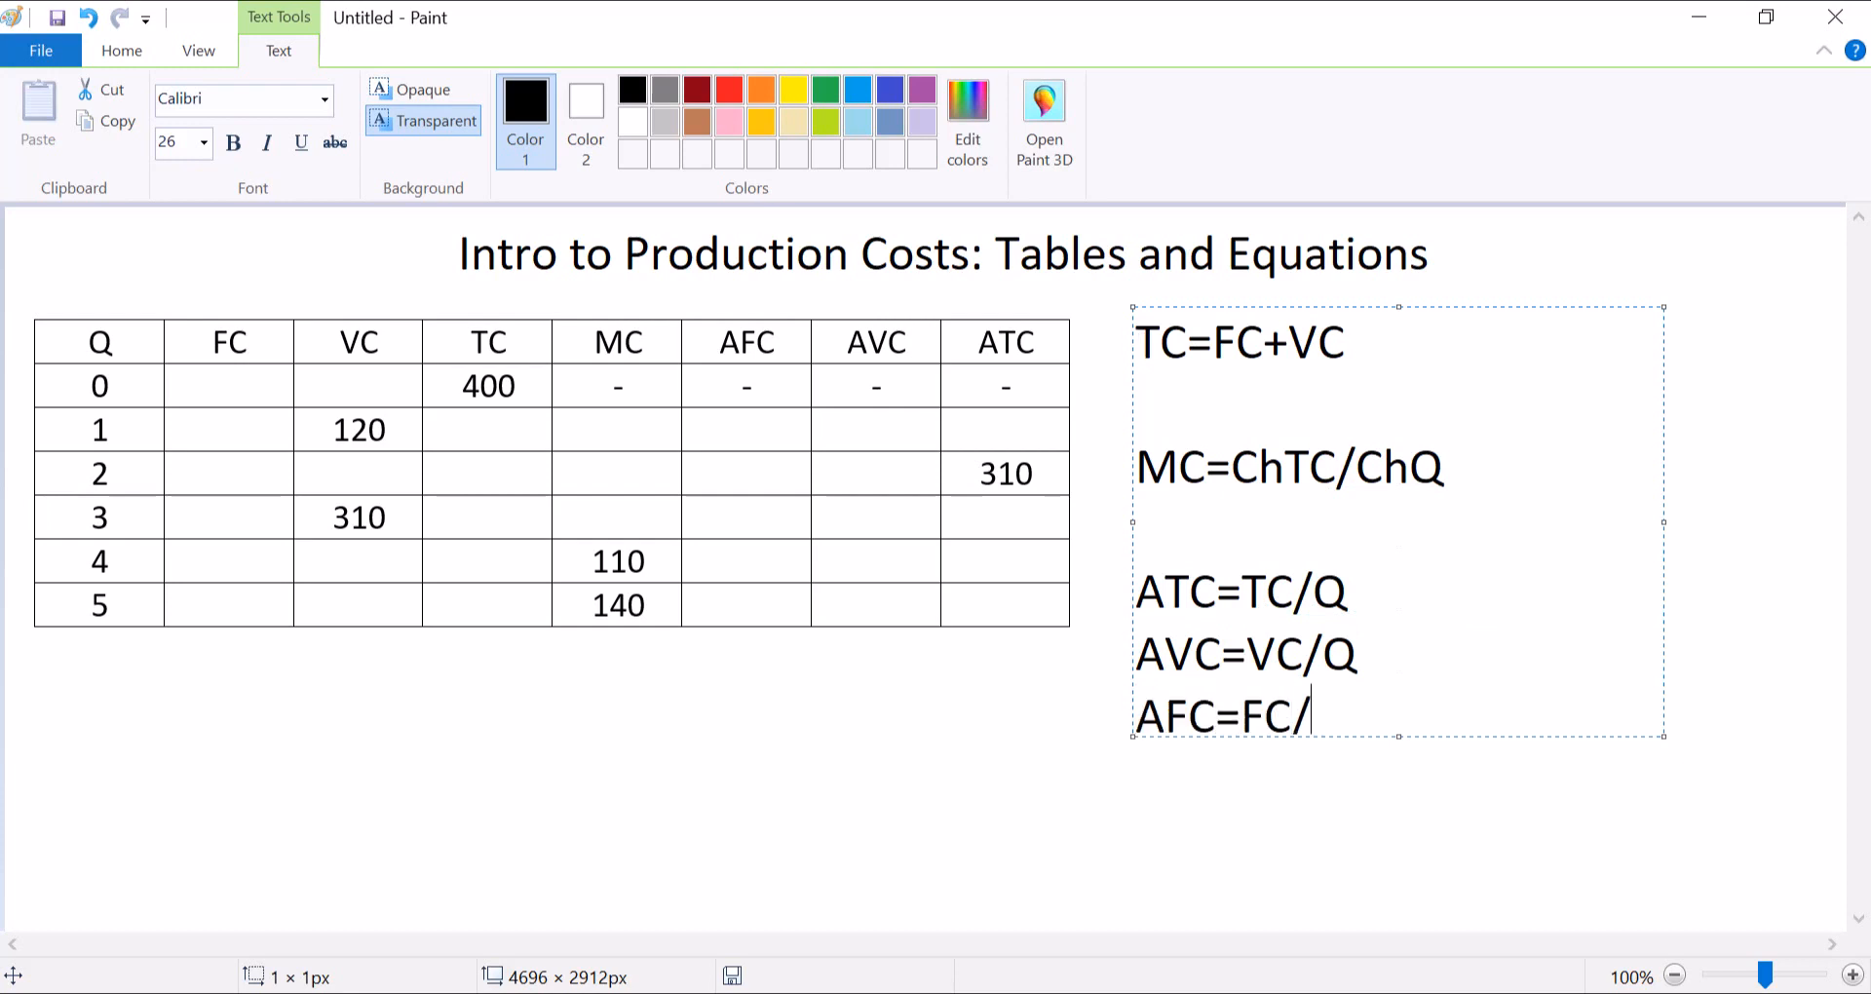
{"action": "type", "text": "Q"}
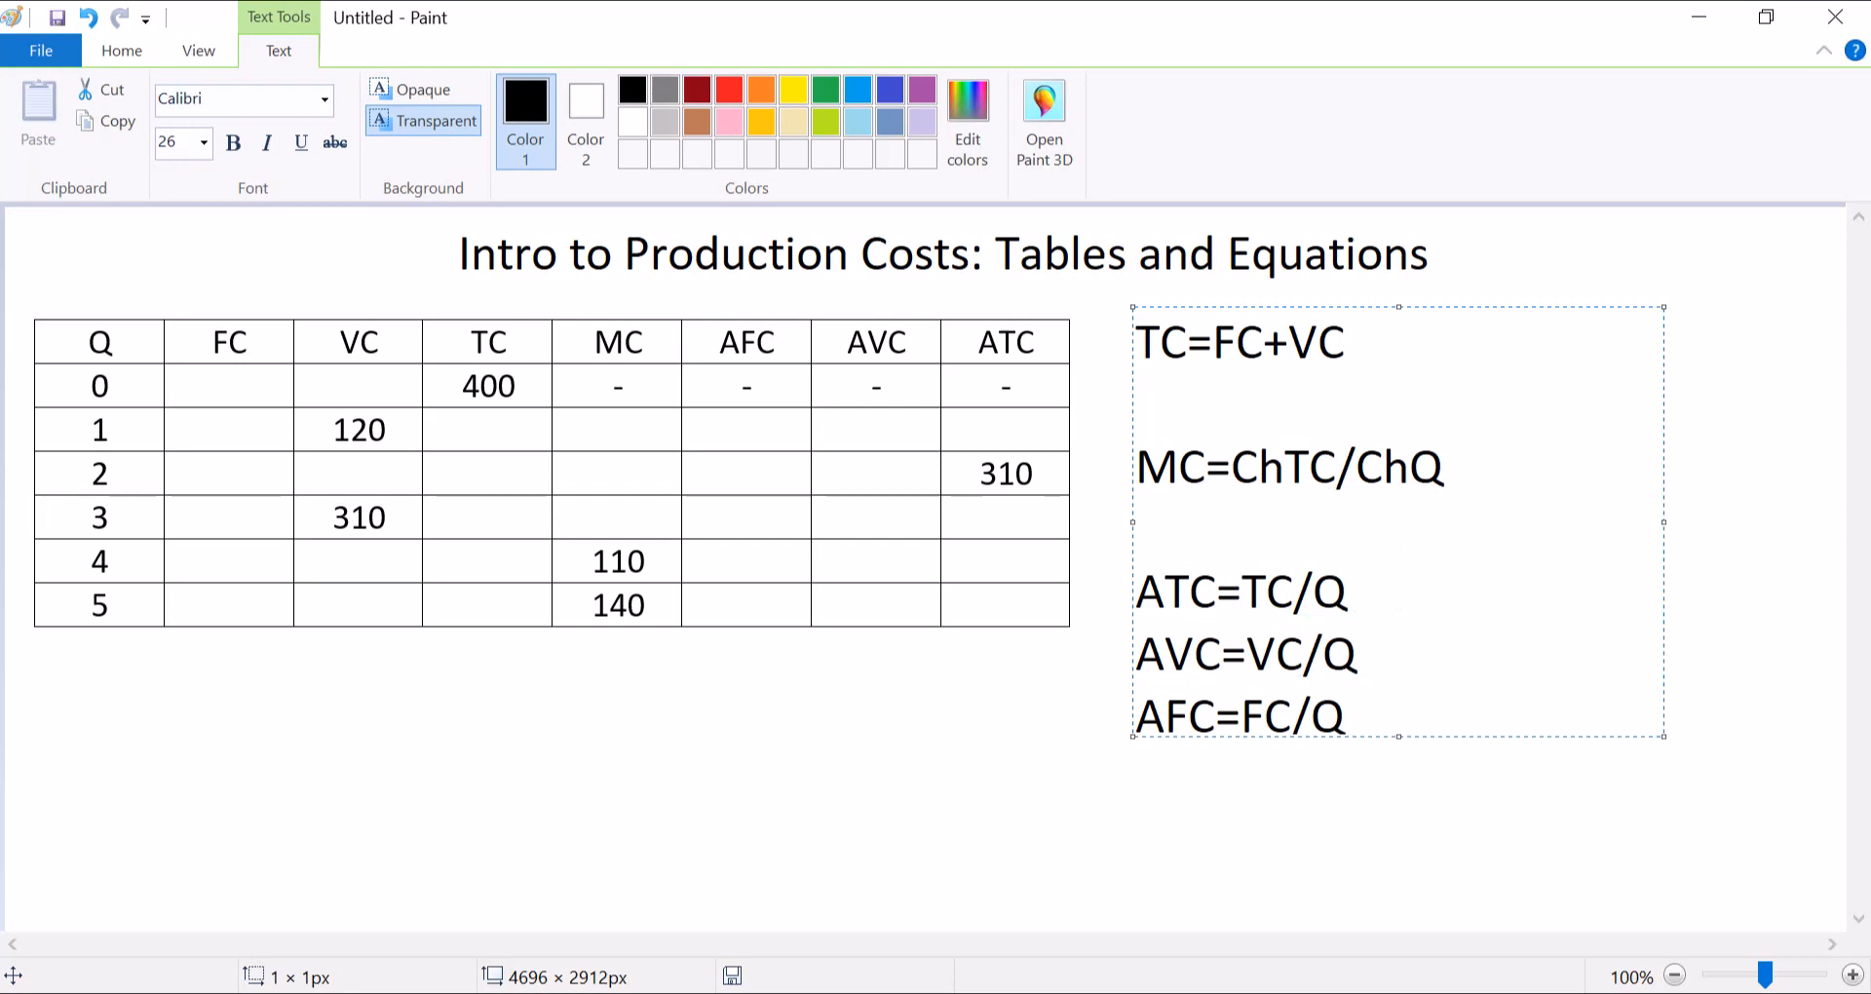
{"action": "left_click", "coordinate": [1346, 717]}
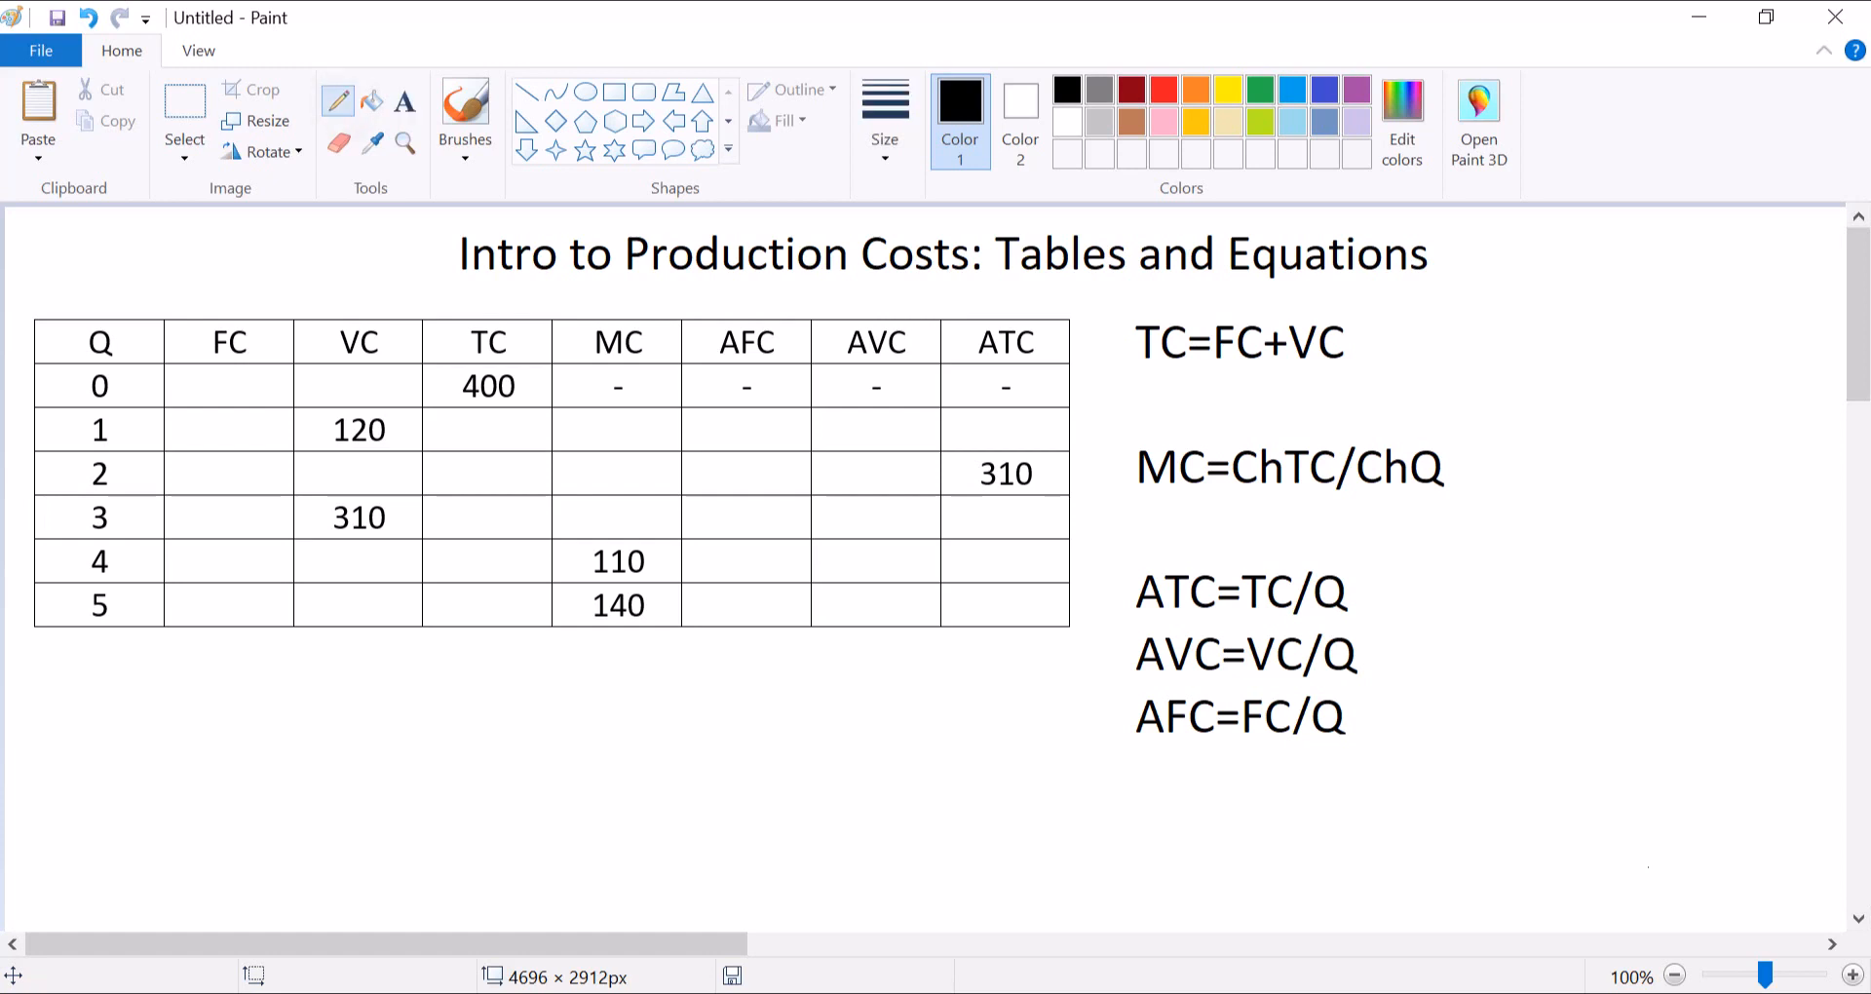
In blue, circle row 0's TC of 400 and write 0 in its VC cell.
{"action": "left_click", "coordinate": [1291, 90]}
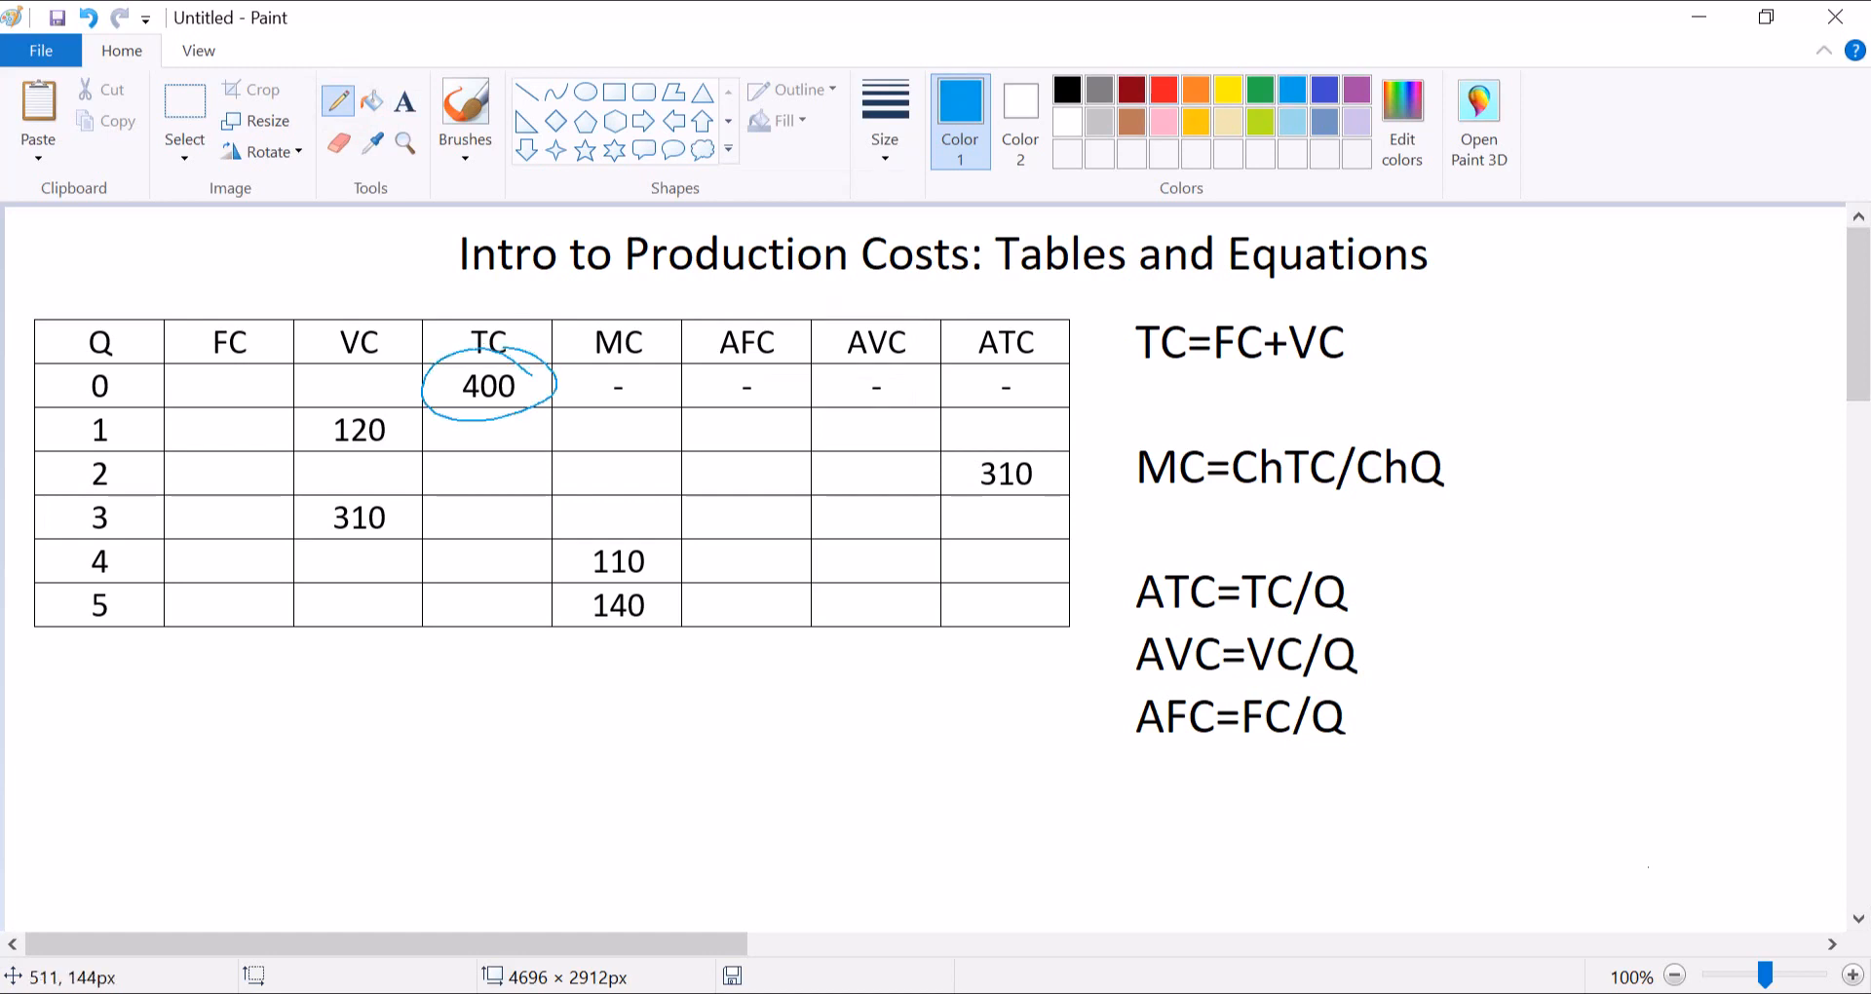
{"action": "left_click_drag", "start_coordinate": [244, 384], "coordinate": [400, 379]}
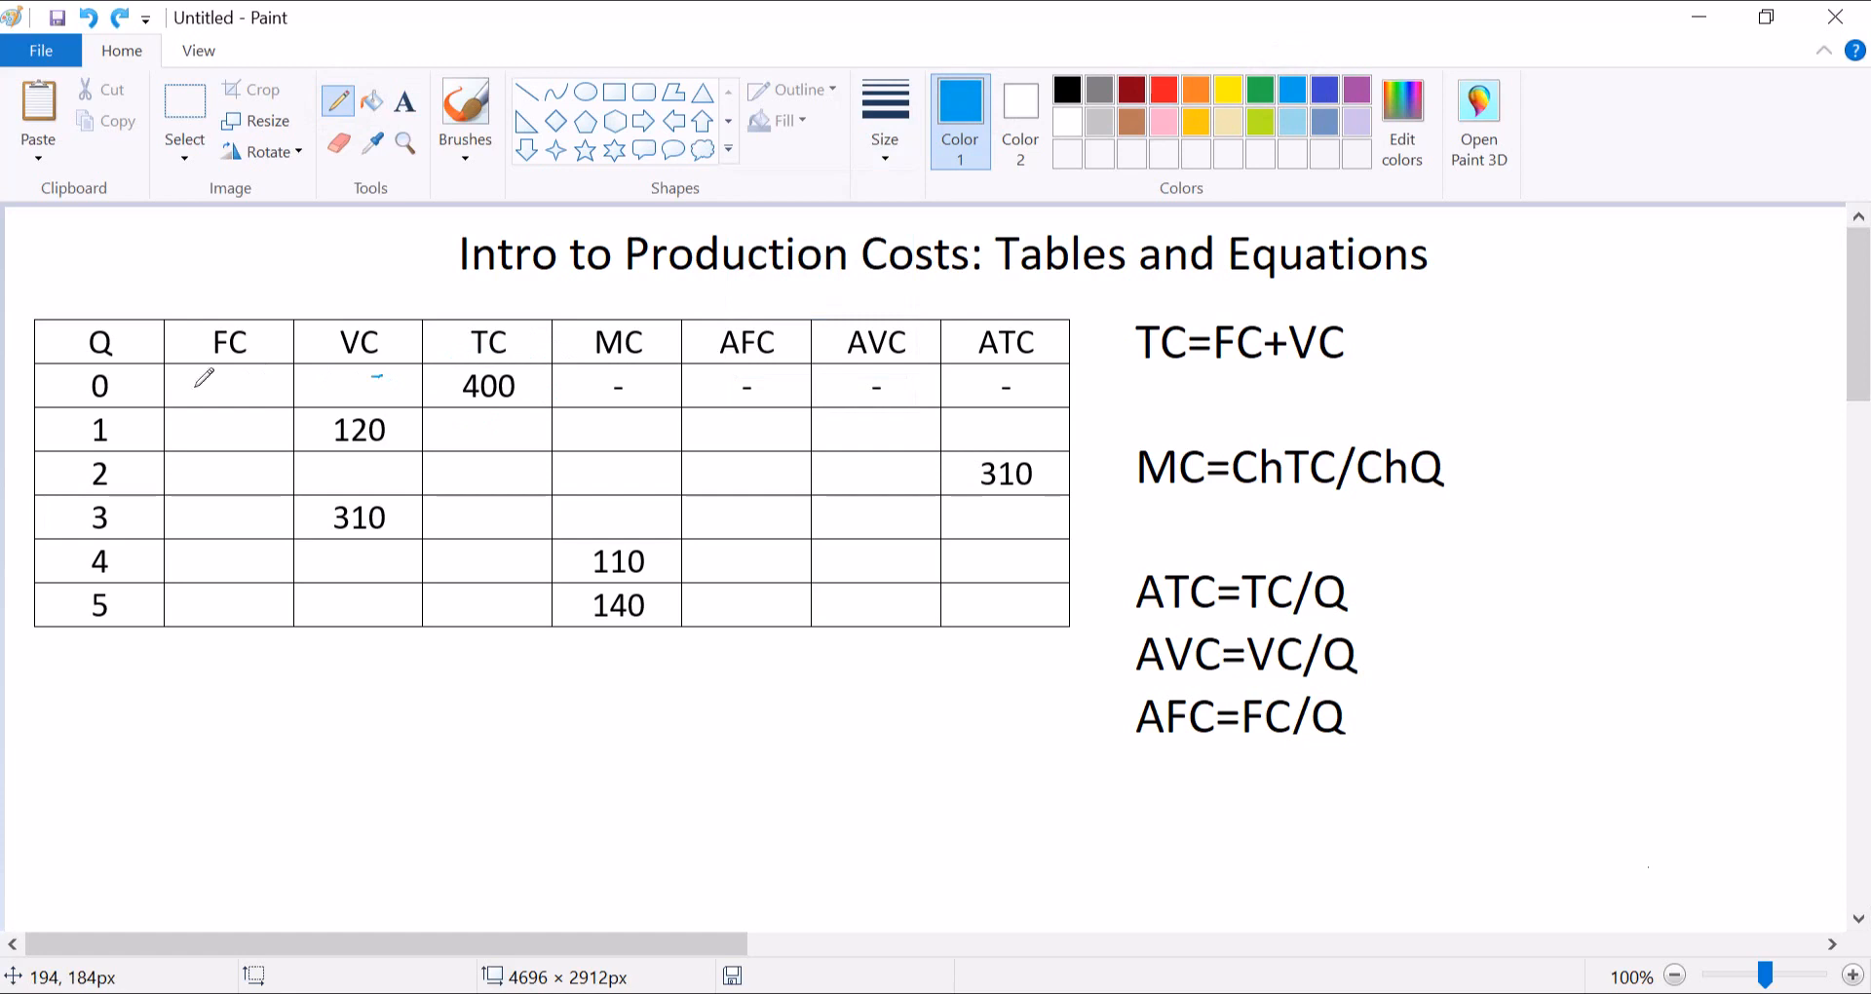
{"action": "left_click_drag", "start_coordinate": [340, 398], "coordinate": [382, 398]}
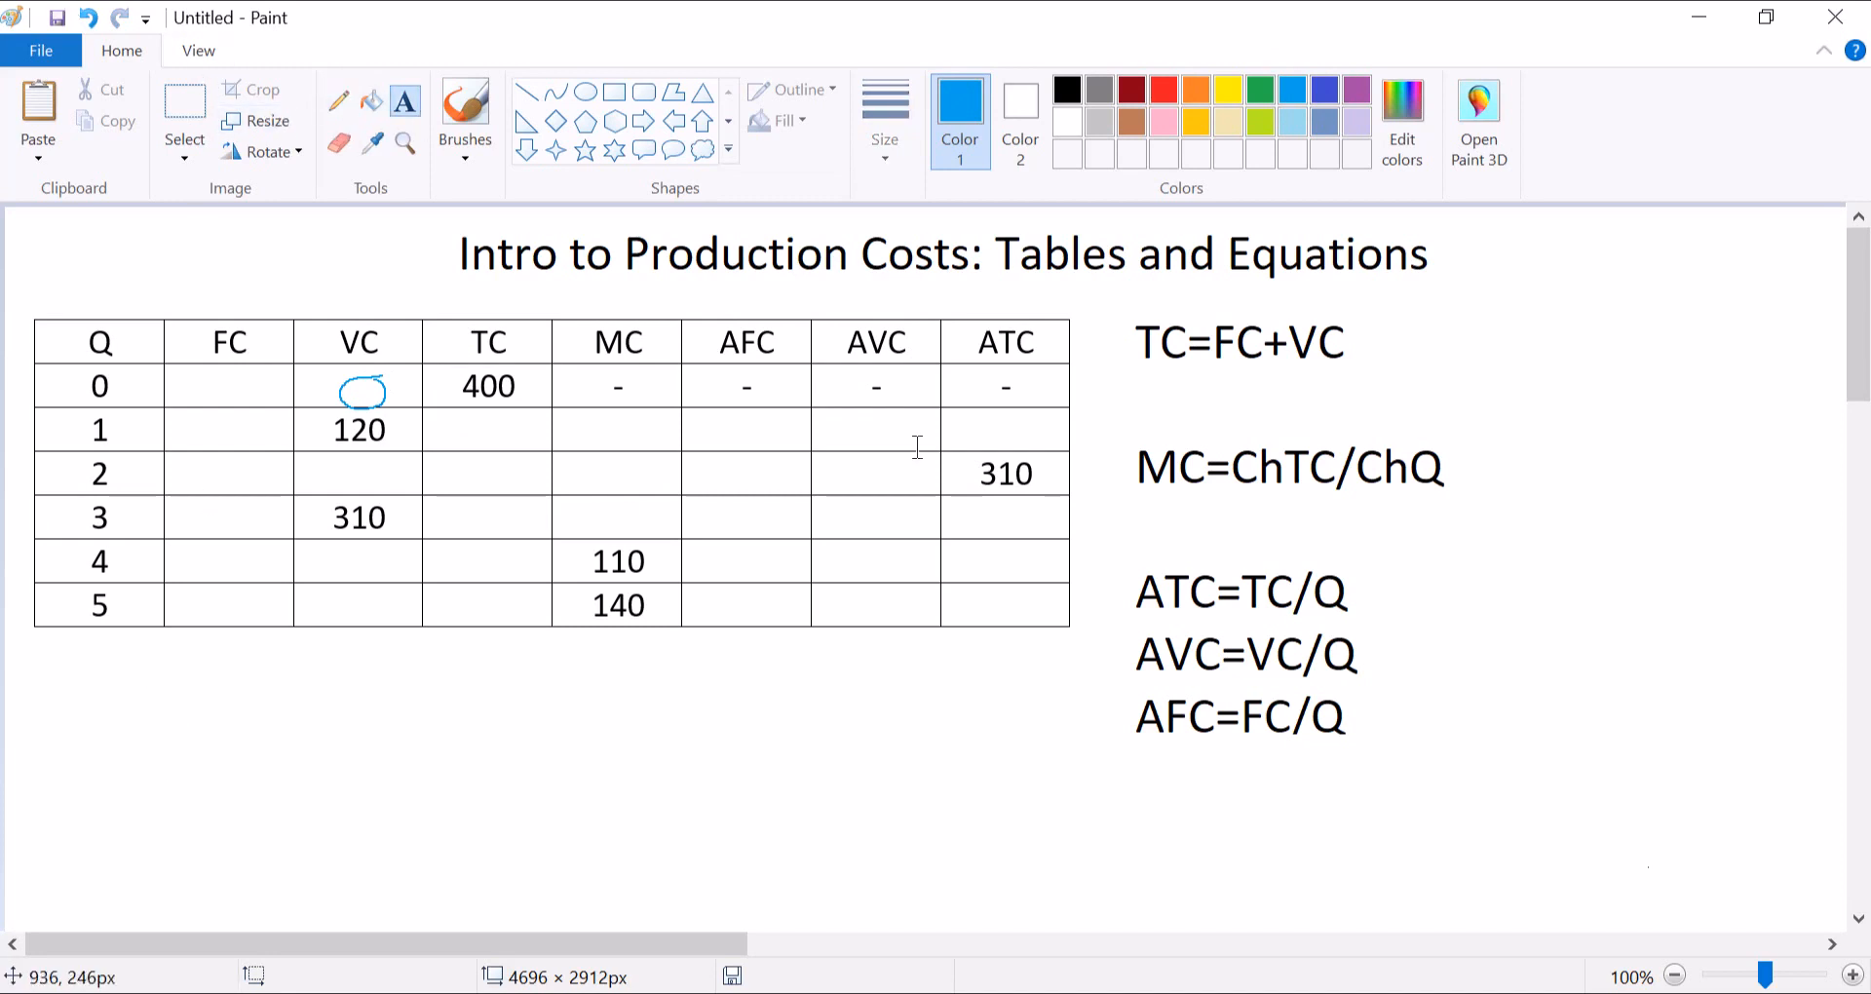
Jot the temporary working 400=FC+0 below the equations, then discard it.
{"action": "left_click", "coordinate": [1135, 394]}
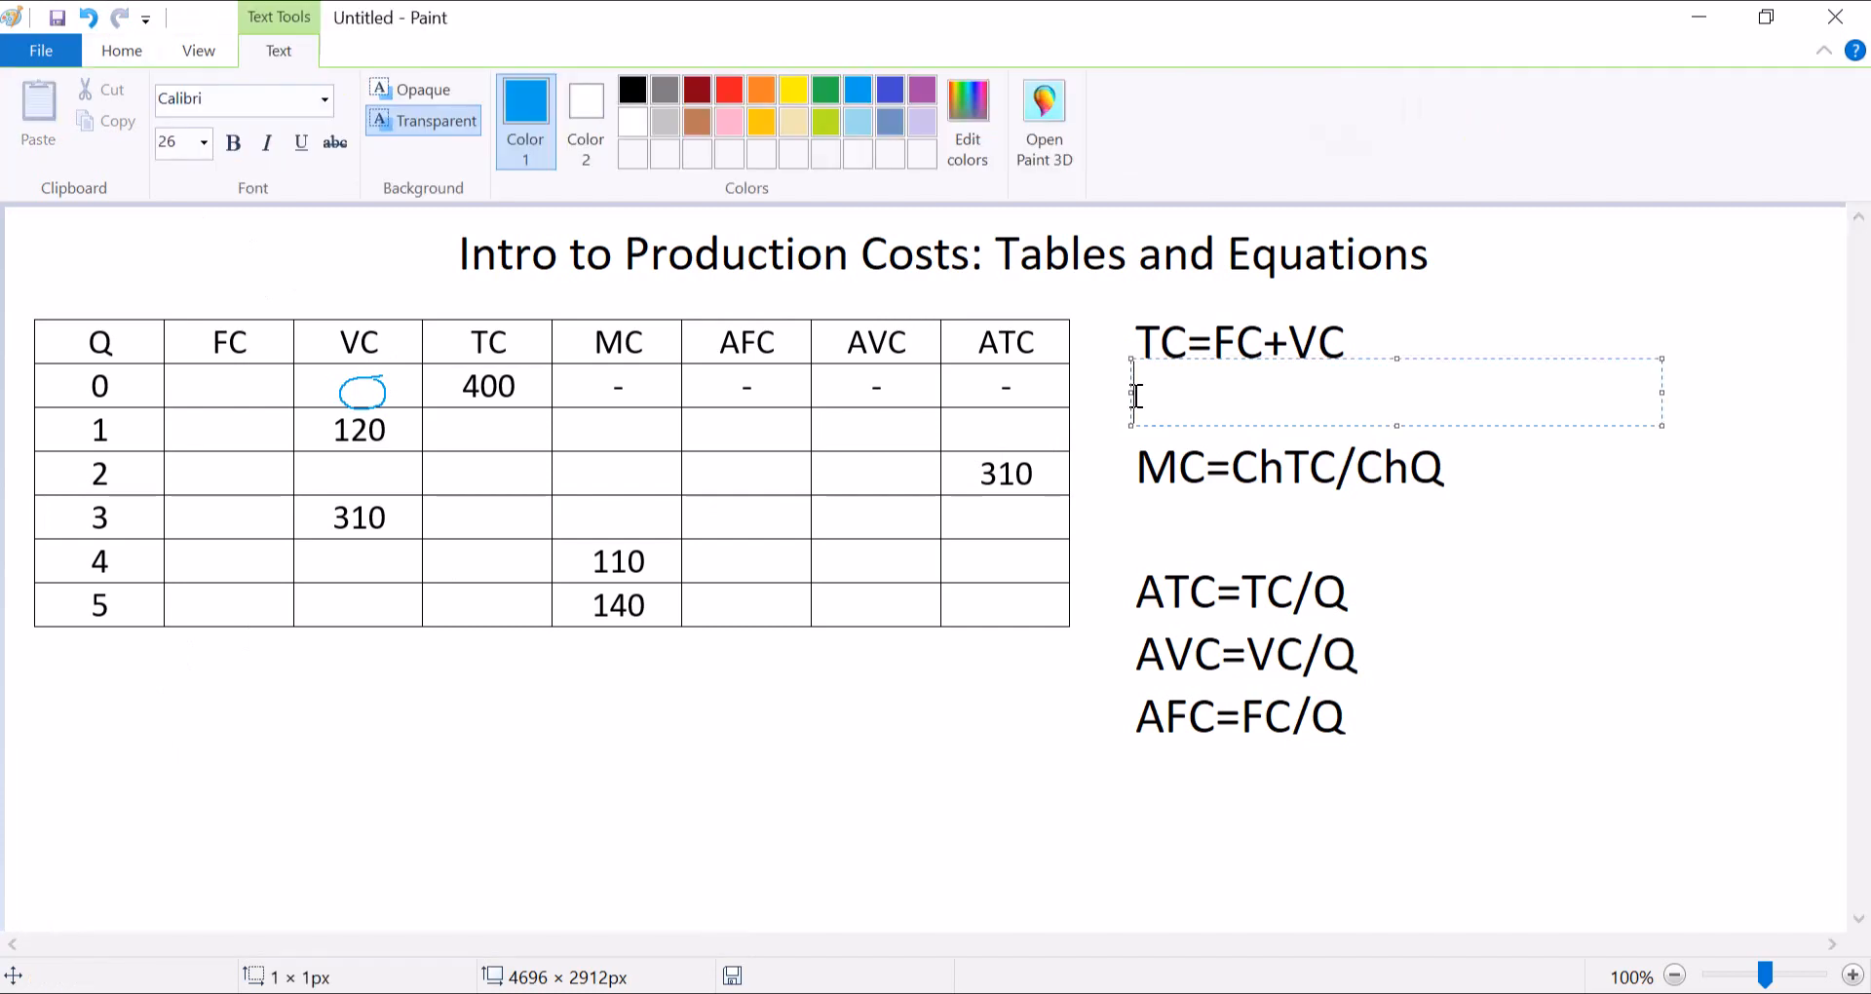
{"action": "type", "text": "400="}
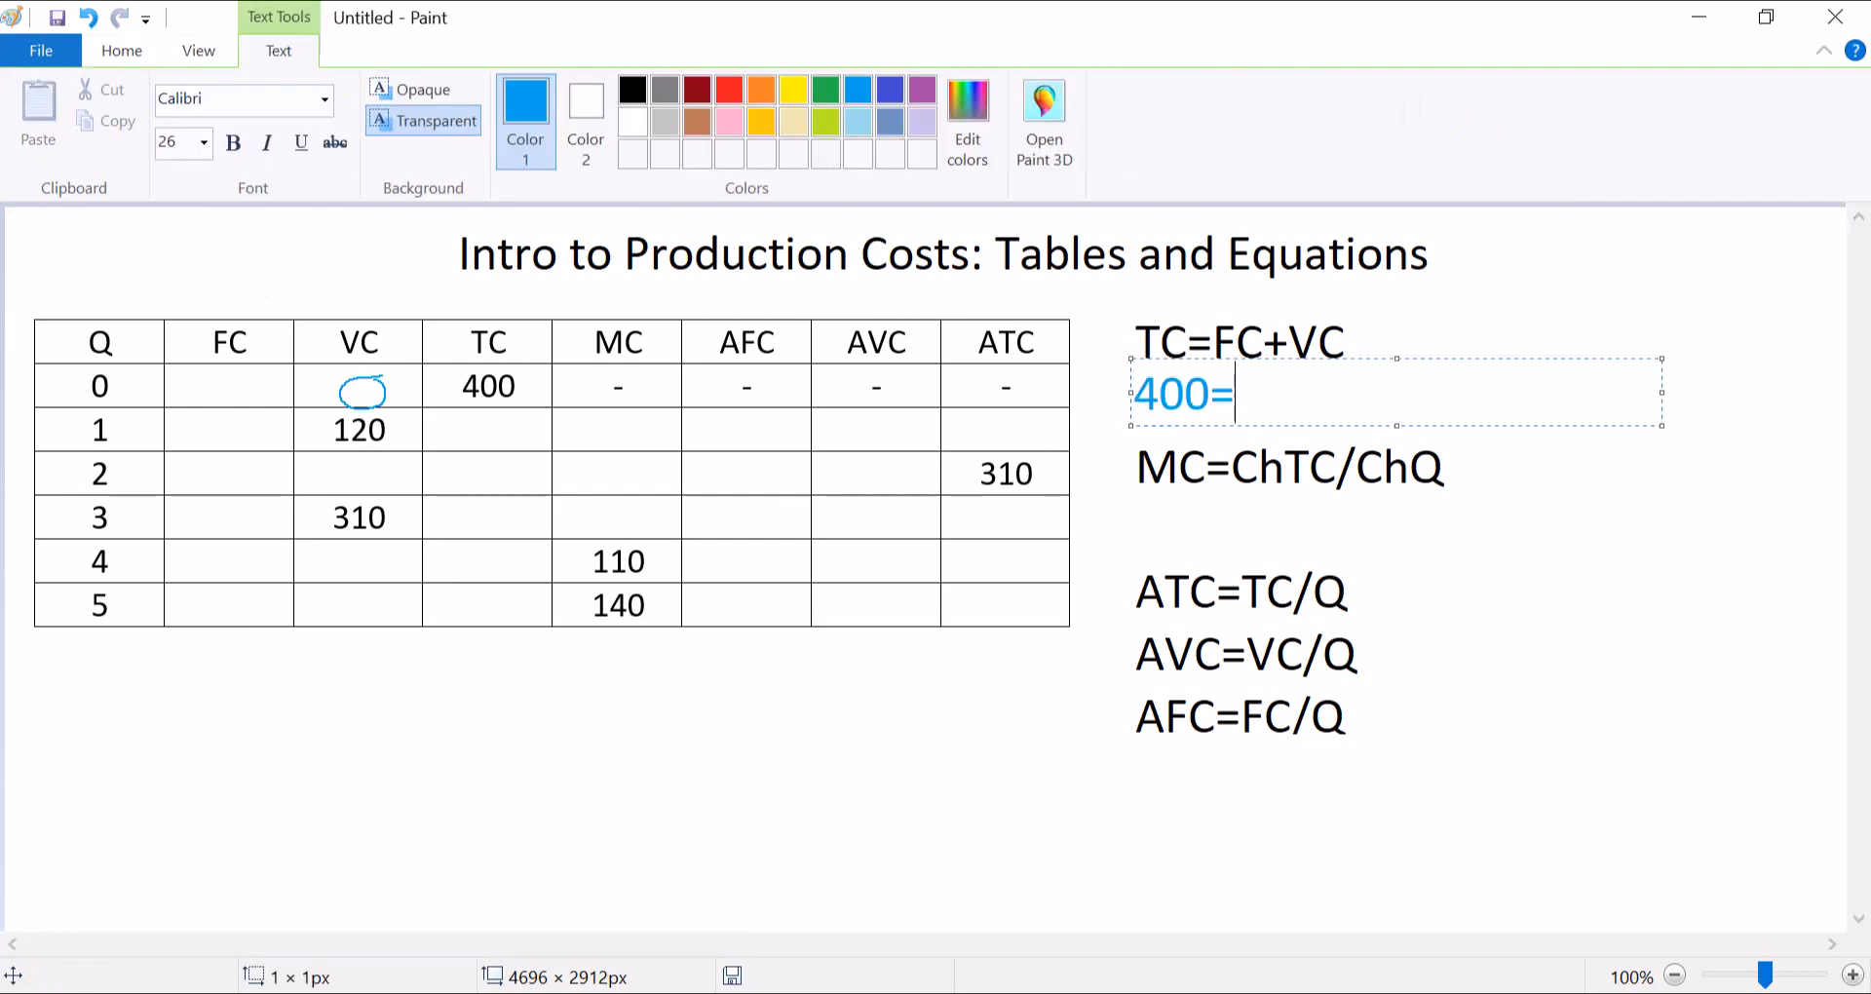
{"action": "type", "text": "FC+"}
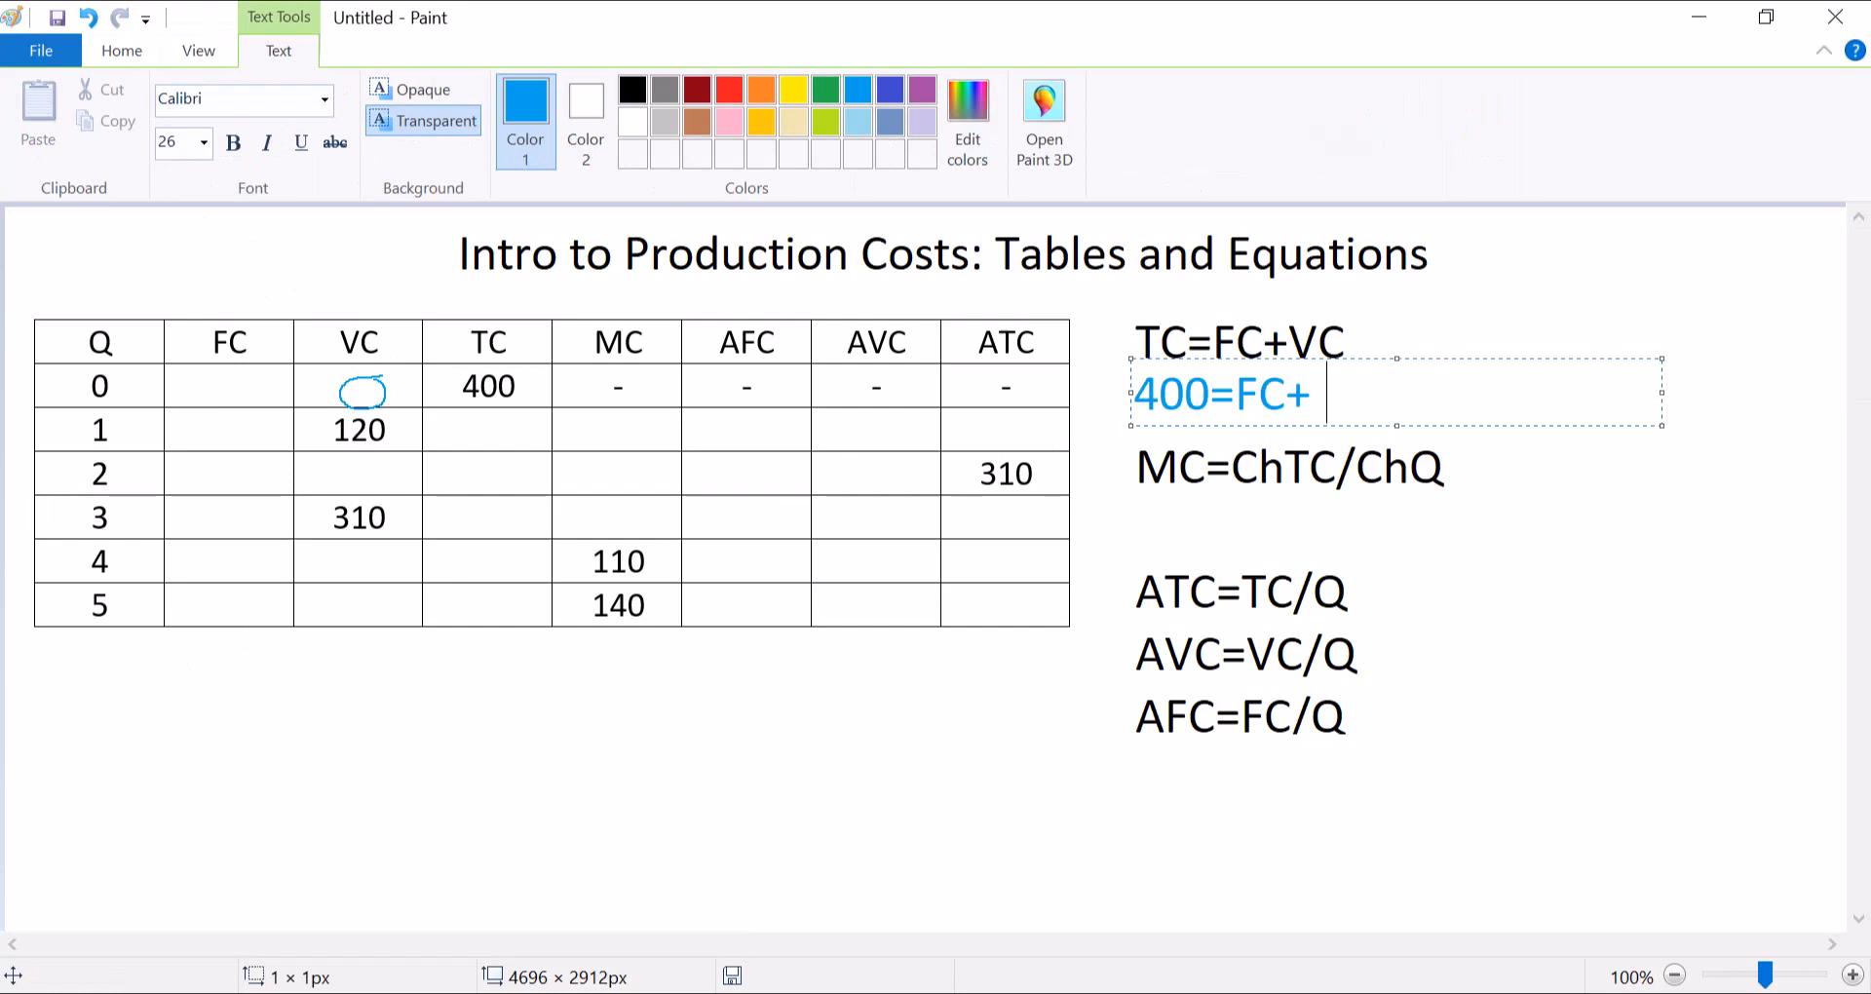
{"action": "type", "text": "0"}
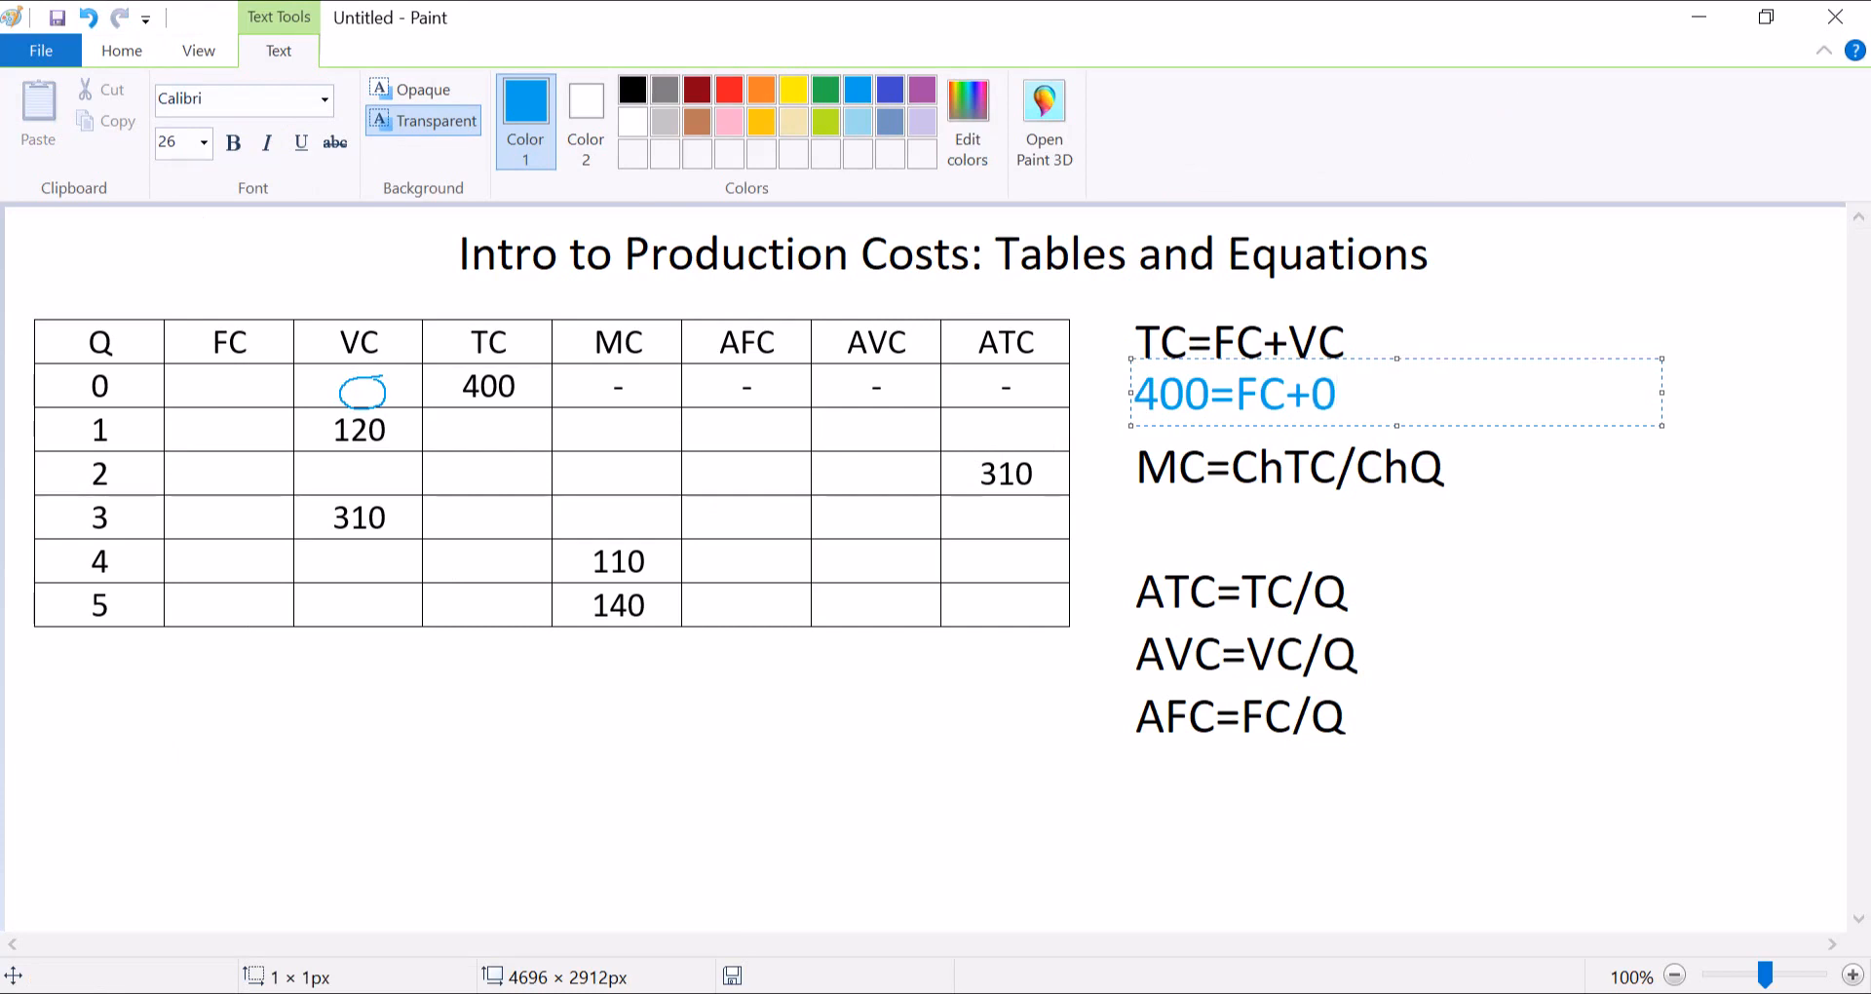
{"action": "key", "text": "BackSpace"}
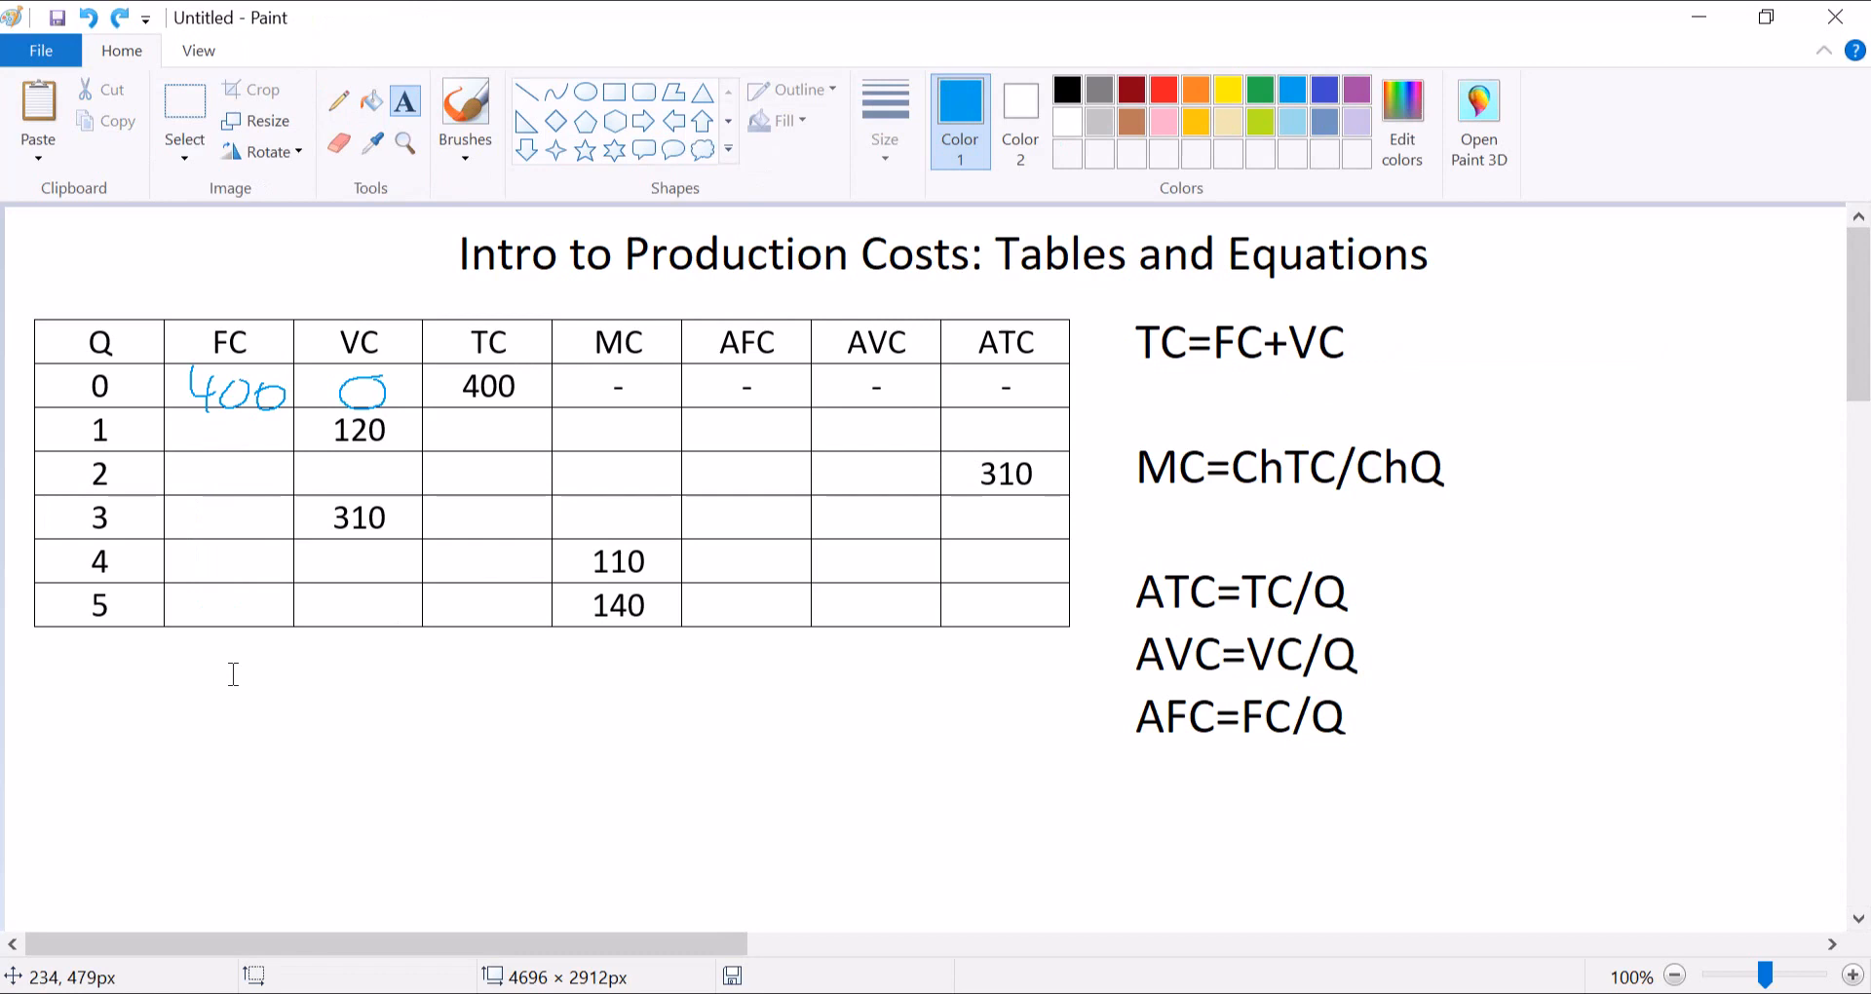
Enter FC 400 for rows 1–5, TC 520 for row 1 and 710 for row 3.
{"action": "type", "text": "400"}
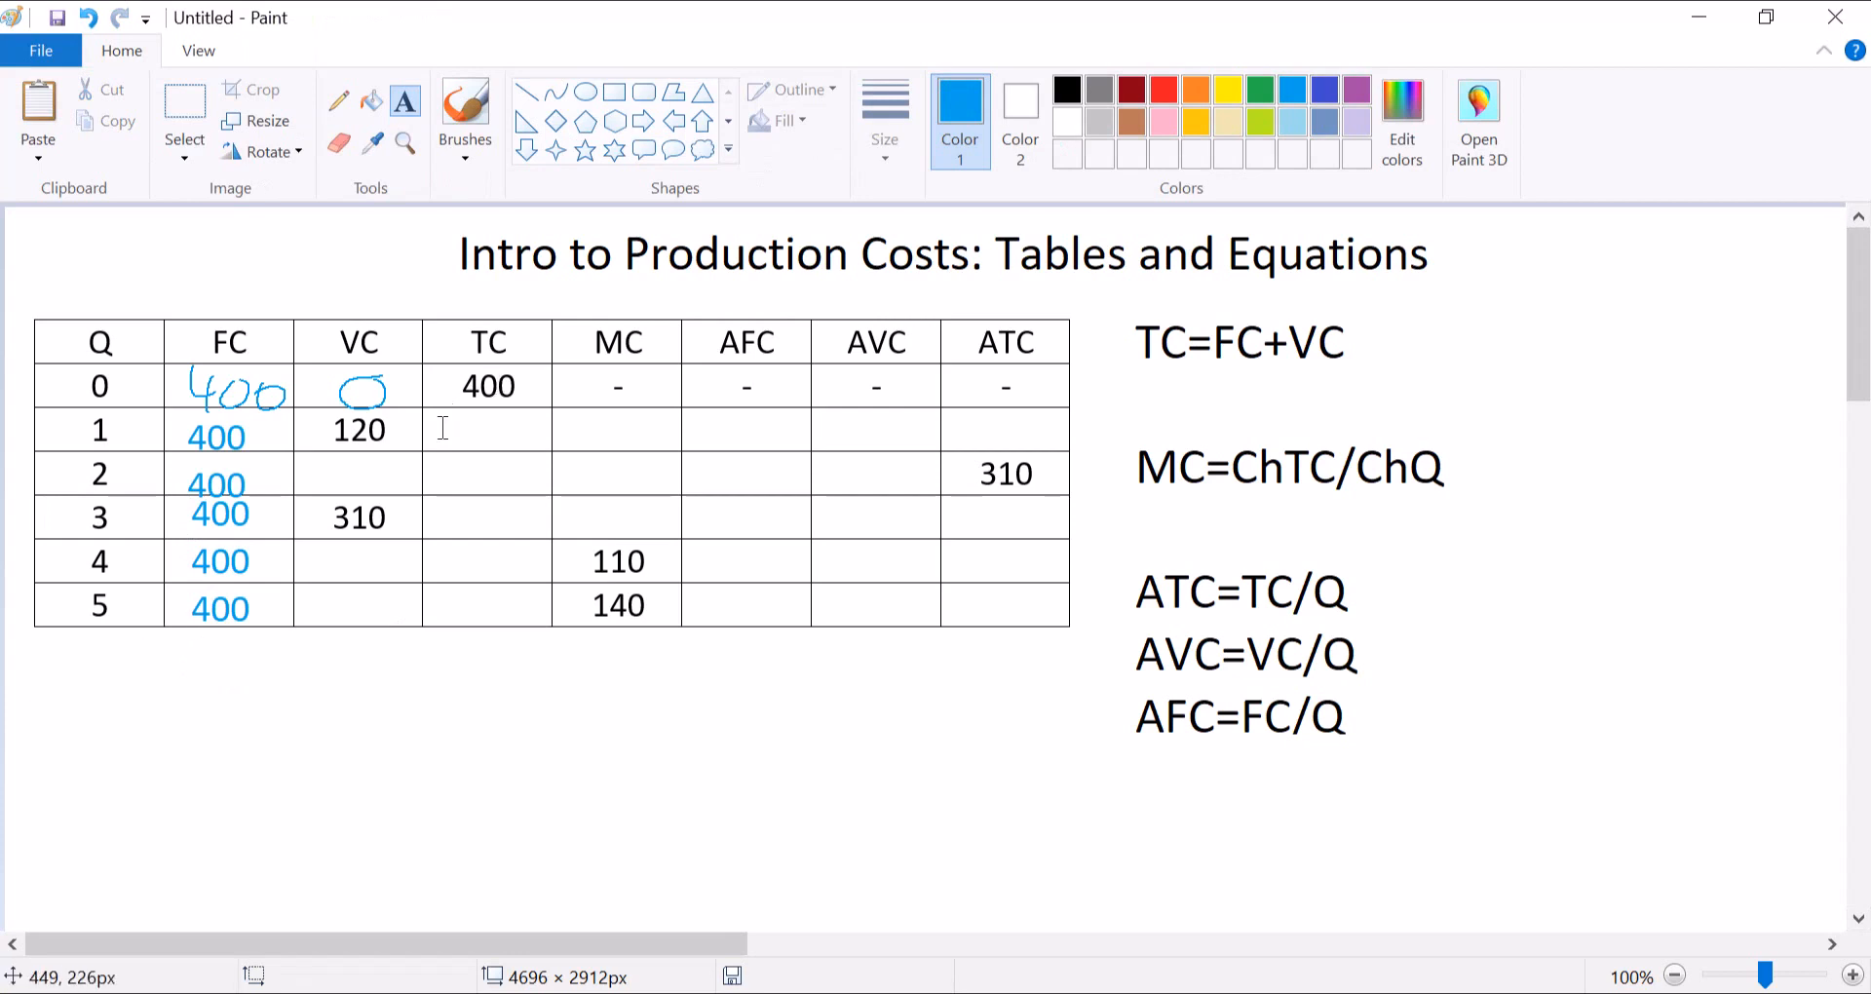
{"action": "left_click", "coordinate": [442, 429]}
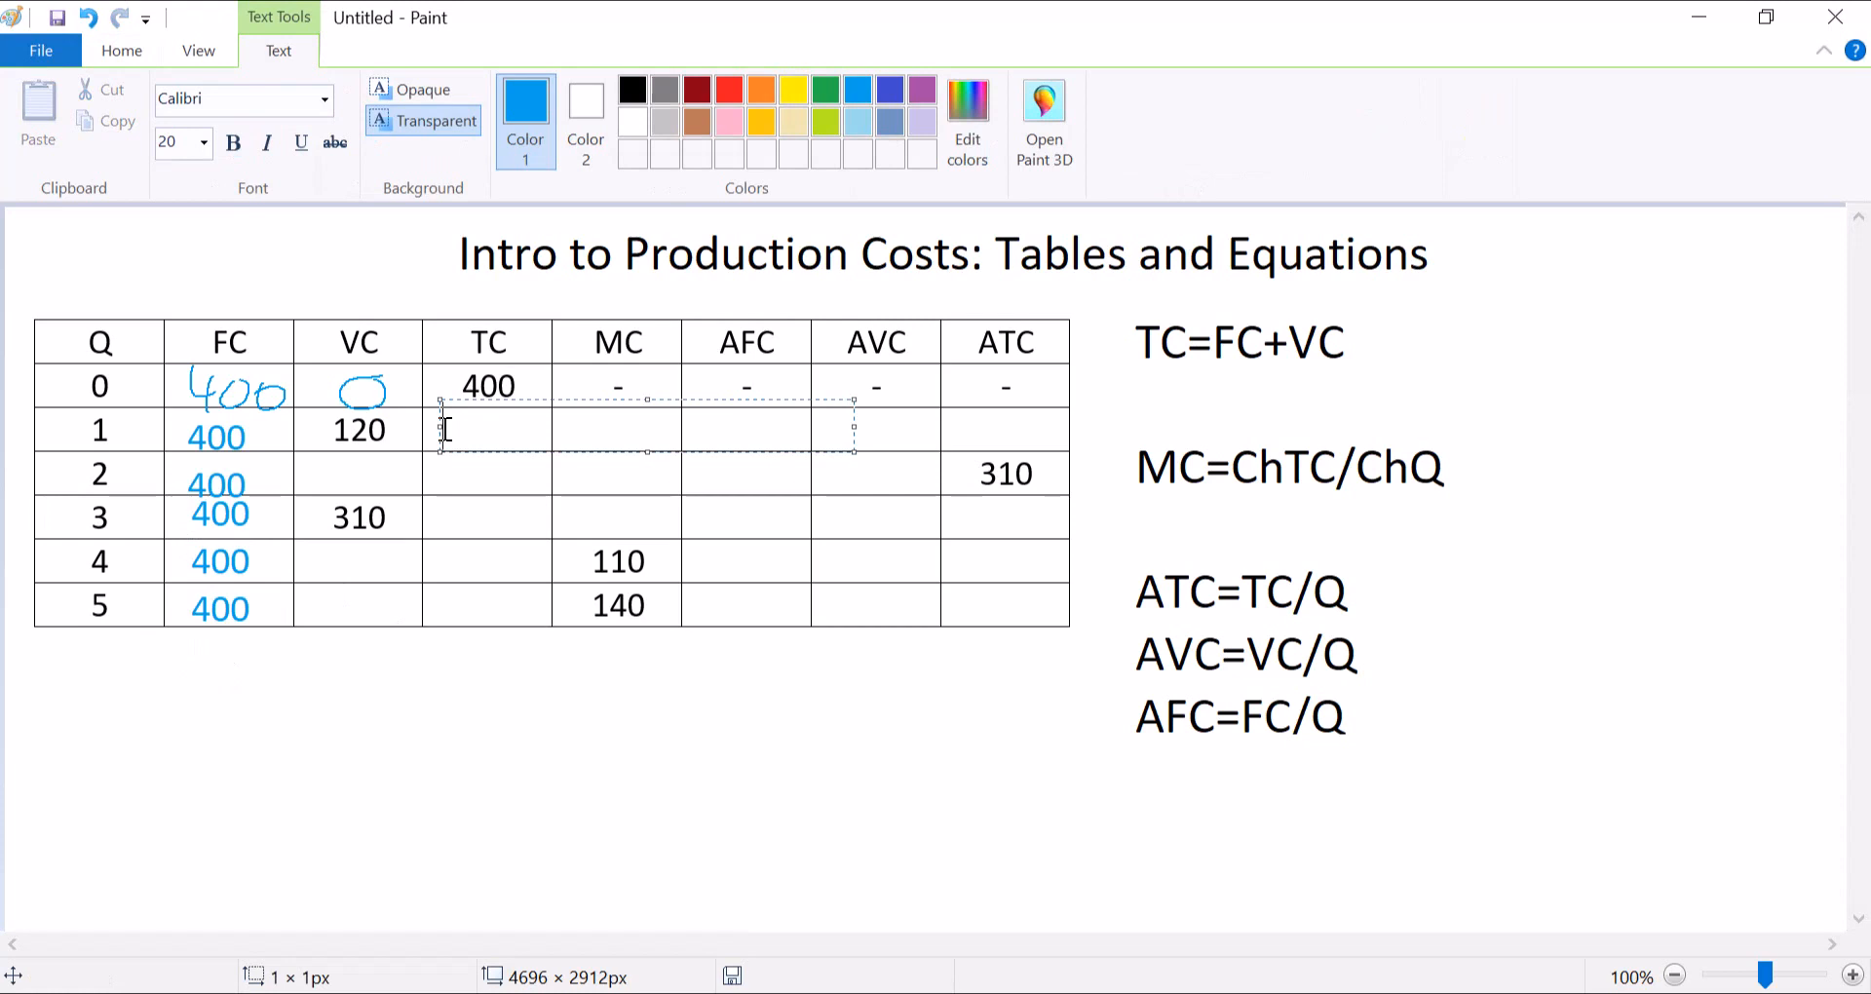
{"action": "type", "text": "520"}
{"action": "type", "text": "71"}
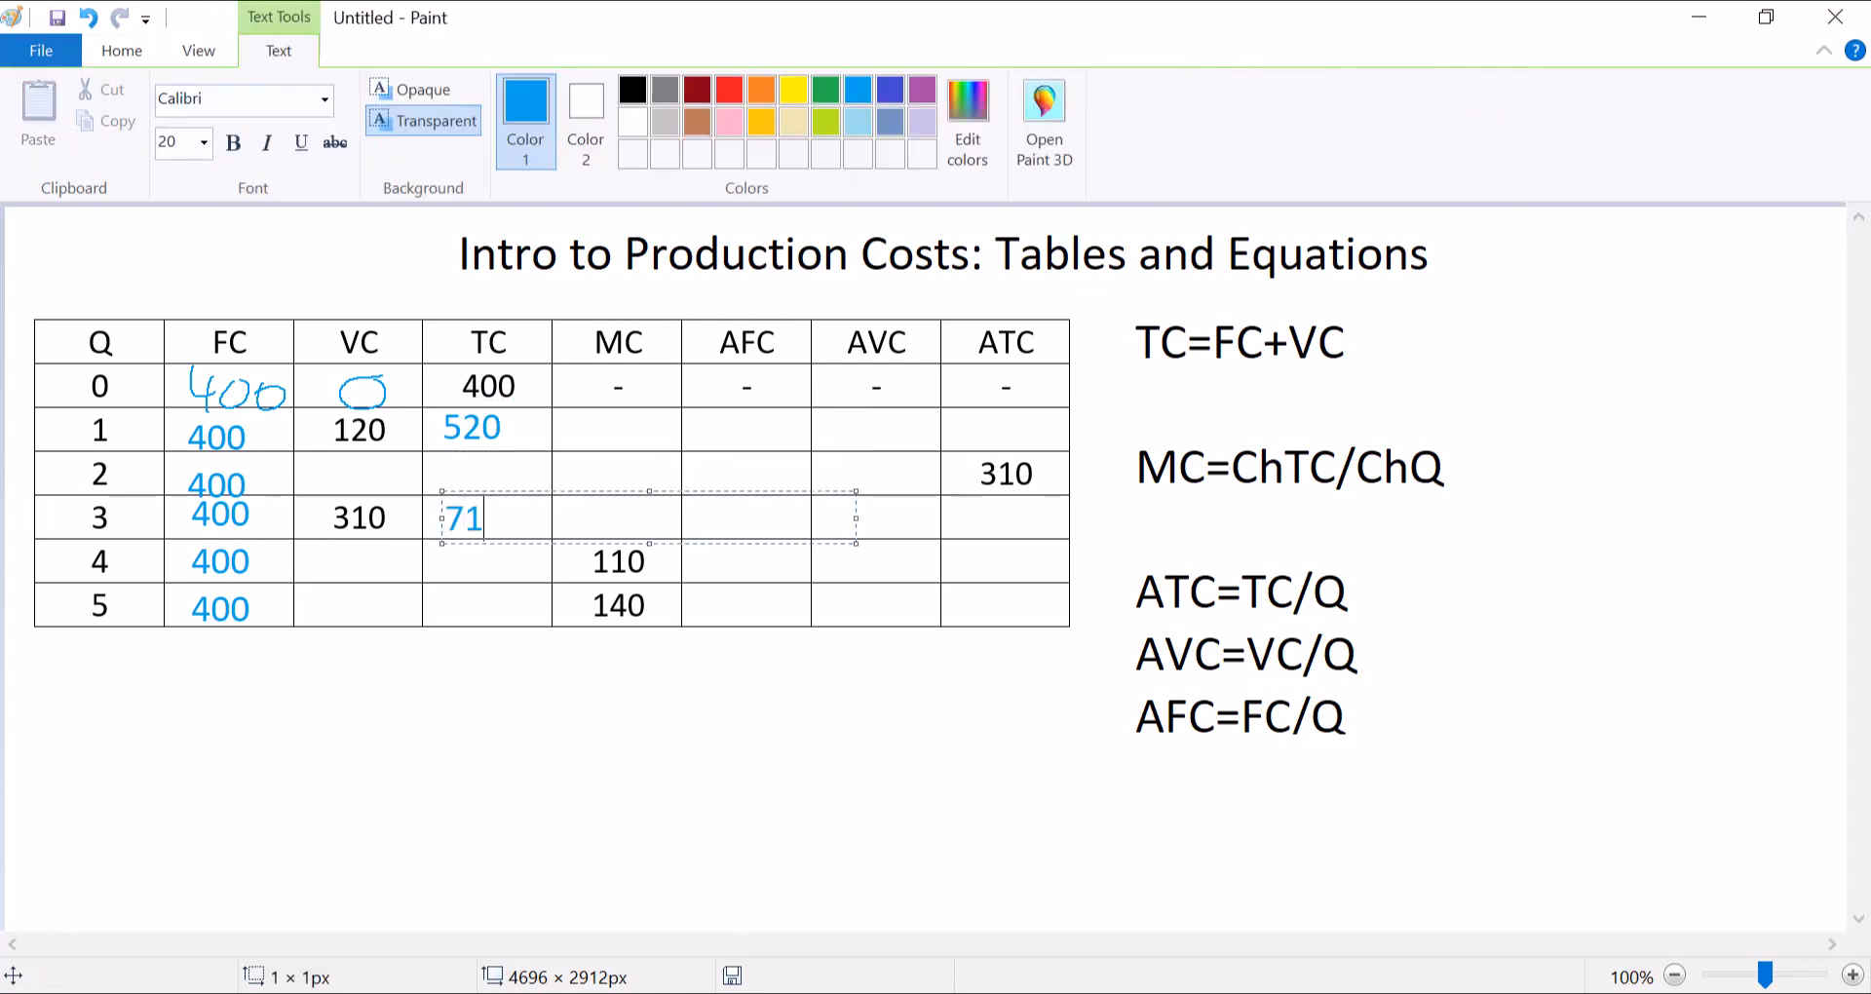
{"action": "type", "text": "0"}
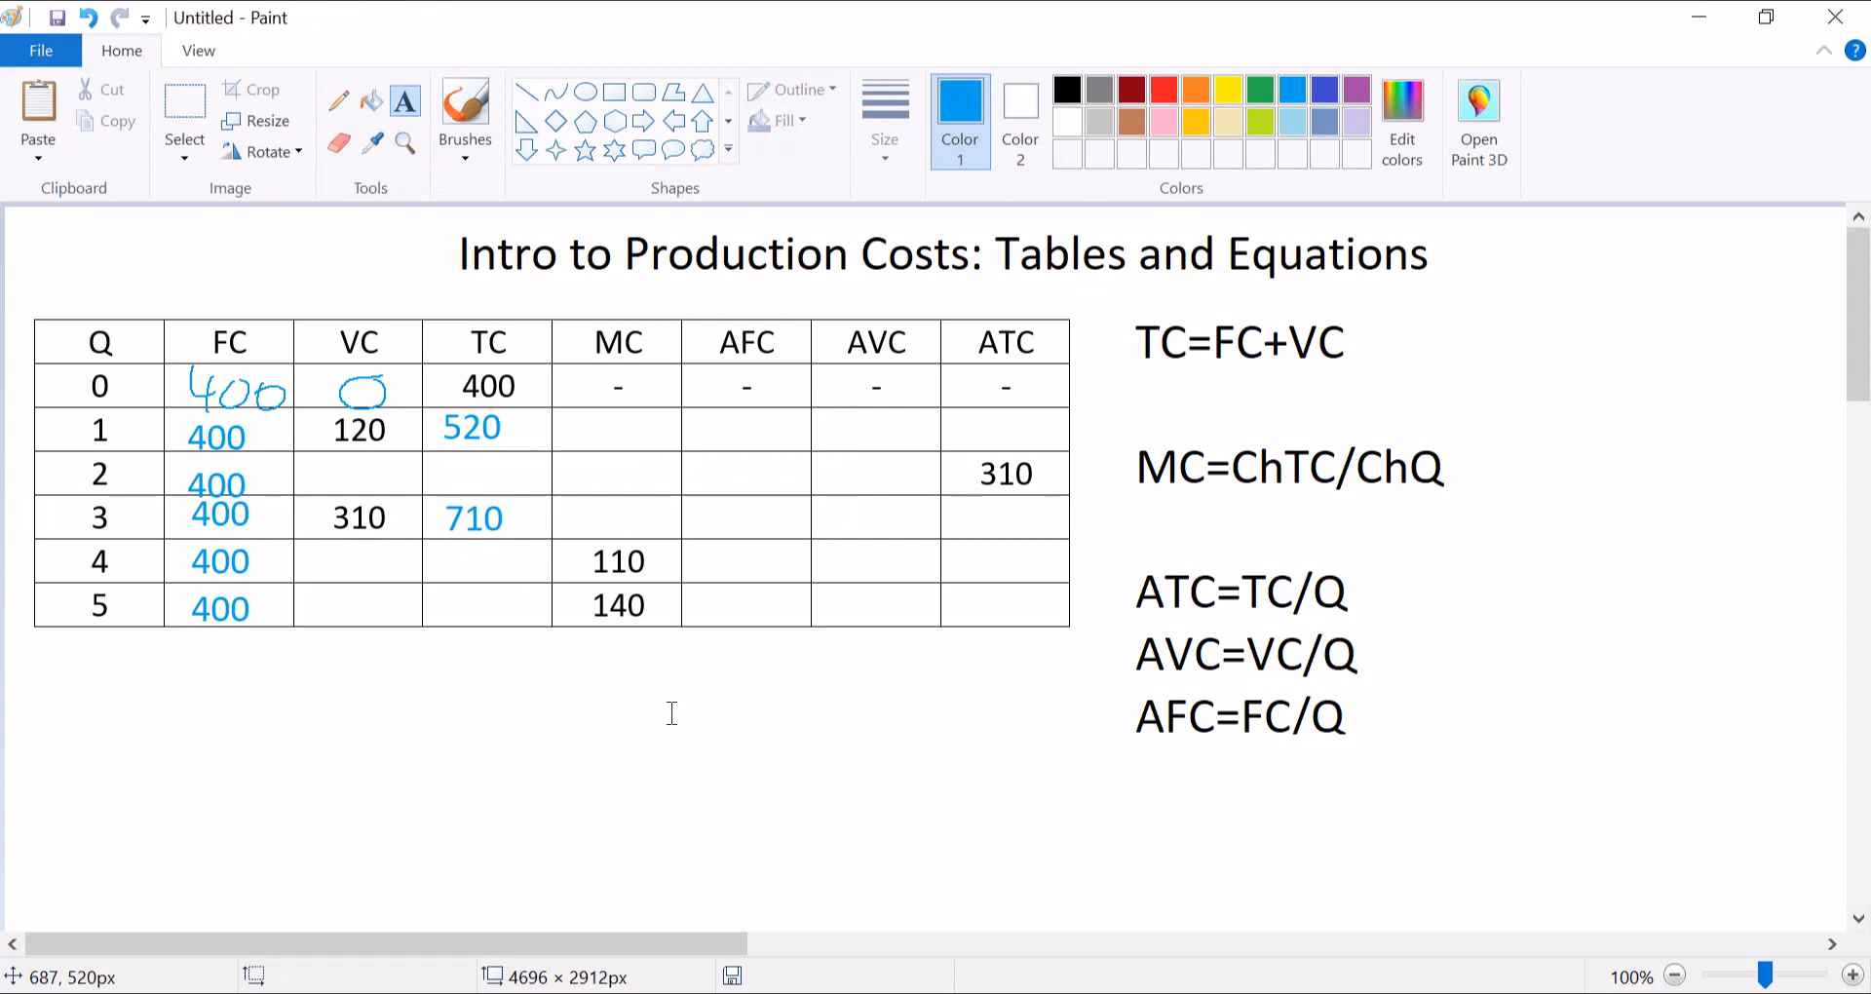
{"action": "mouse_move", "coordinate": [923, 421]}
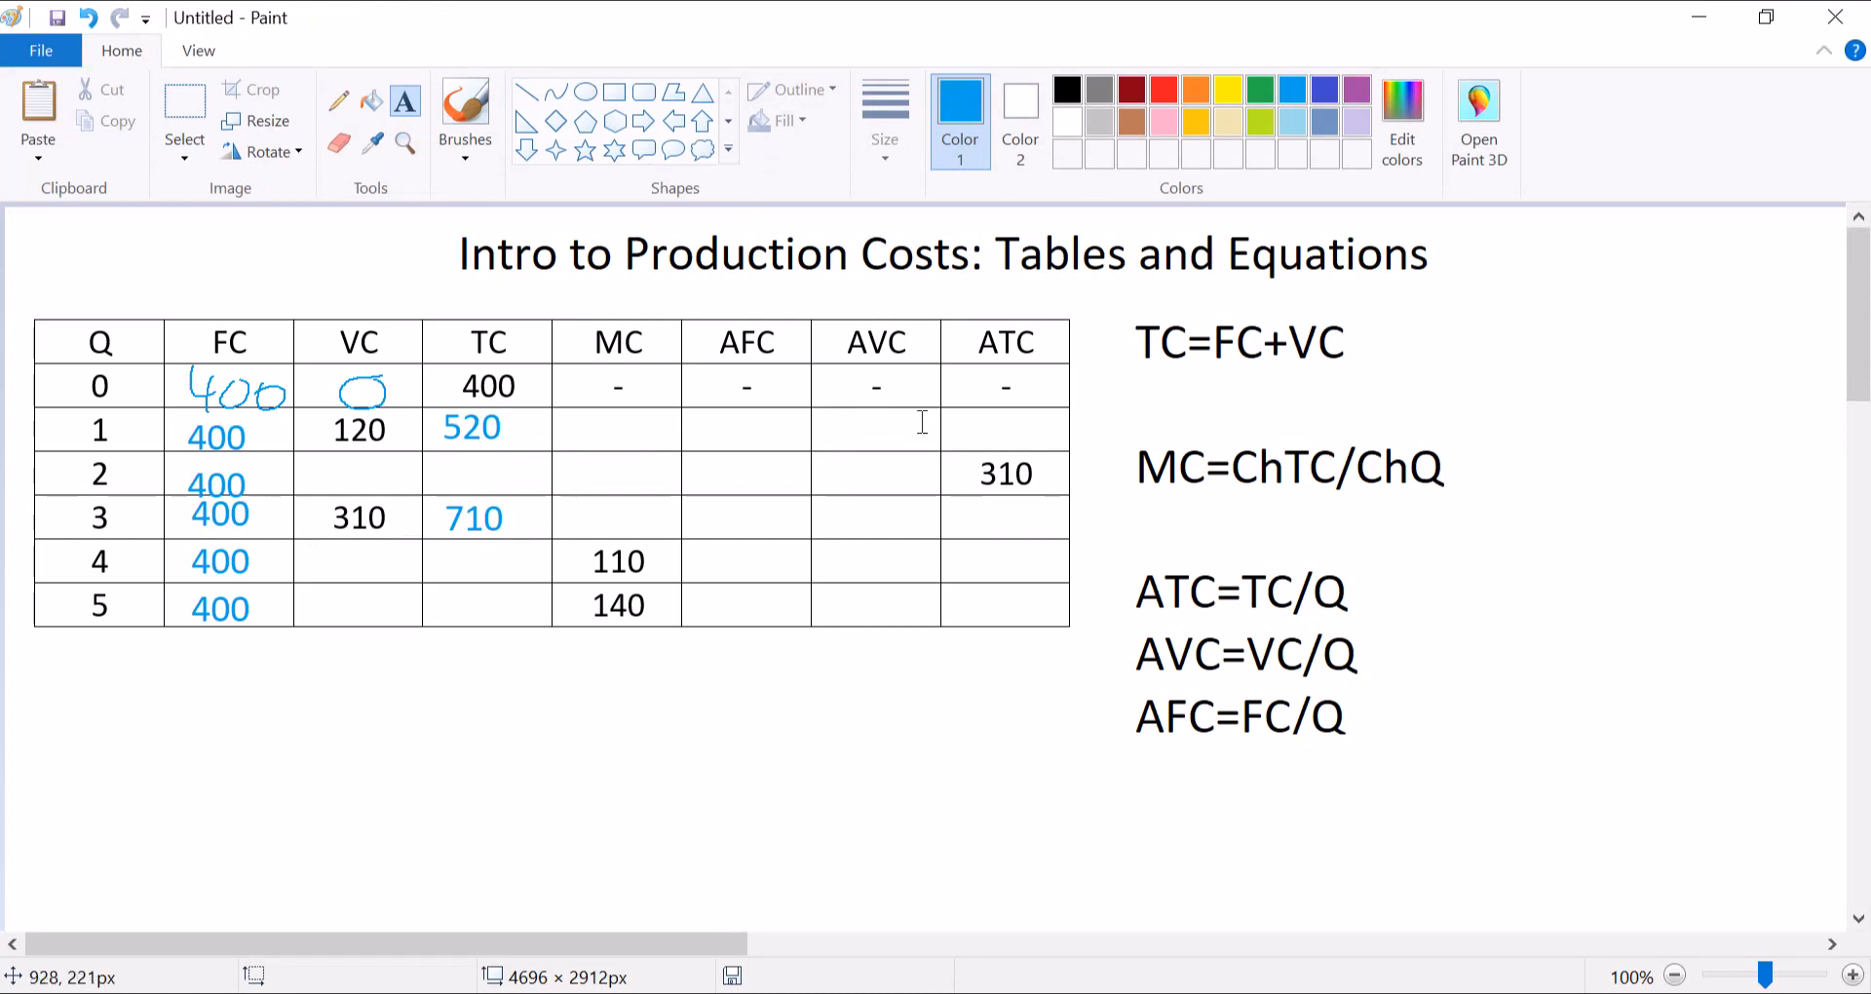
{"action": "mouse_move", "coordinate": [600, 431]}
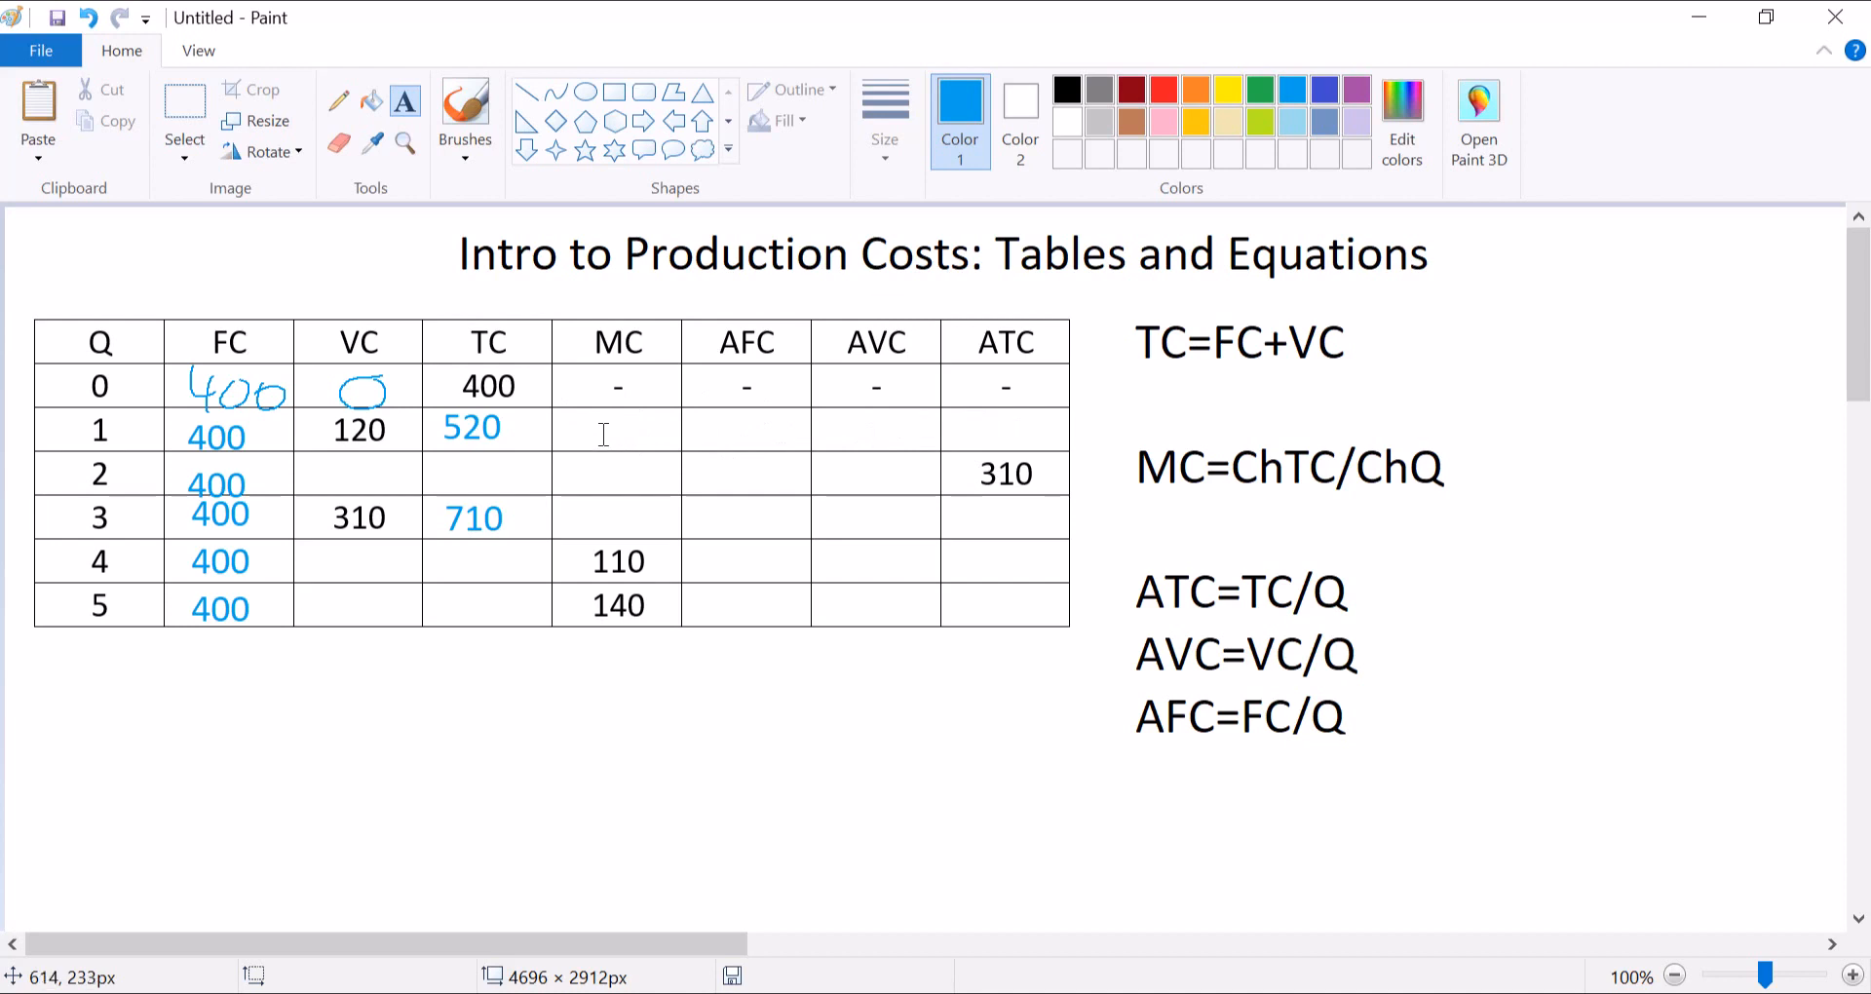
{"action": "mouse_move", "coordinate": [239, 776]}
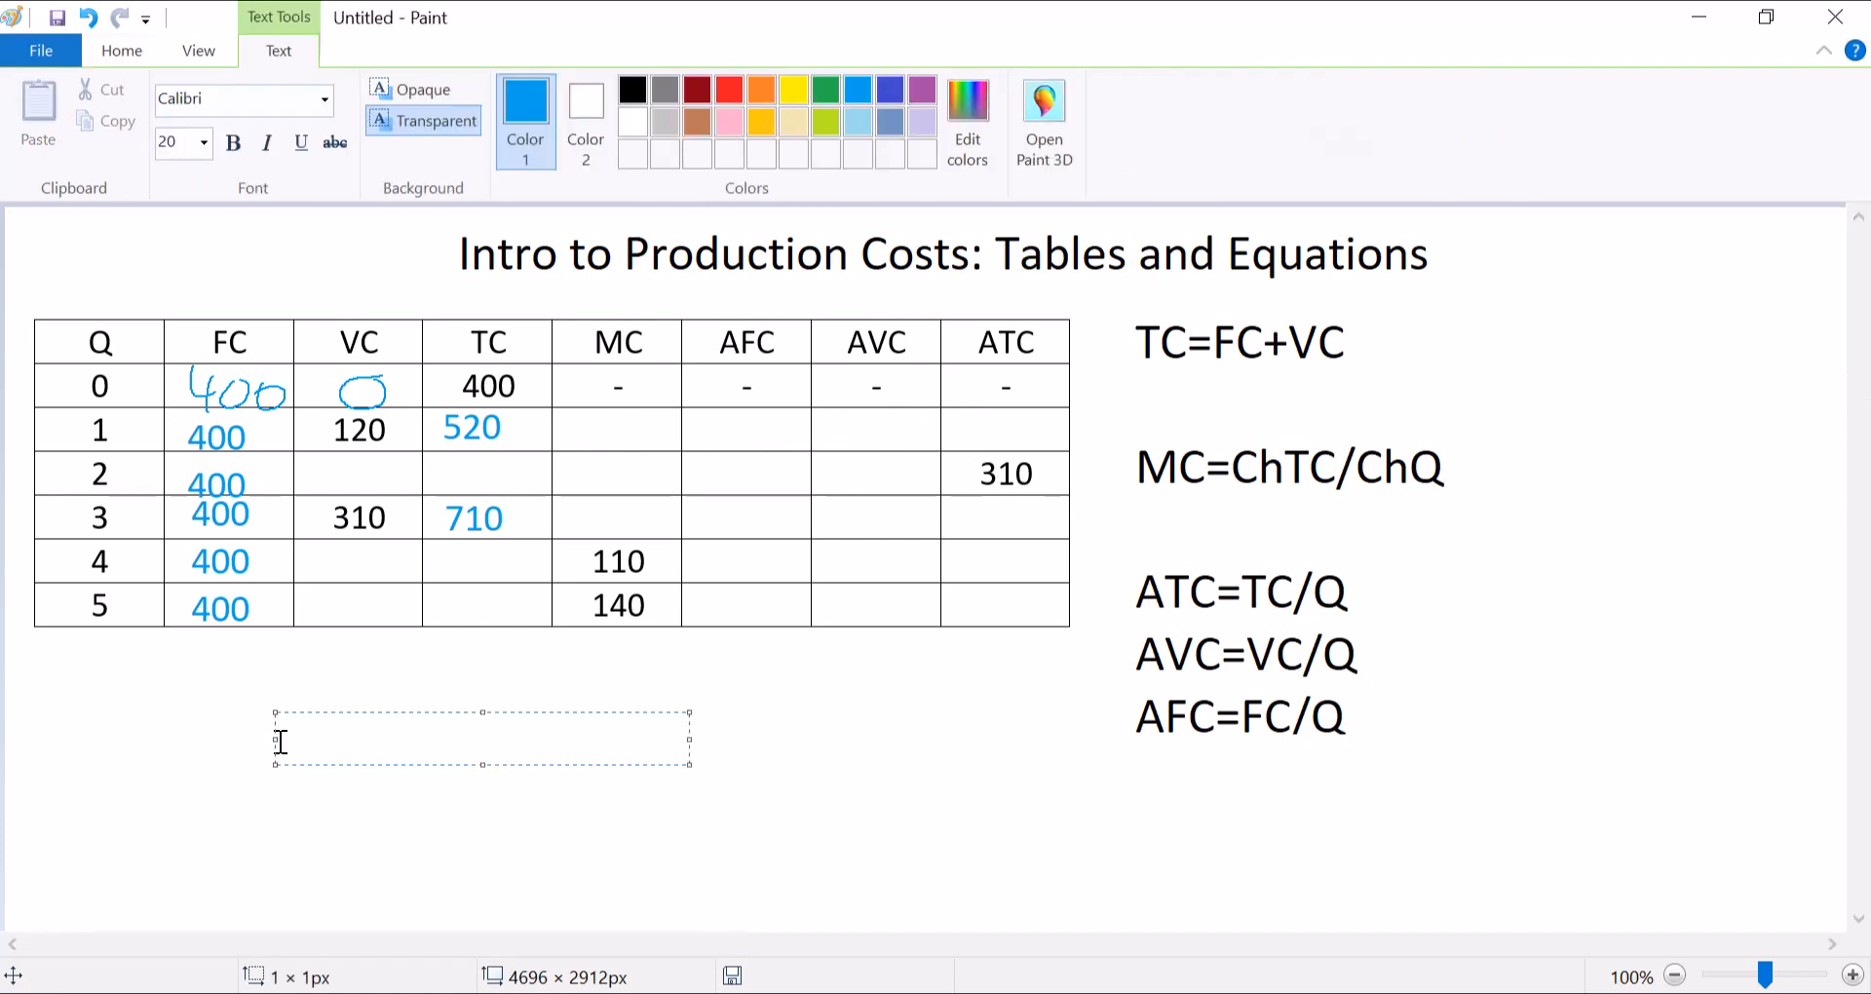
Write the blue working MC_1=(520-400)/1= below the table.
{"action": "type", "text": "MC"}
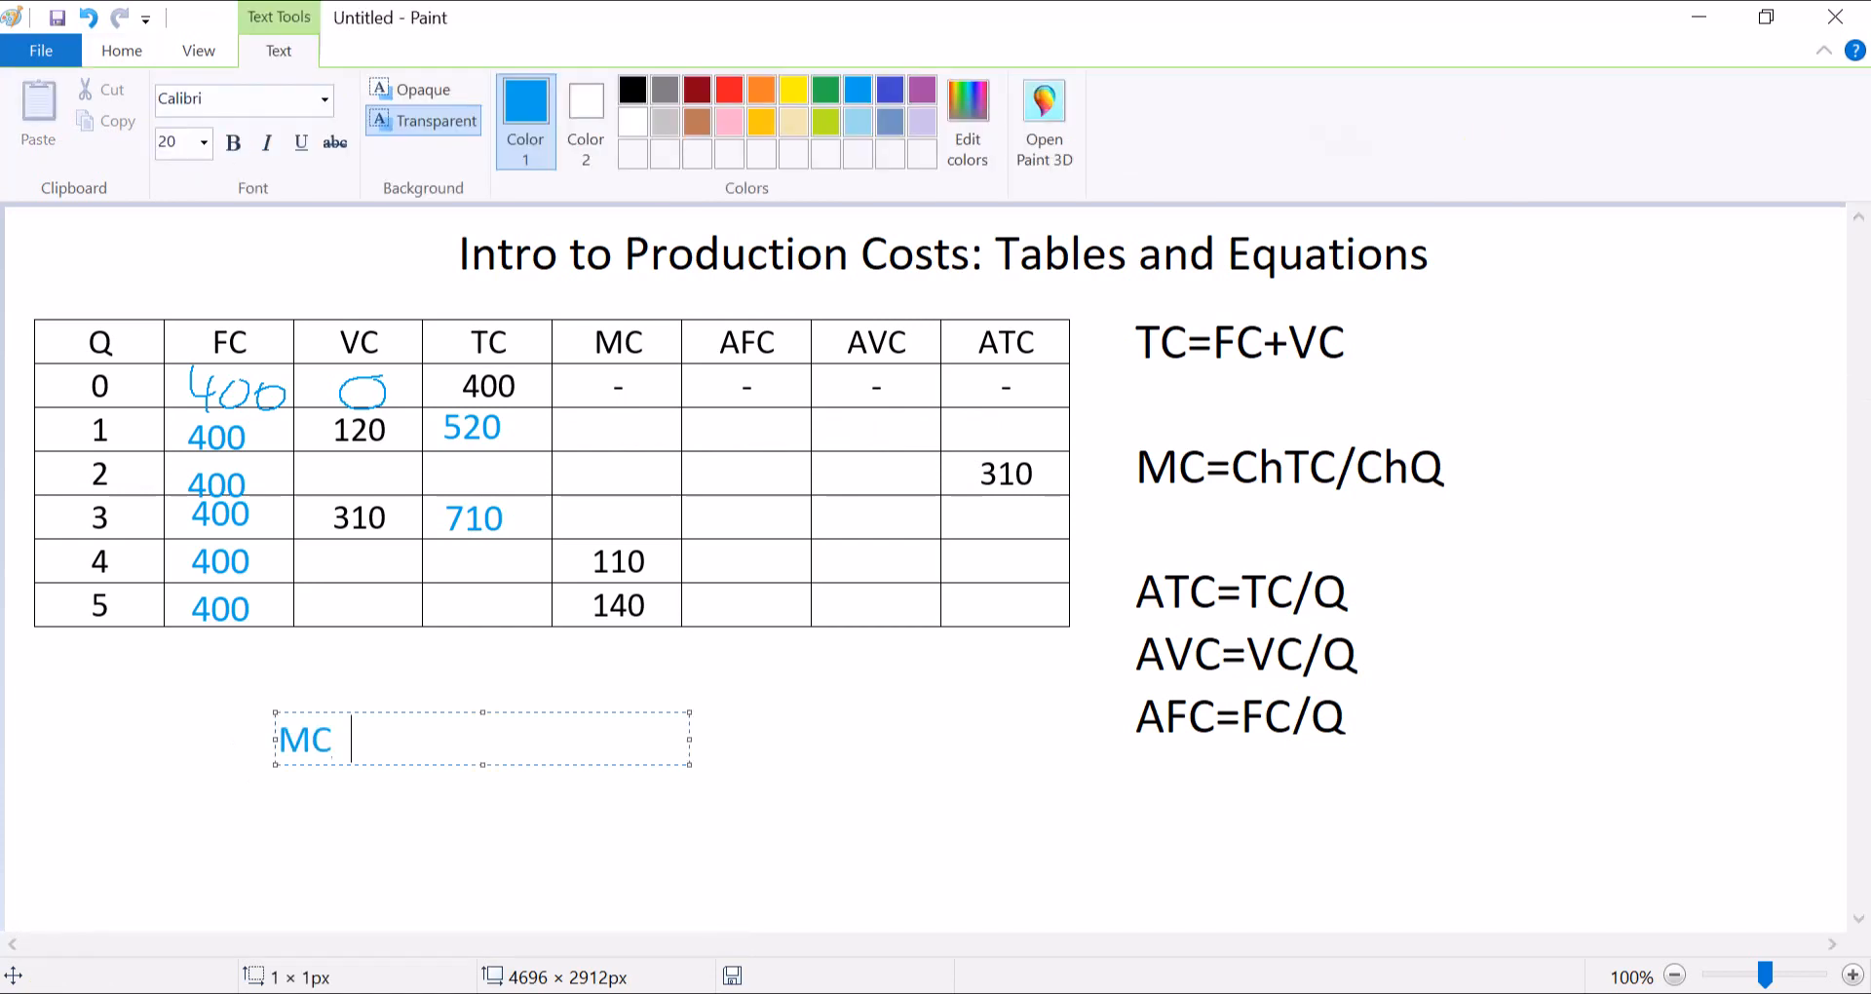
{"action": "type", "text": "_1"}
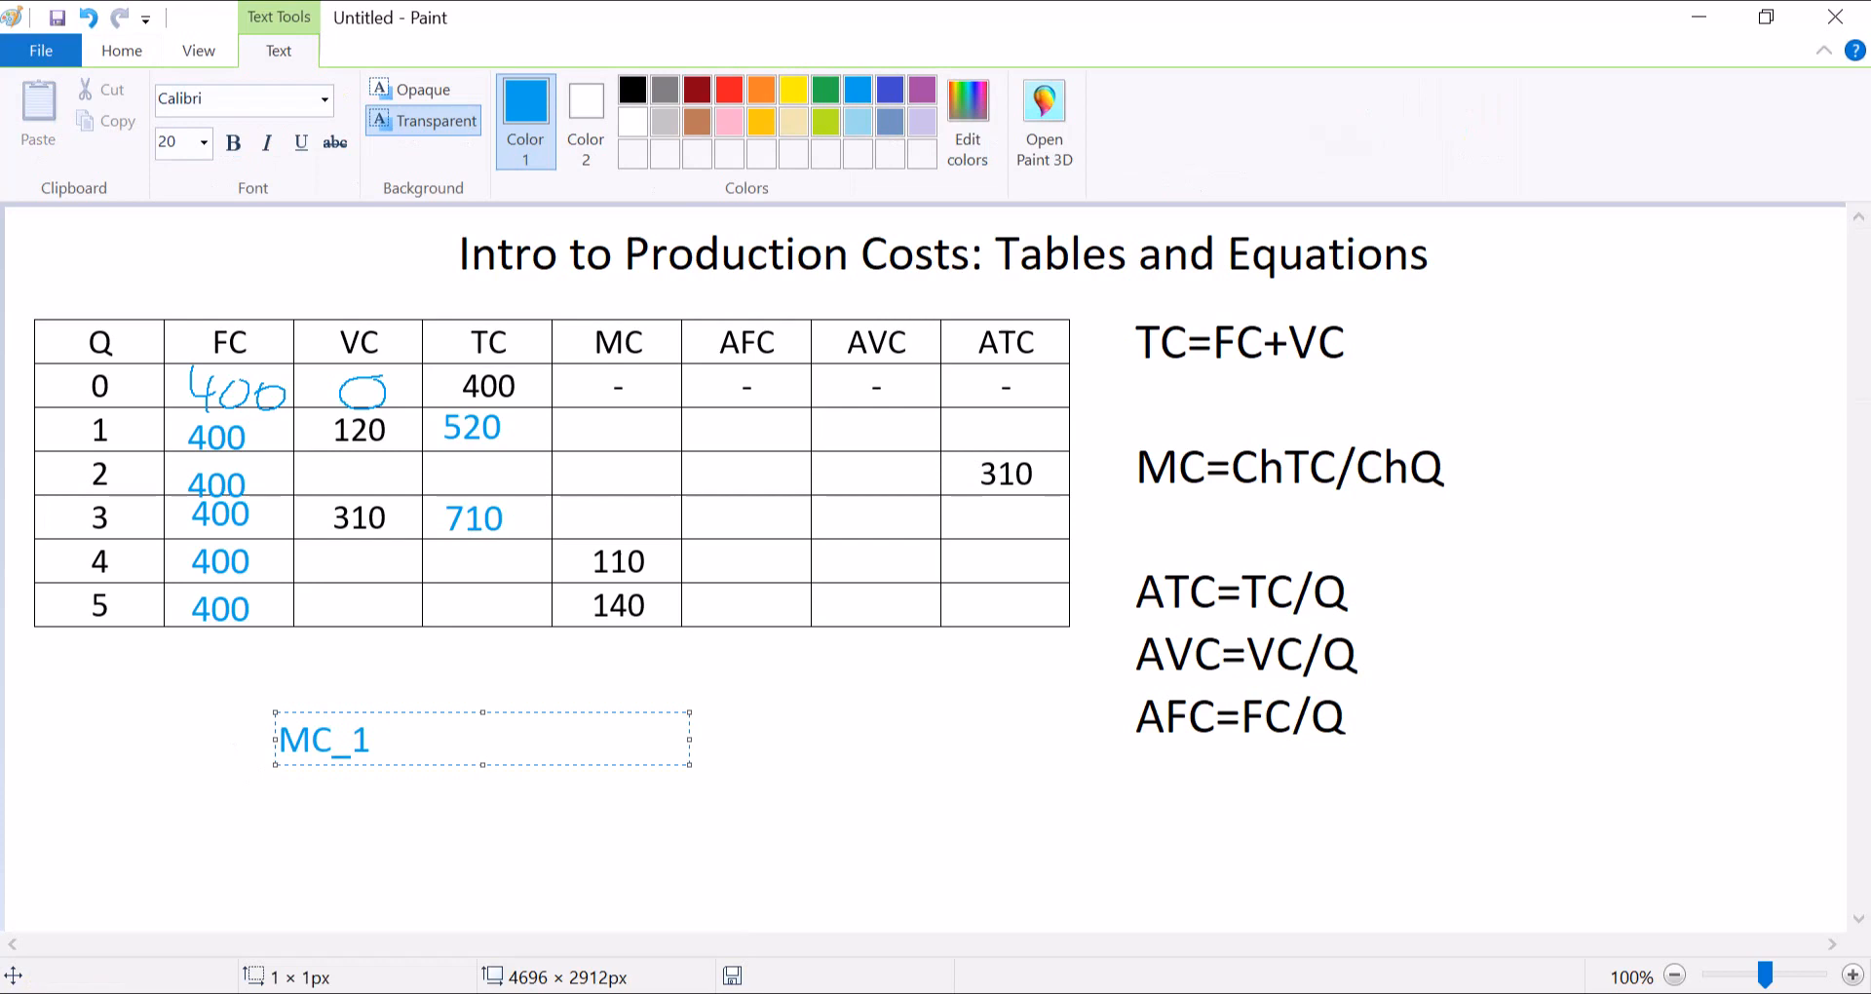
{"action": "type", "text": "=Ch"}
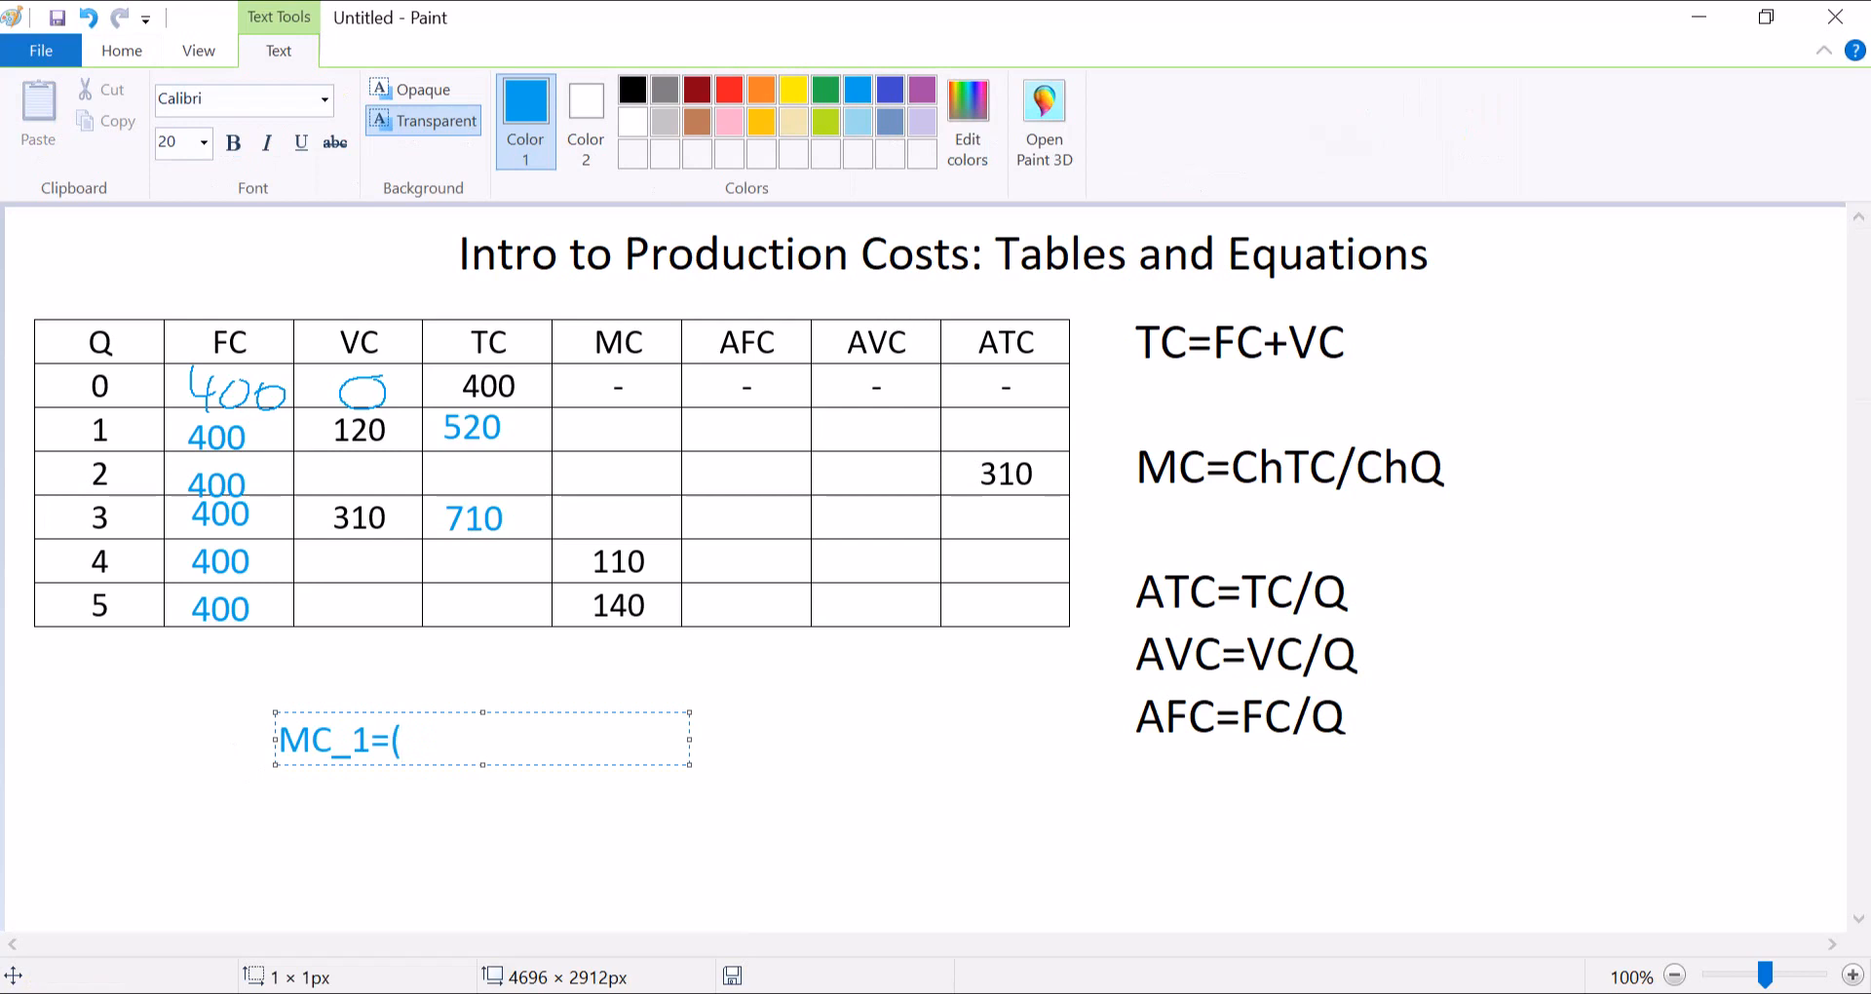
{"action": "type", "text": "520"}
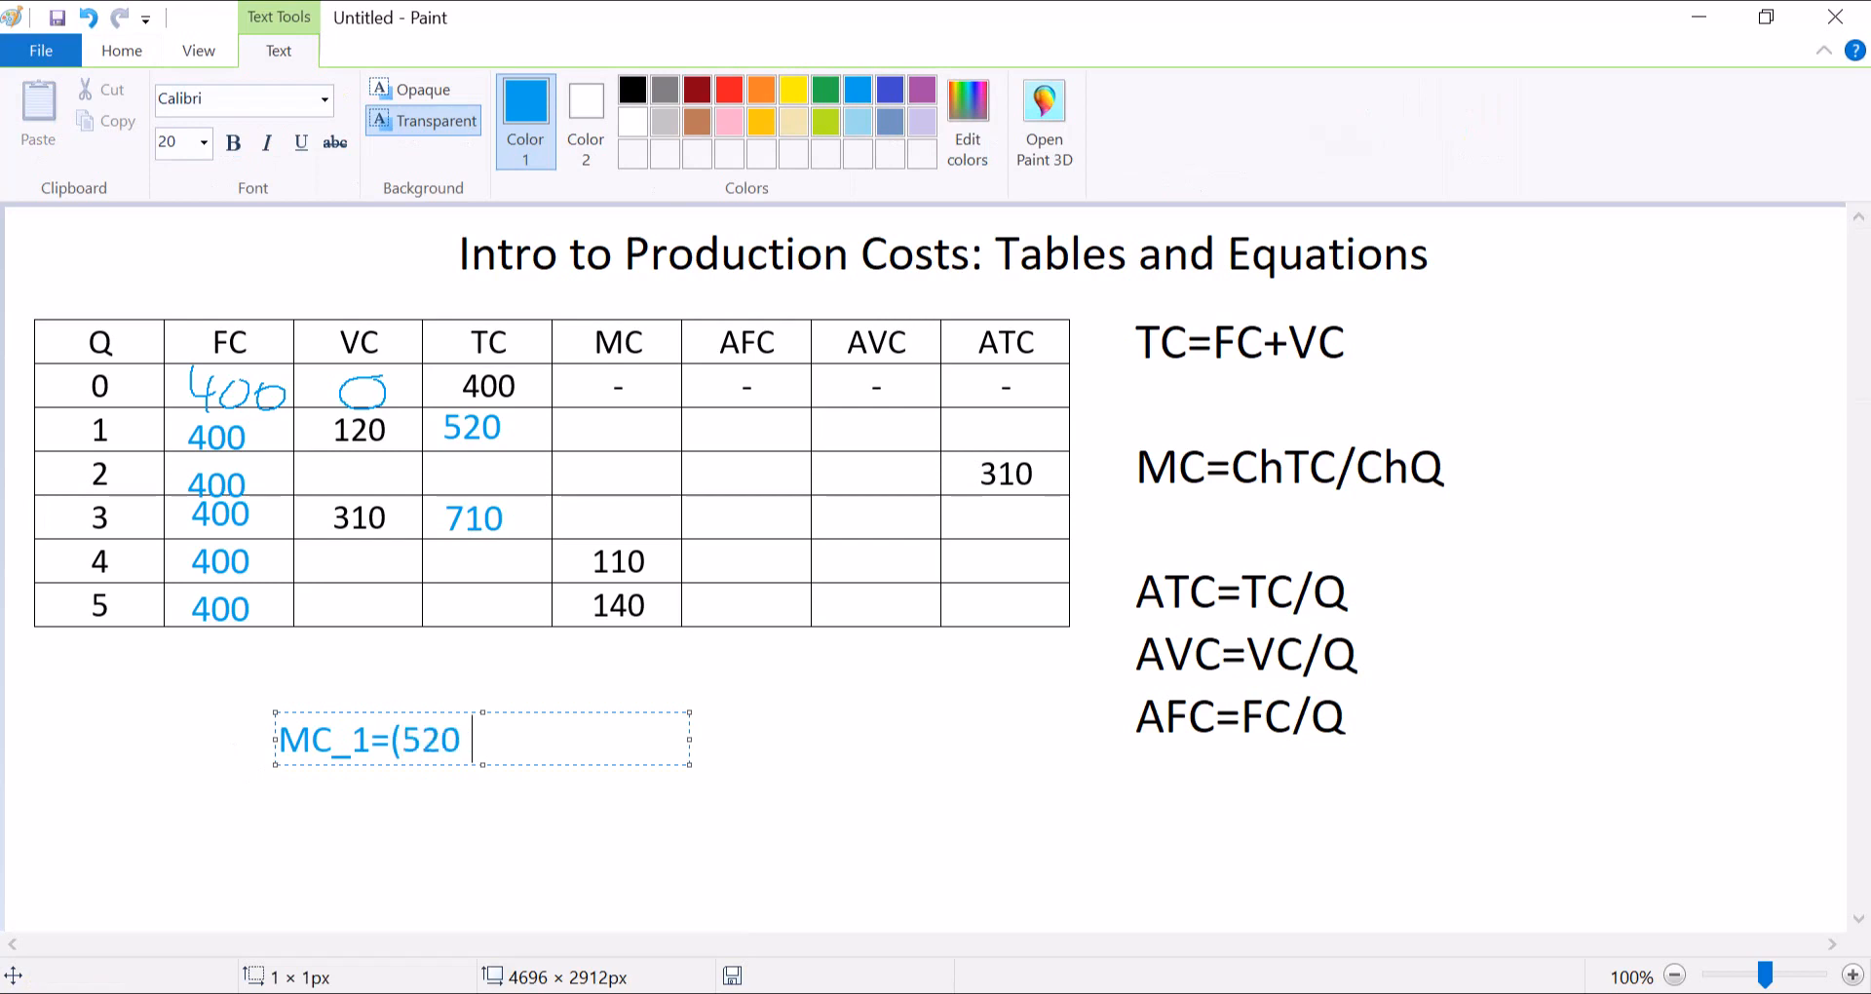
{"action": "type", "text": "-400)"}
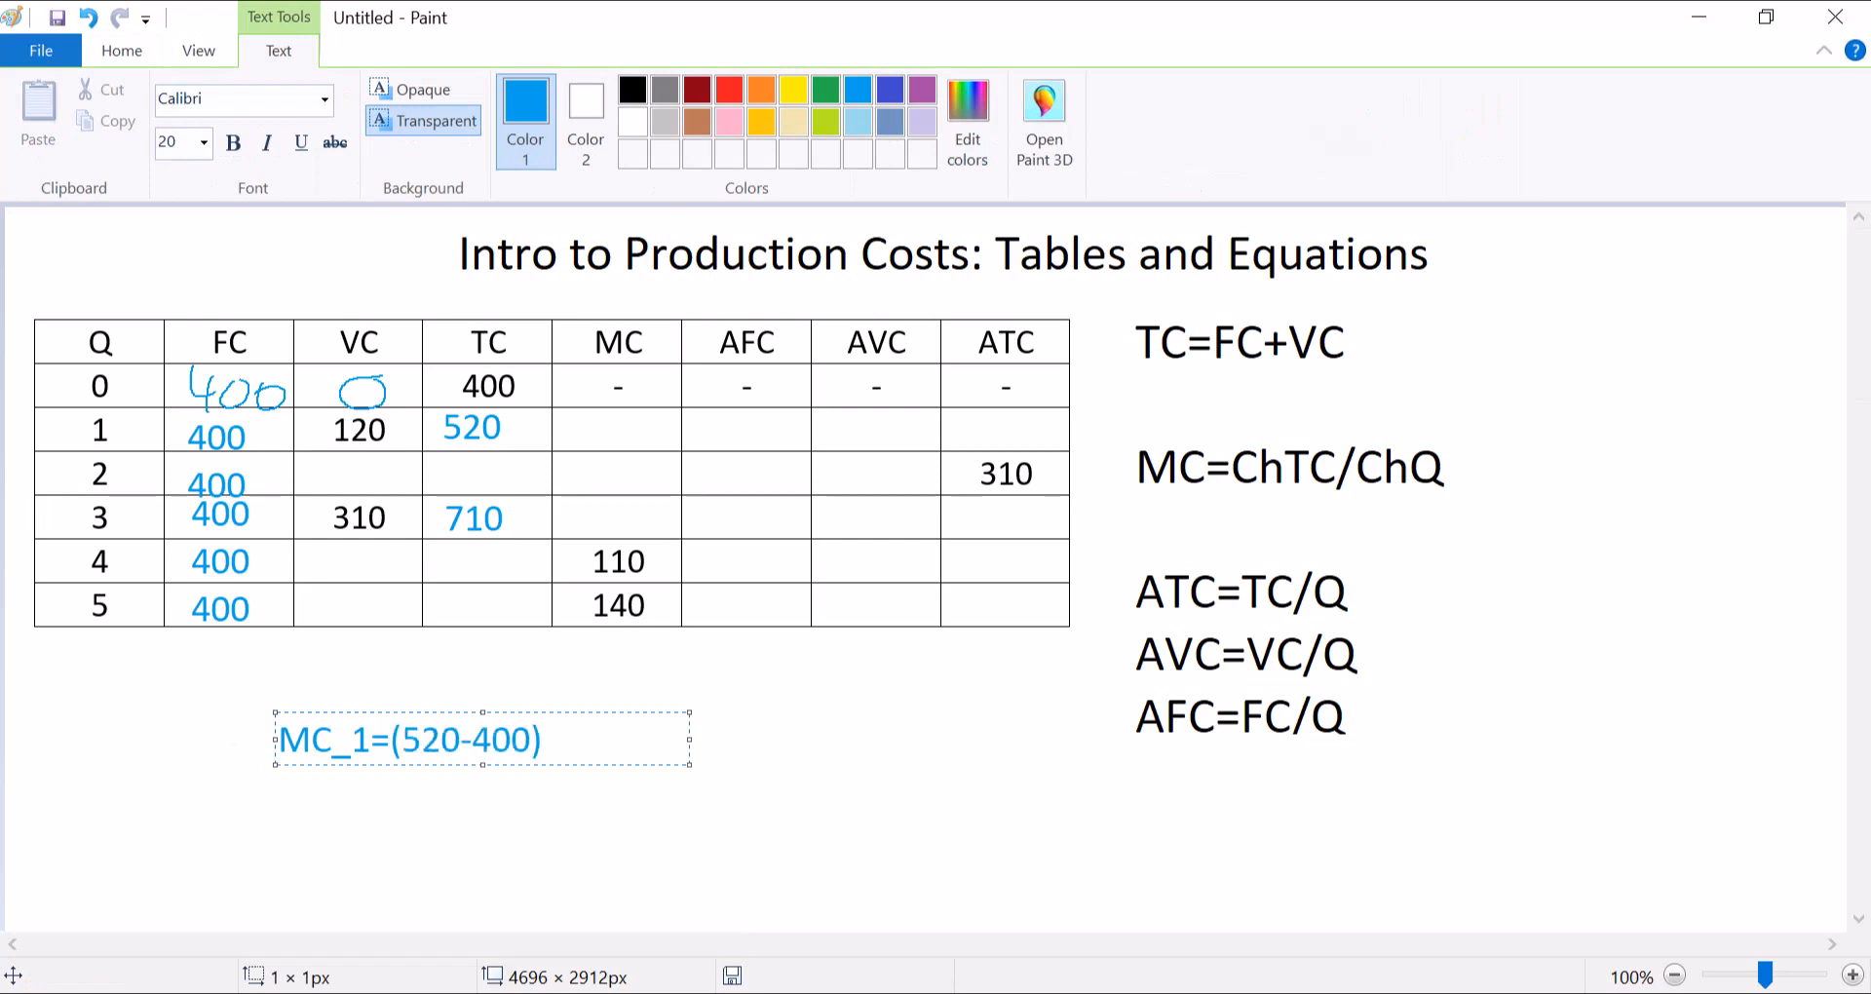
{"action": "type", "text": "/1"}
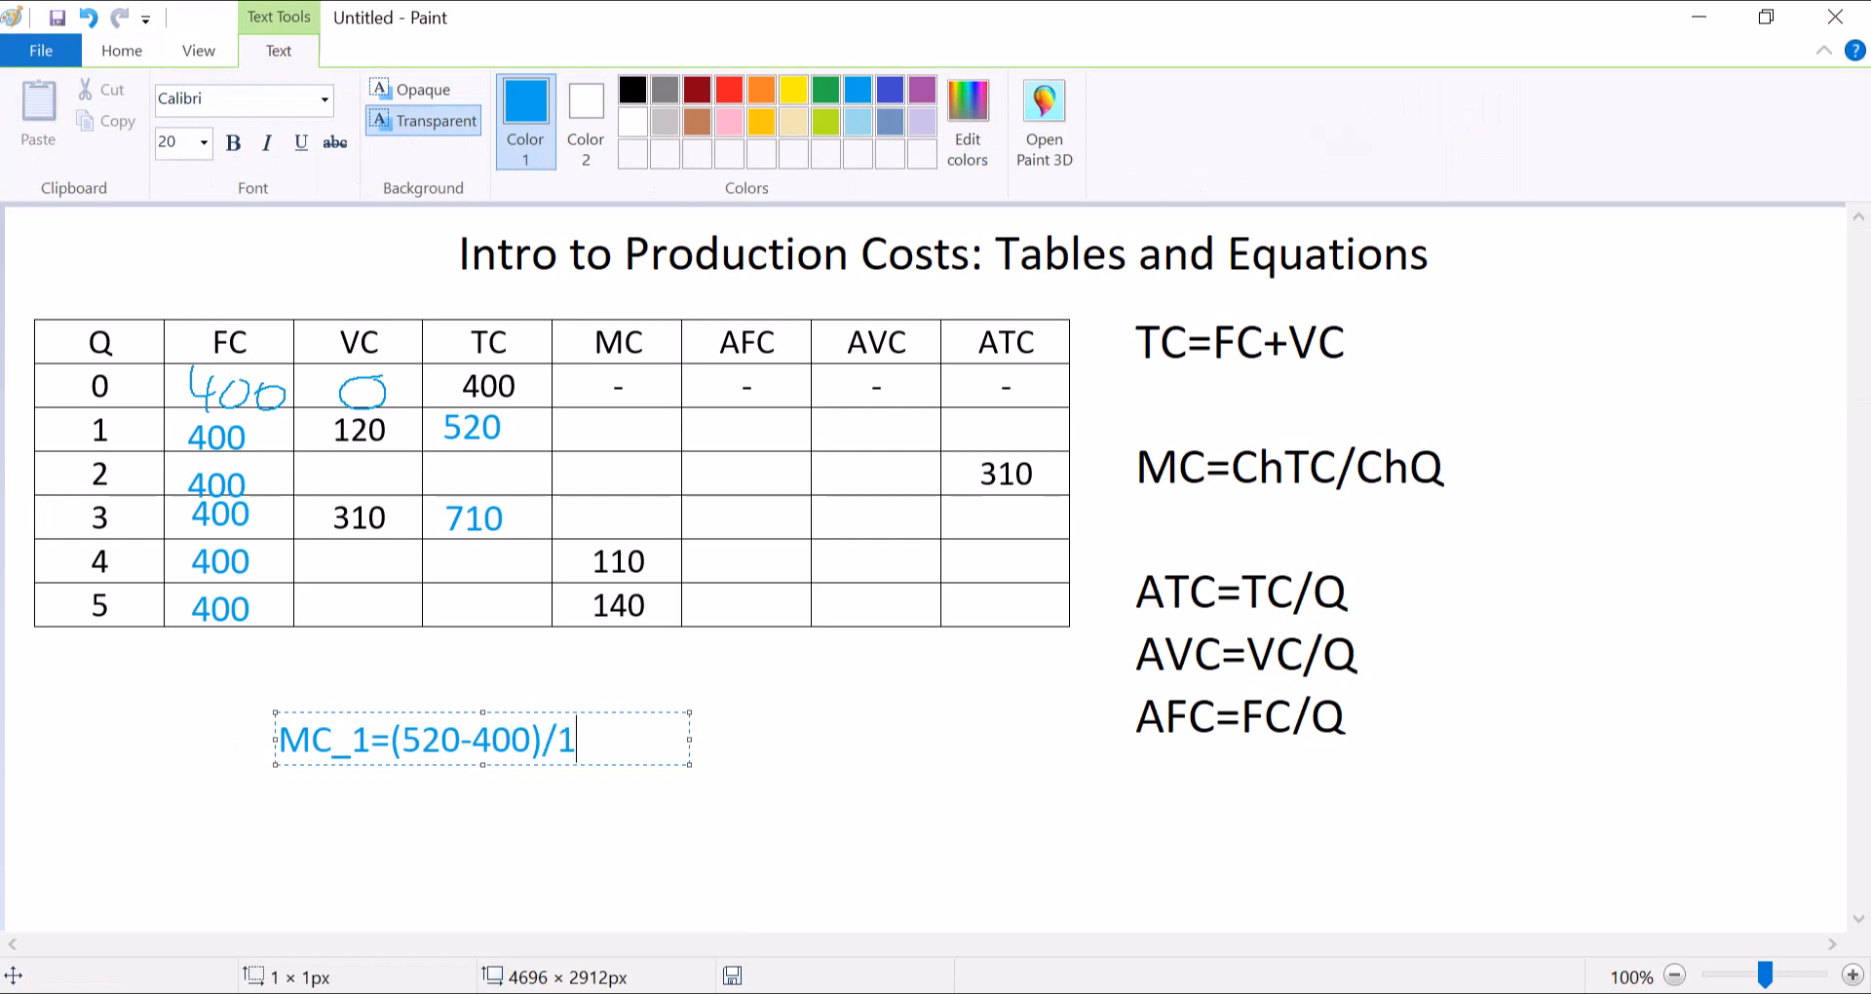
{"action": "type", "text": "="}
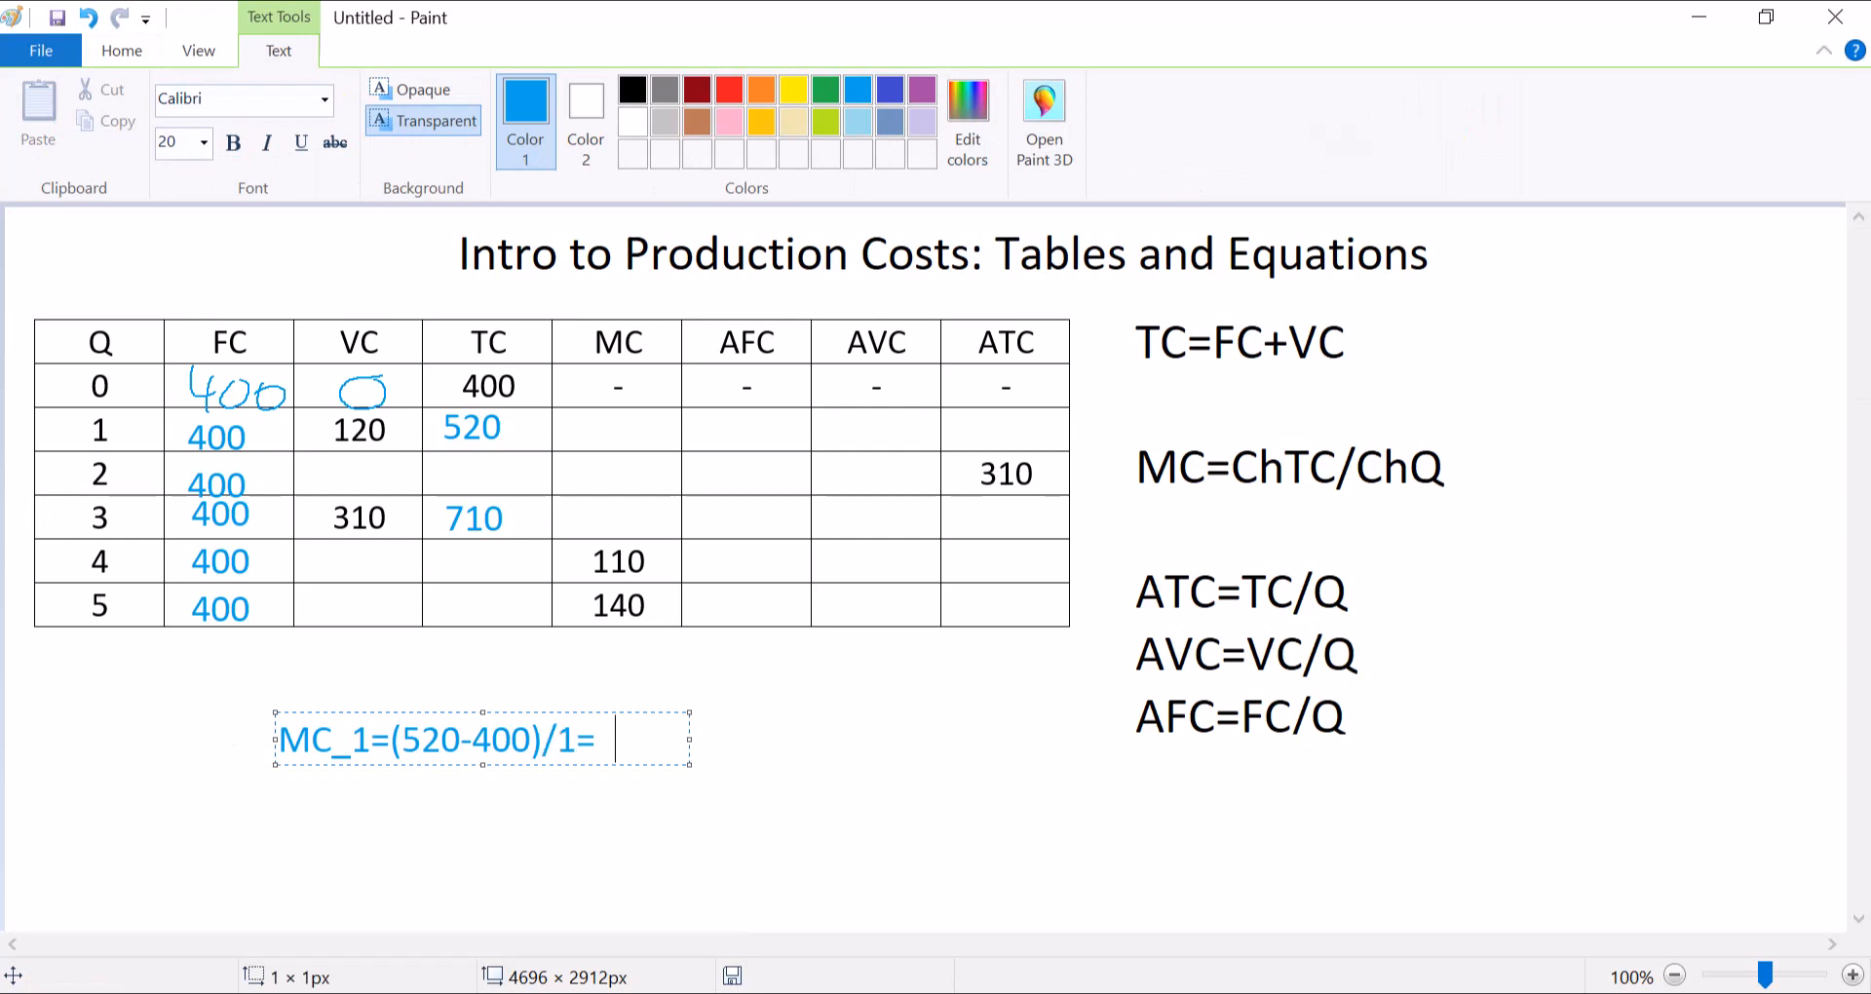
Complete the working with 120 and write 120 in row 1's MC cell.
{"action": "type", "text": "120"}
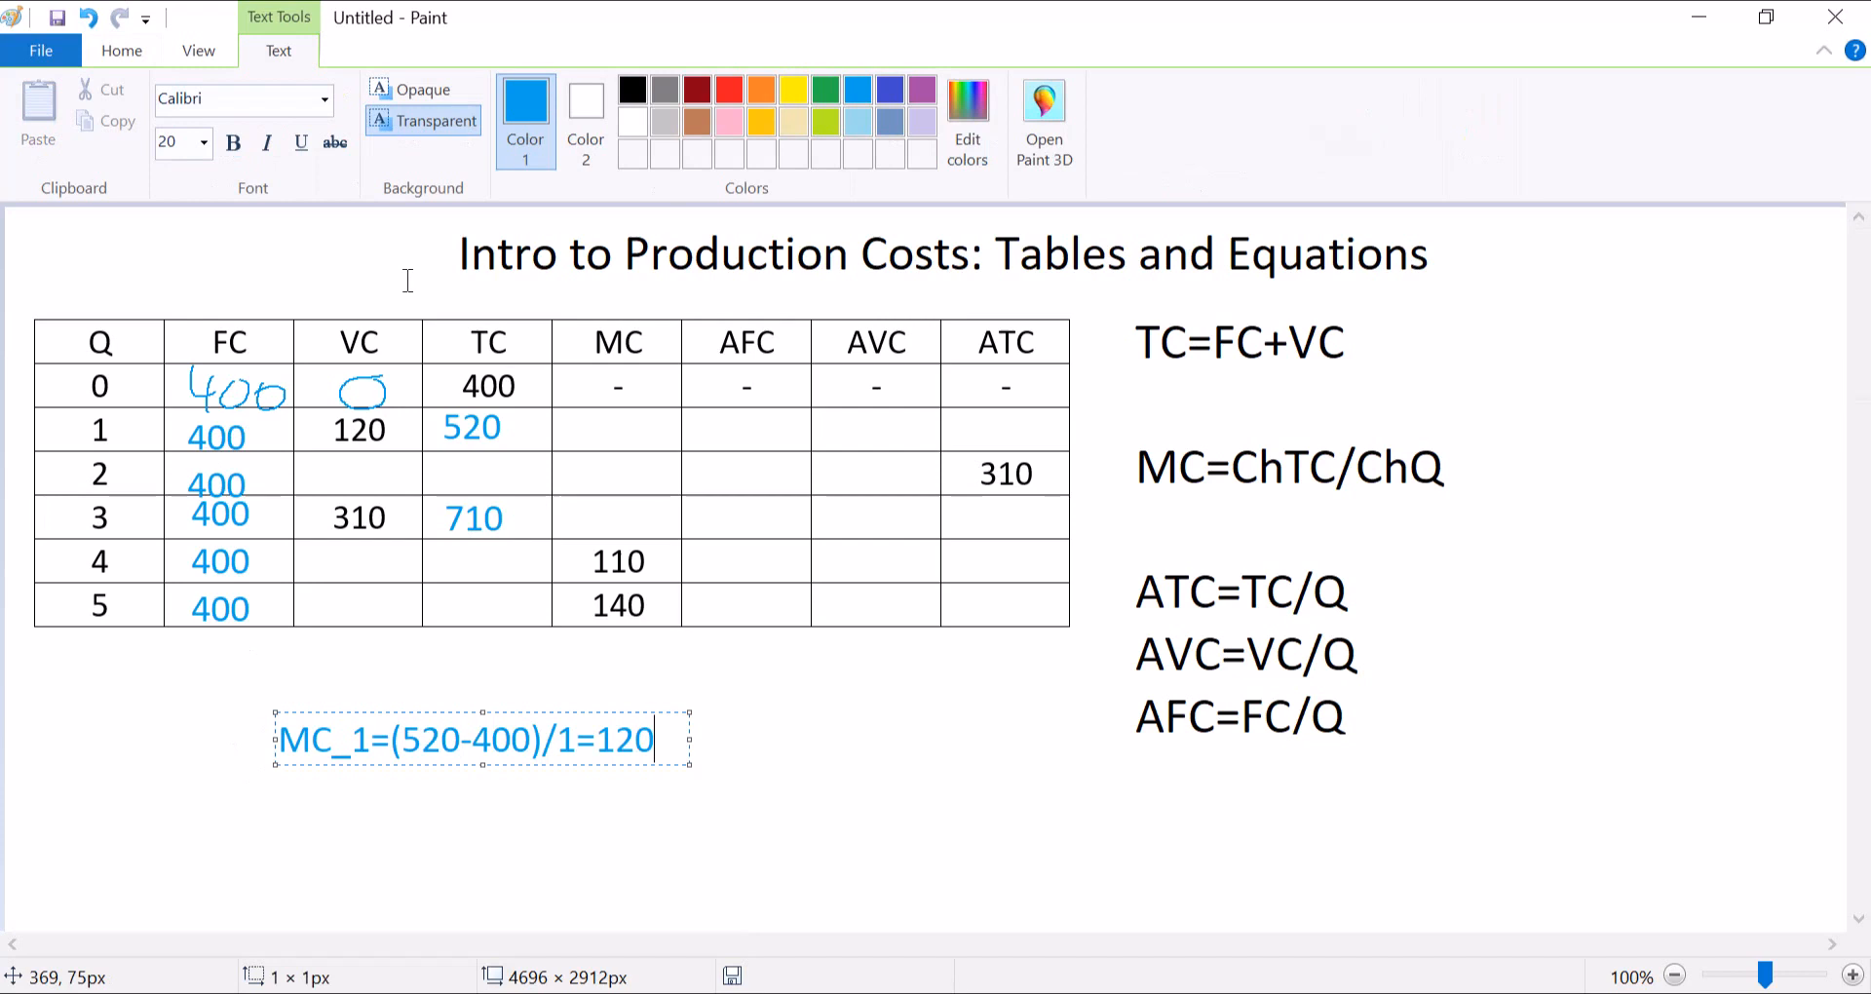
{"action": "mouse_move", "coordinate": [586, 430]}
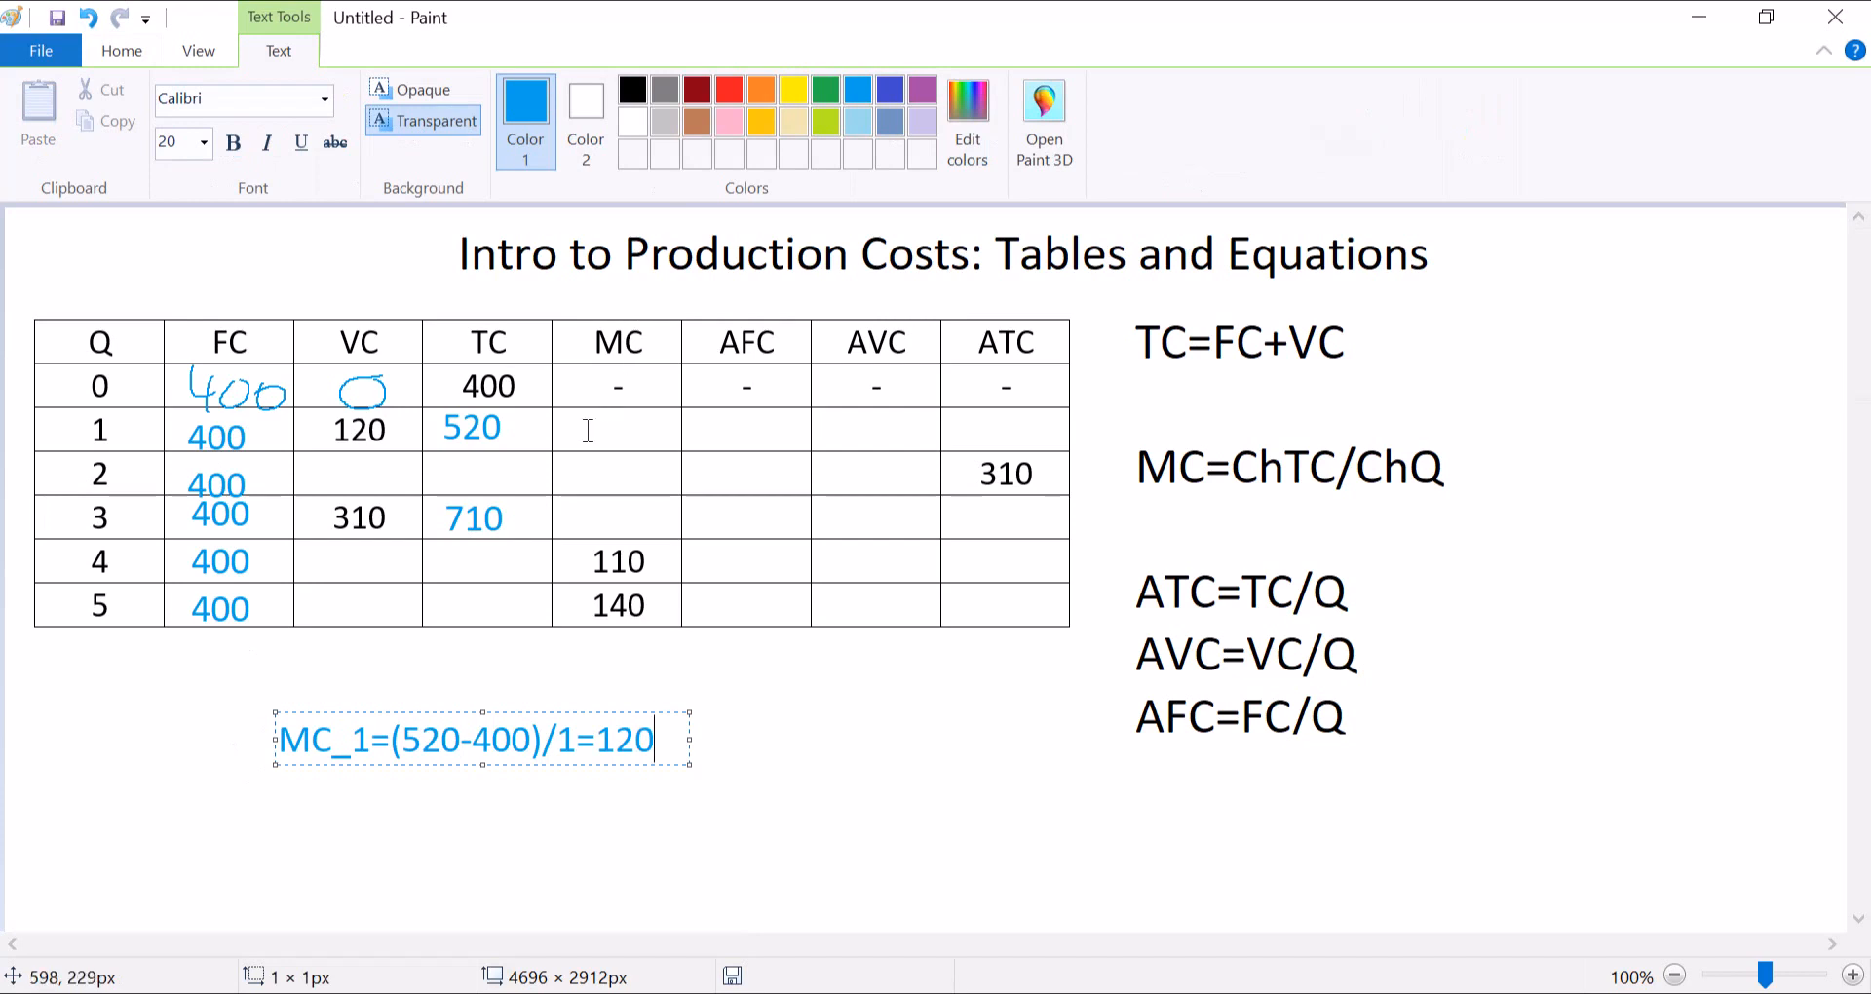
{"action": "type", "text": "1"}
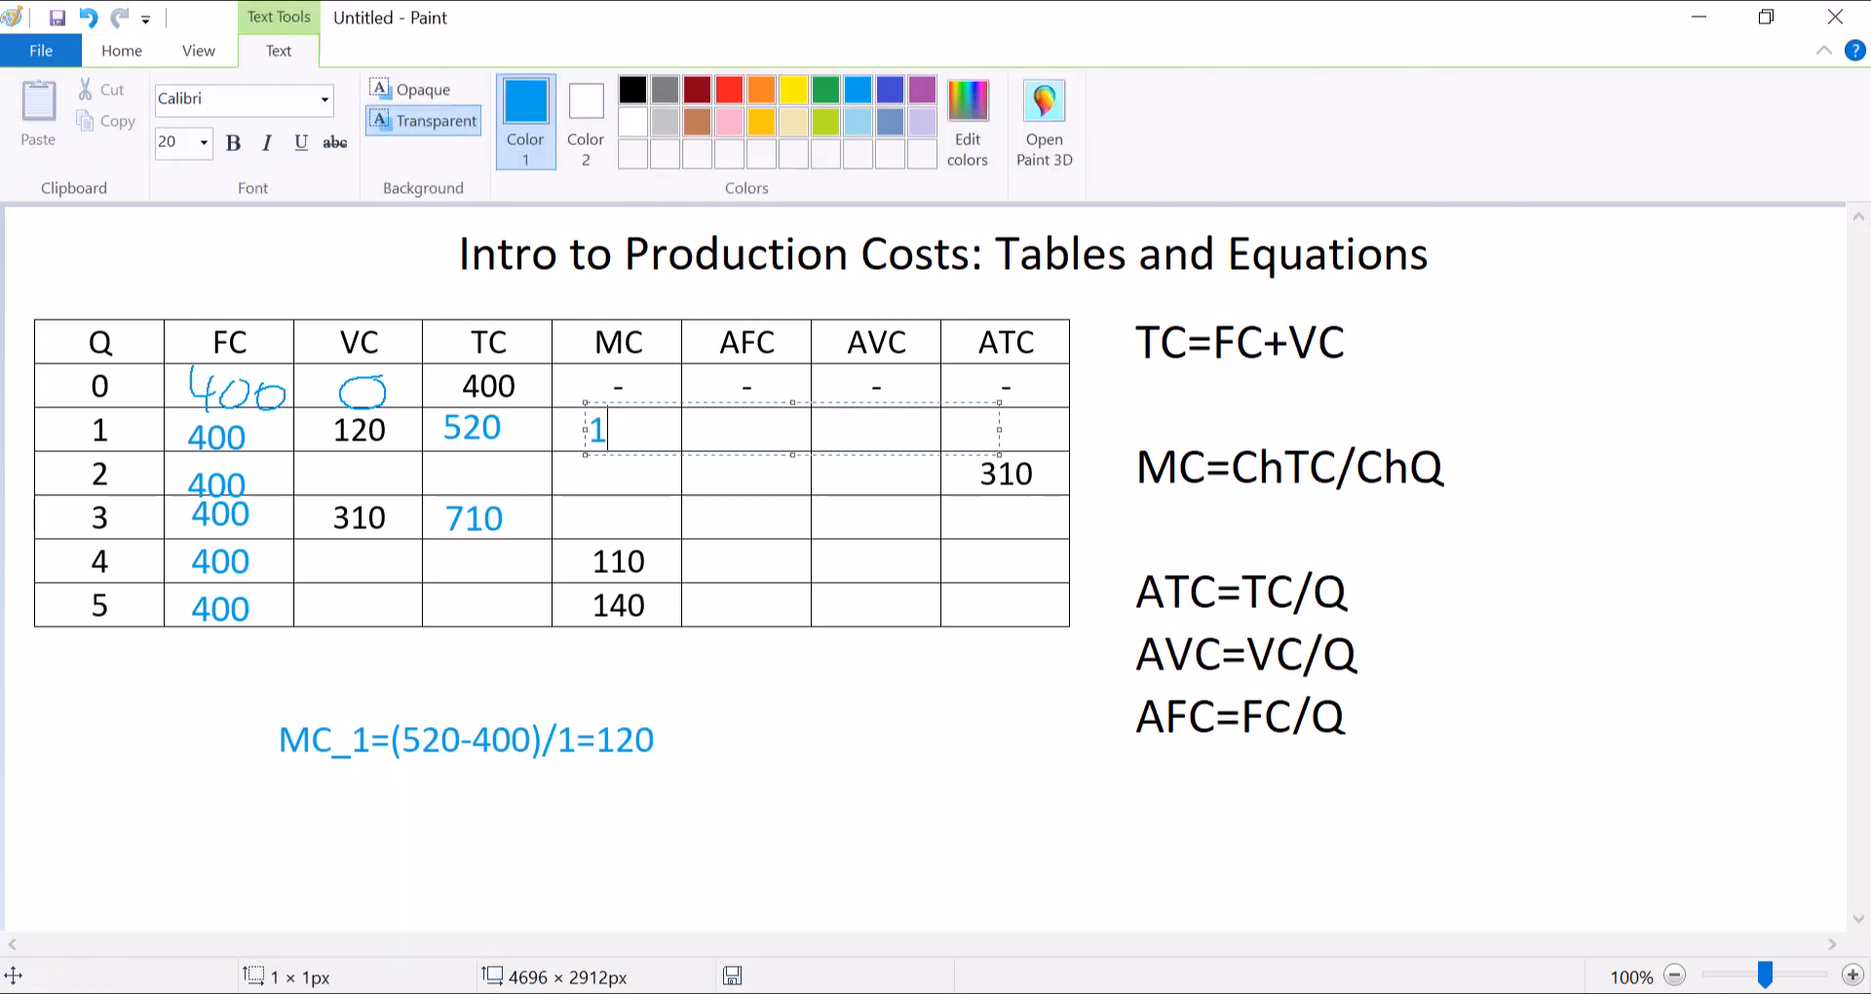
{"action": "type", "text": "20"}
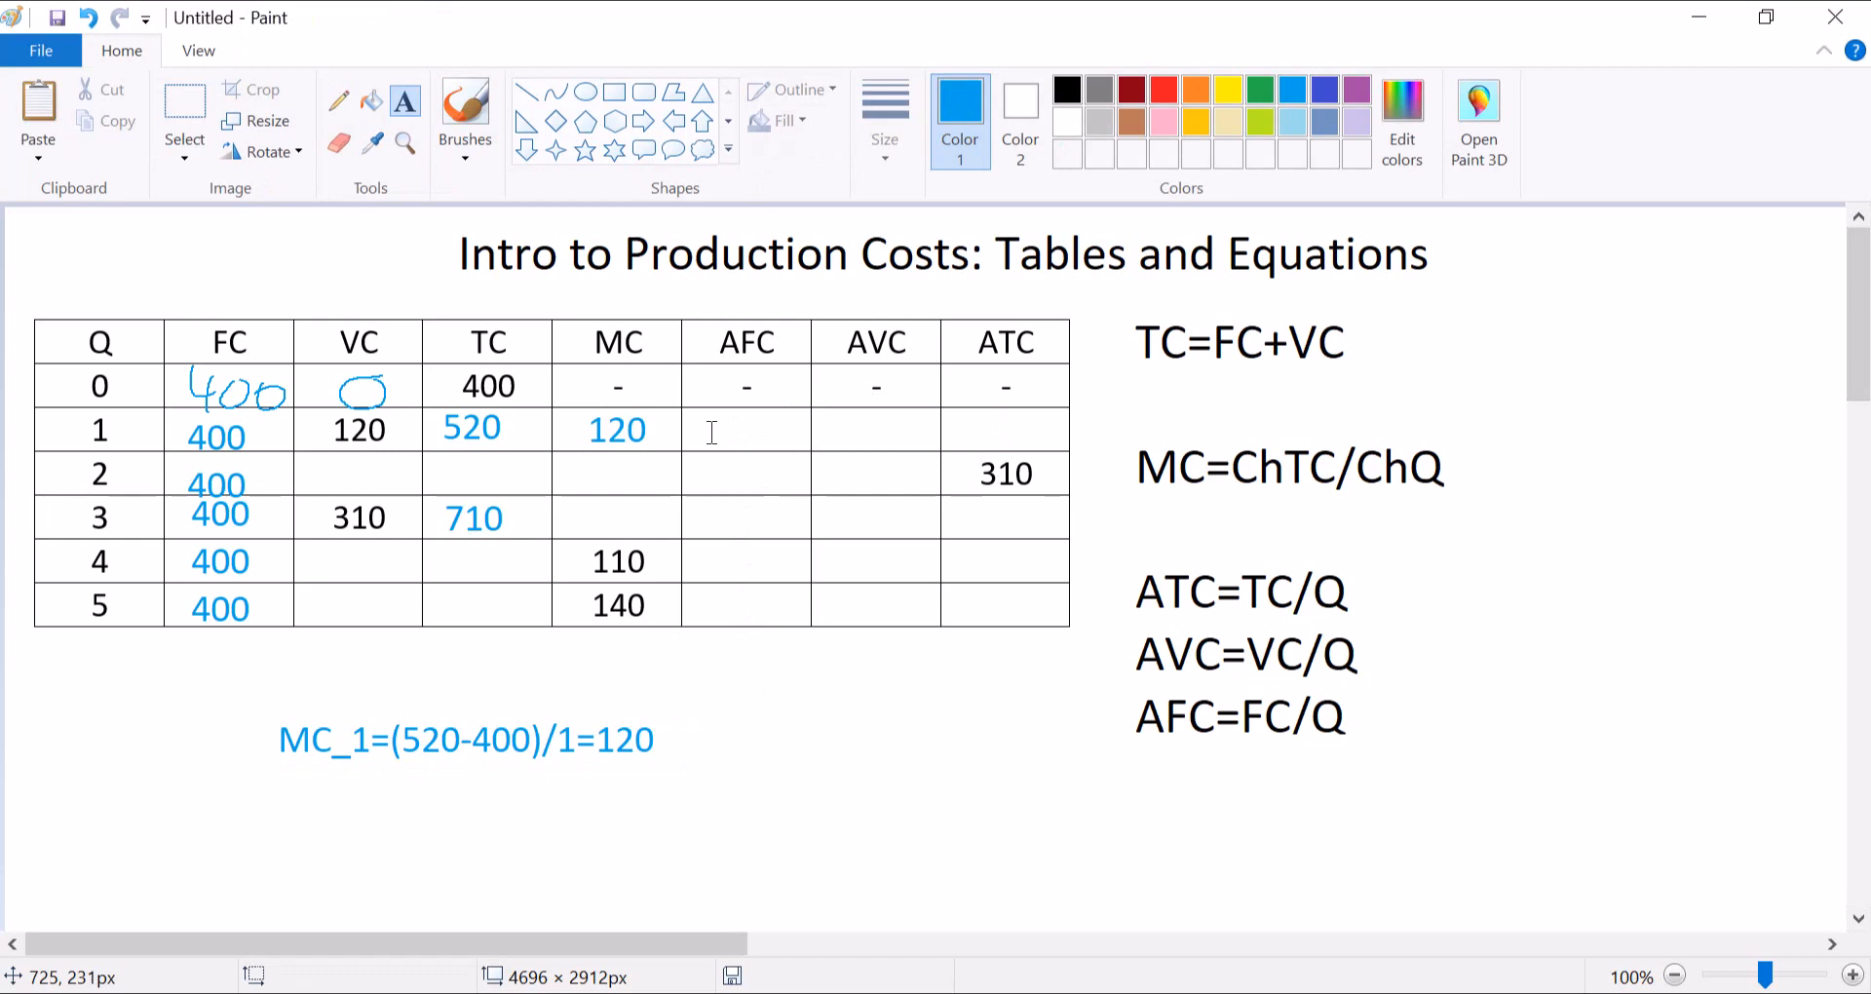
Fill row 1's AFC, AVC and ATC cells with 400, 120 and 520.
{"action": "left_click", "coordinate": [745, 430]}
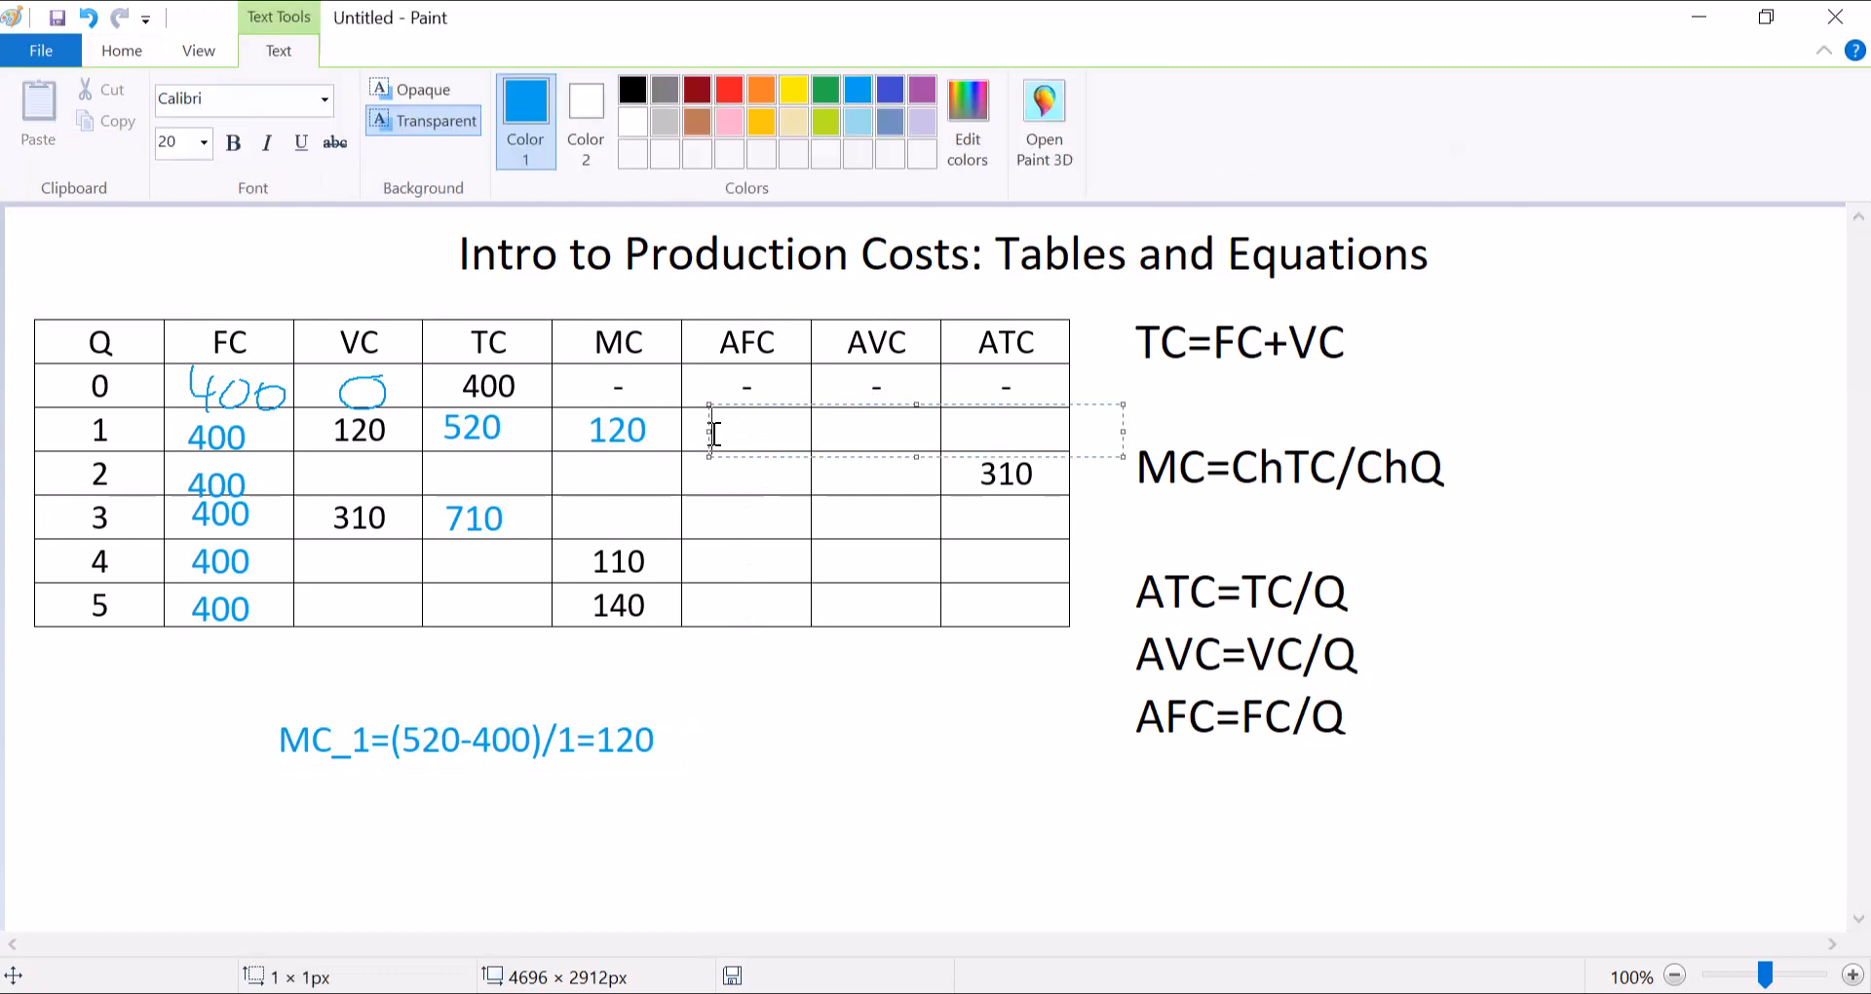
{"action": "type", "text": "400"}
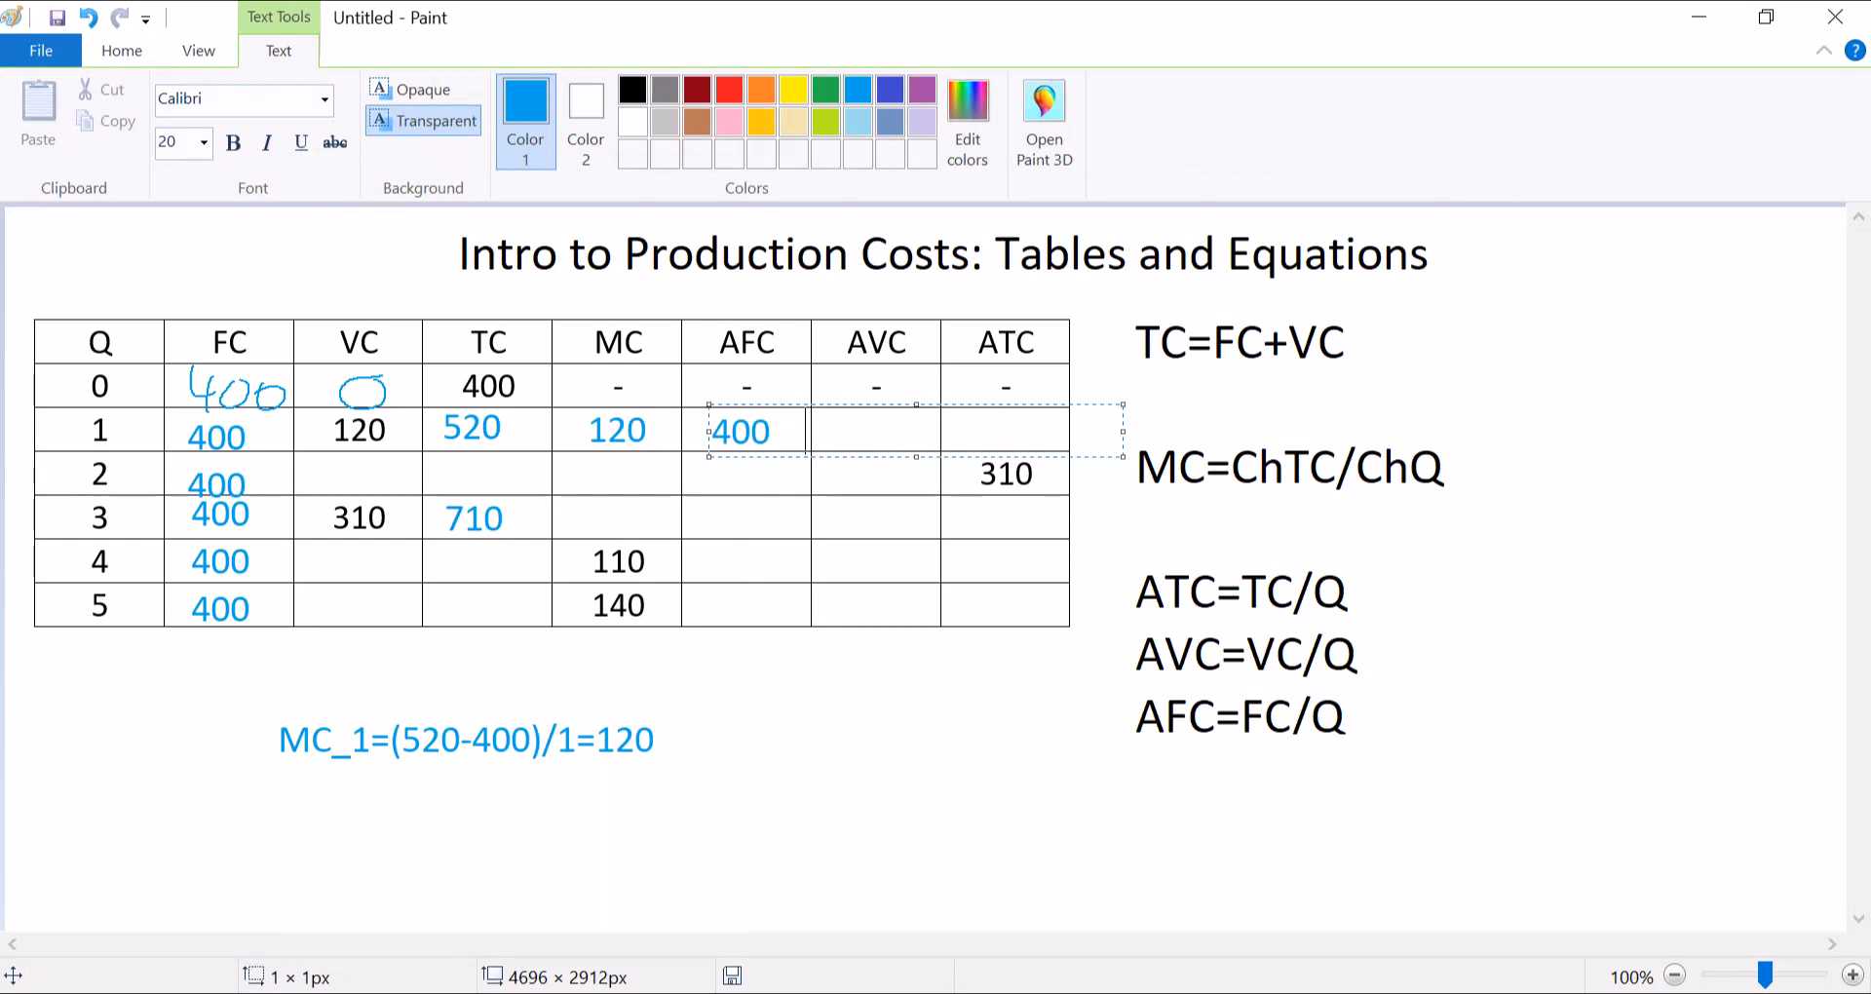
{"action": "type", "text": "1"}
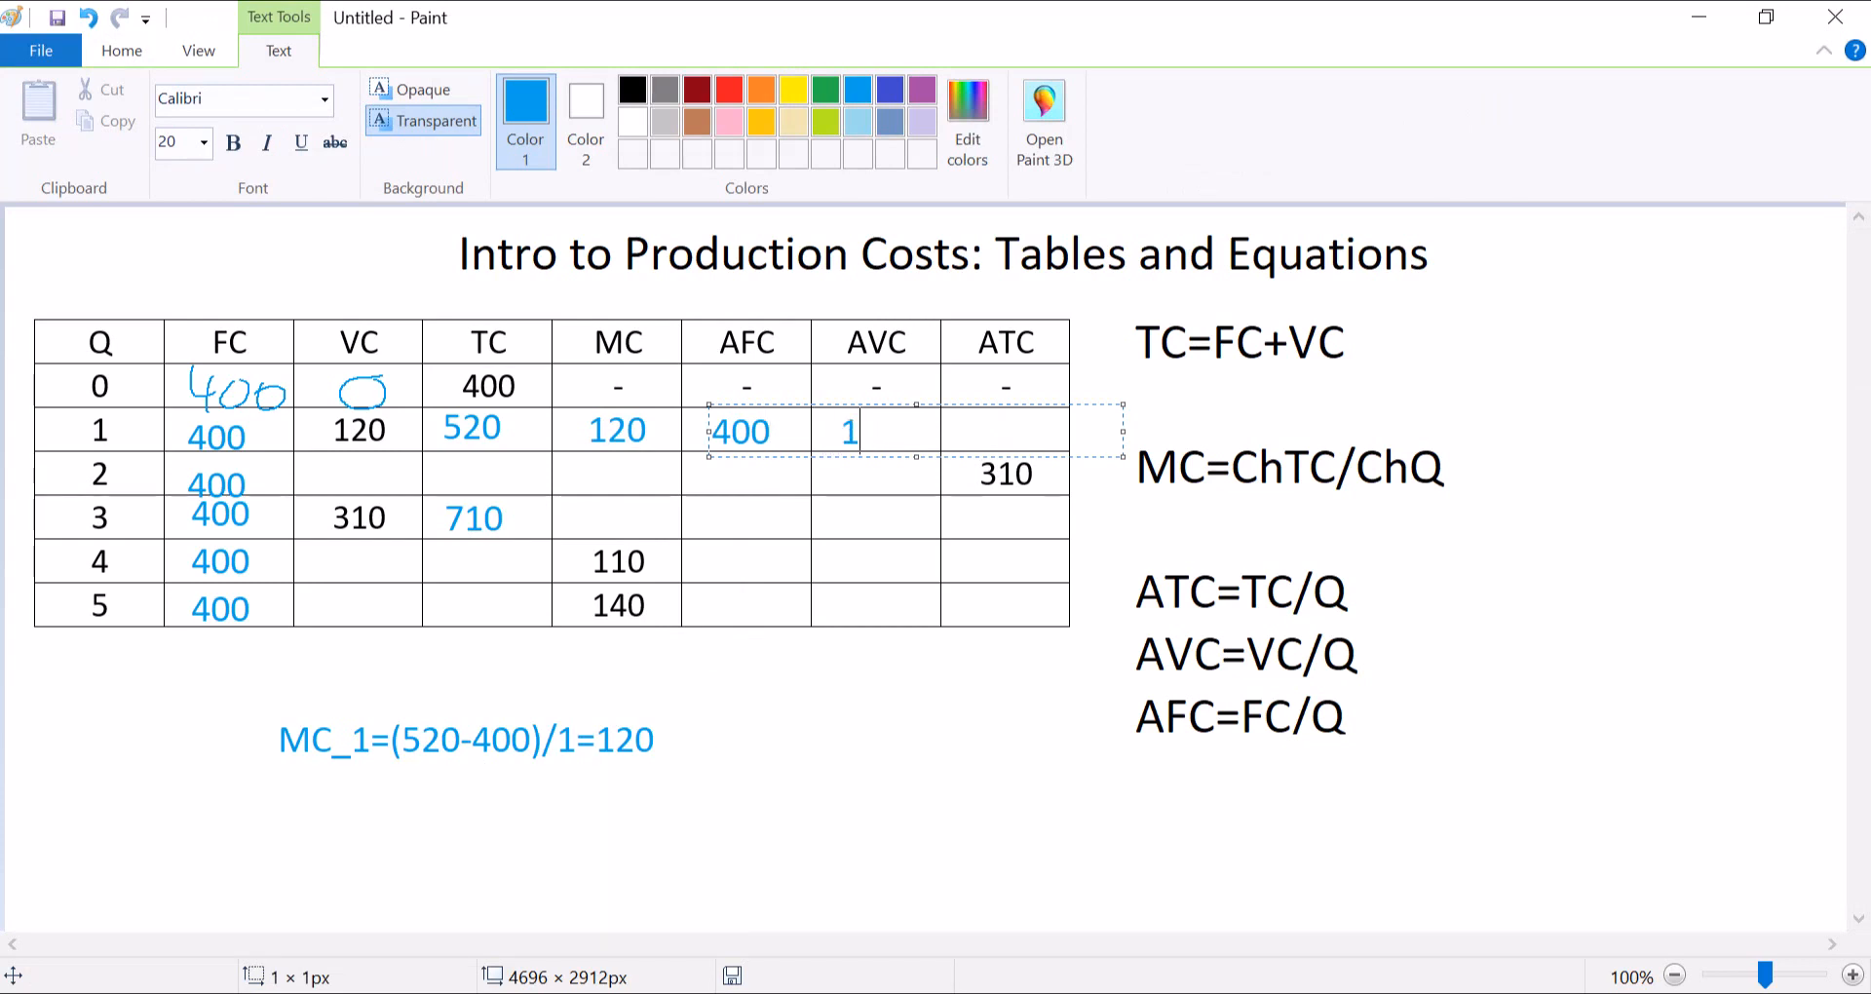
{"action": "type", "text": "20"}
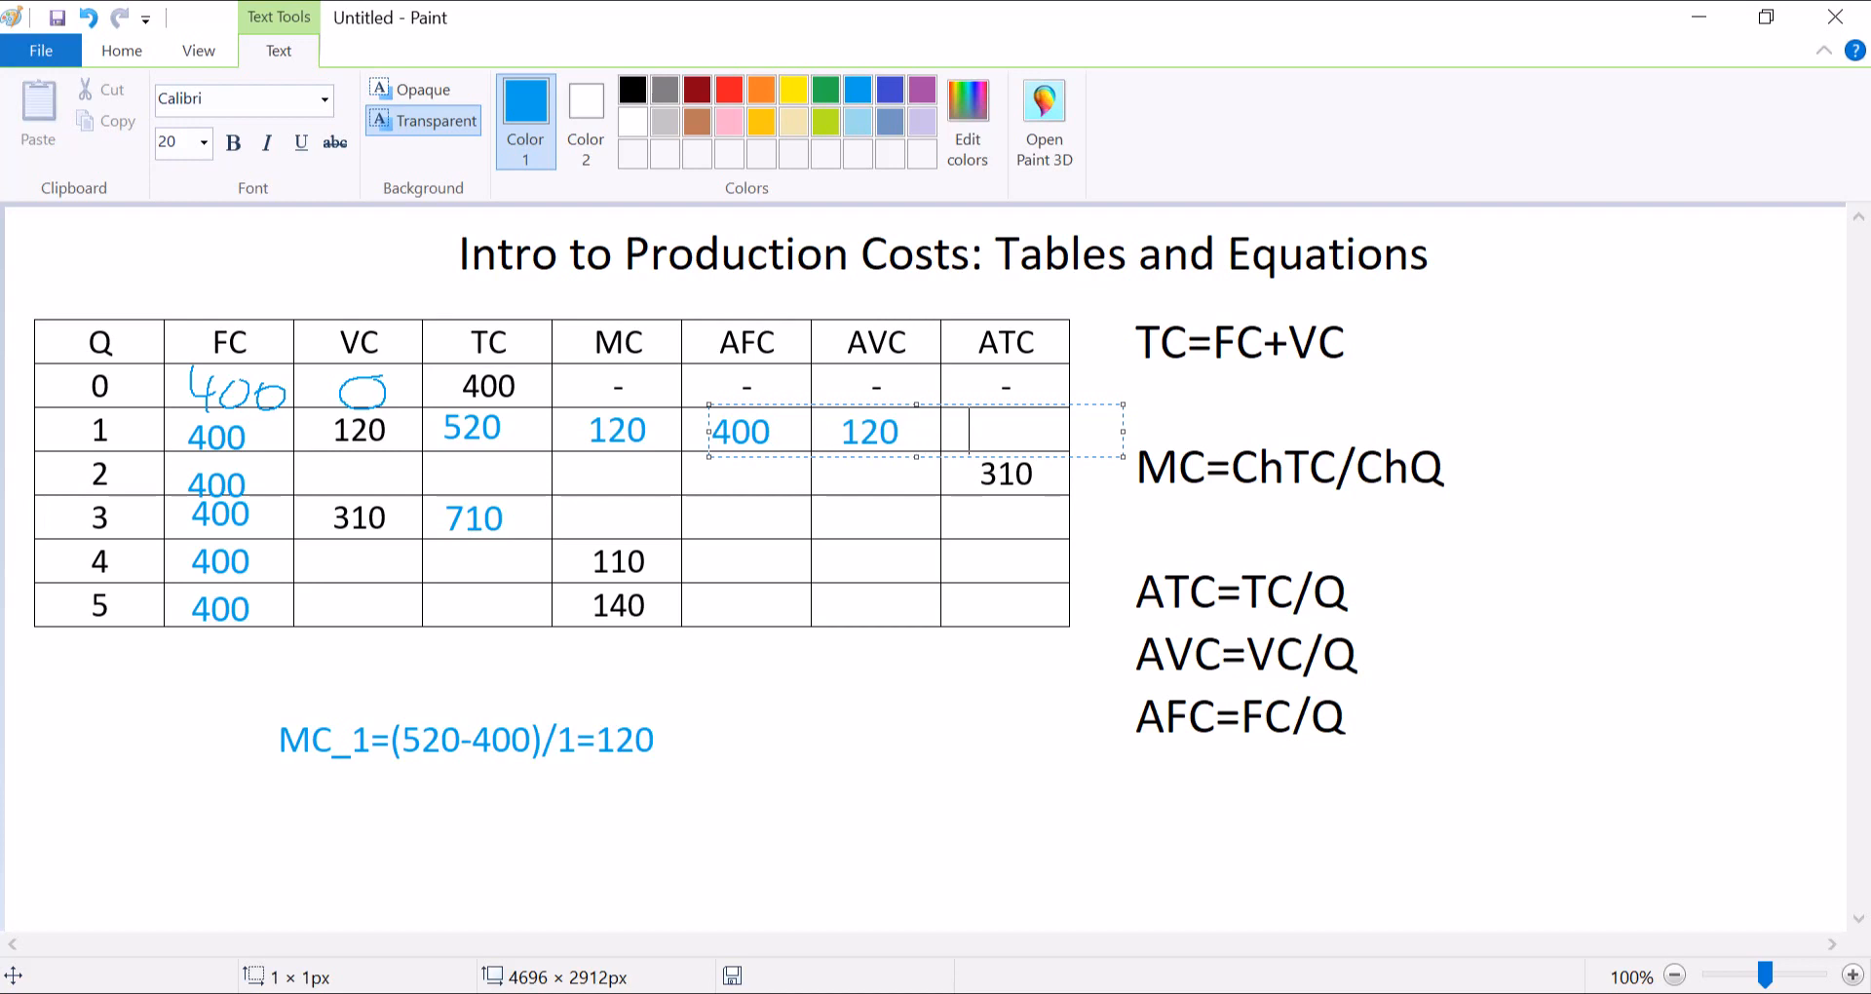
{"action": "type", "text": "520"}
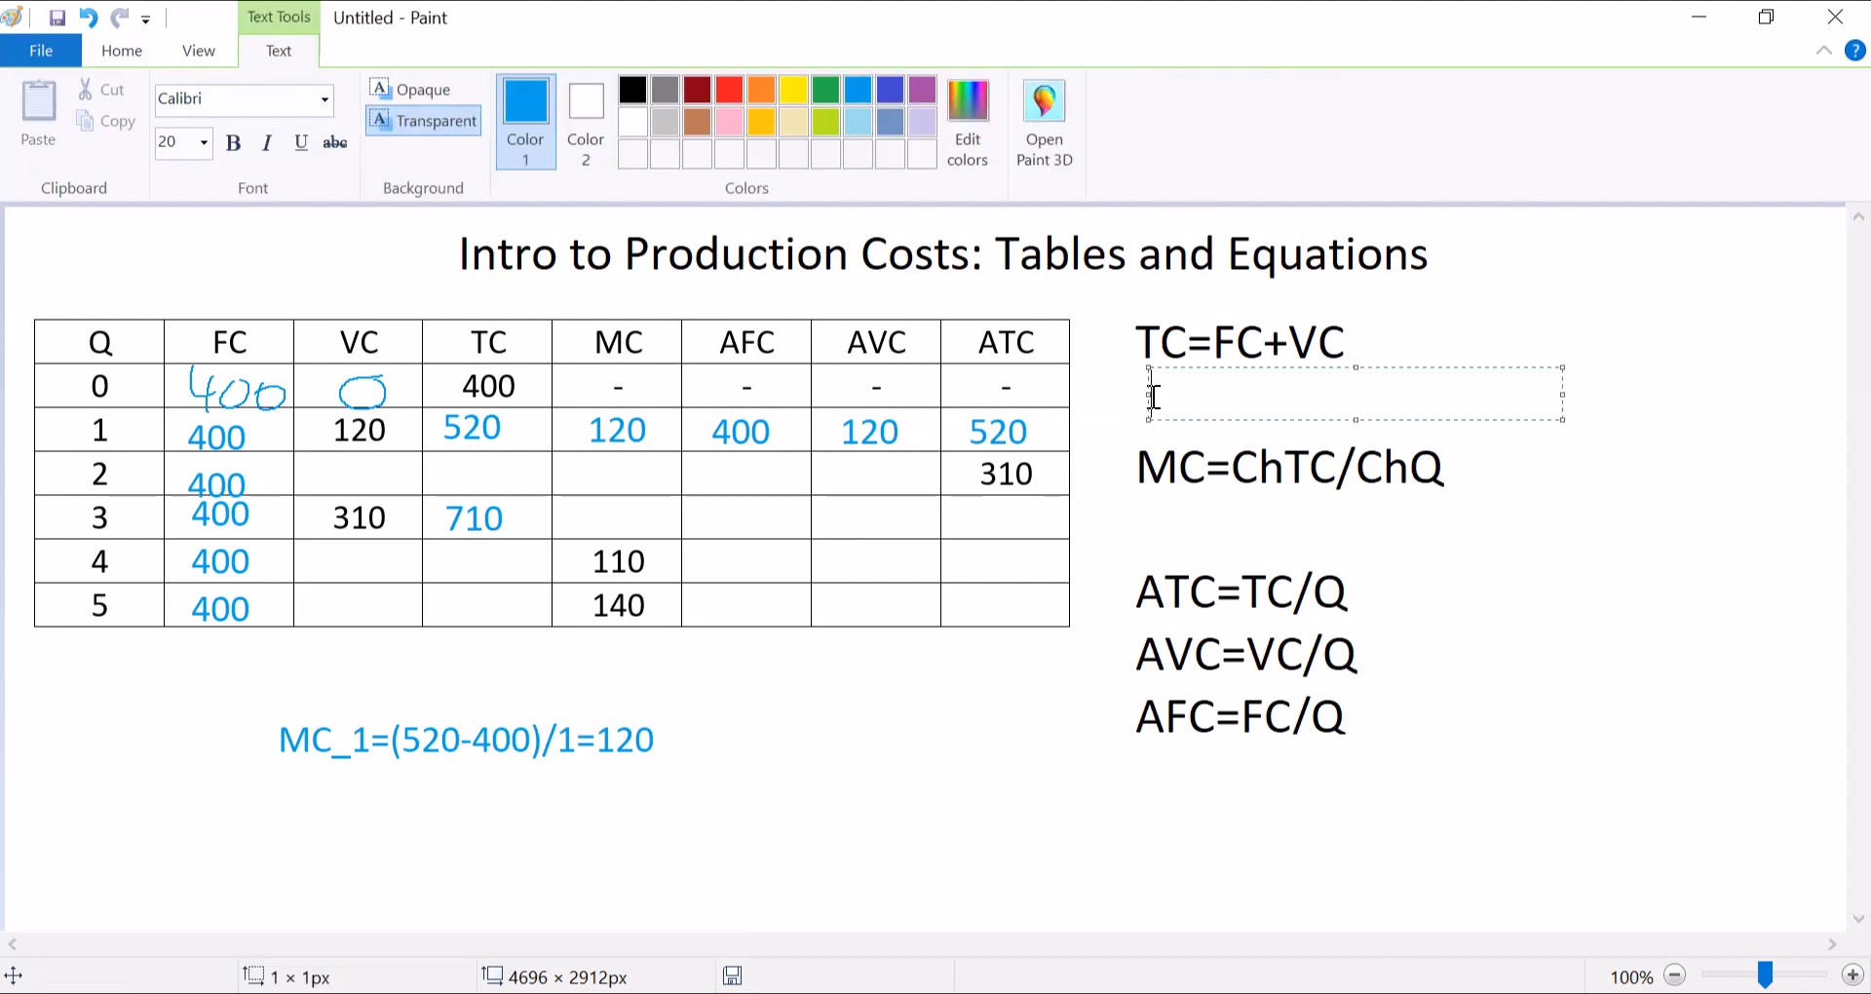
{"action": "type", "text": "ATC"}
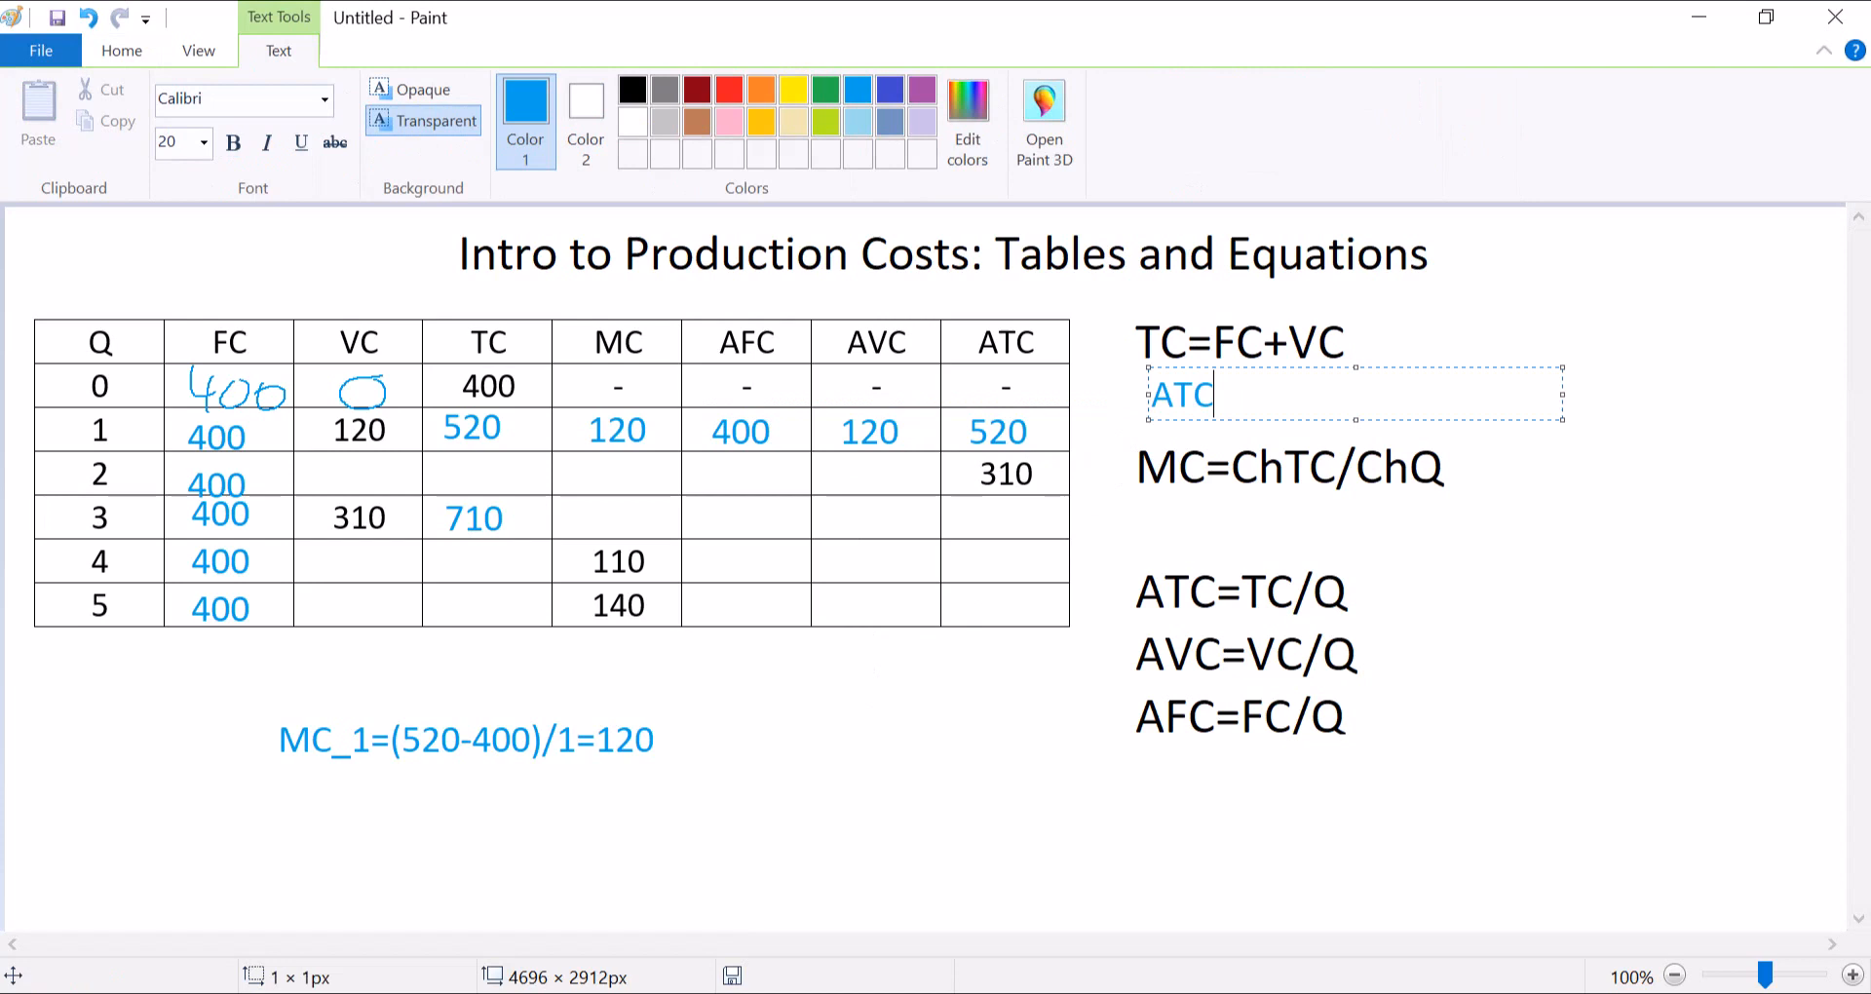
{"action": "type", "text": "=AF"}
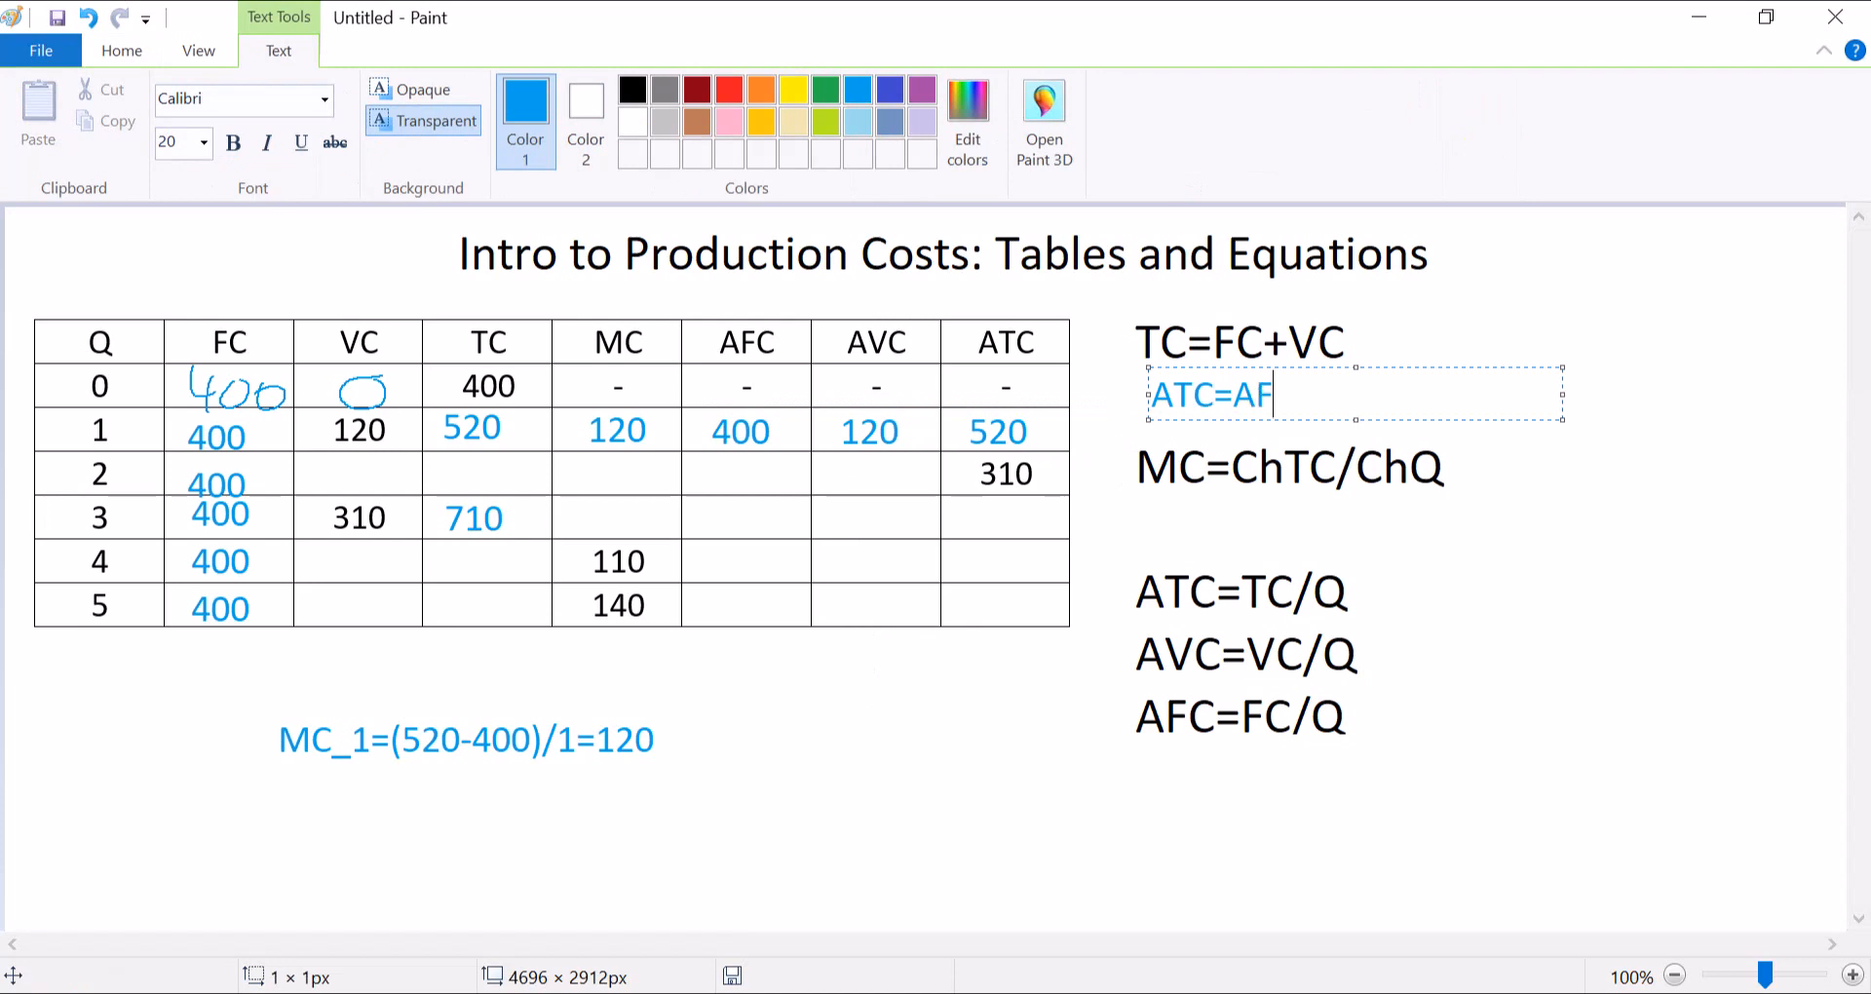
{"action": "type", "text": "C+AVC"}
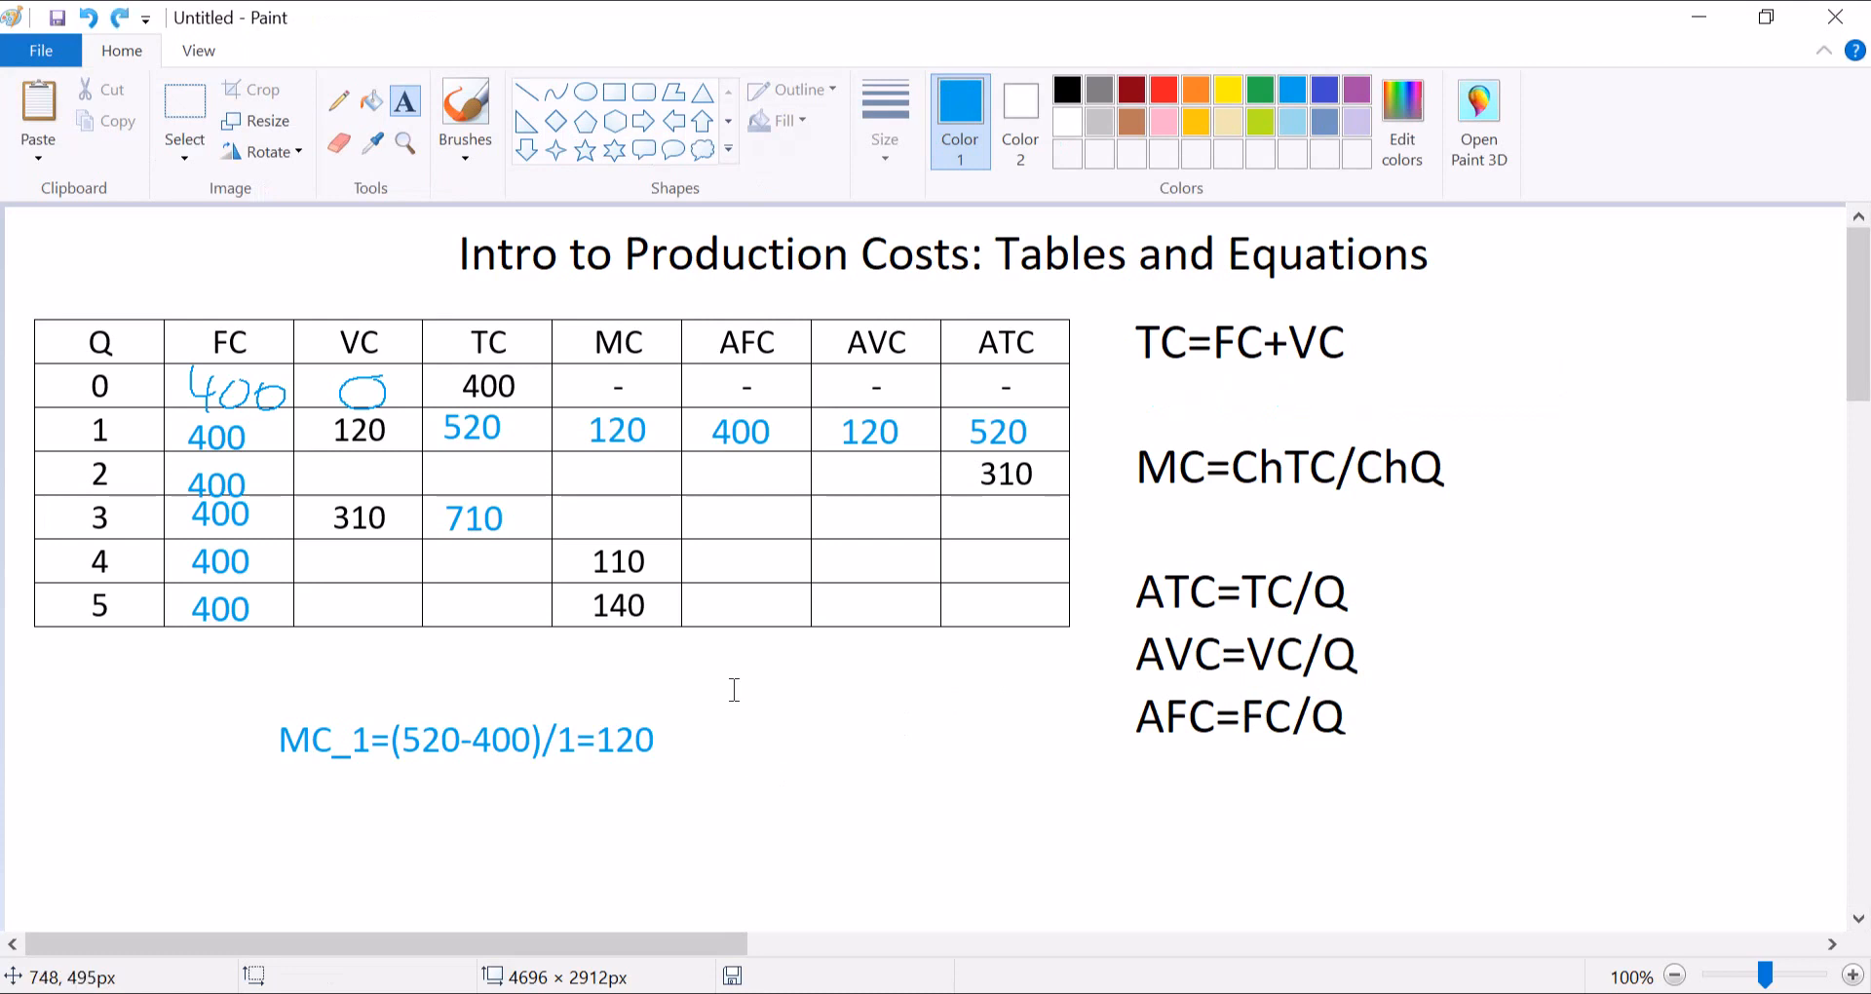
{"action": "mouse_move", "coordinate": [649, 514]}
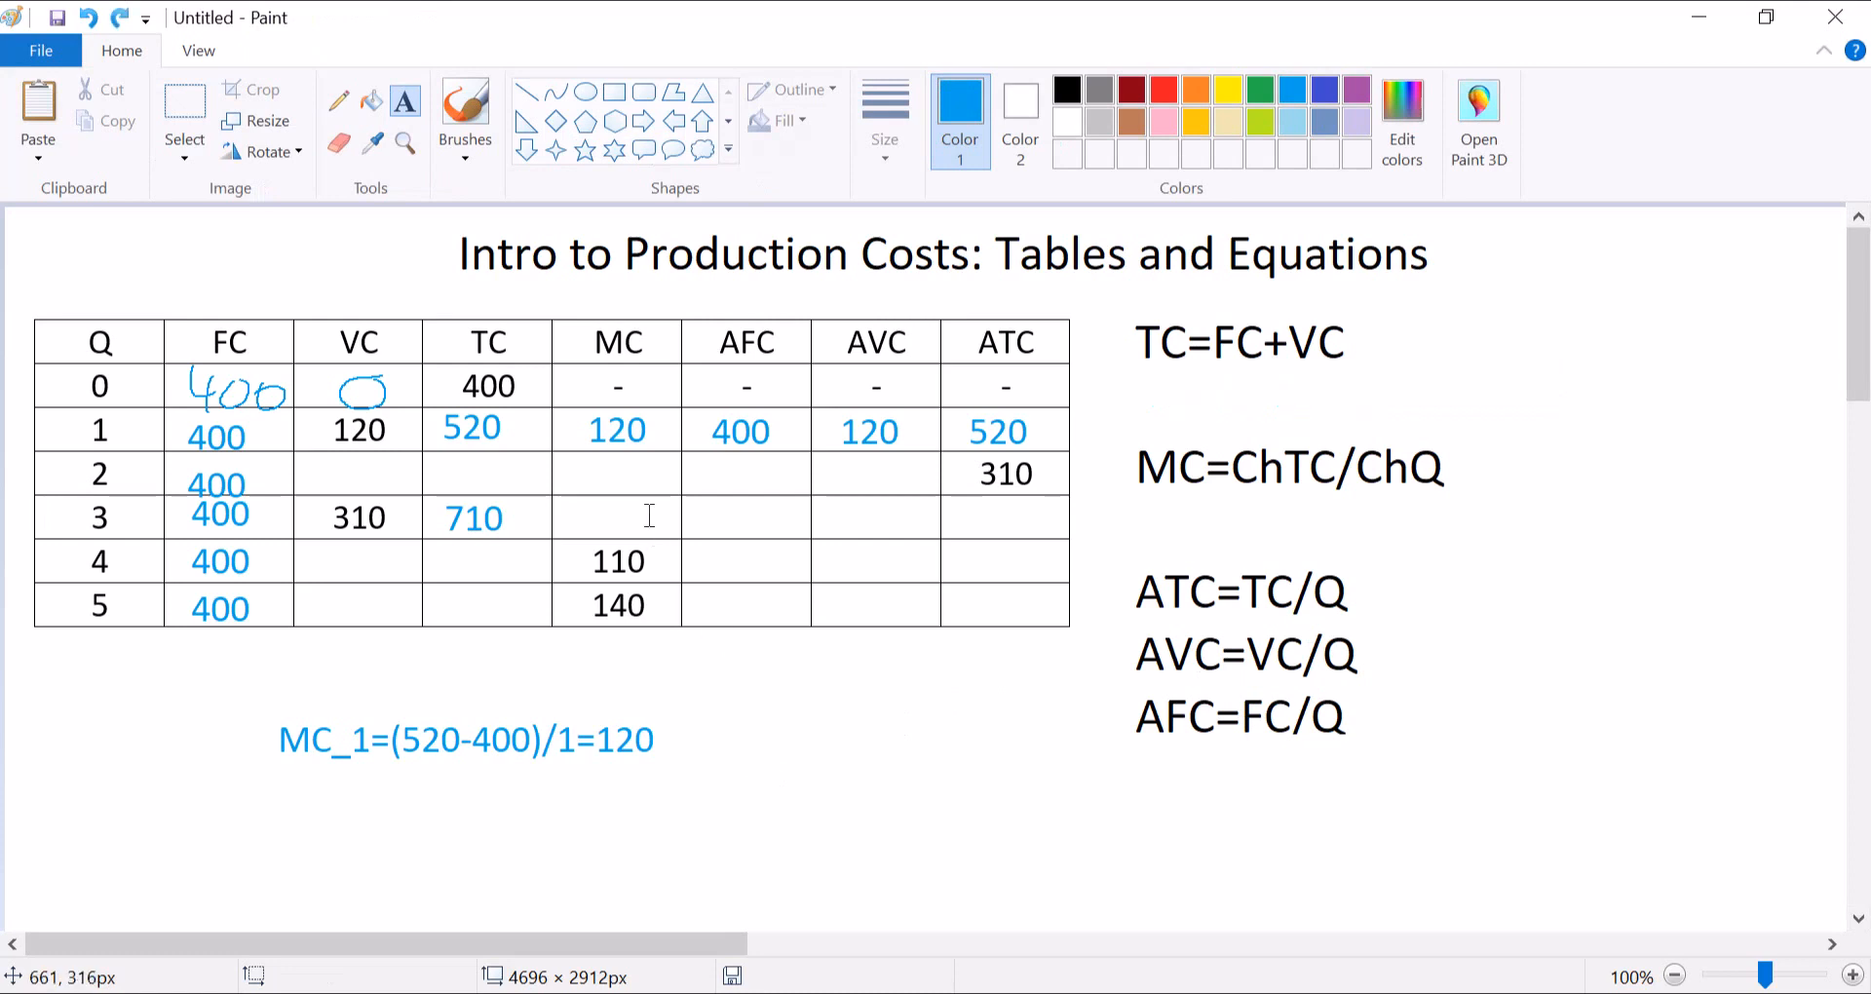
{"action": "mouse_move", "coordinate": [894, 658]}
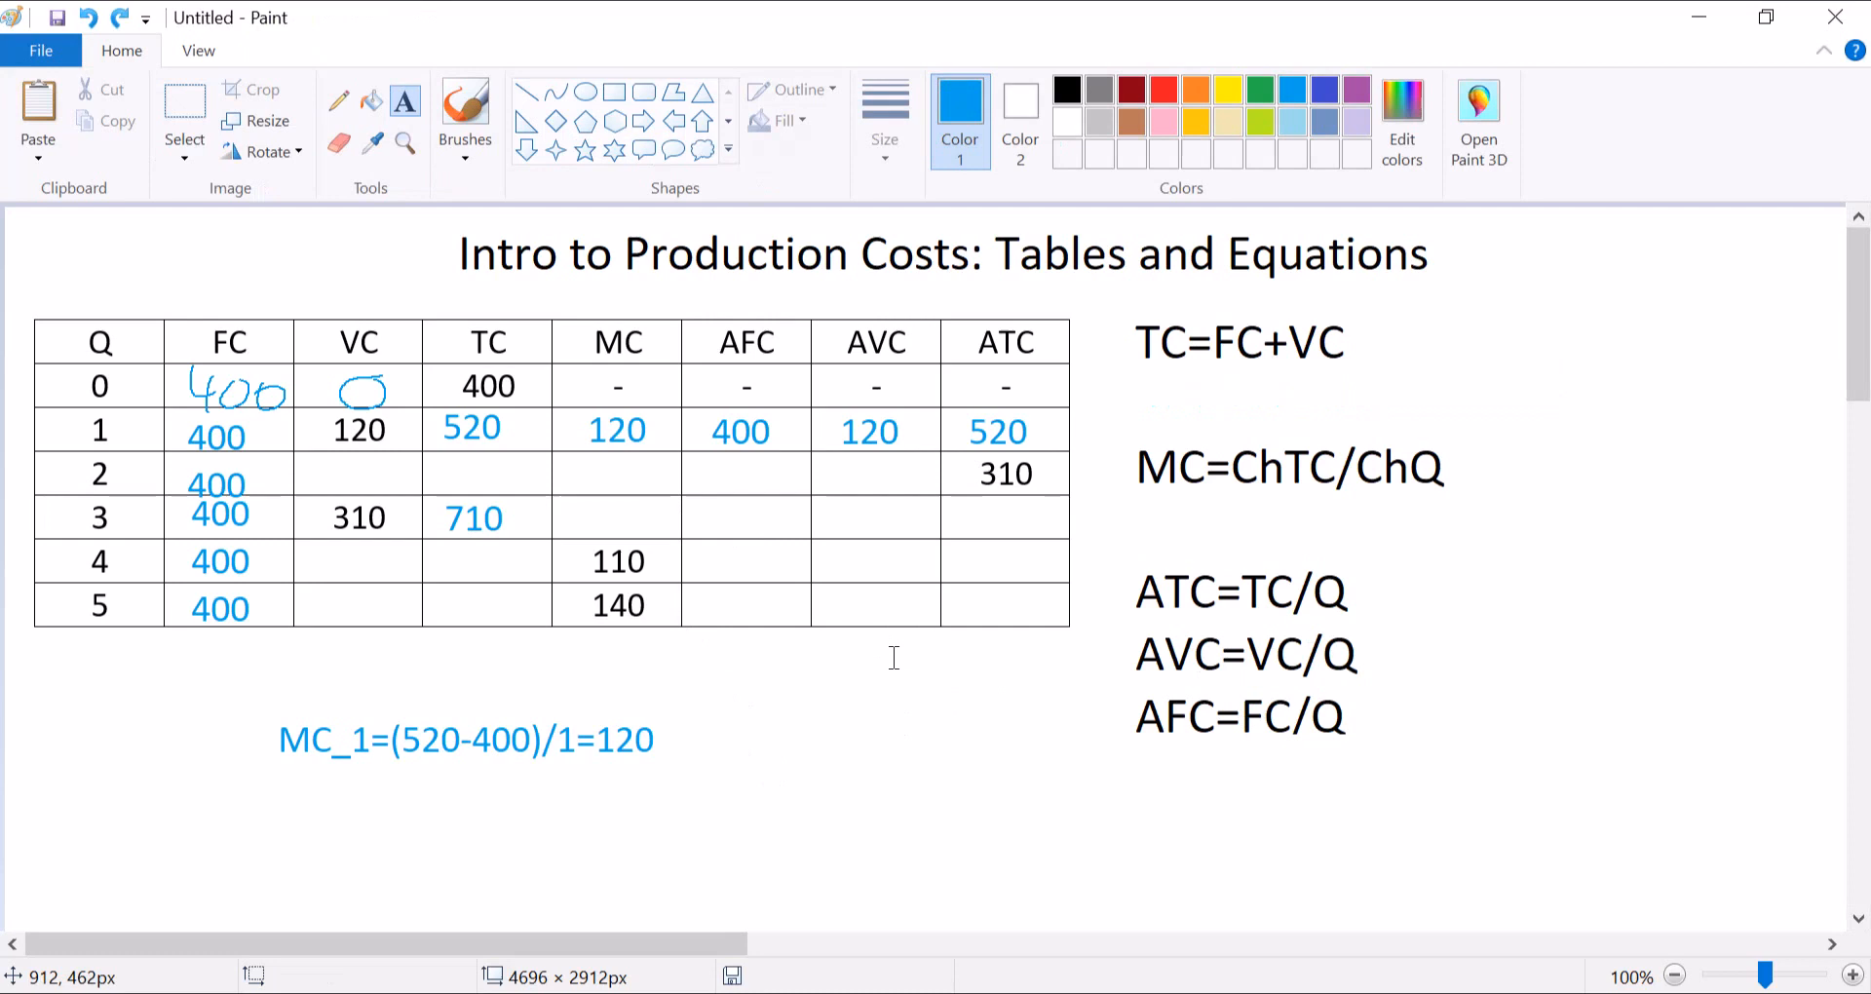
{"action": "mouse_move", "coordinate": [916, 828]}
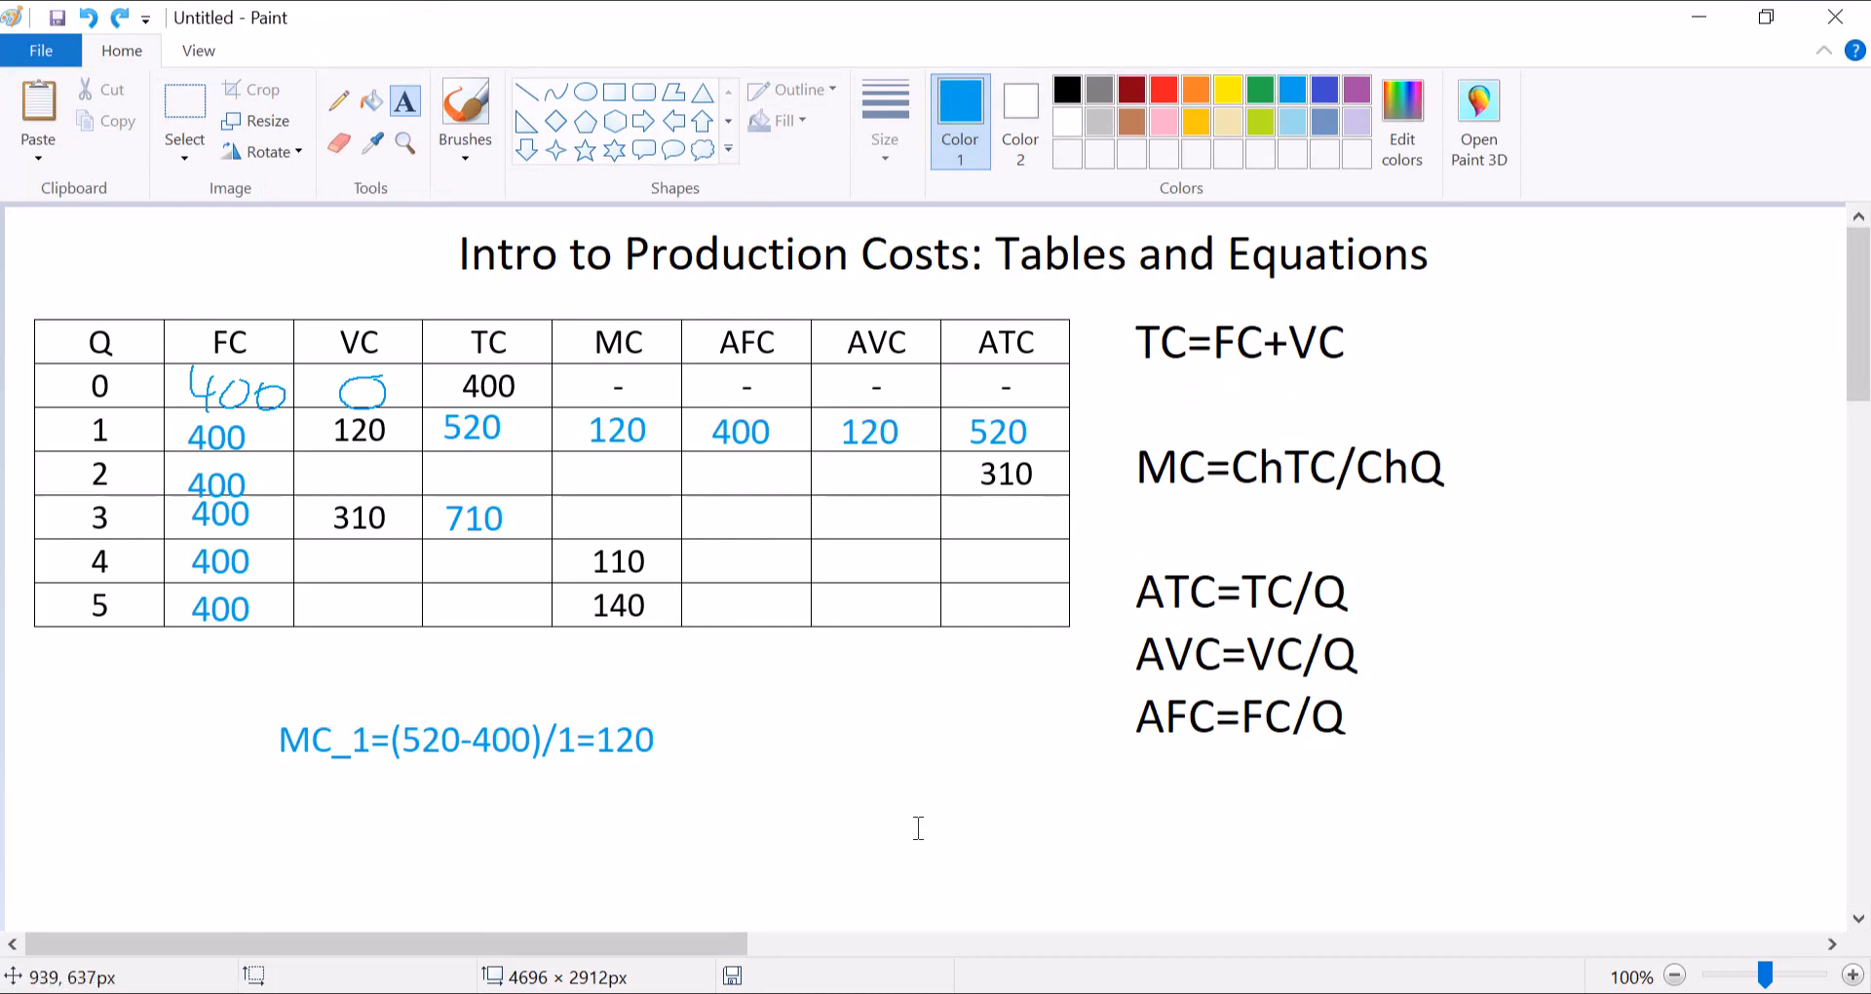
Below the table, work out ATC/Q=310 and TC=310*2=620 for Q=2.
{"action": "left_click", "coordinate": [918, 830]}
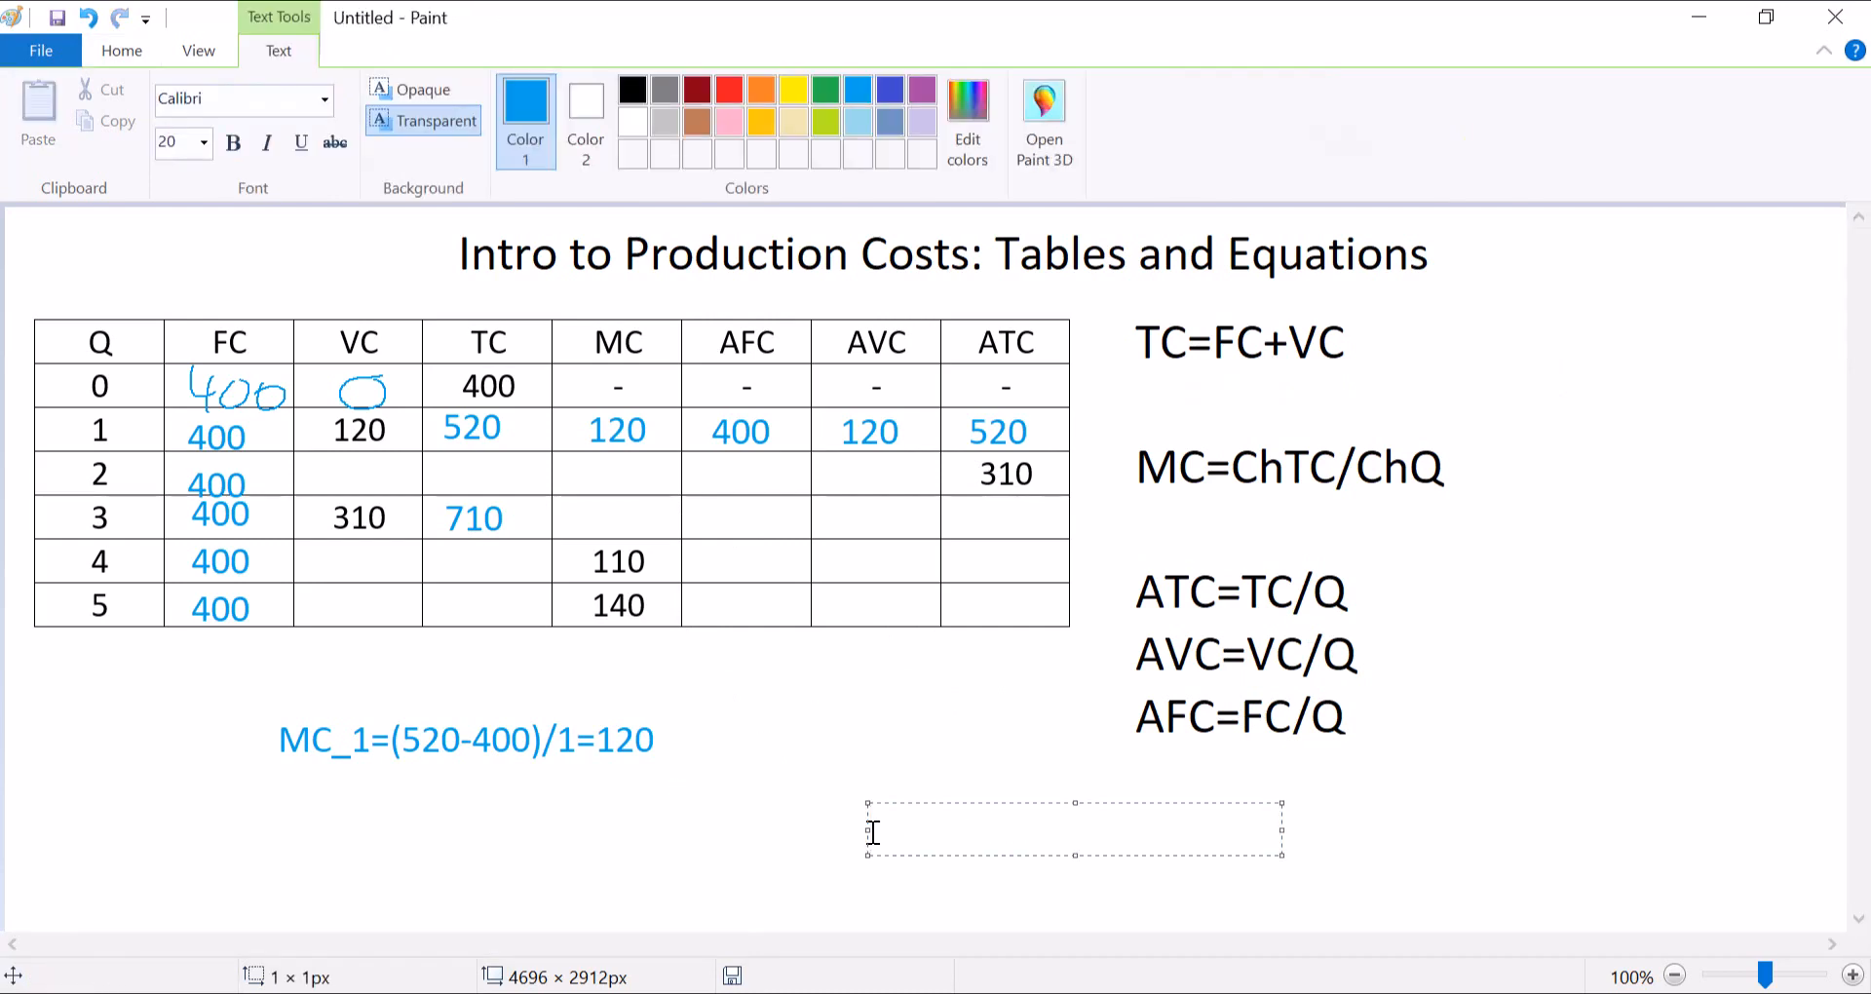
{"action": "type", "text": "ATC"}
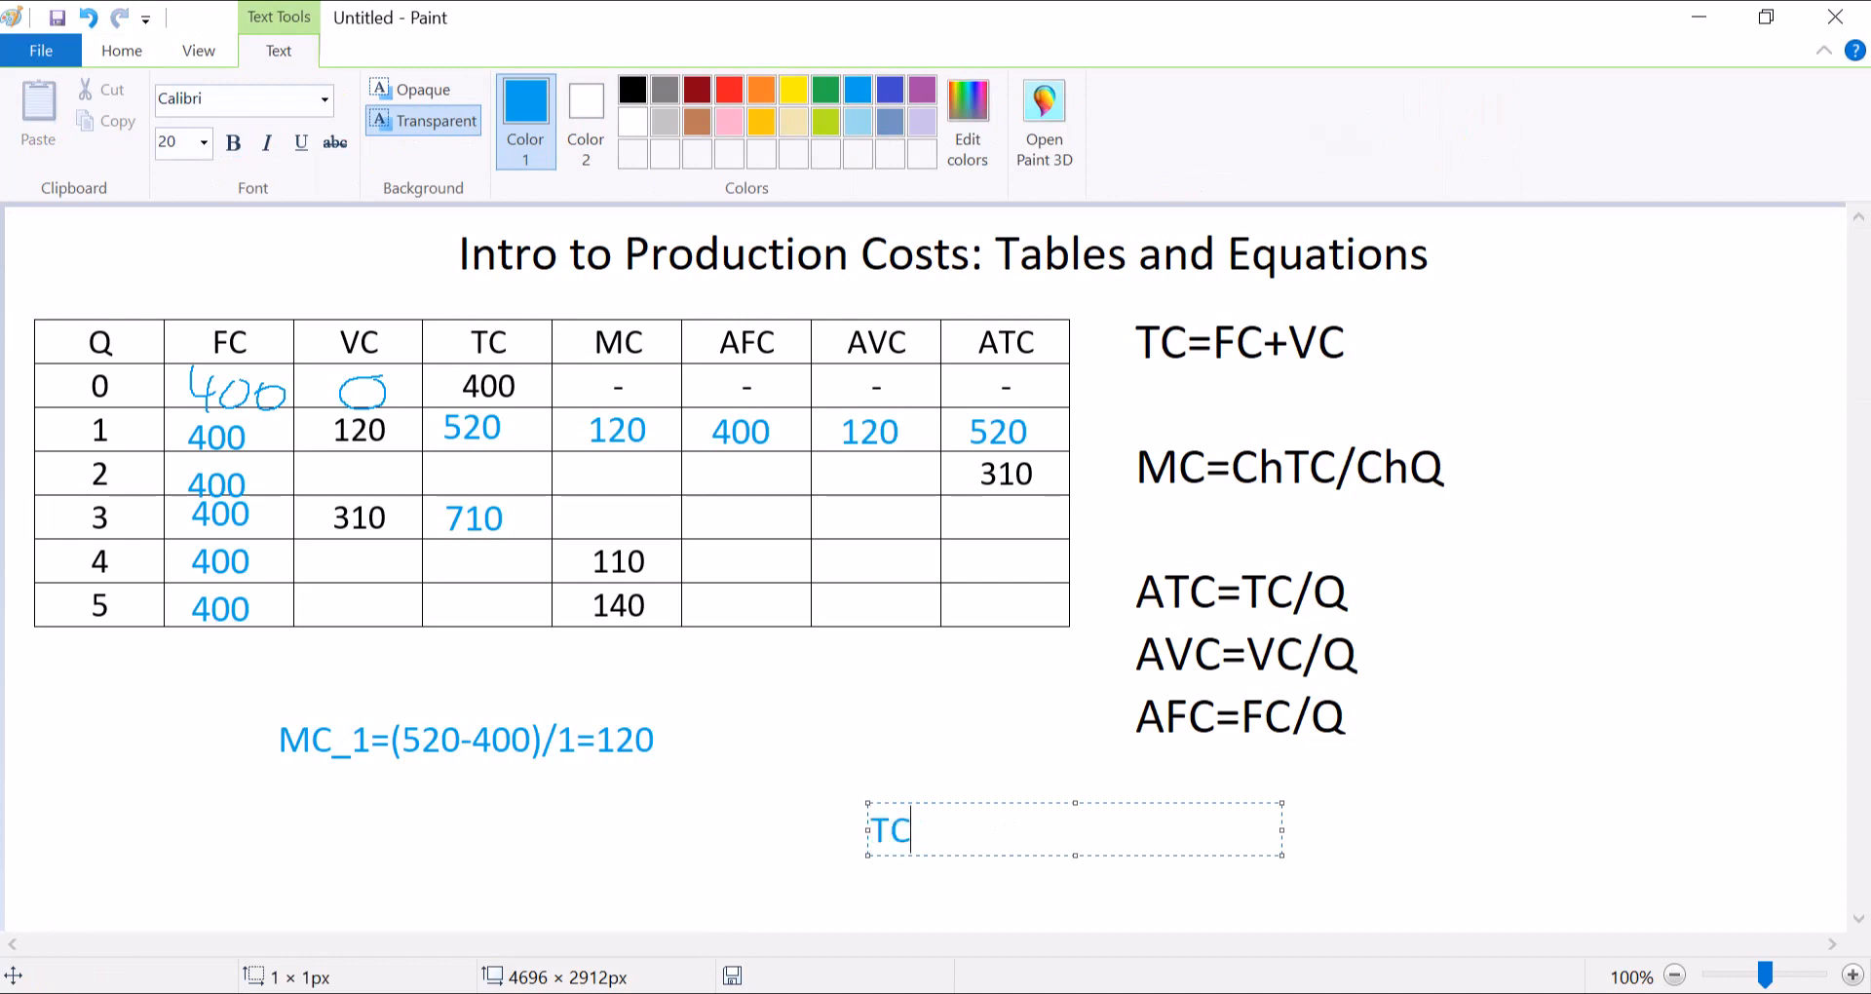
{"action": "type", "text": "/Q"}
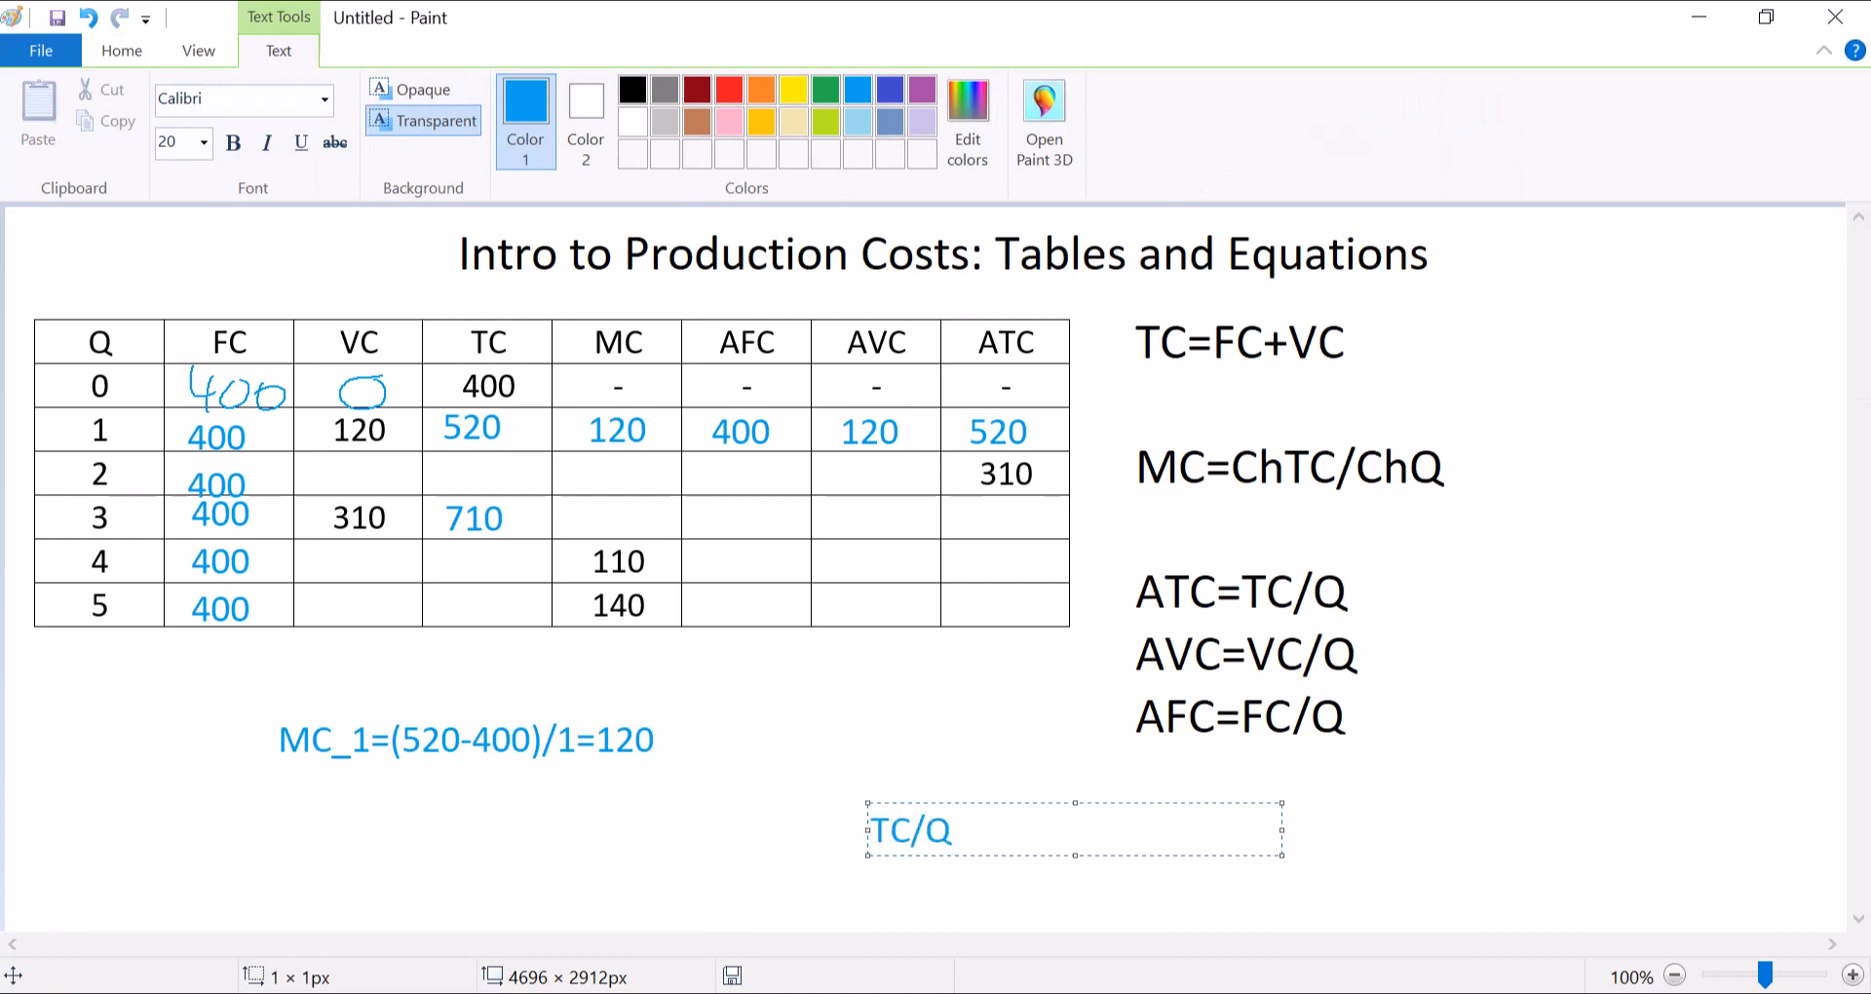
{"action": "type", "text": "=310"}
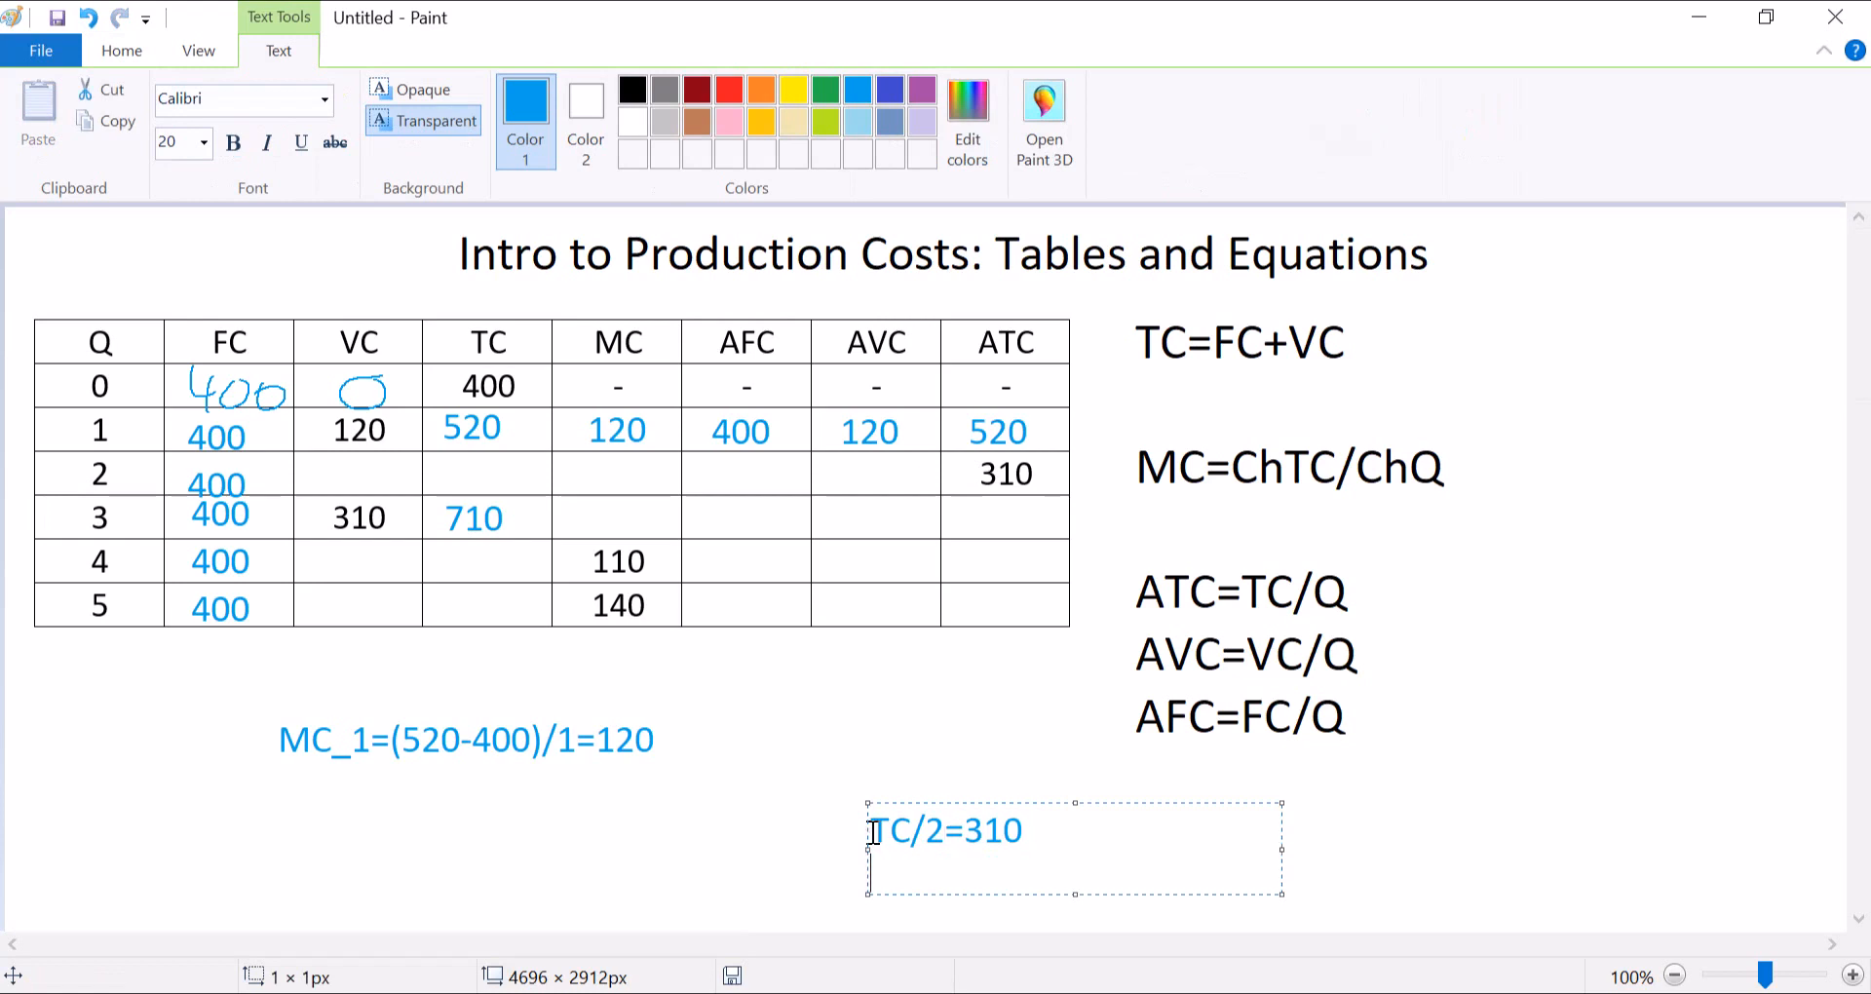
{"action": "type", "text": "TC="}
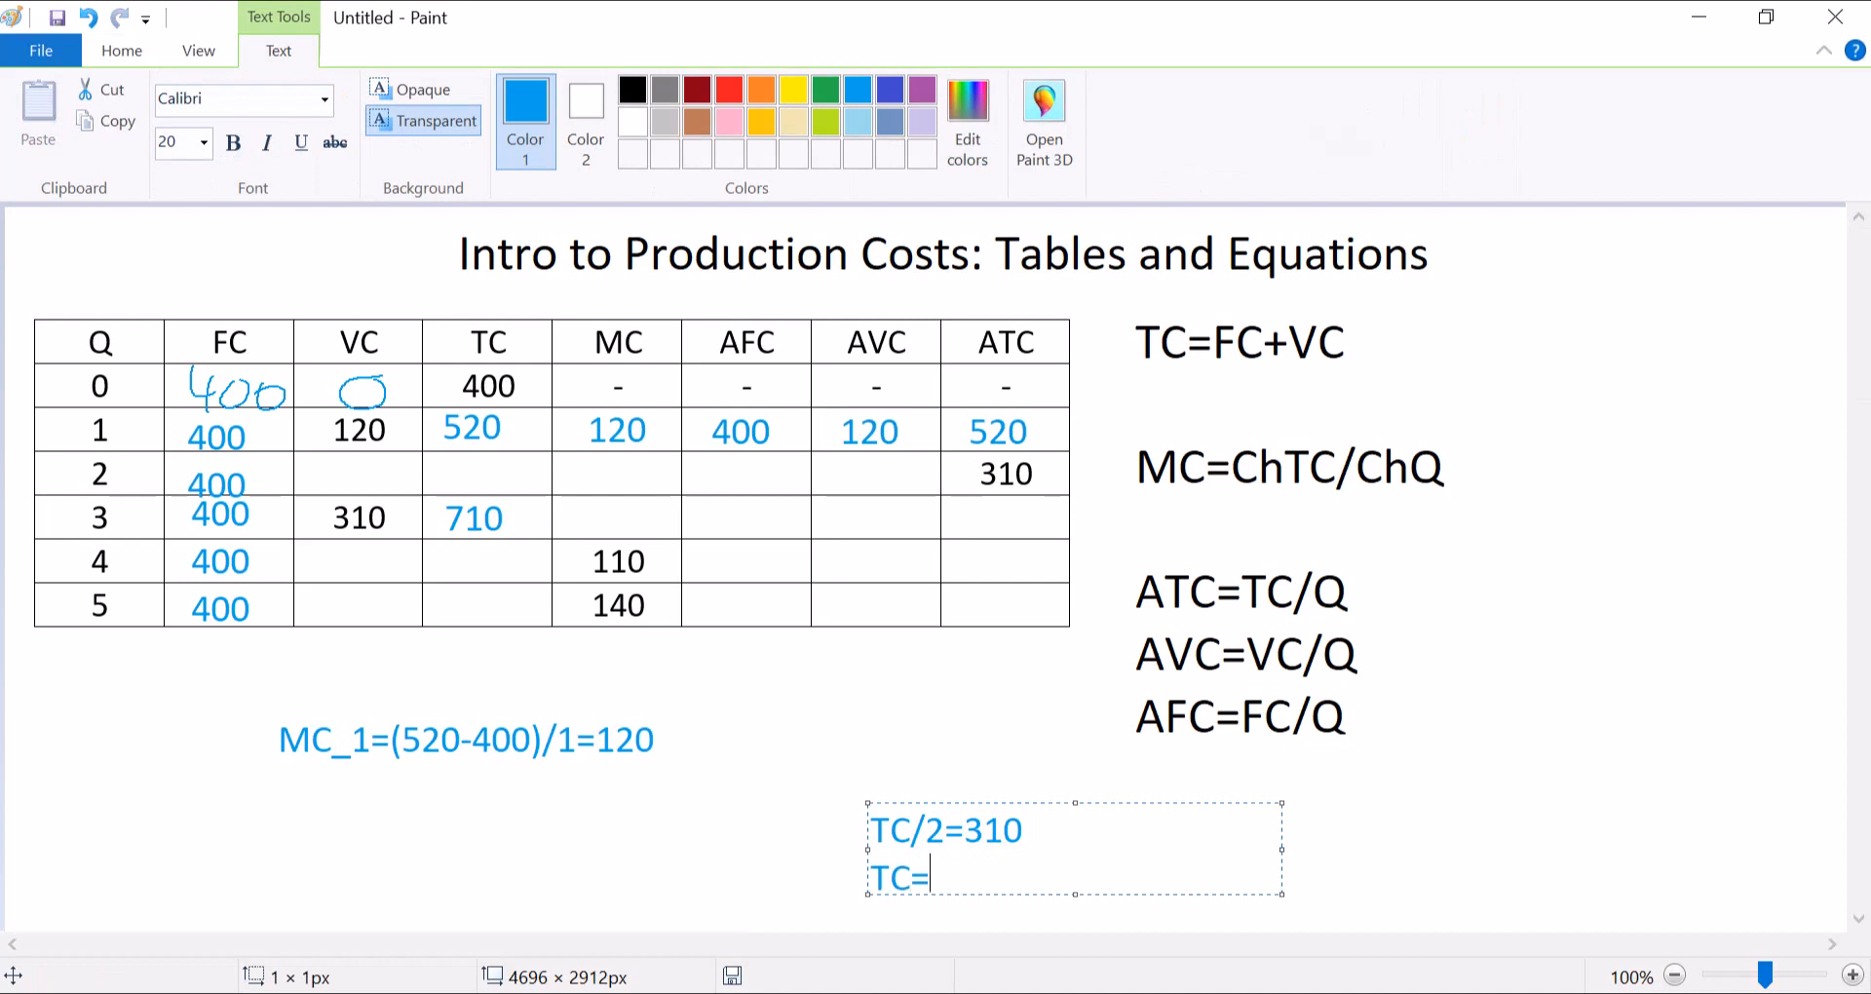
{"action": "type", "text": "310*2"}
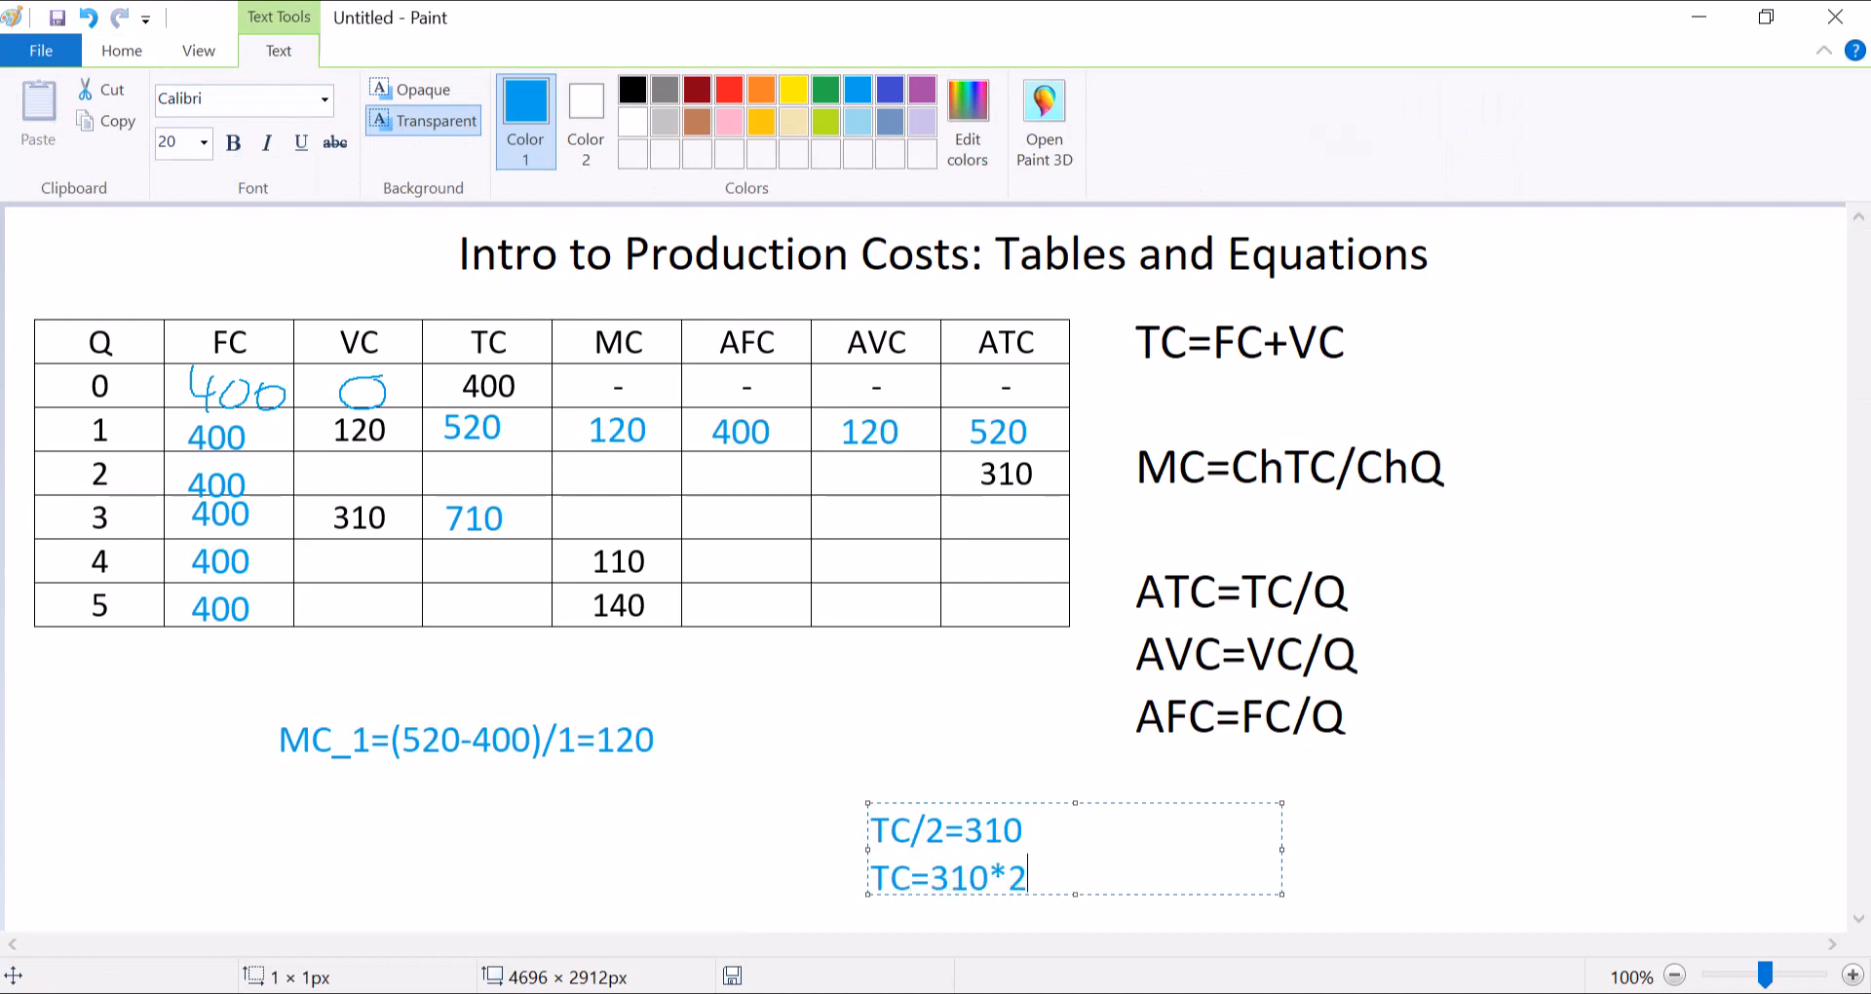
{"action": "type", "text": "=6"}
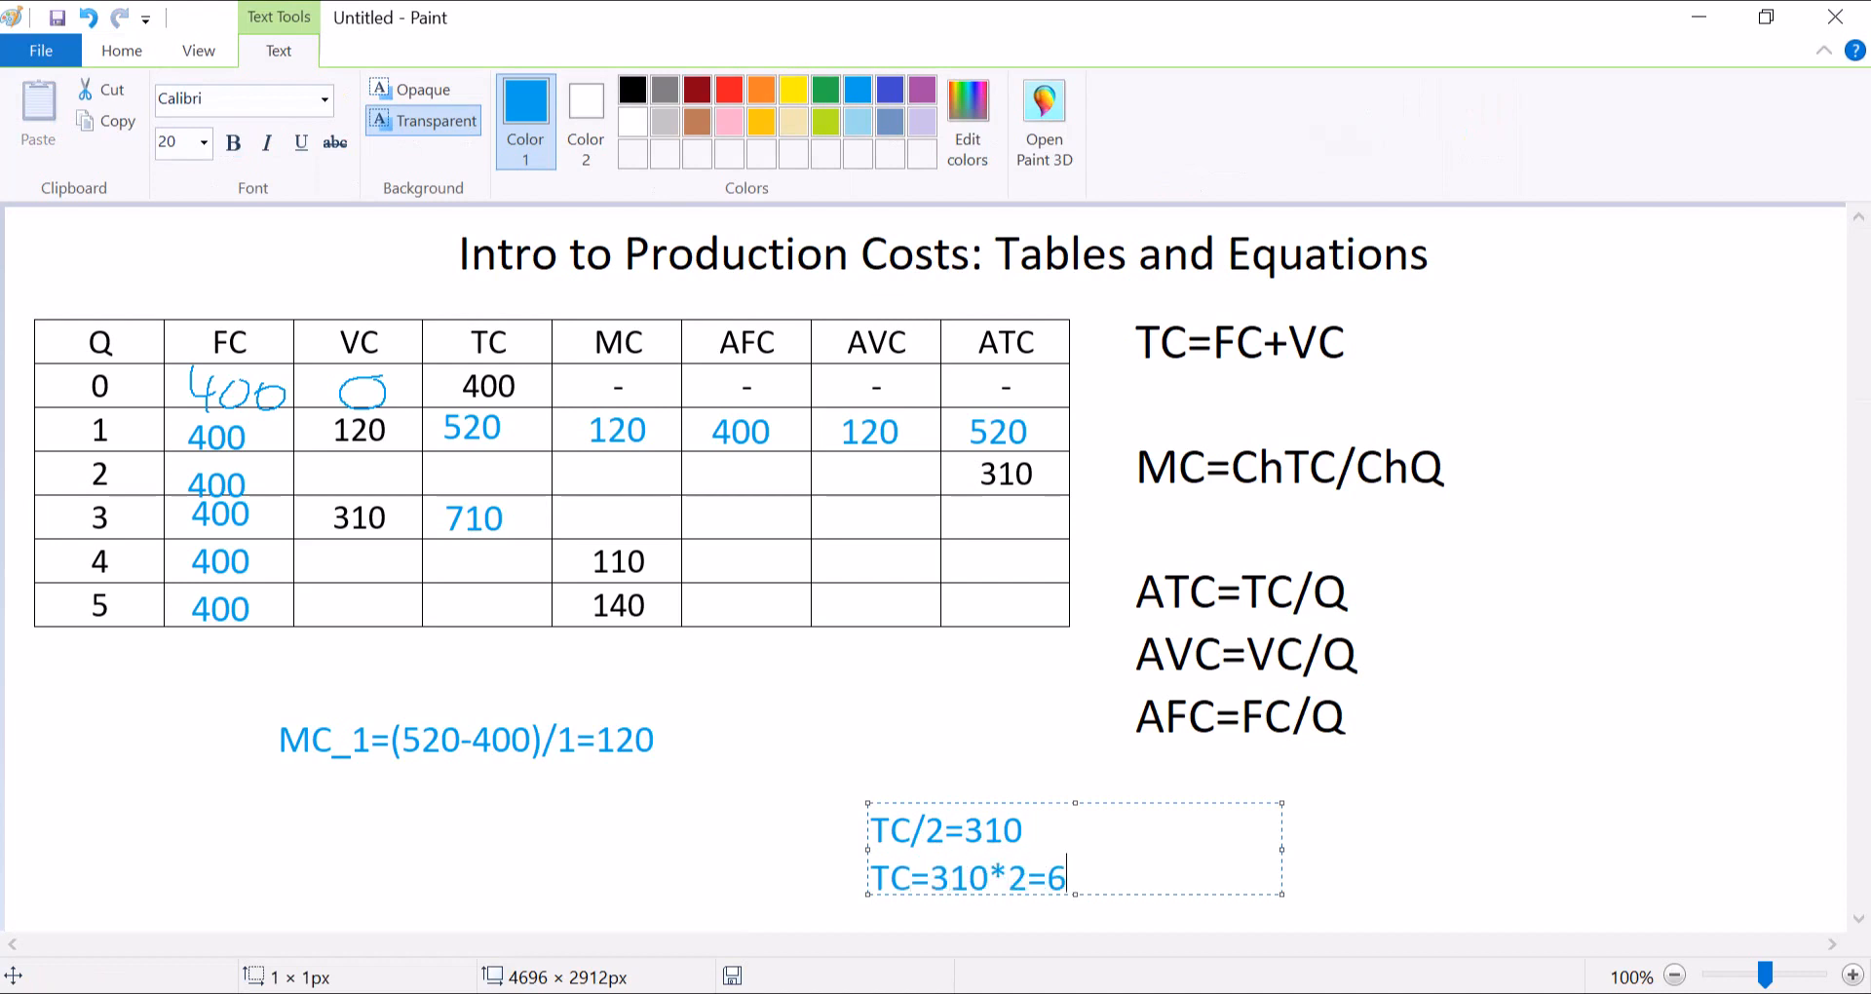
{"action": "type", "text": "20"}
{"action": "type", "text": "620"}
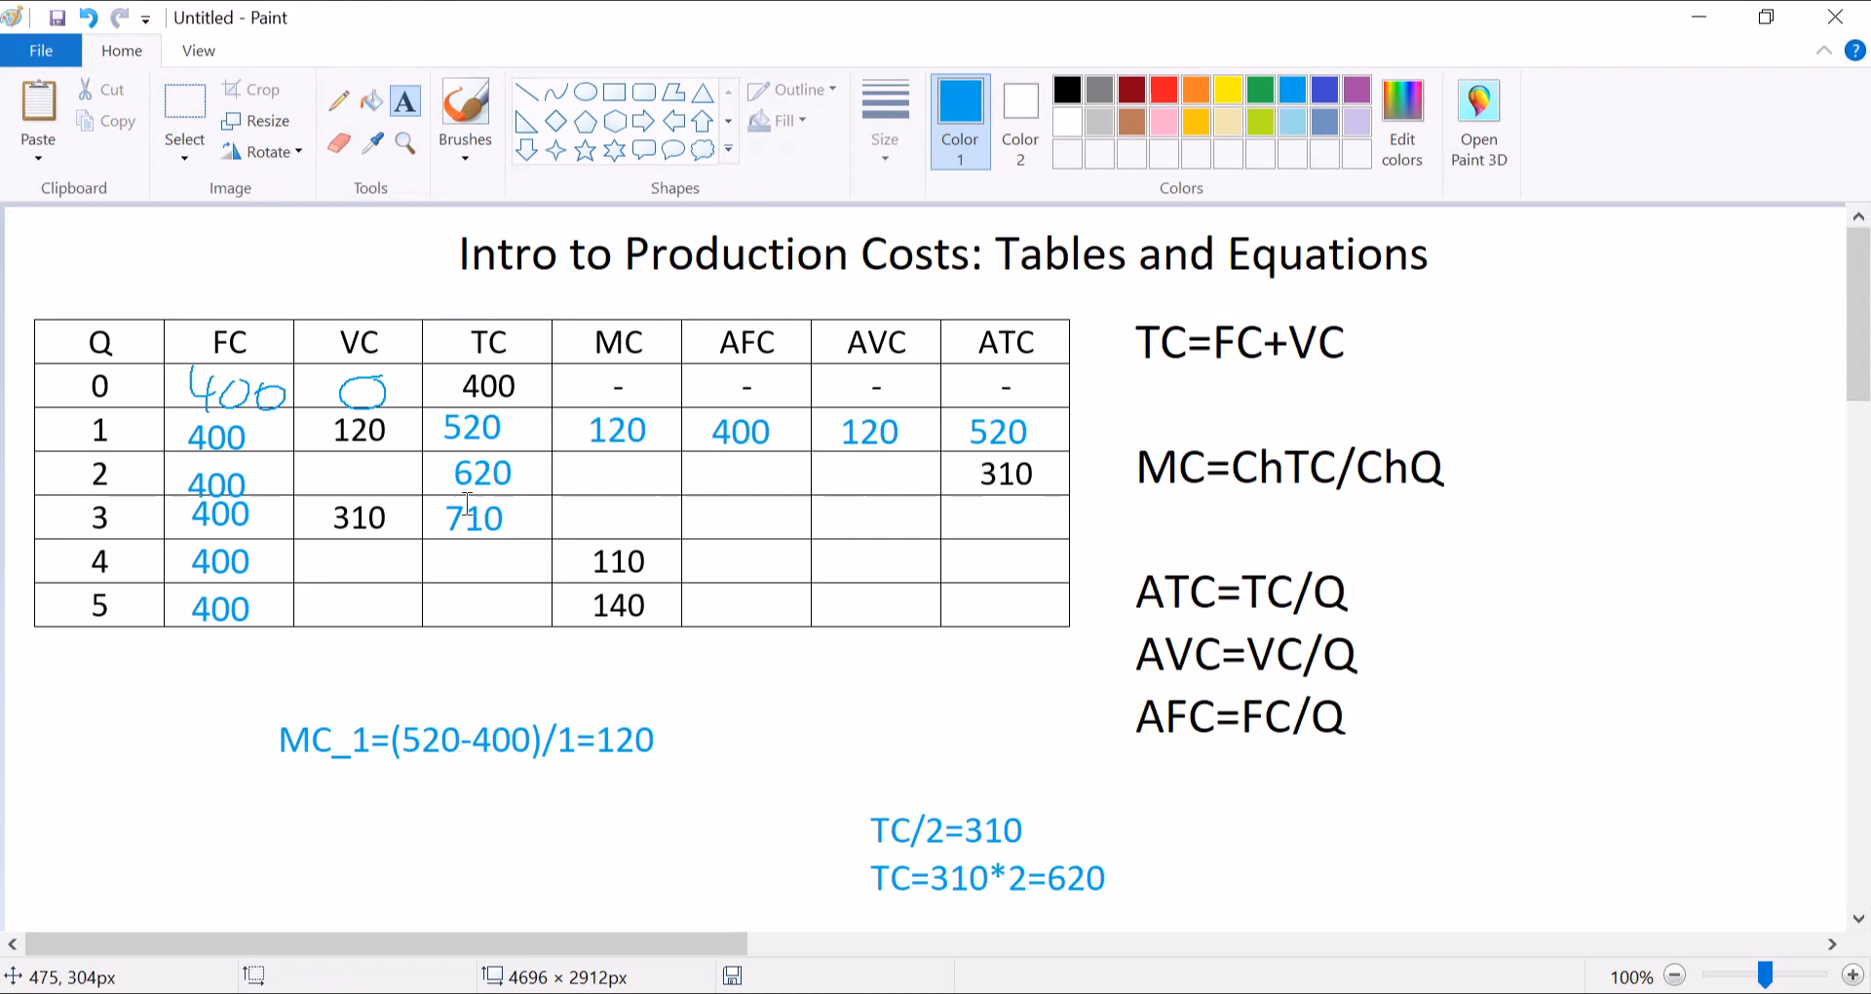
{"action": "mouse_move", "coordinate": [421, 760]}
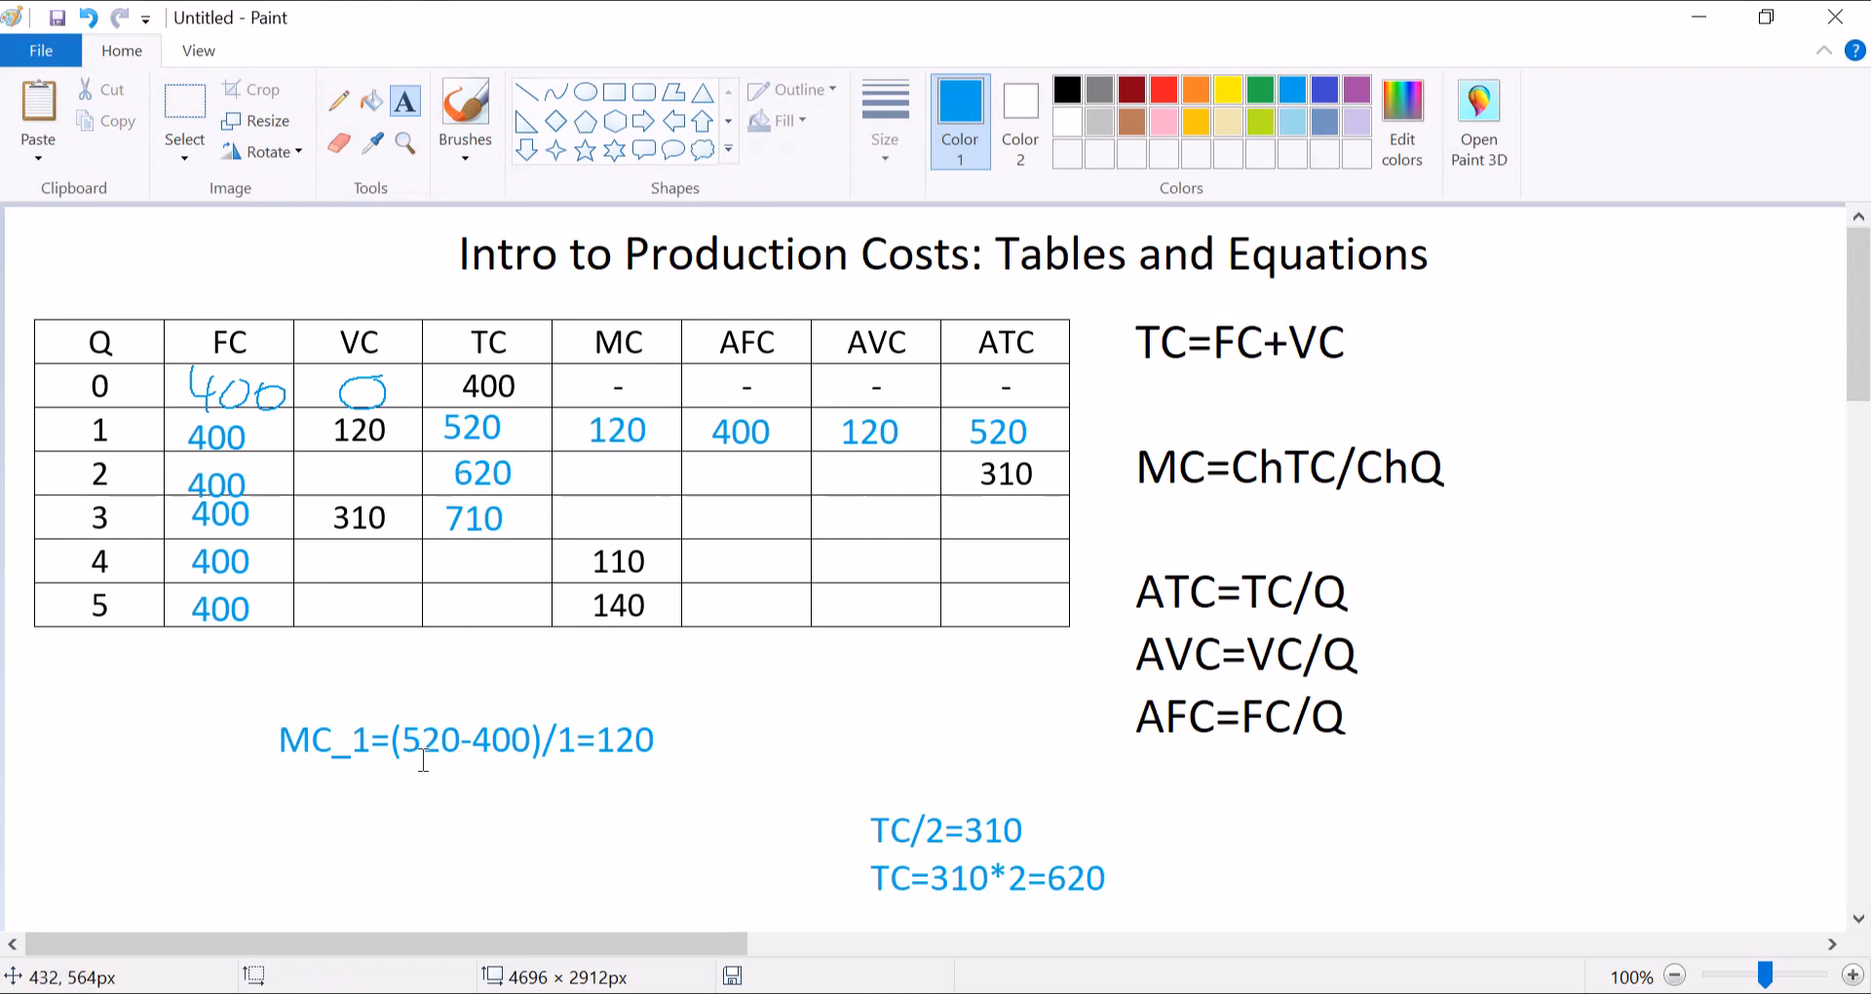
{"action": "mouse_move", "coordinate": [803, 801]}
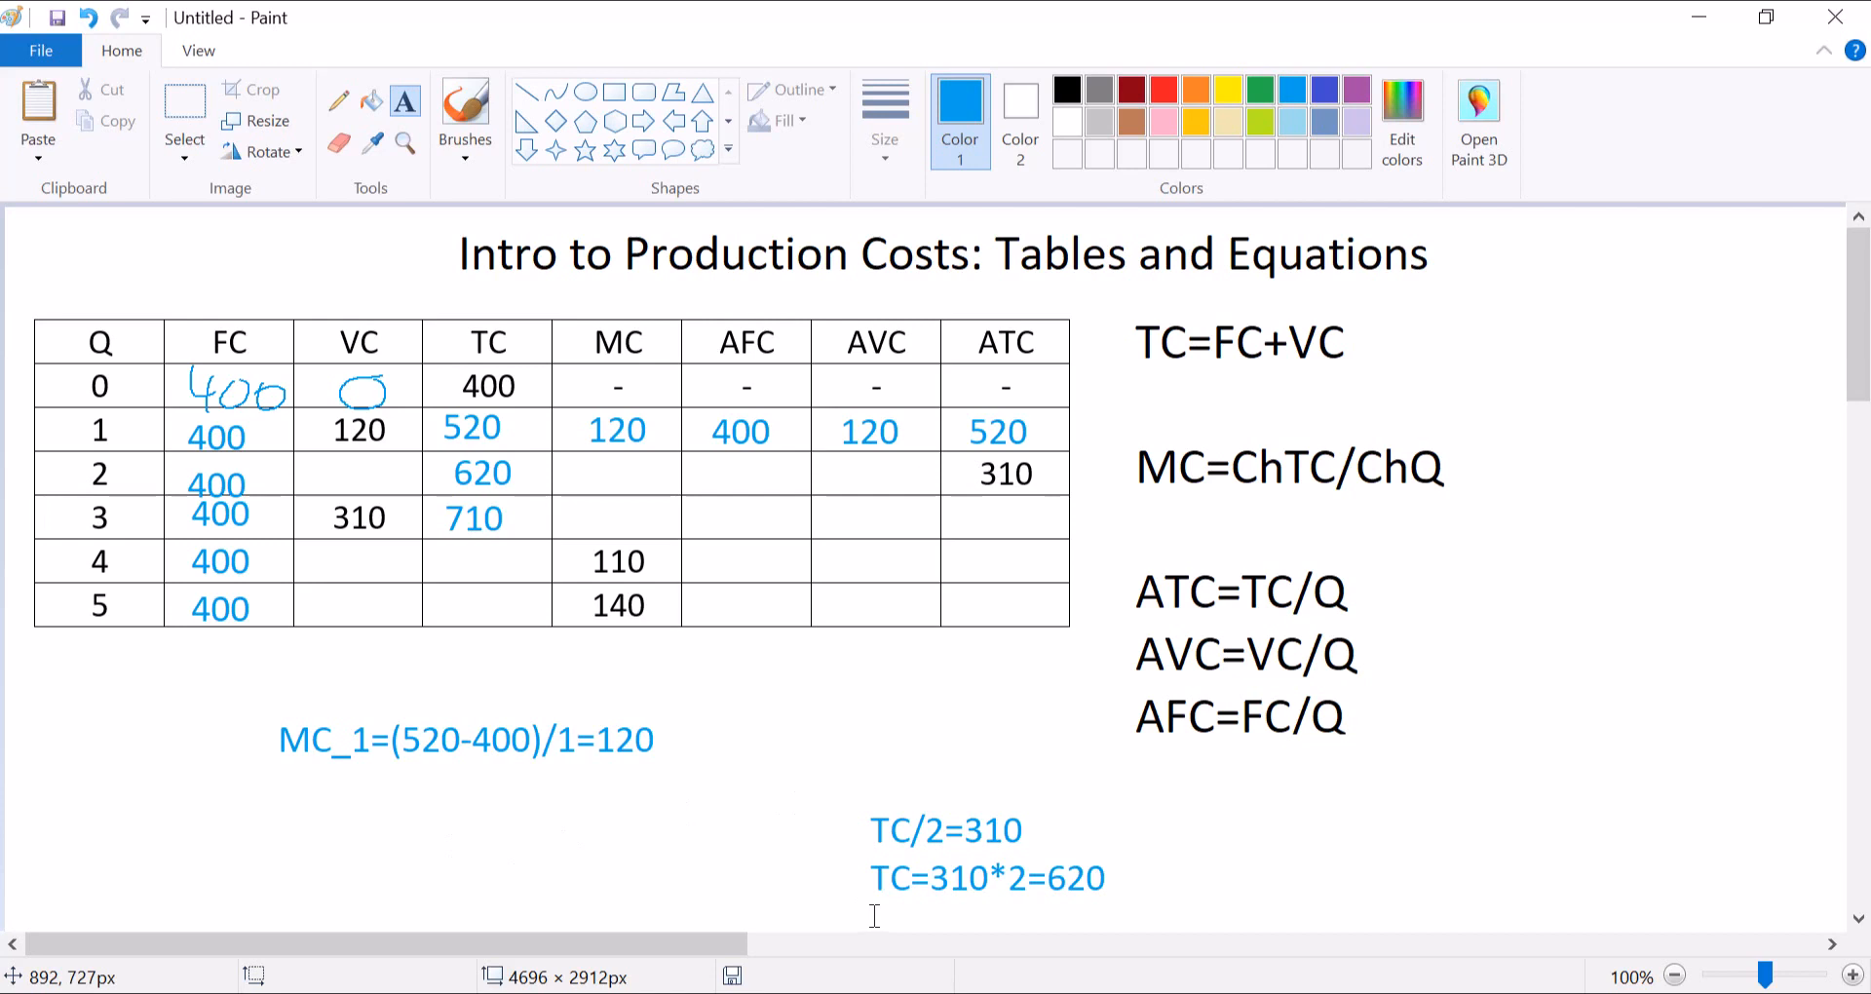
Add the working line 620=400+VC and enter 220 in row 2's VC cell.
{"action": "left_click", "coordinate": [875, 916]}
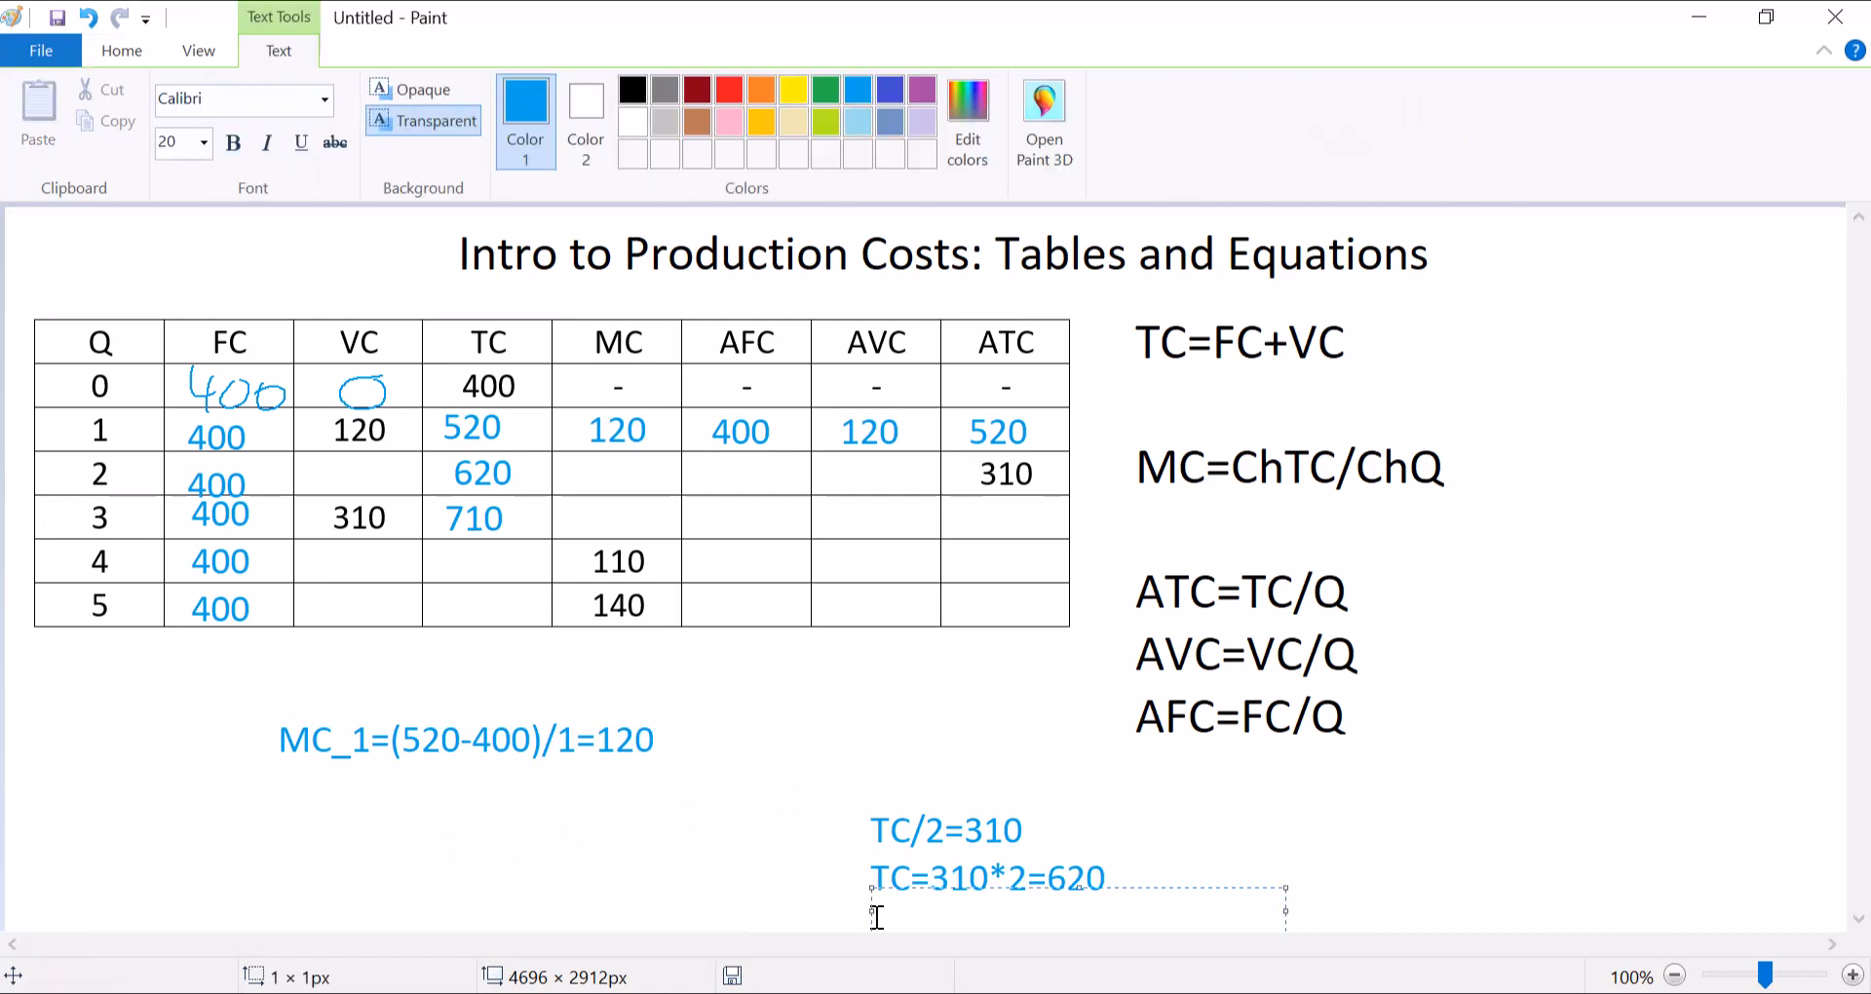
{"action": "type", "text": "620"}
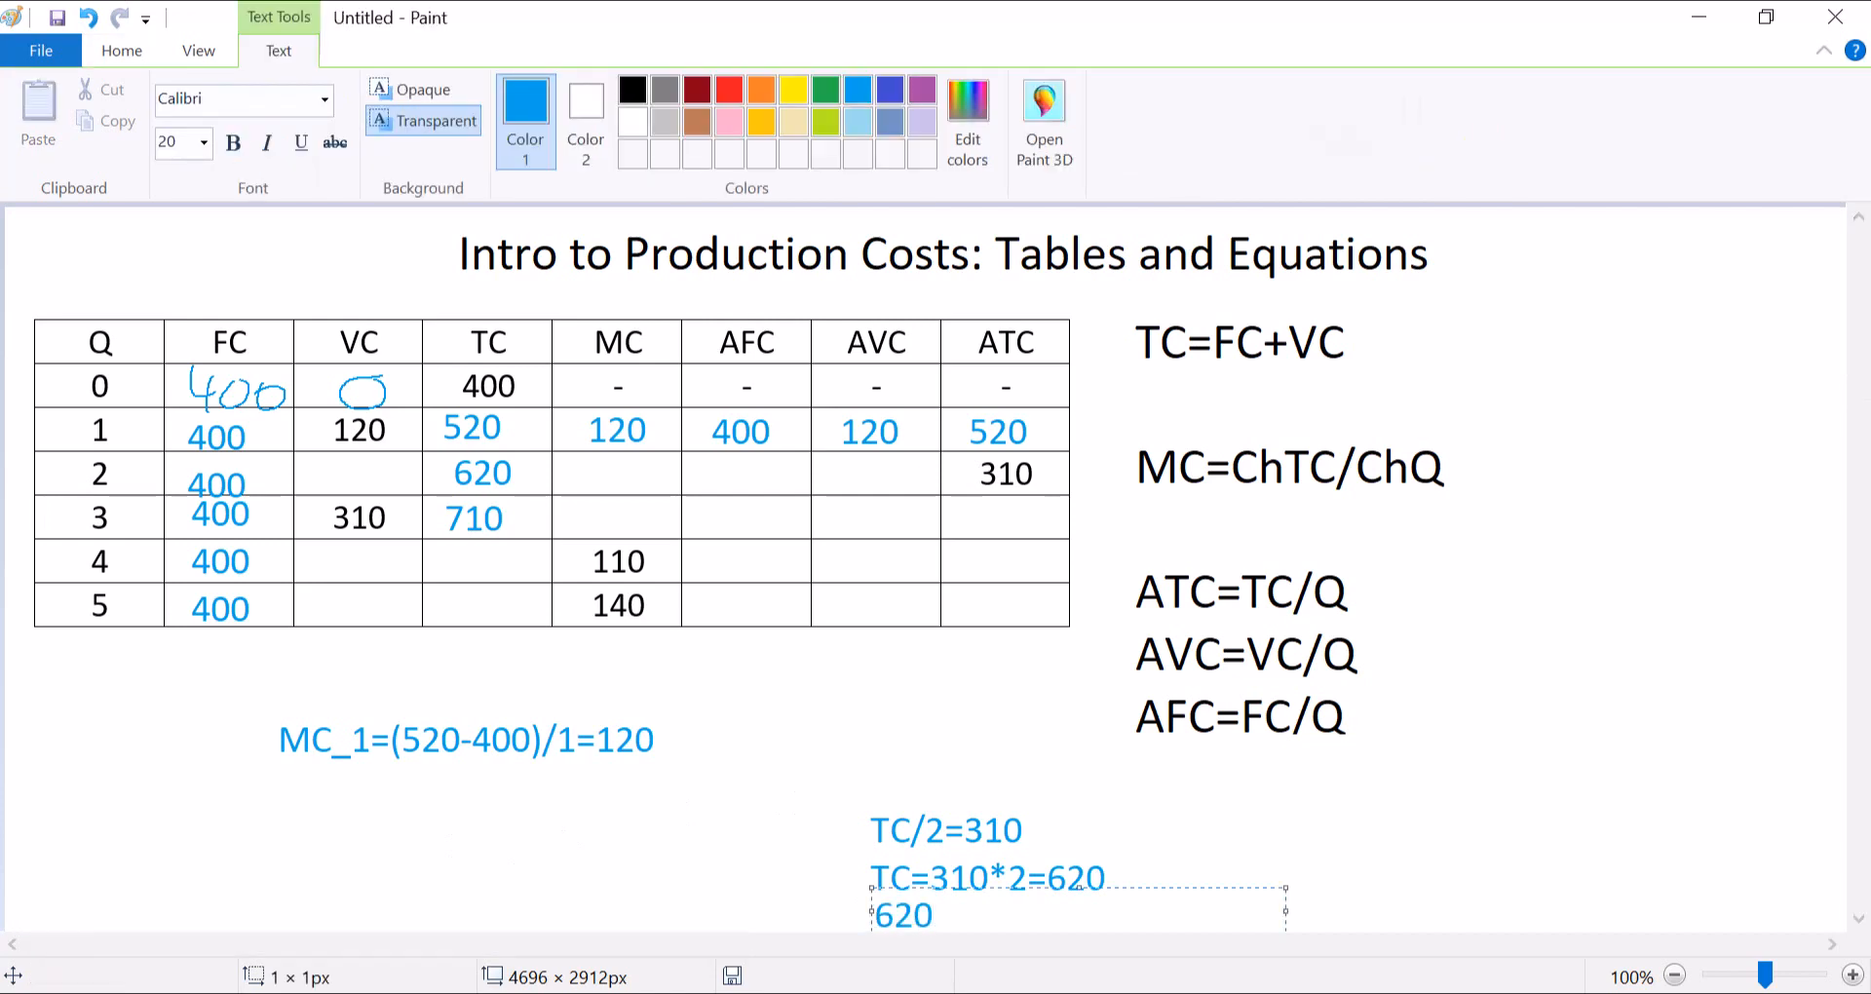
{"action": "type", "text": "=400+"}
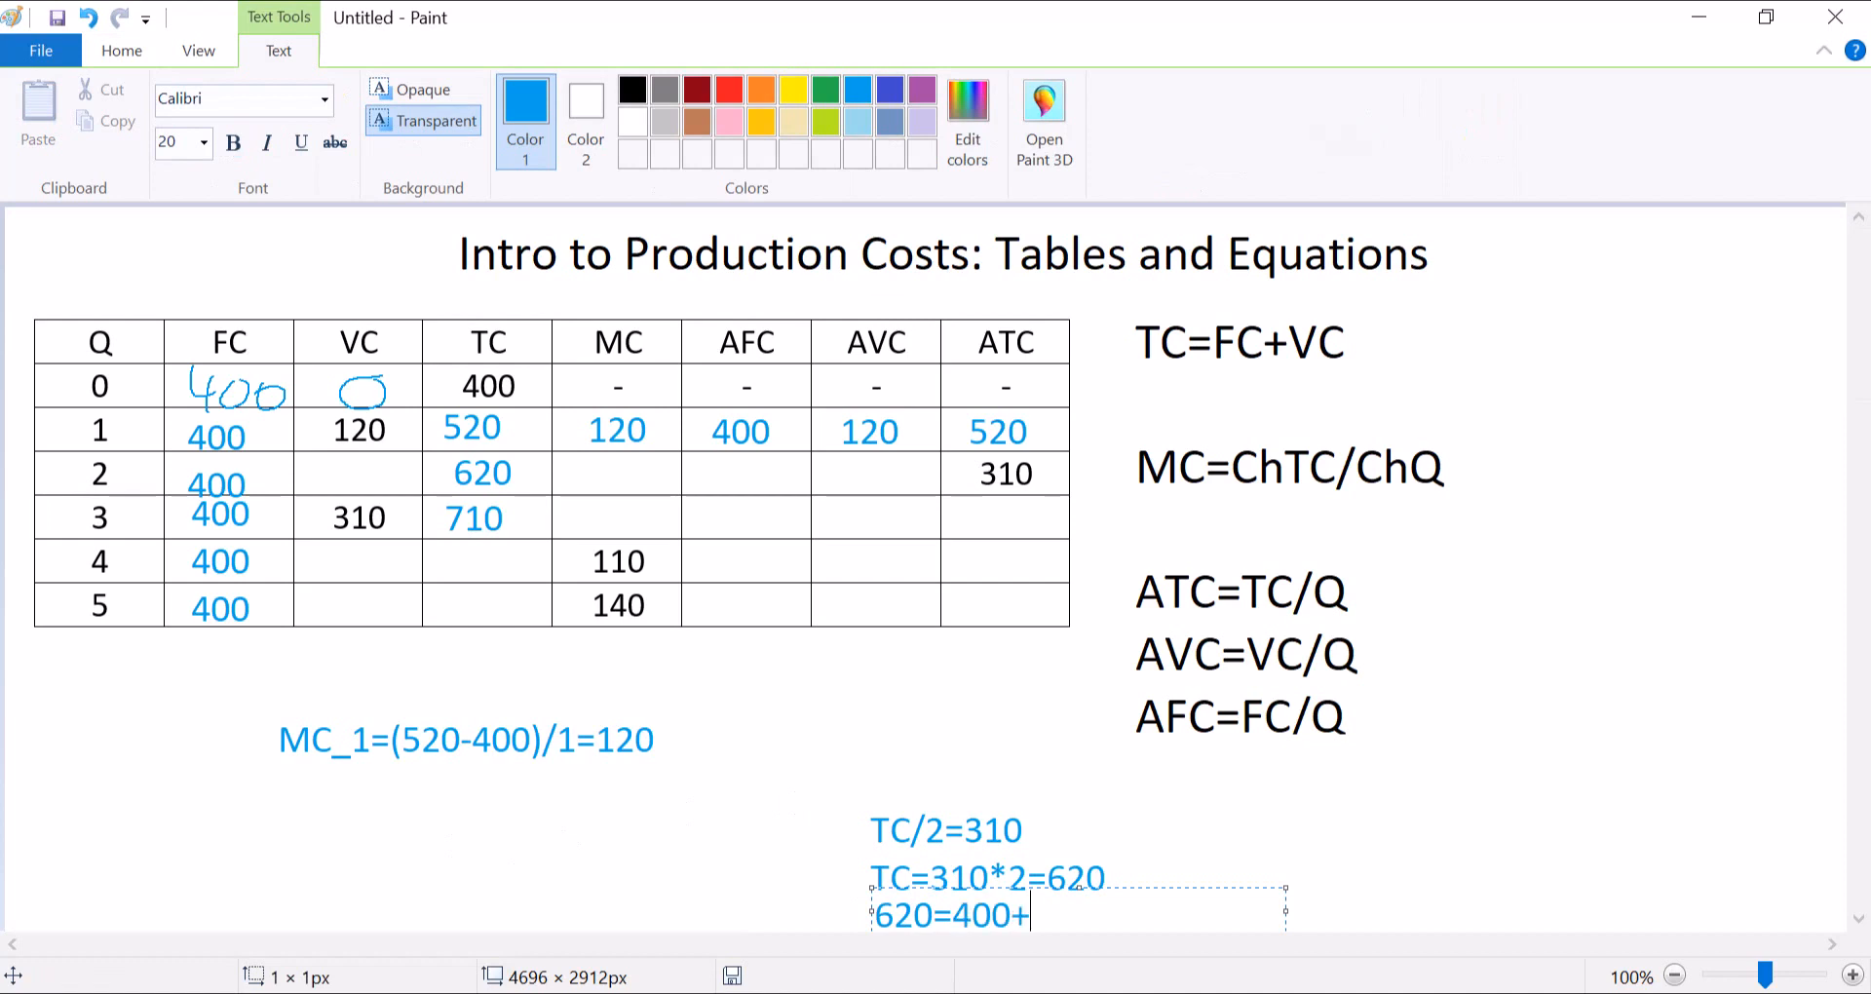
{"action": "type", "text": "VC"}
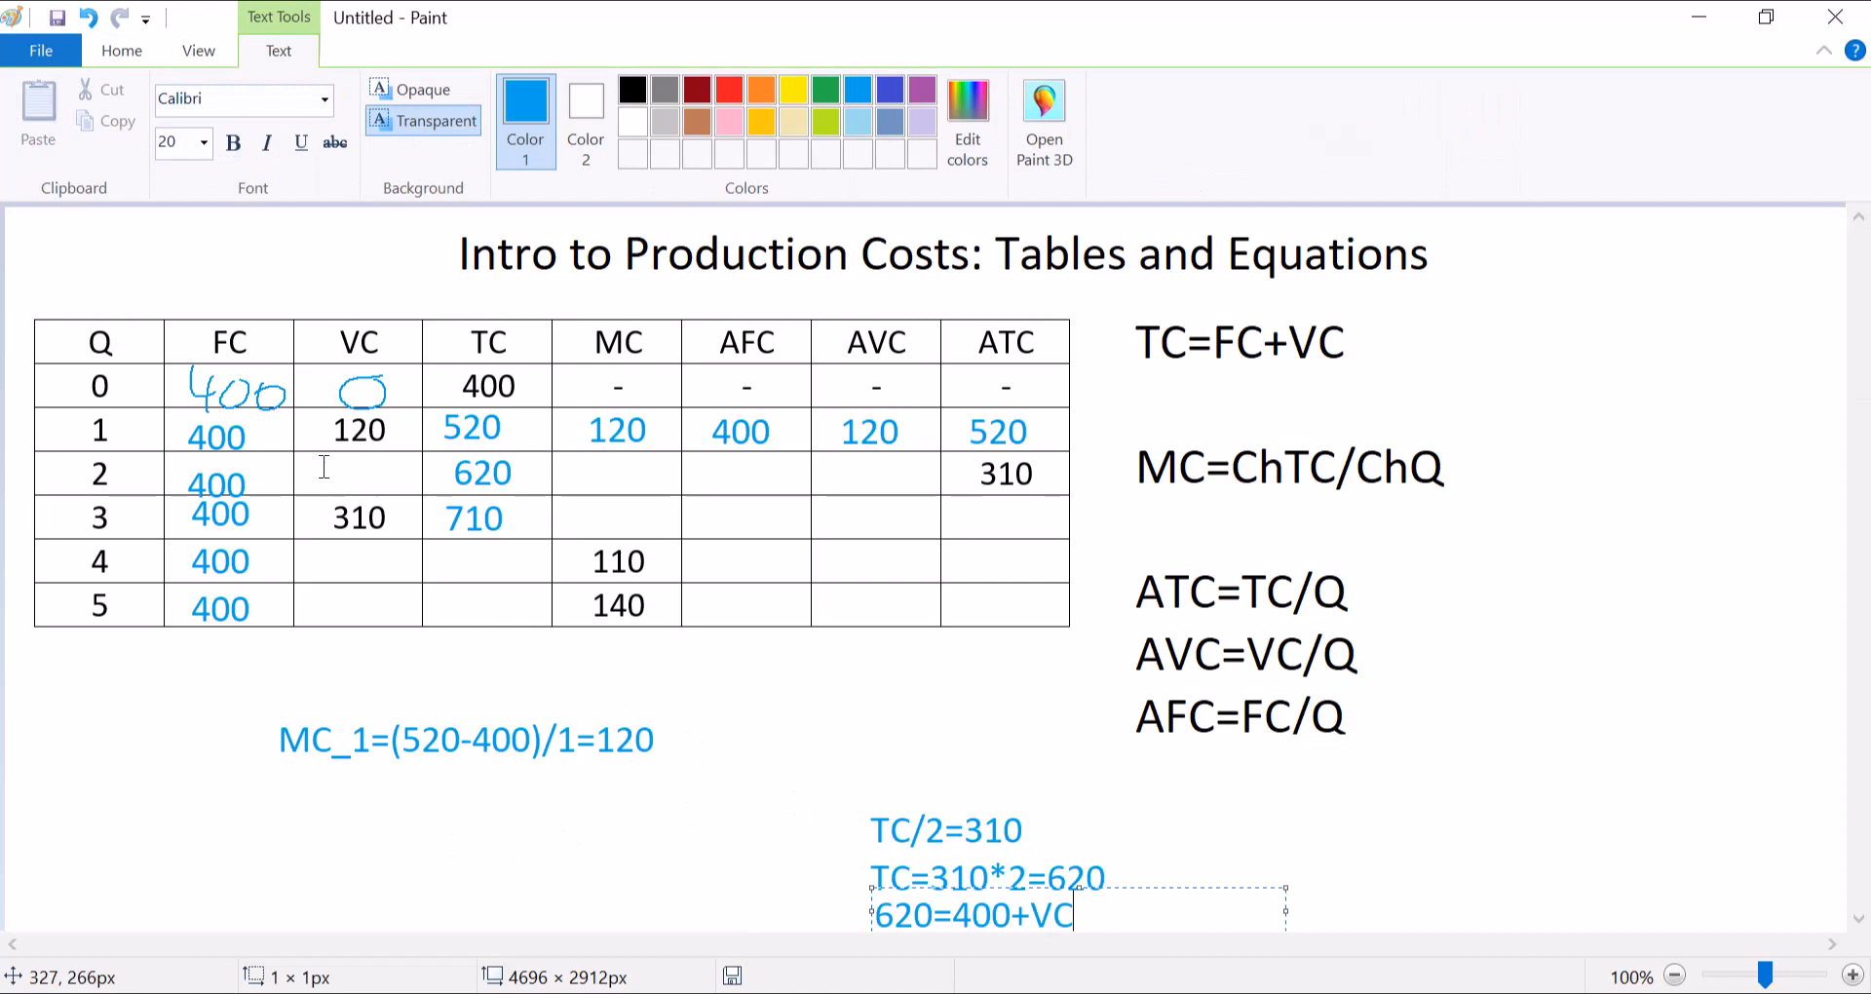
{"action": "type", "text": "220"}
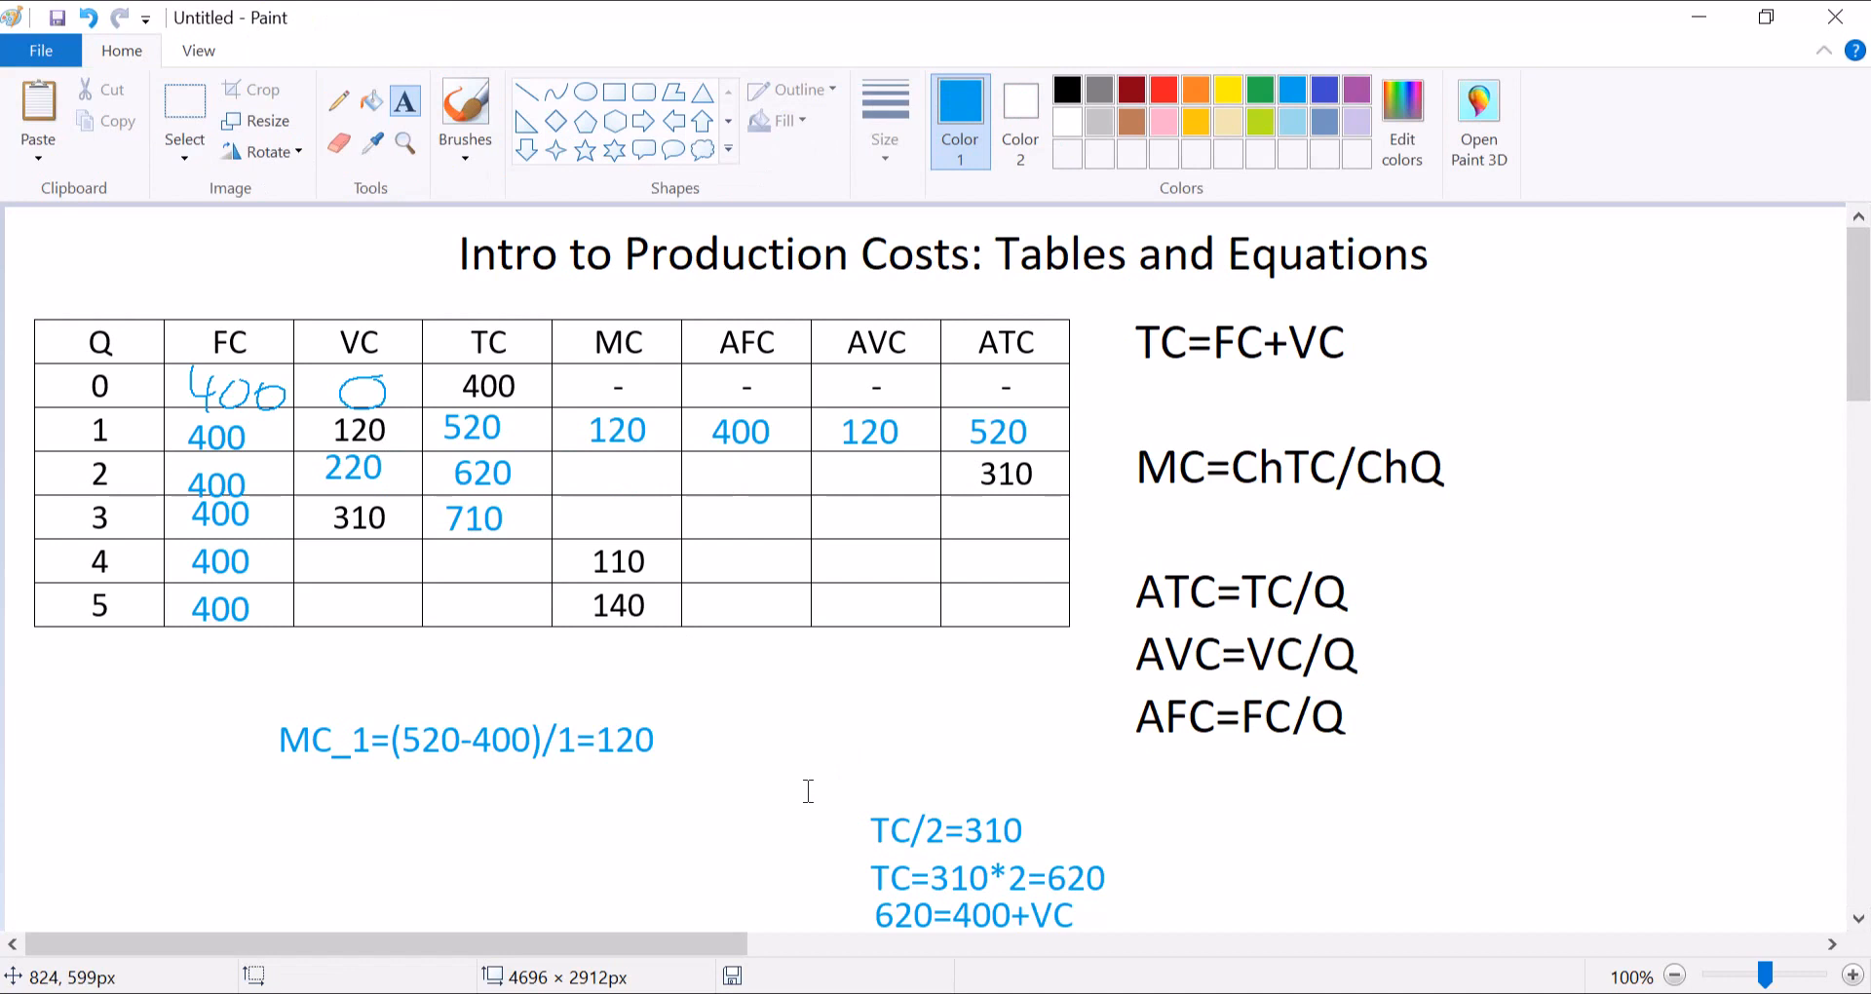
{"action": "mouse_move", "coordinate": [501, 427]}
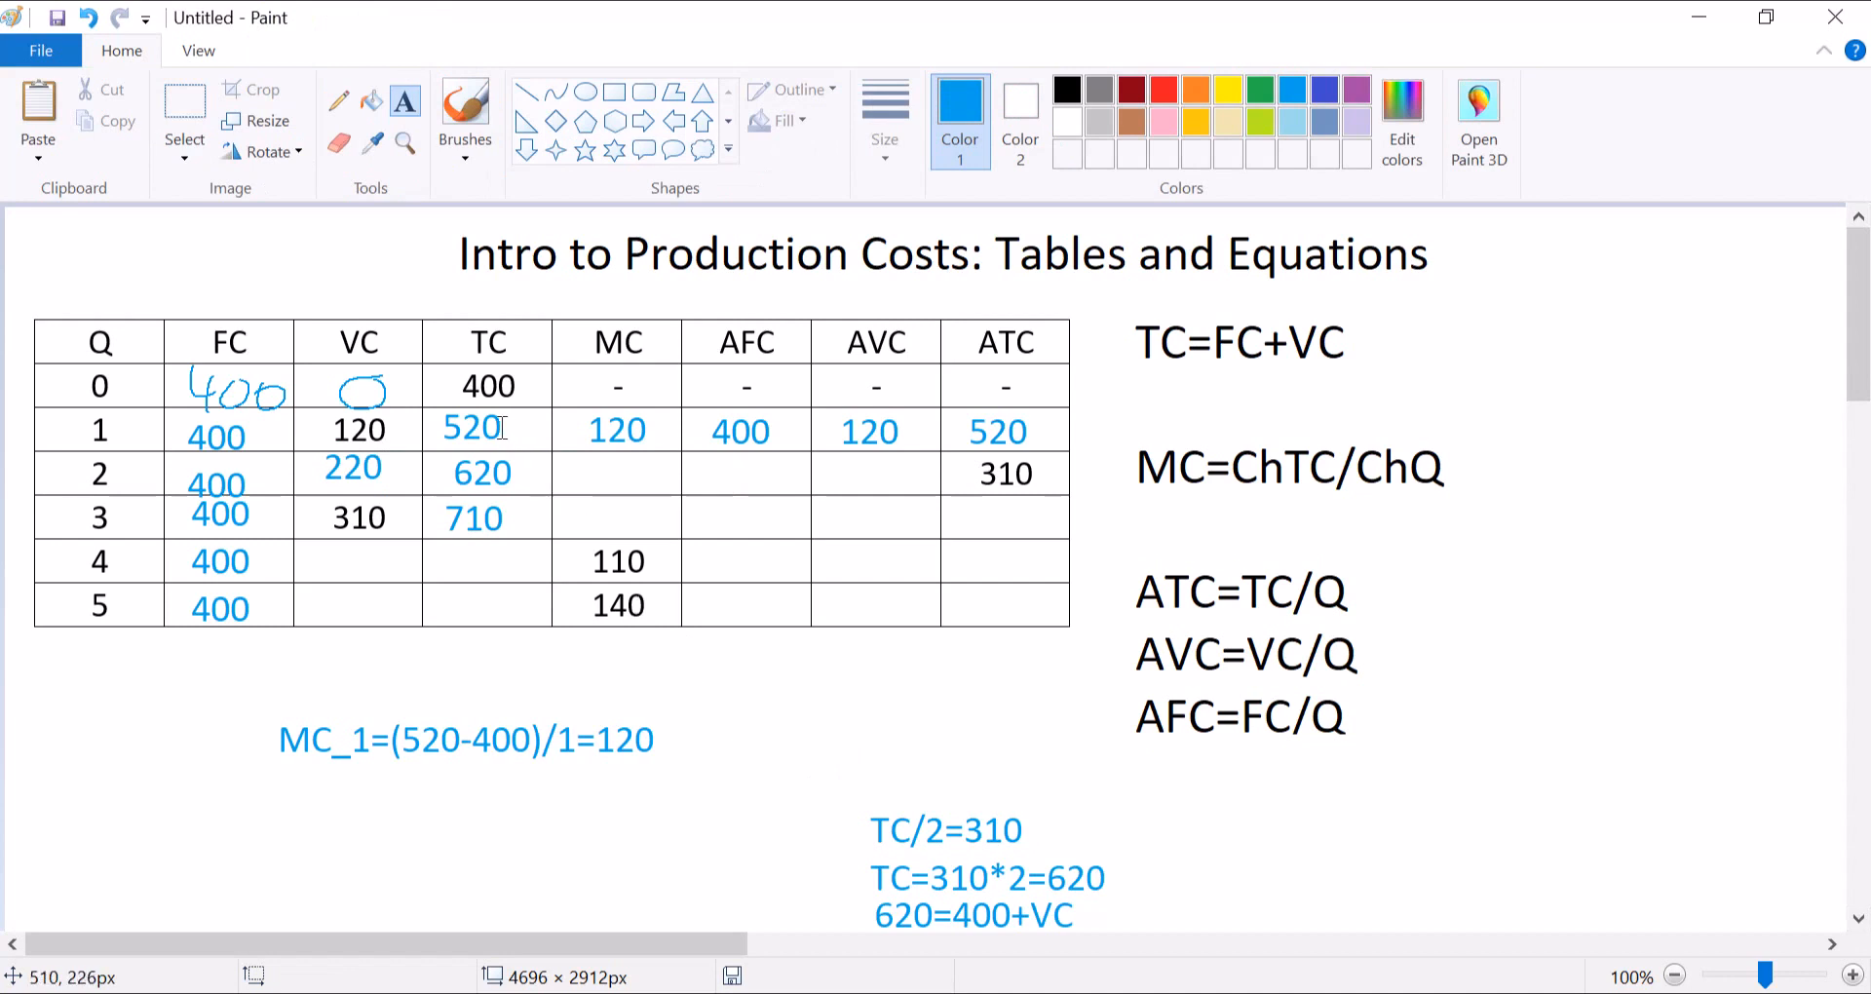
{"action": "mouse_move", "coordinate": [510, 473]}
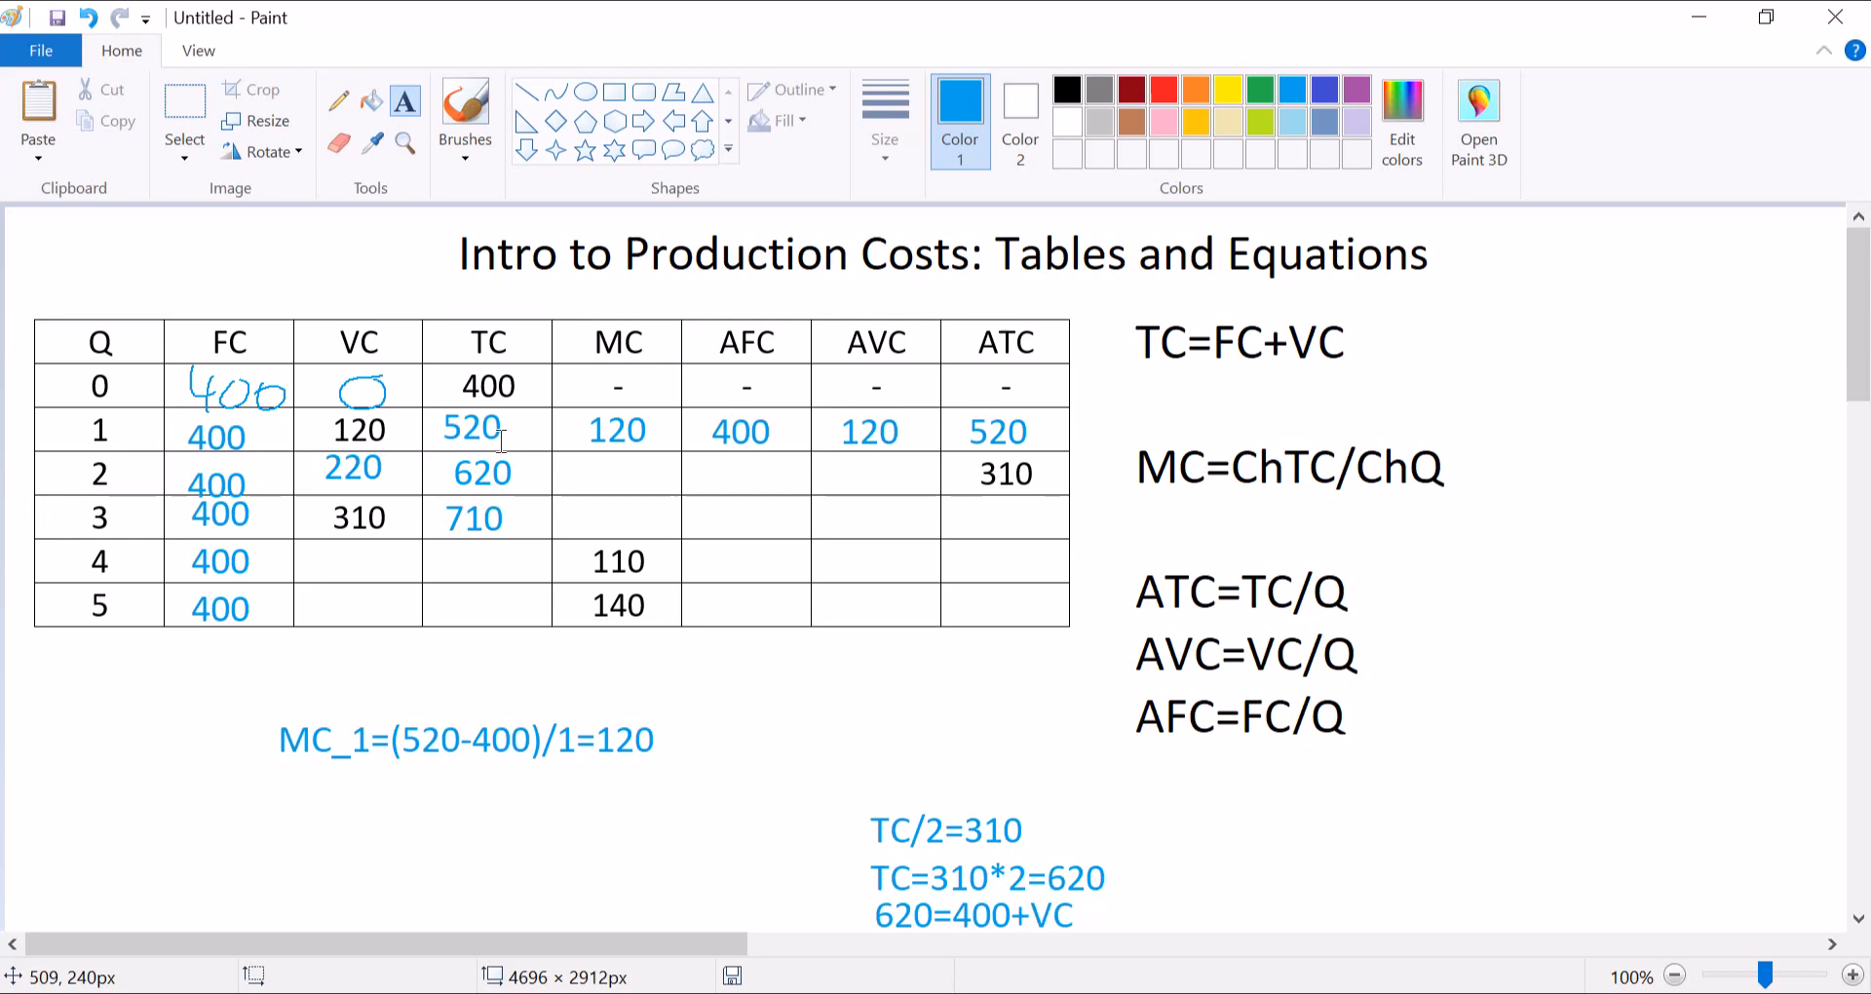
{"action": "mouse_move", "coordinate": [117, 466]}
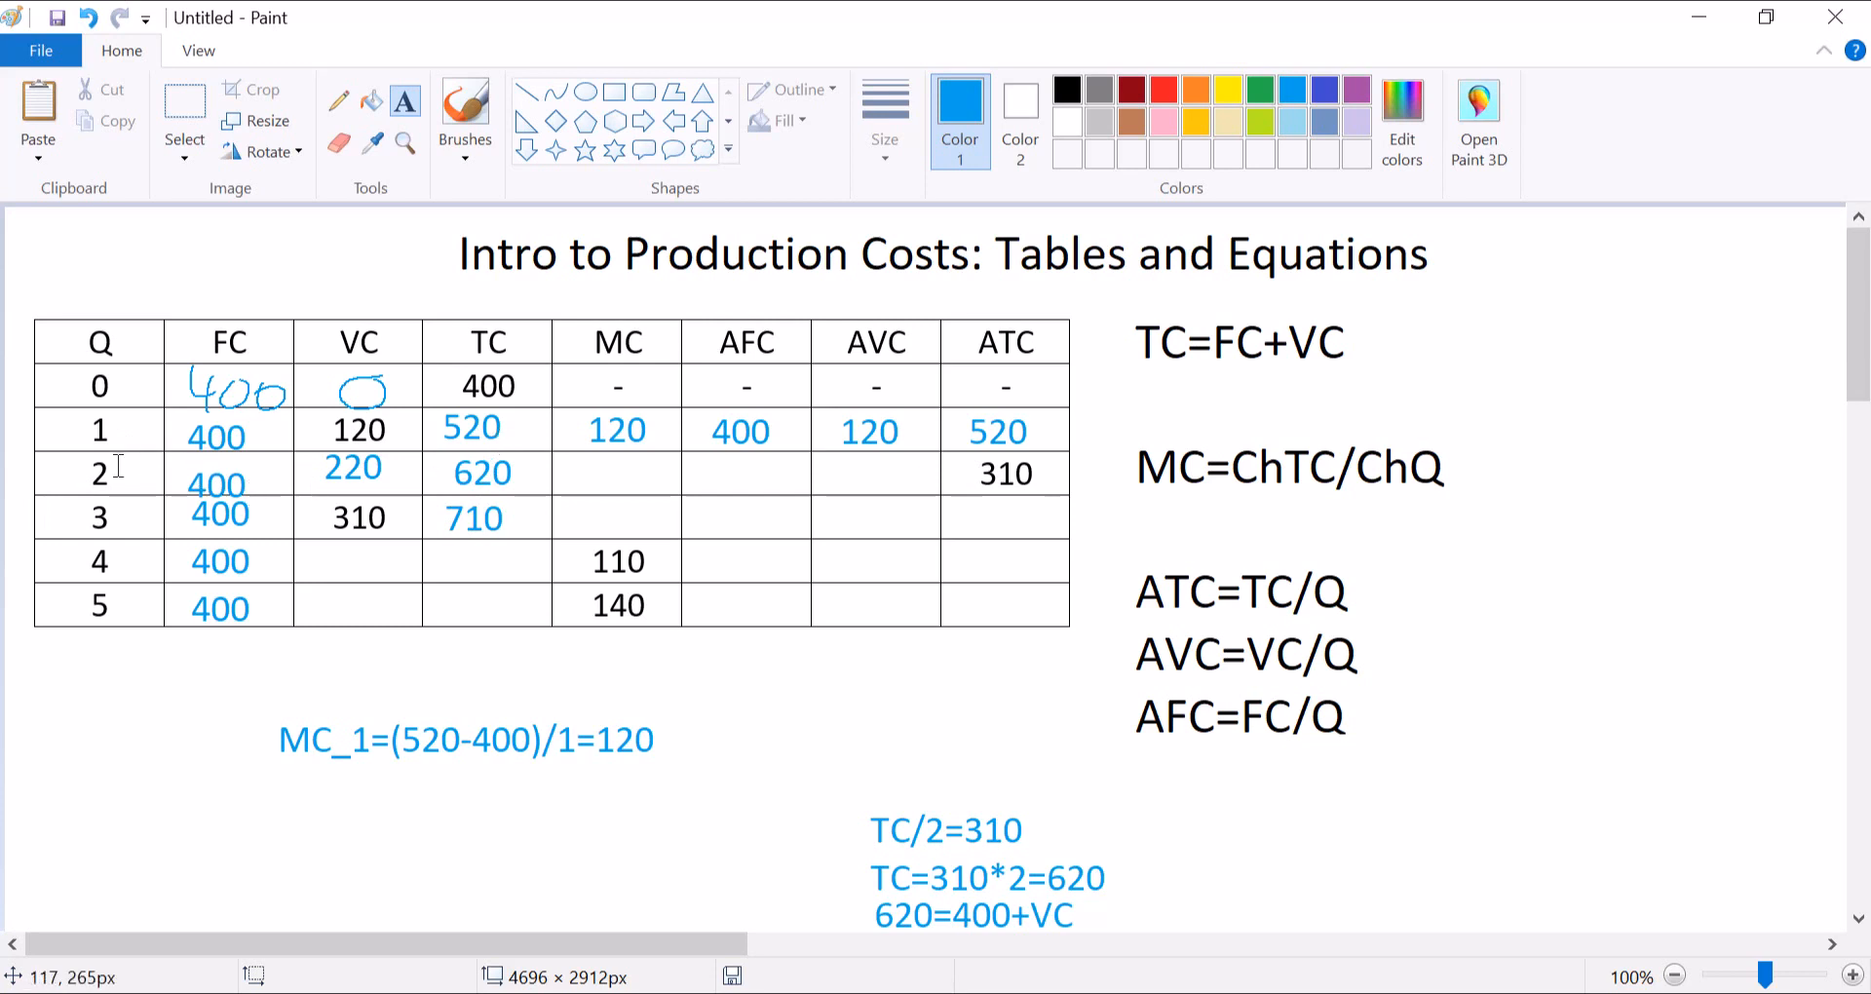
{"action": "mouse_move", "coordinate": [596, 471]}
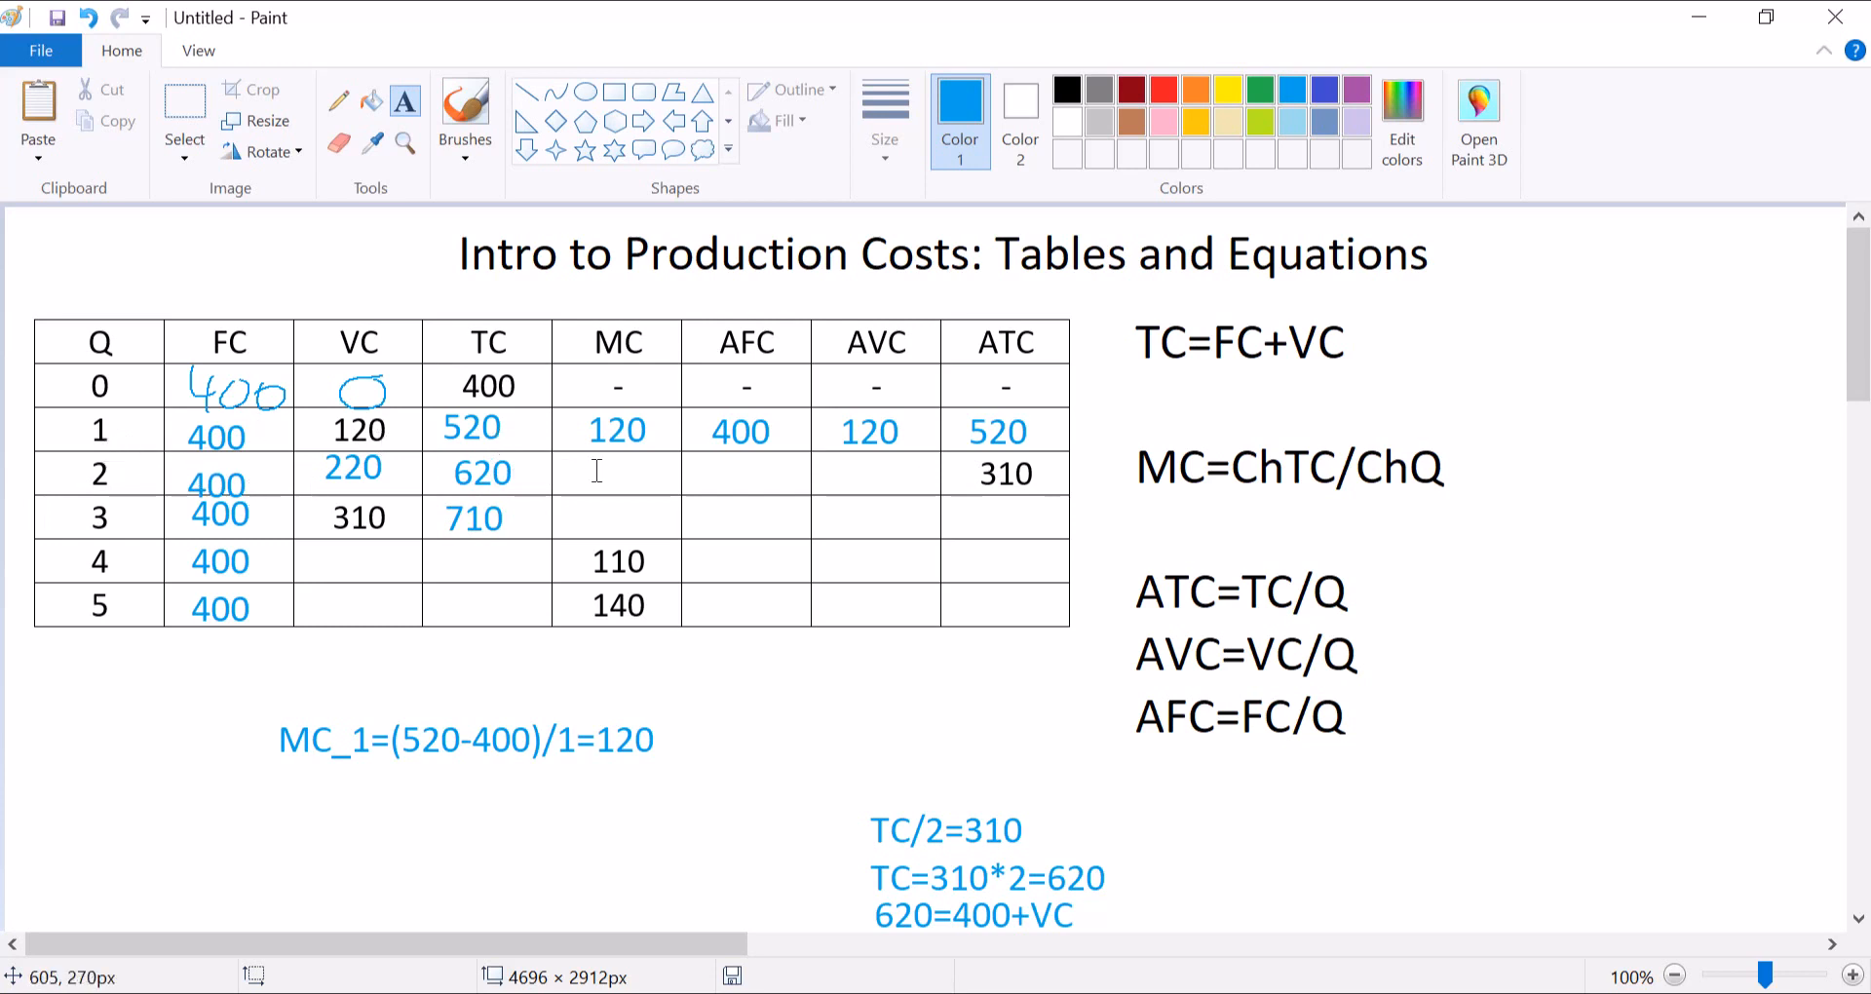
Enter MC 100, AFC 200, AVC 110 for Q=2 and MC 90 for Q=3.
{"action": "type", "text": "100"}
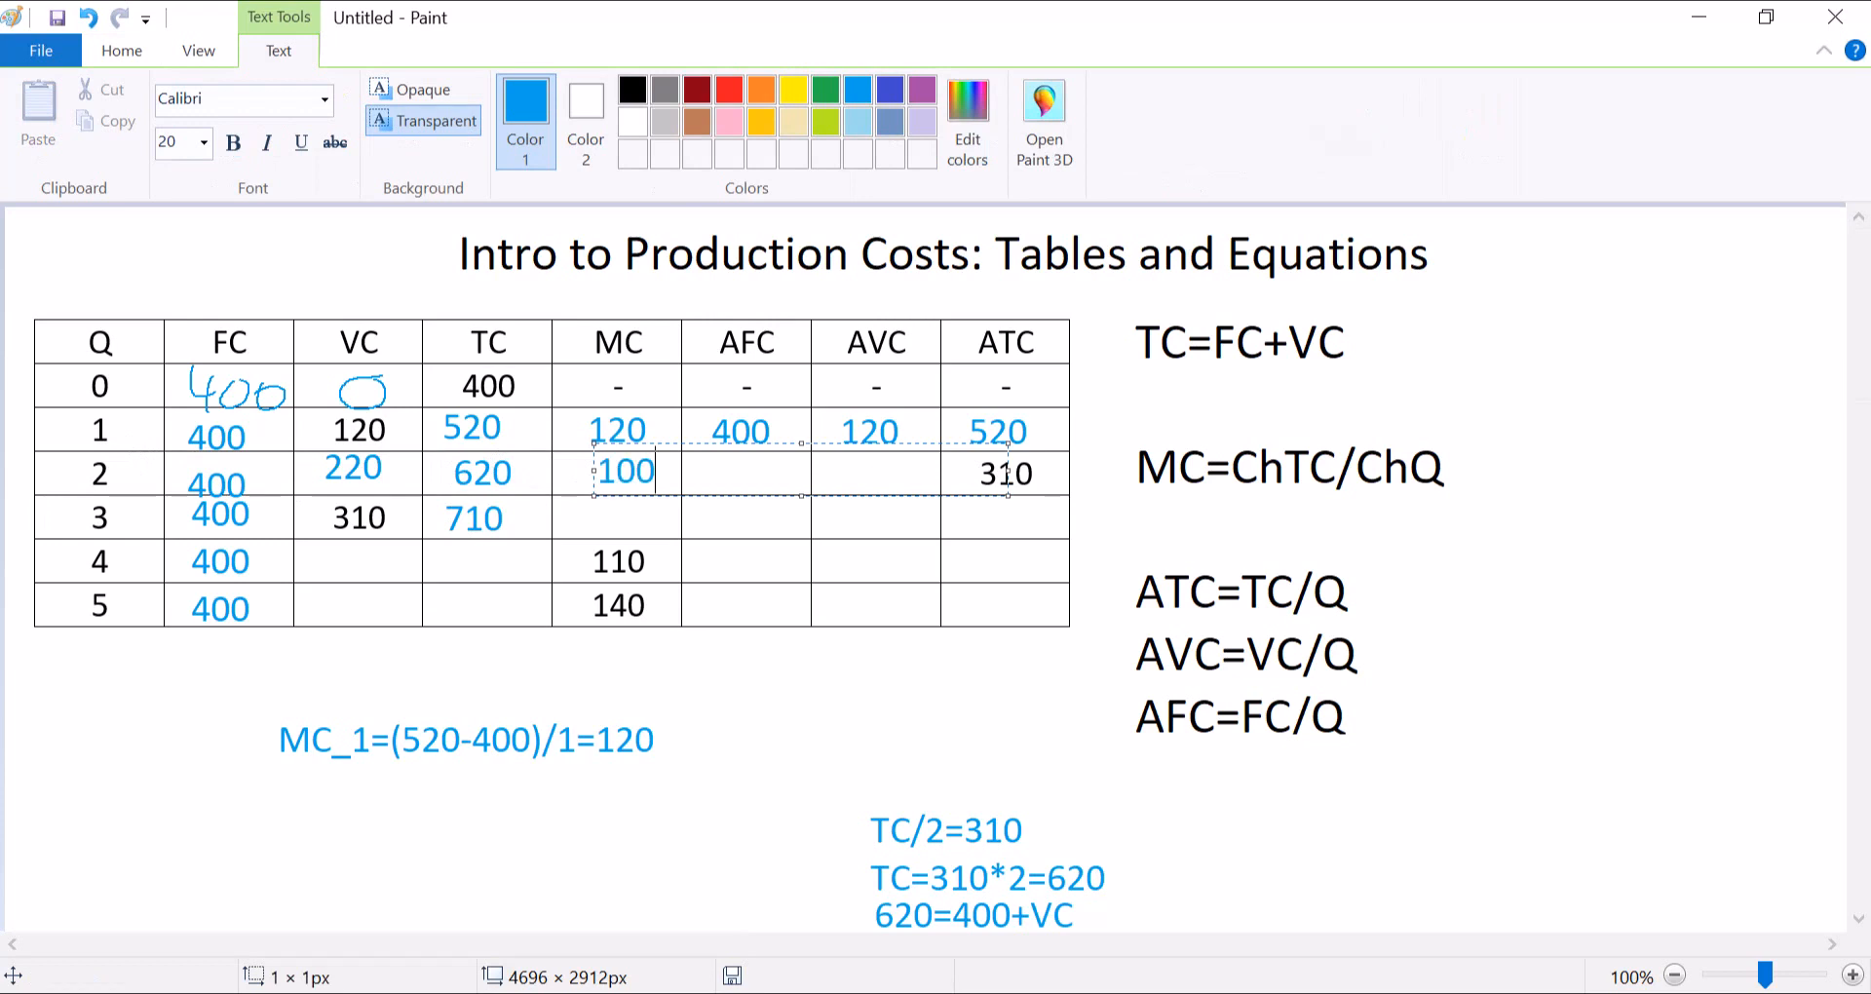
{"action": "left_click", "coordinate": [829, 641]}
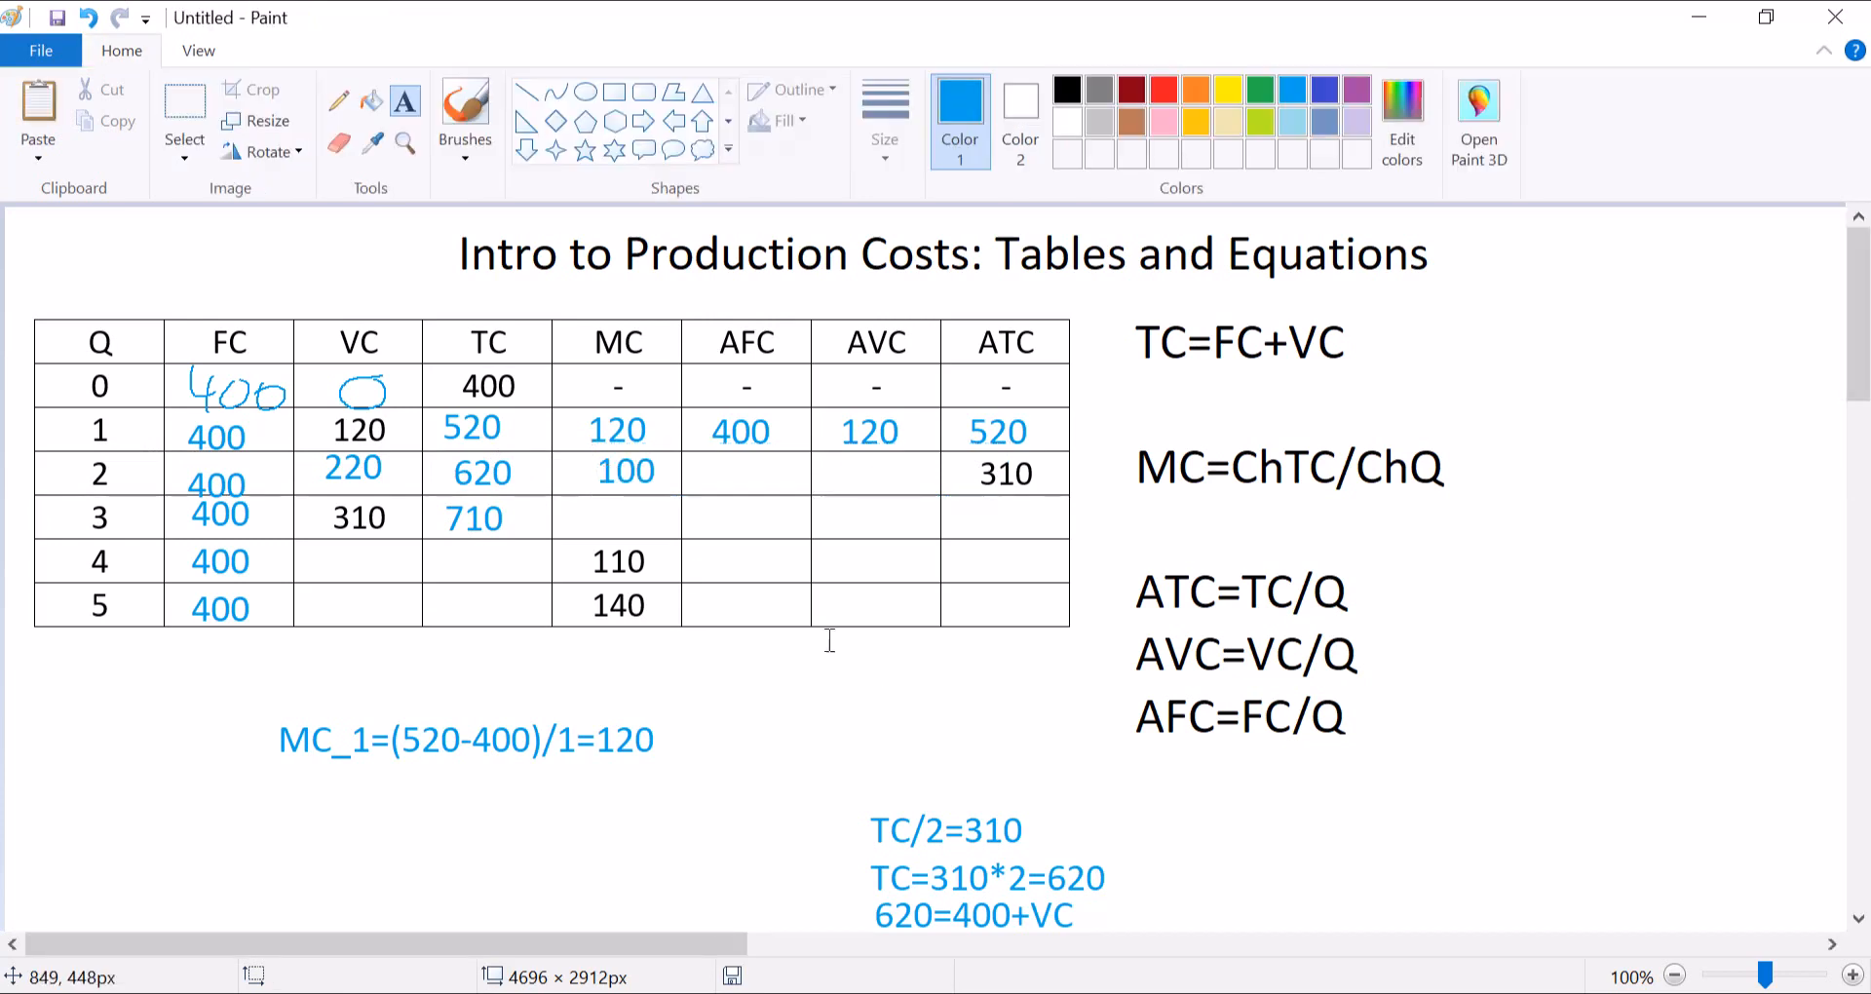
{"action": "mouse_move", "coordinate": [718, 473]}
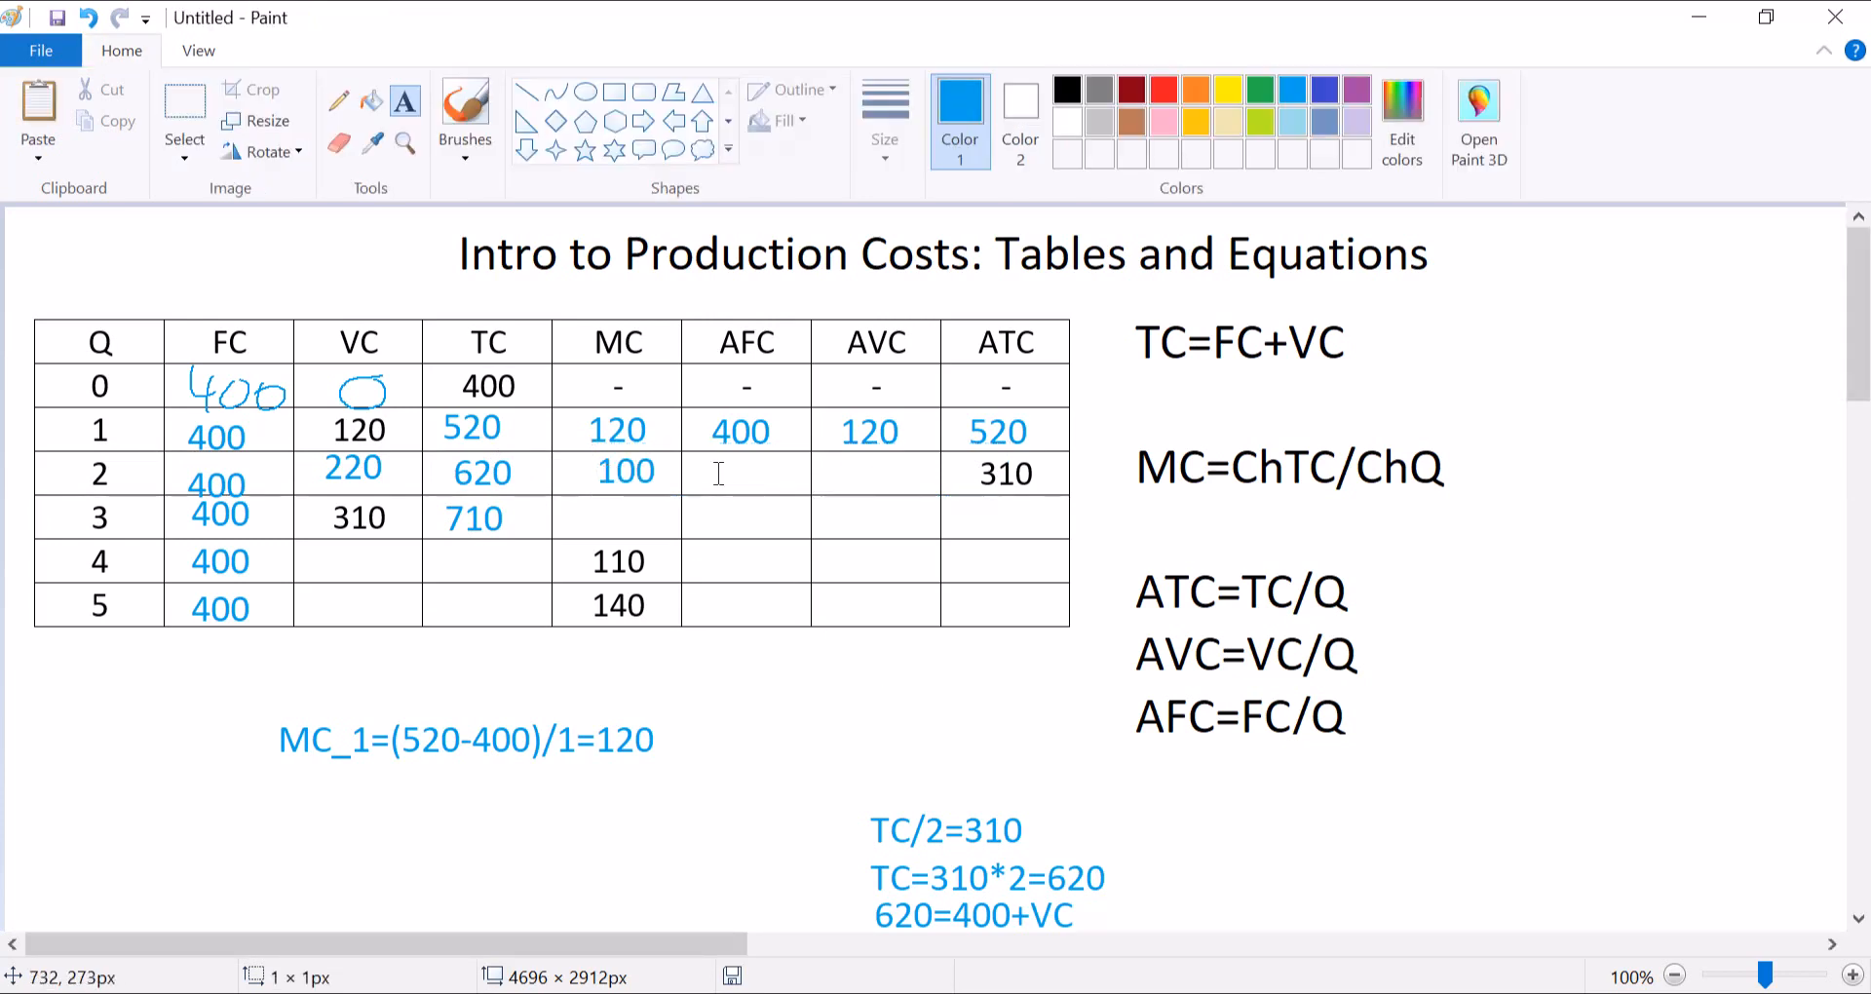
{"action": "type", "text": "200"}
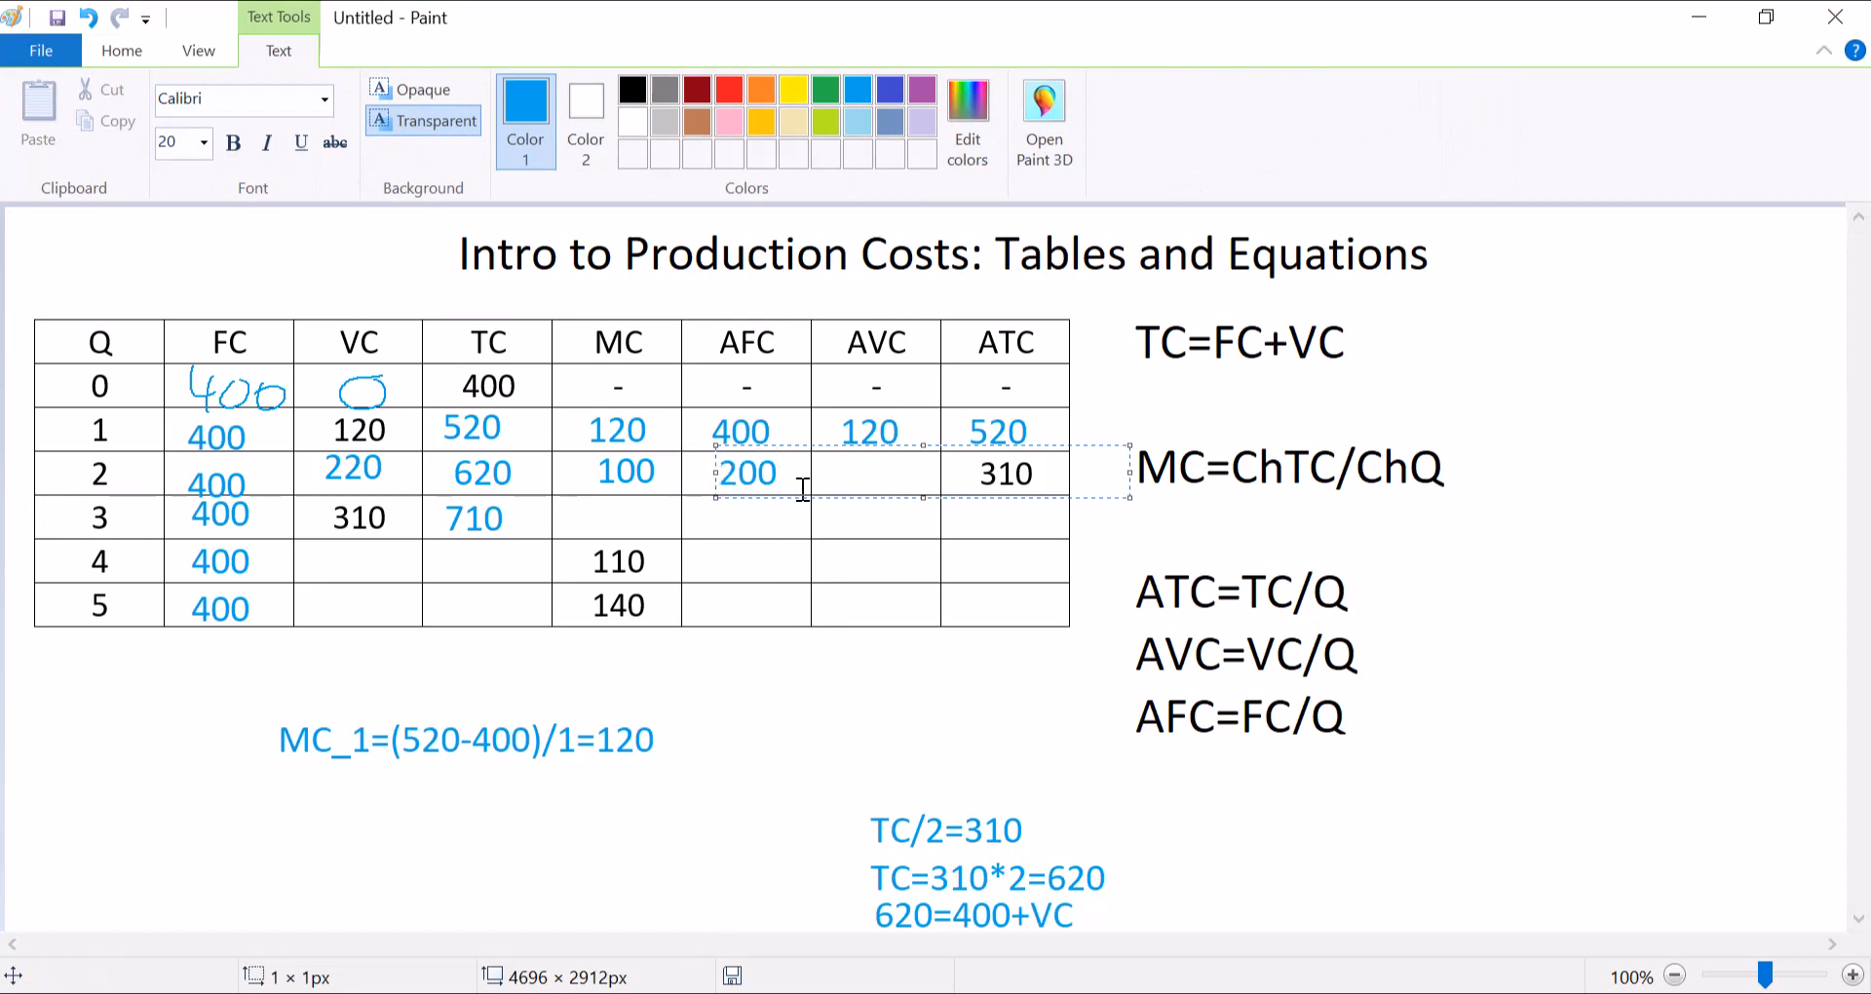
{"action": "mouse_move", "coordinate": [851, 507]}
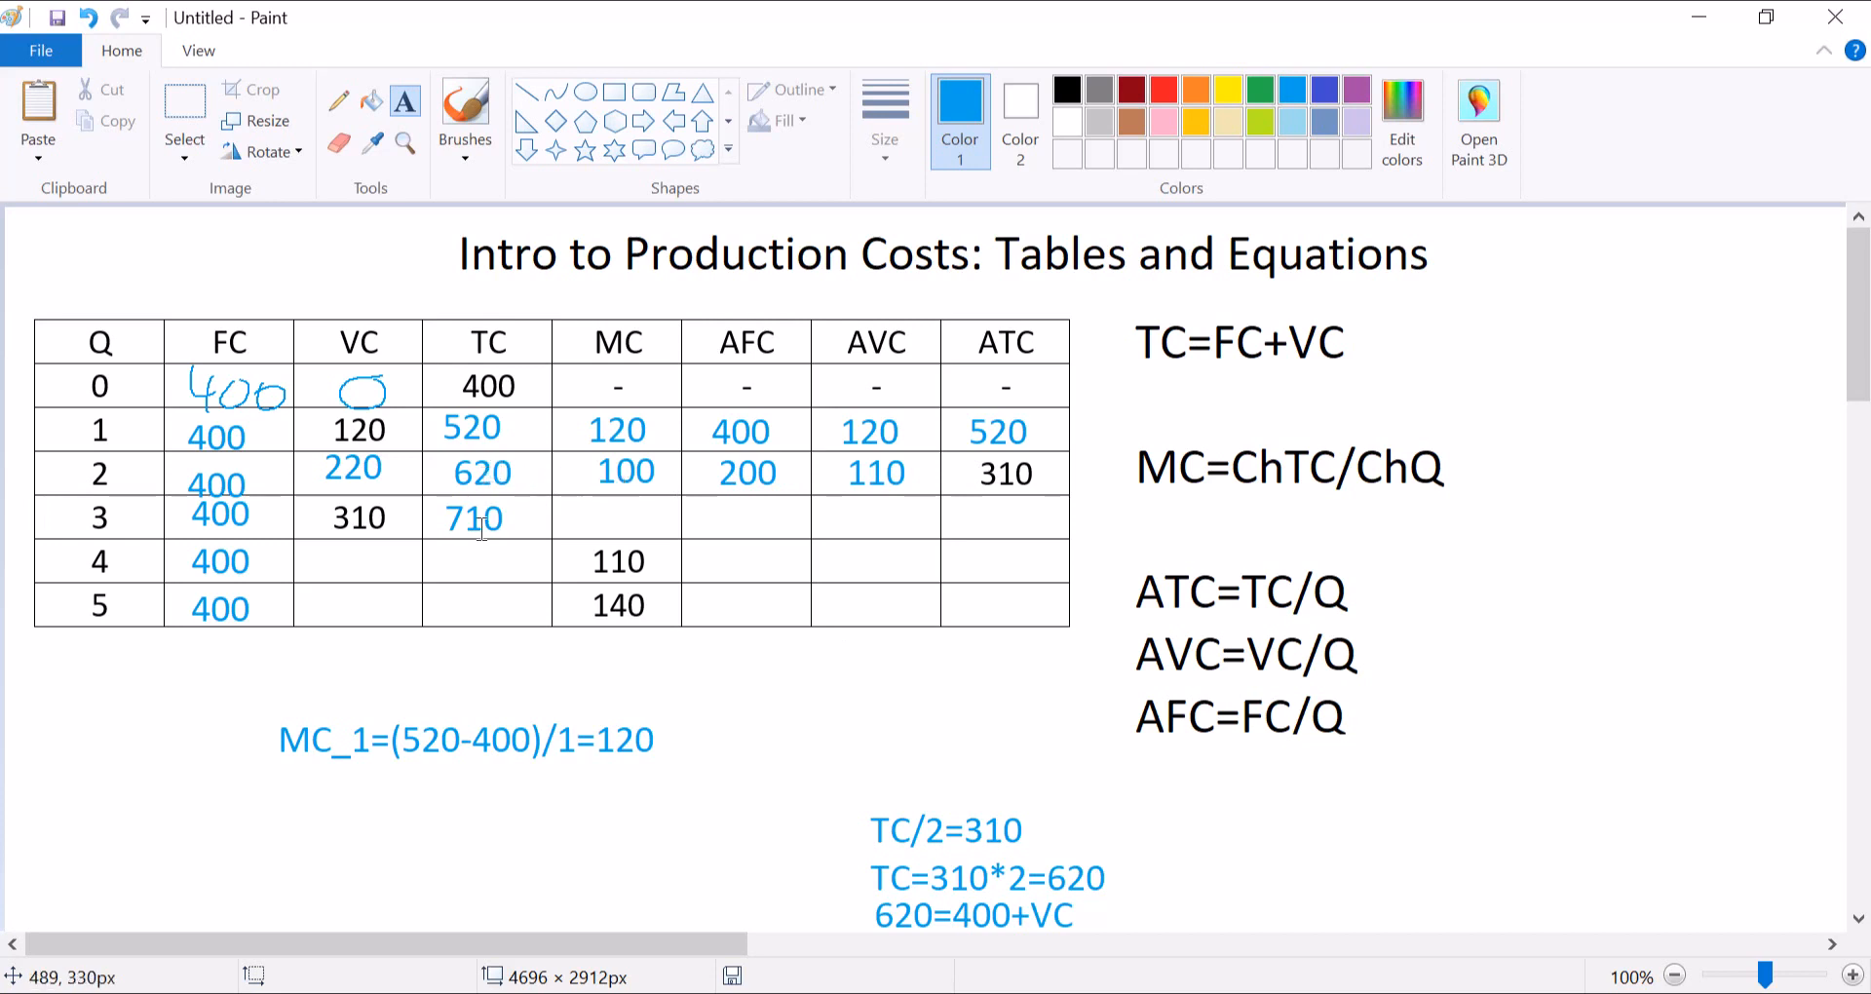
{"action": "mouse_move", "coordinate": [600, 522]}
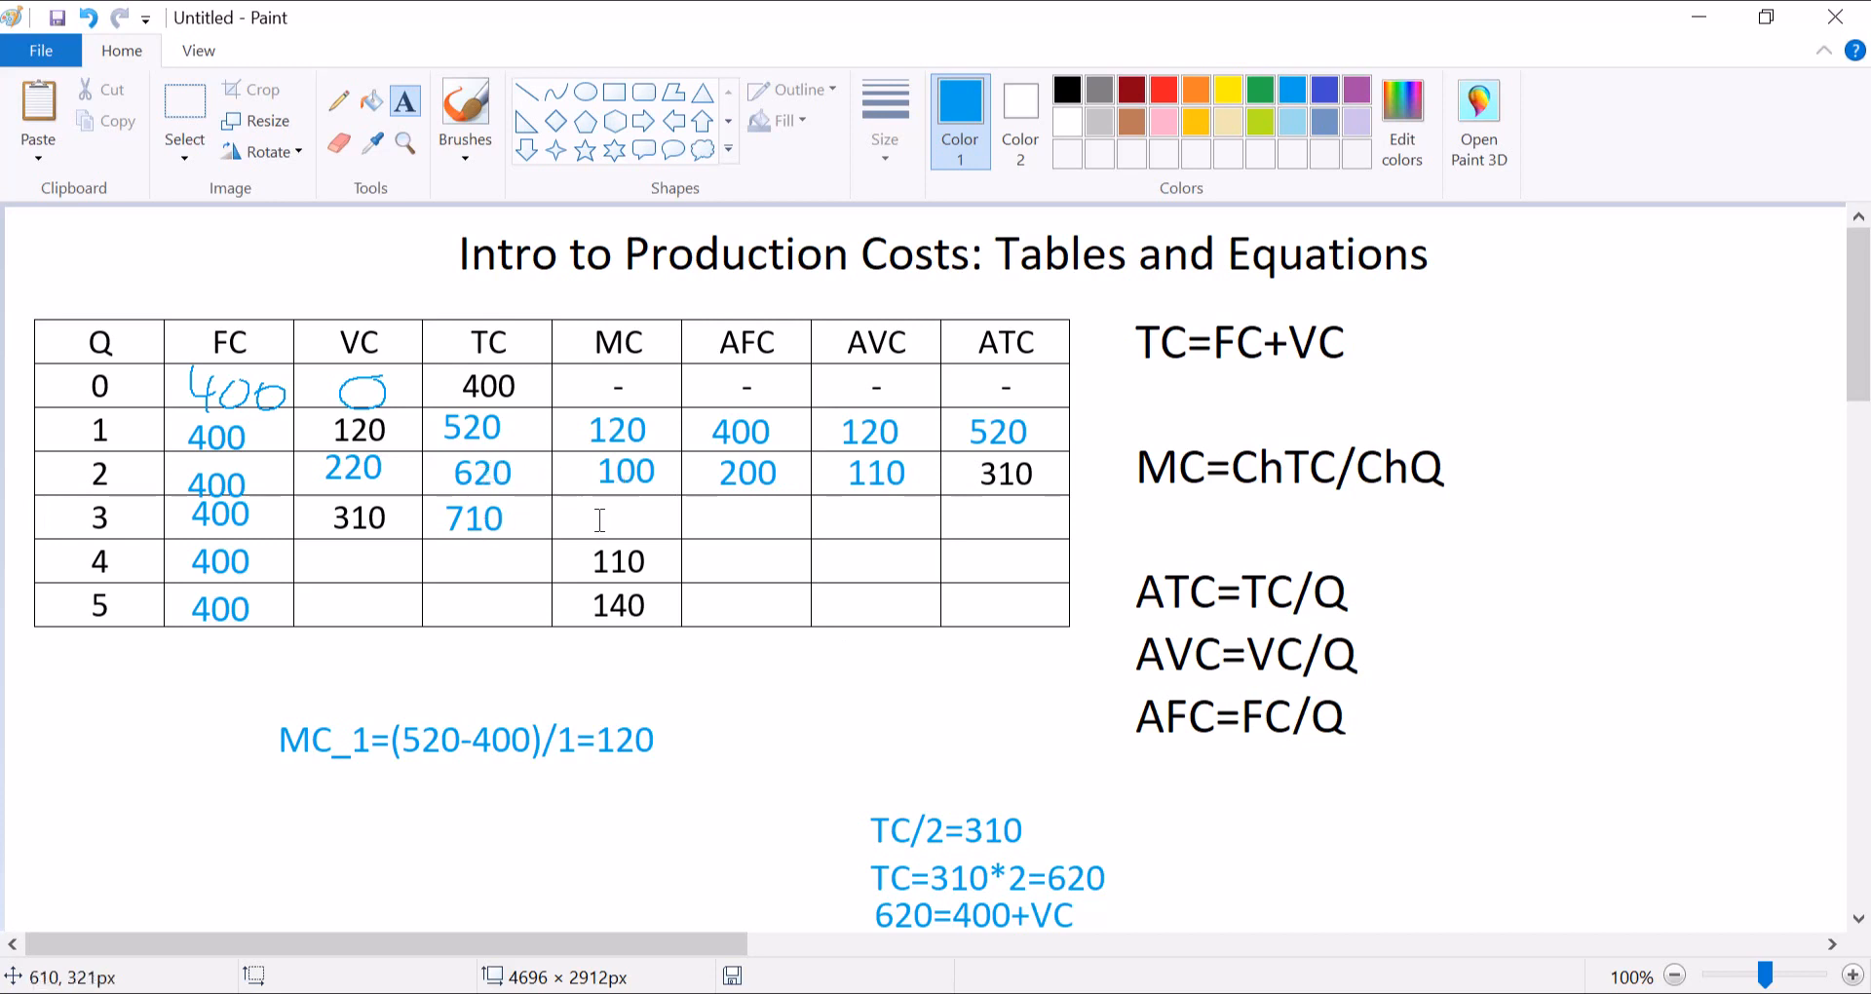
{"action": "type", "text": "90"}
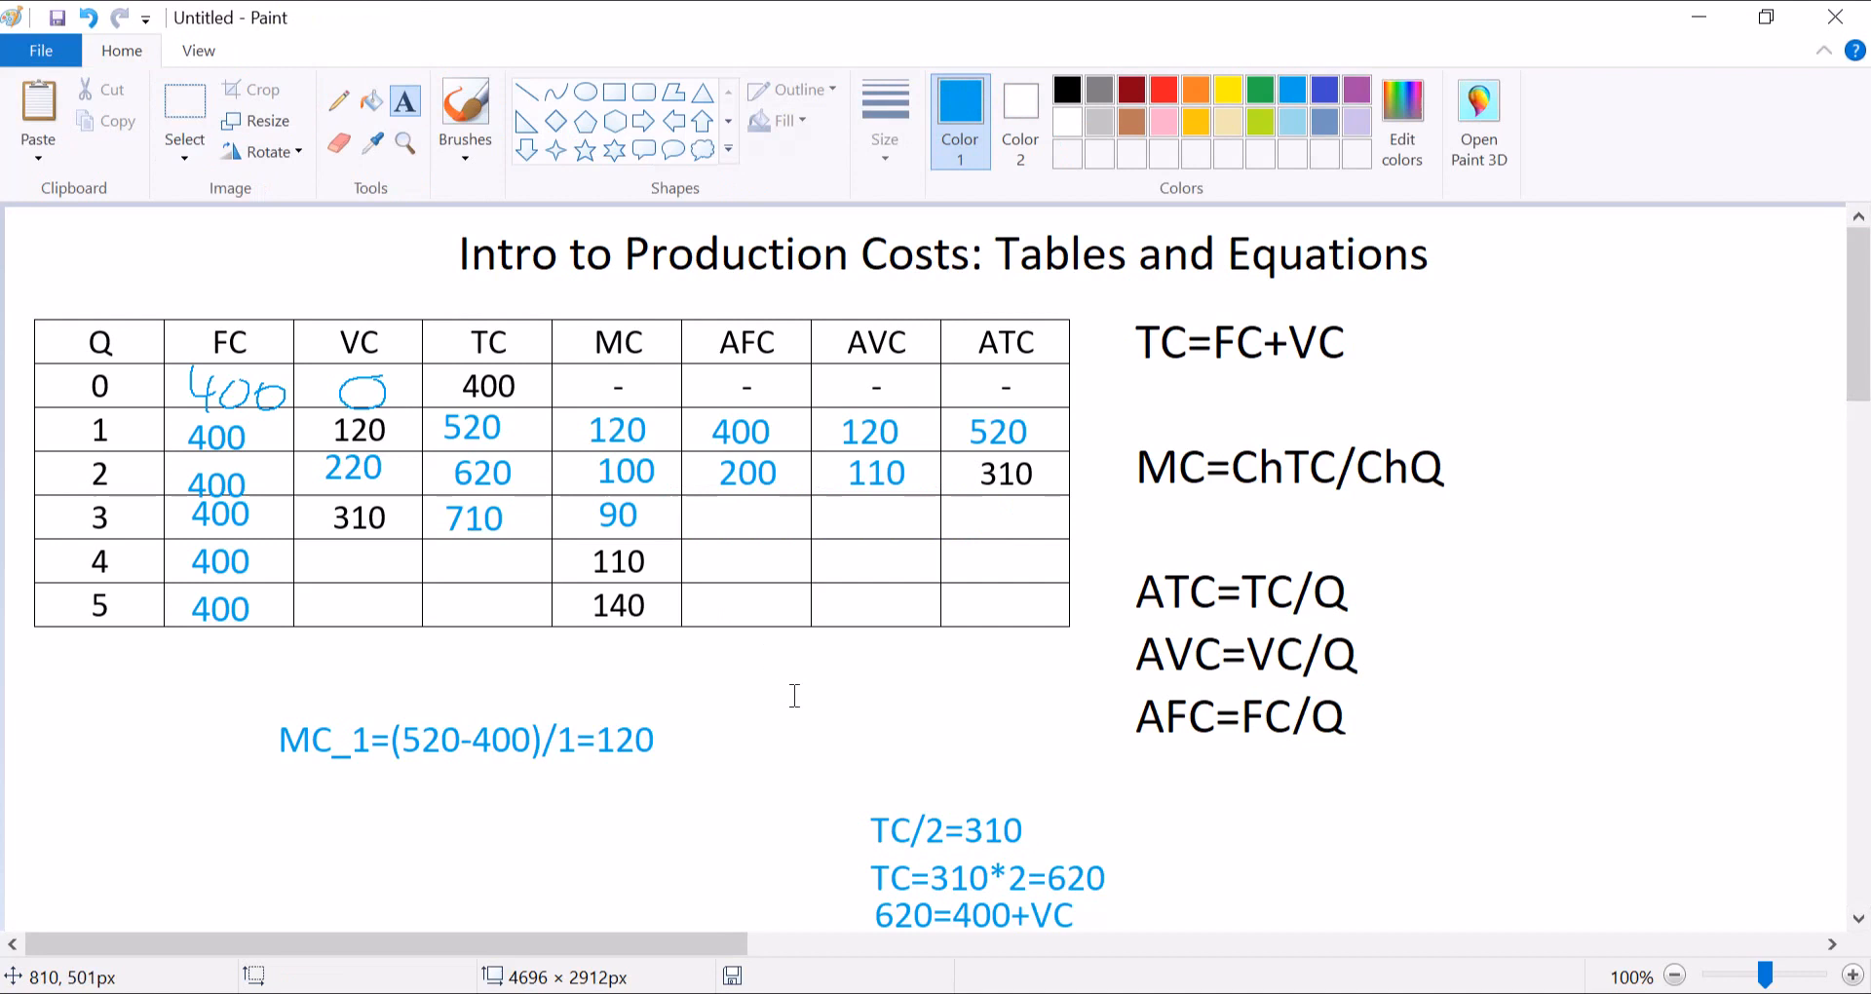
{"action": "mouse_move", "coordinate": [744, 533]}
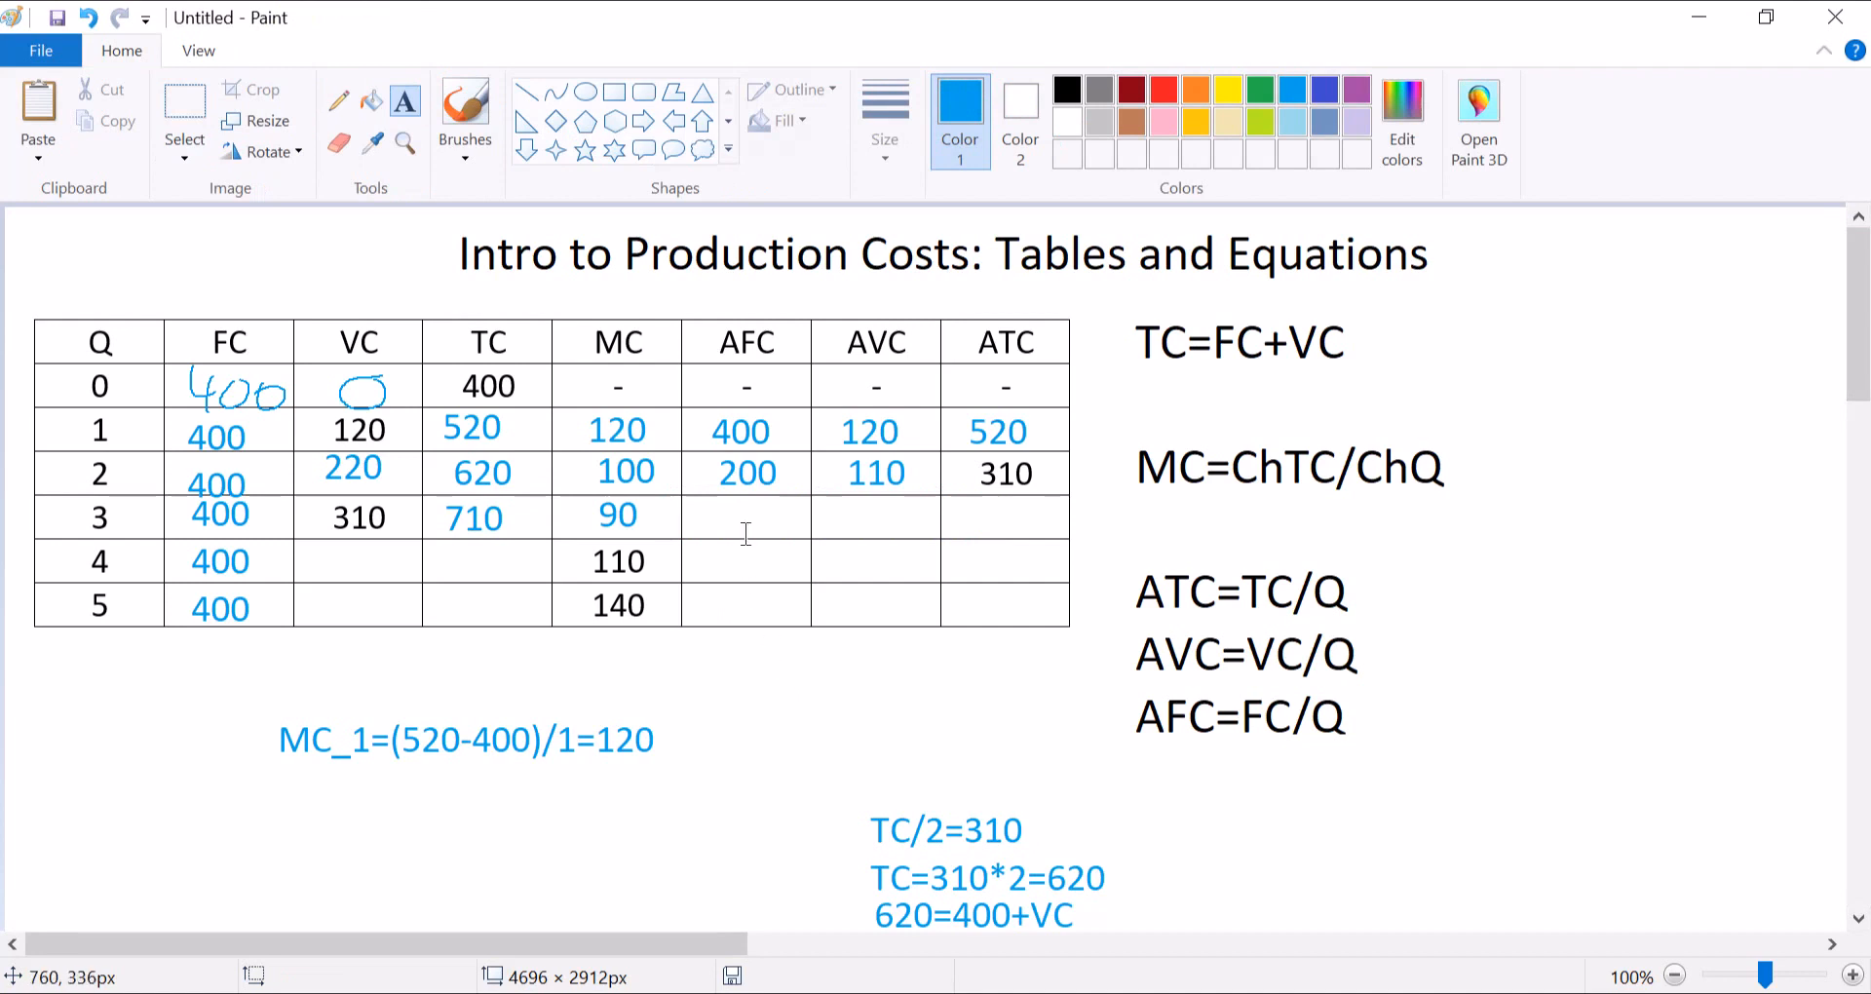
{"action": "mouse_move", "coordinate": [740, 525]}
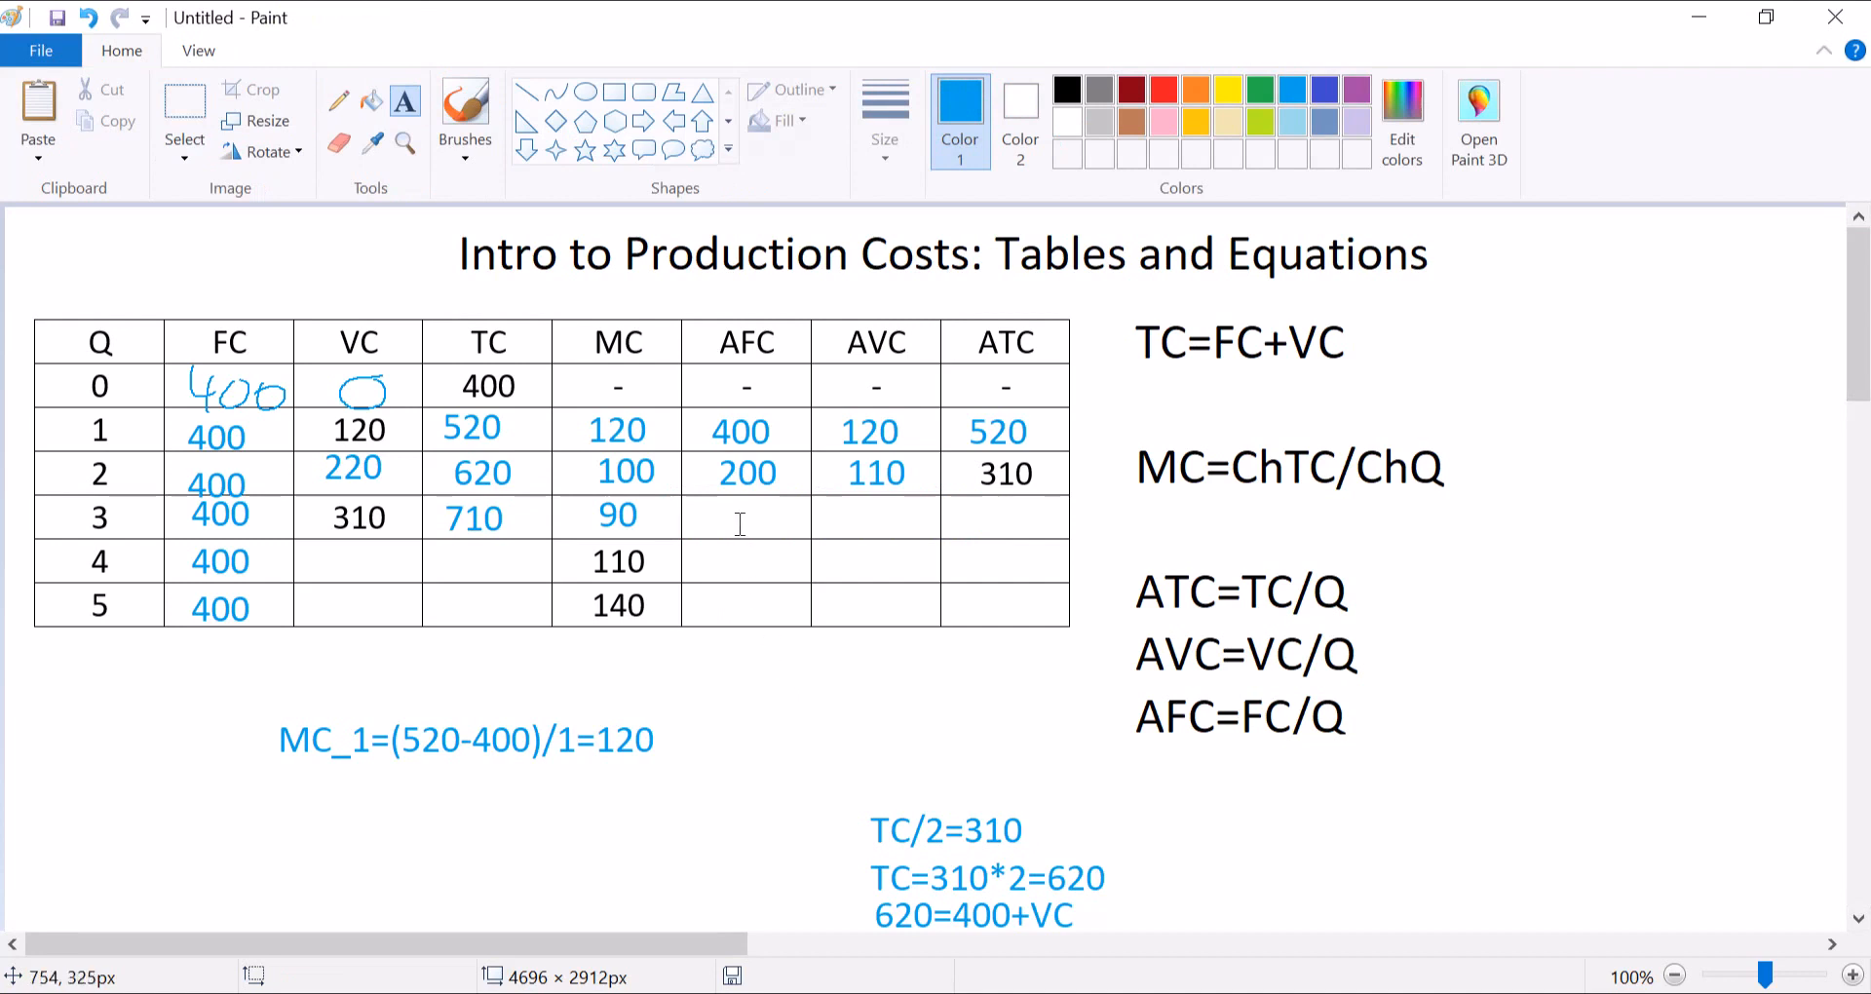
Enter row 3's AFC 133., AVC 103.33 and ATC 236.667 in blue.
{"action": "type", "text": "133"}
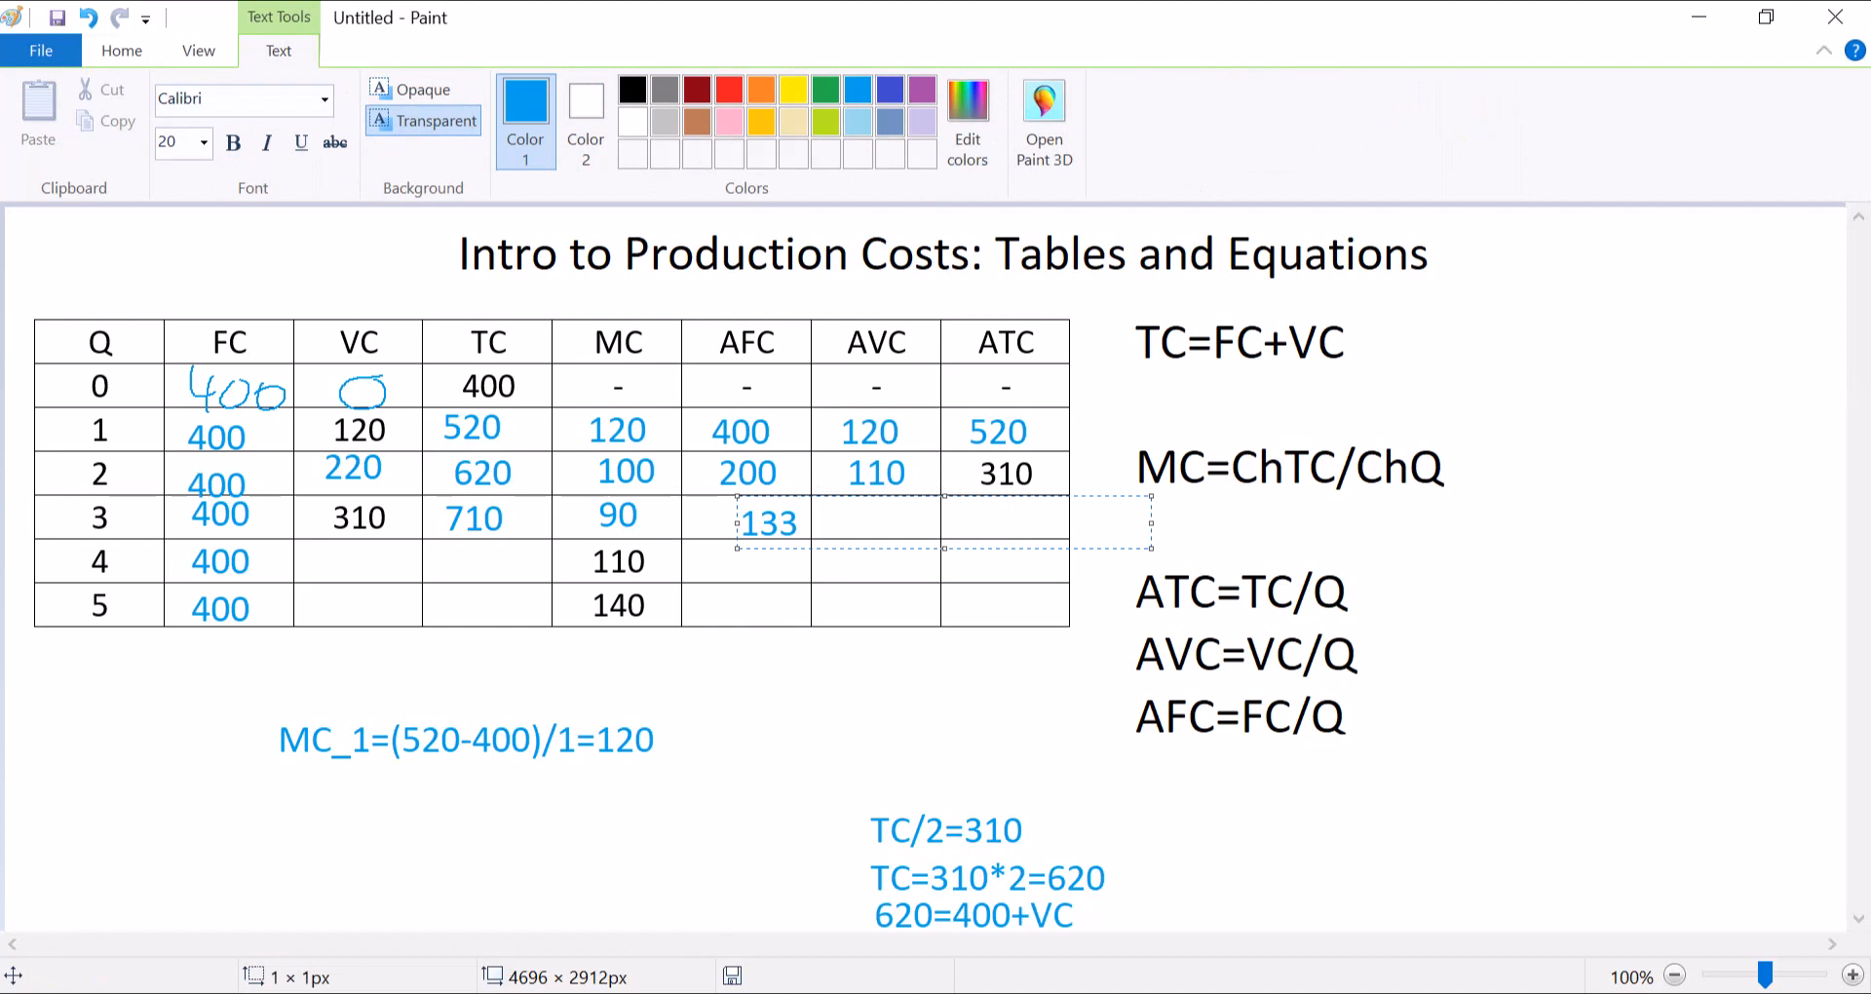
{"action": "type", "text": "."}
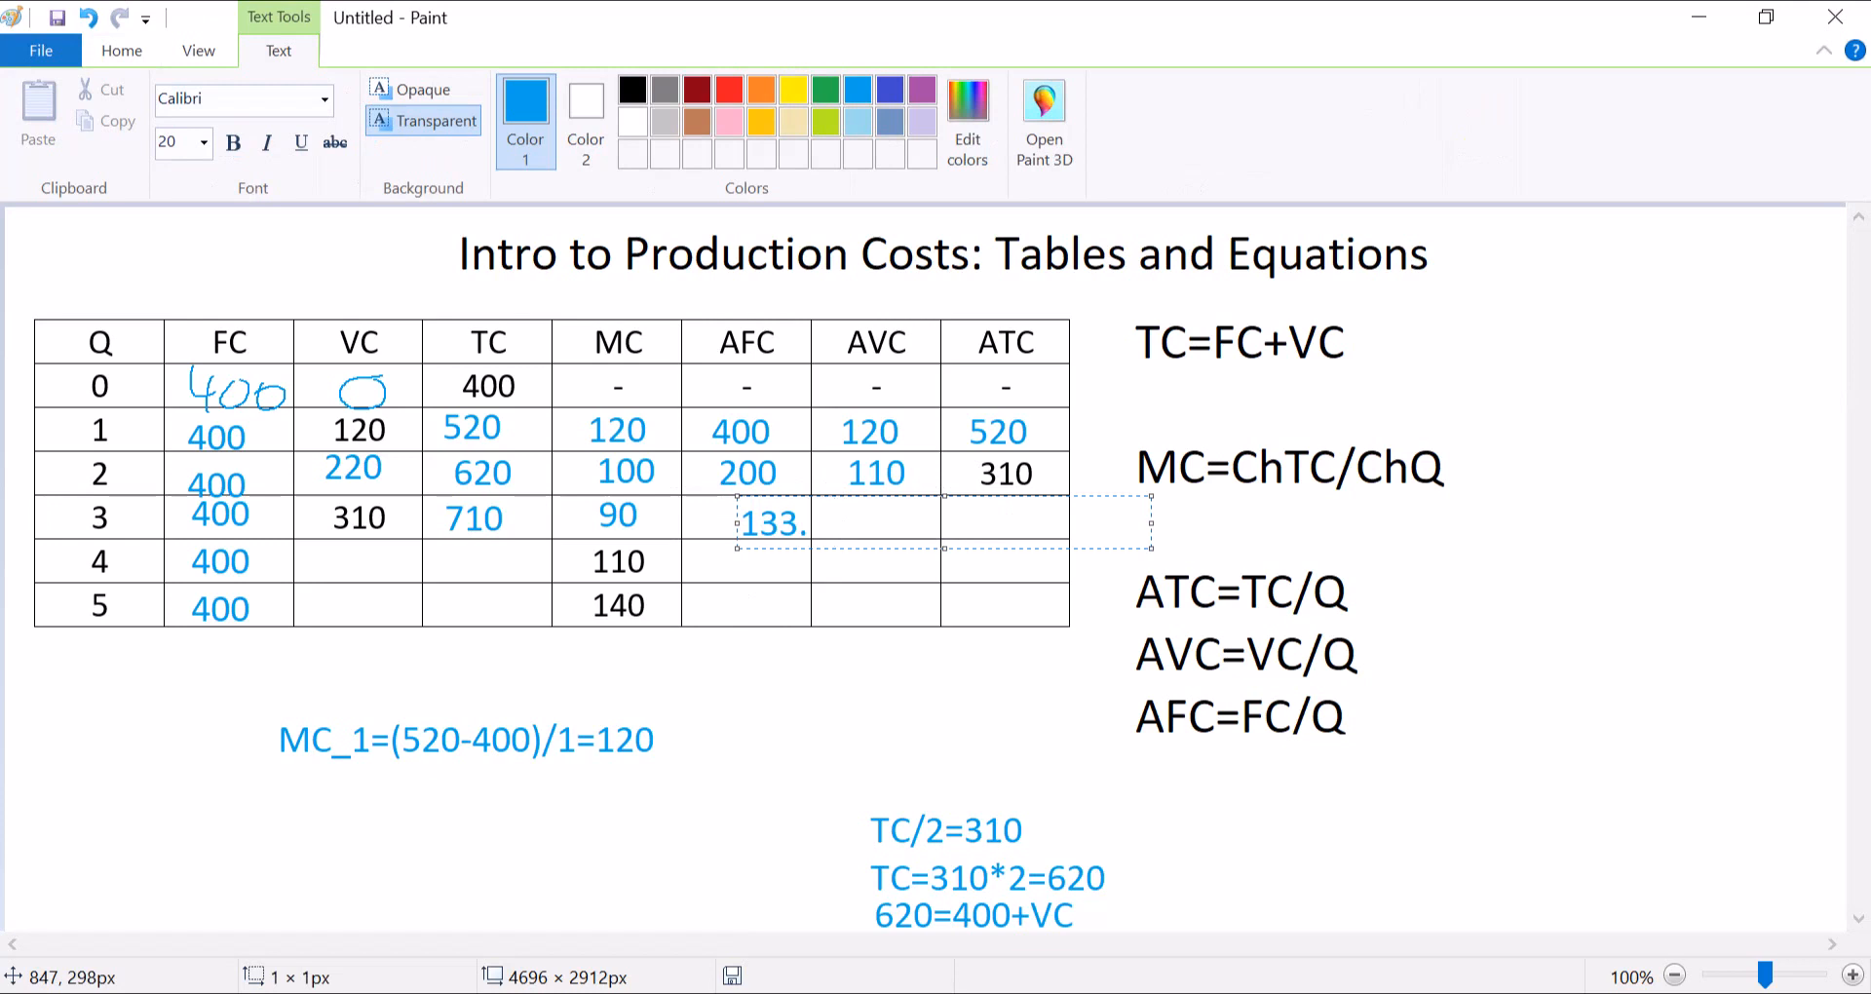
{"action": "type", "text": "103."}
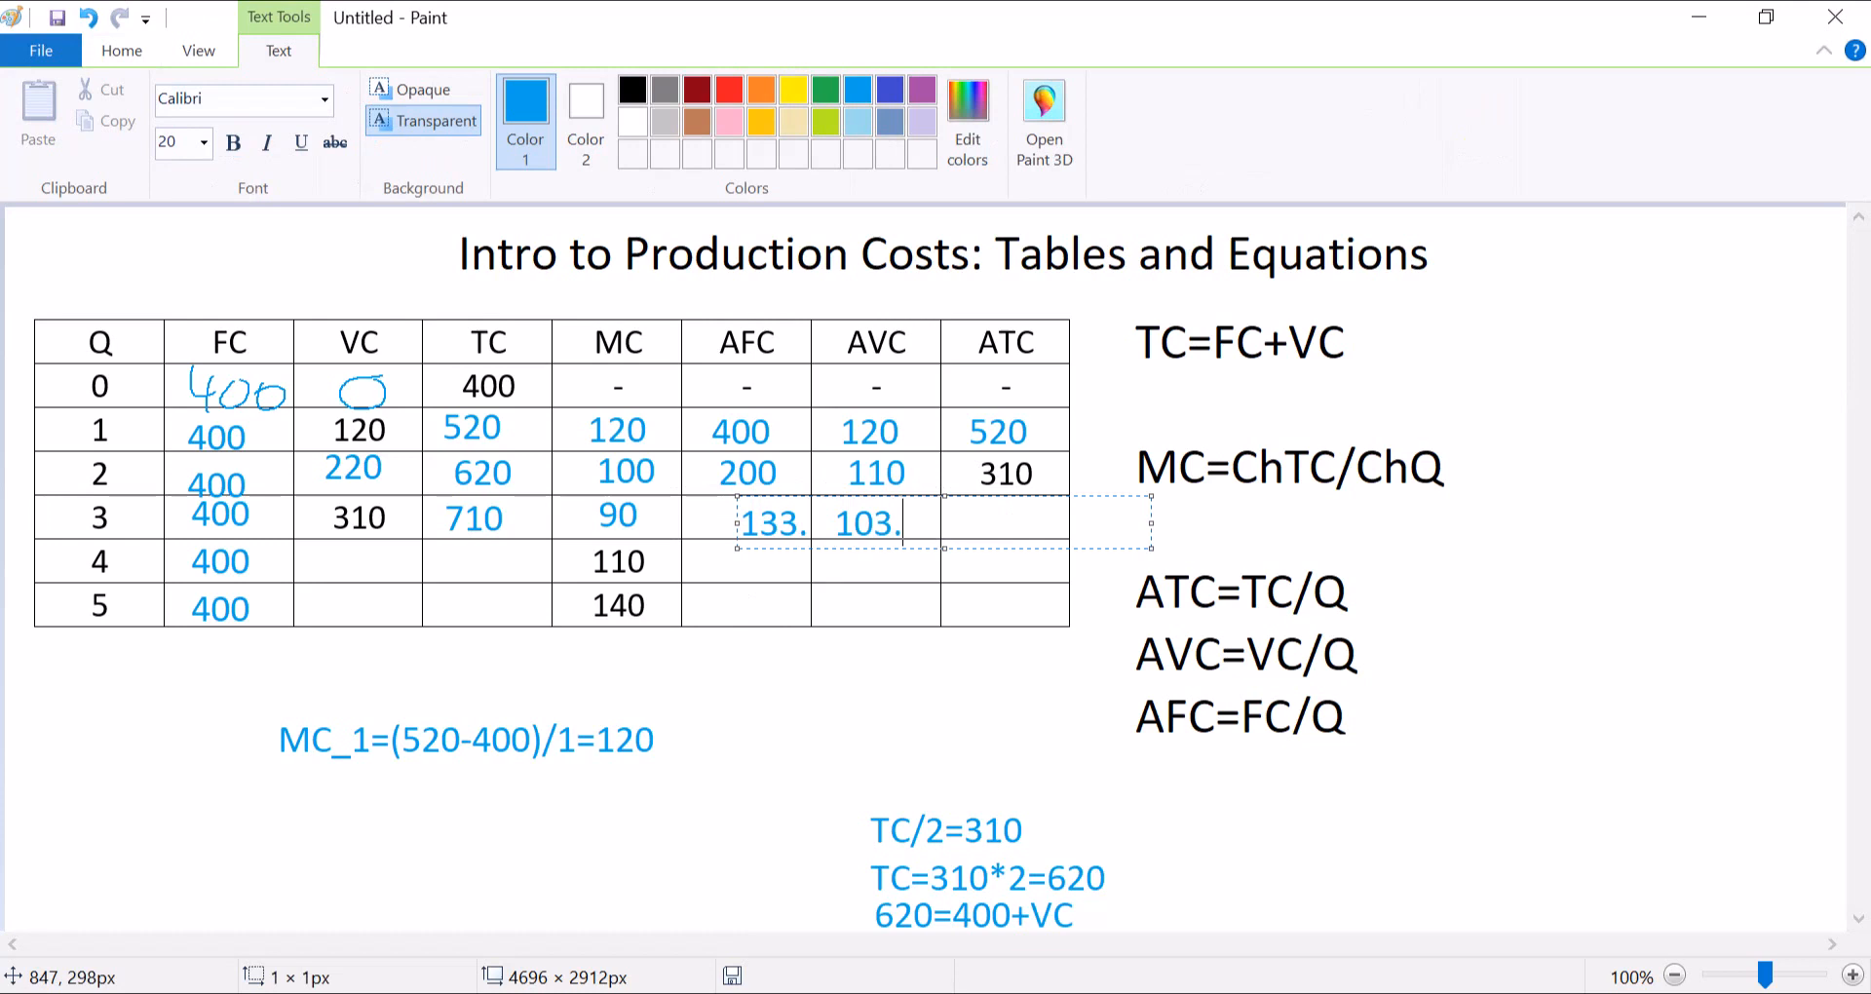
{"action": "type", "text": "33"}
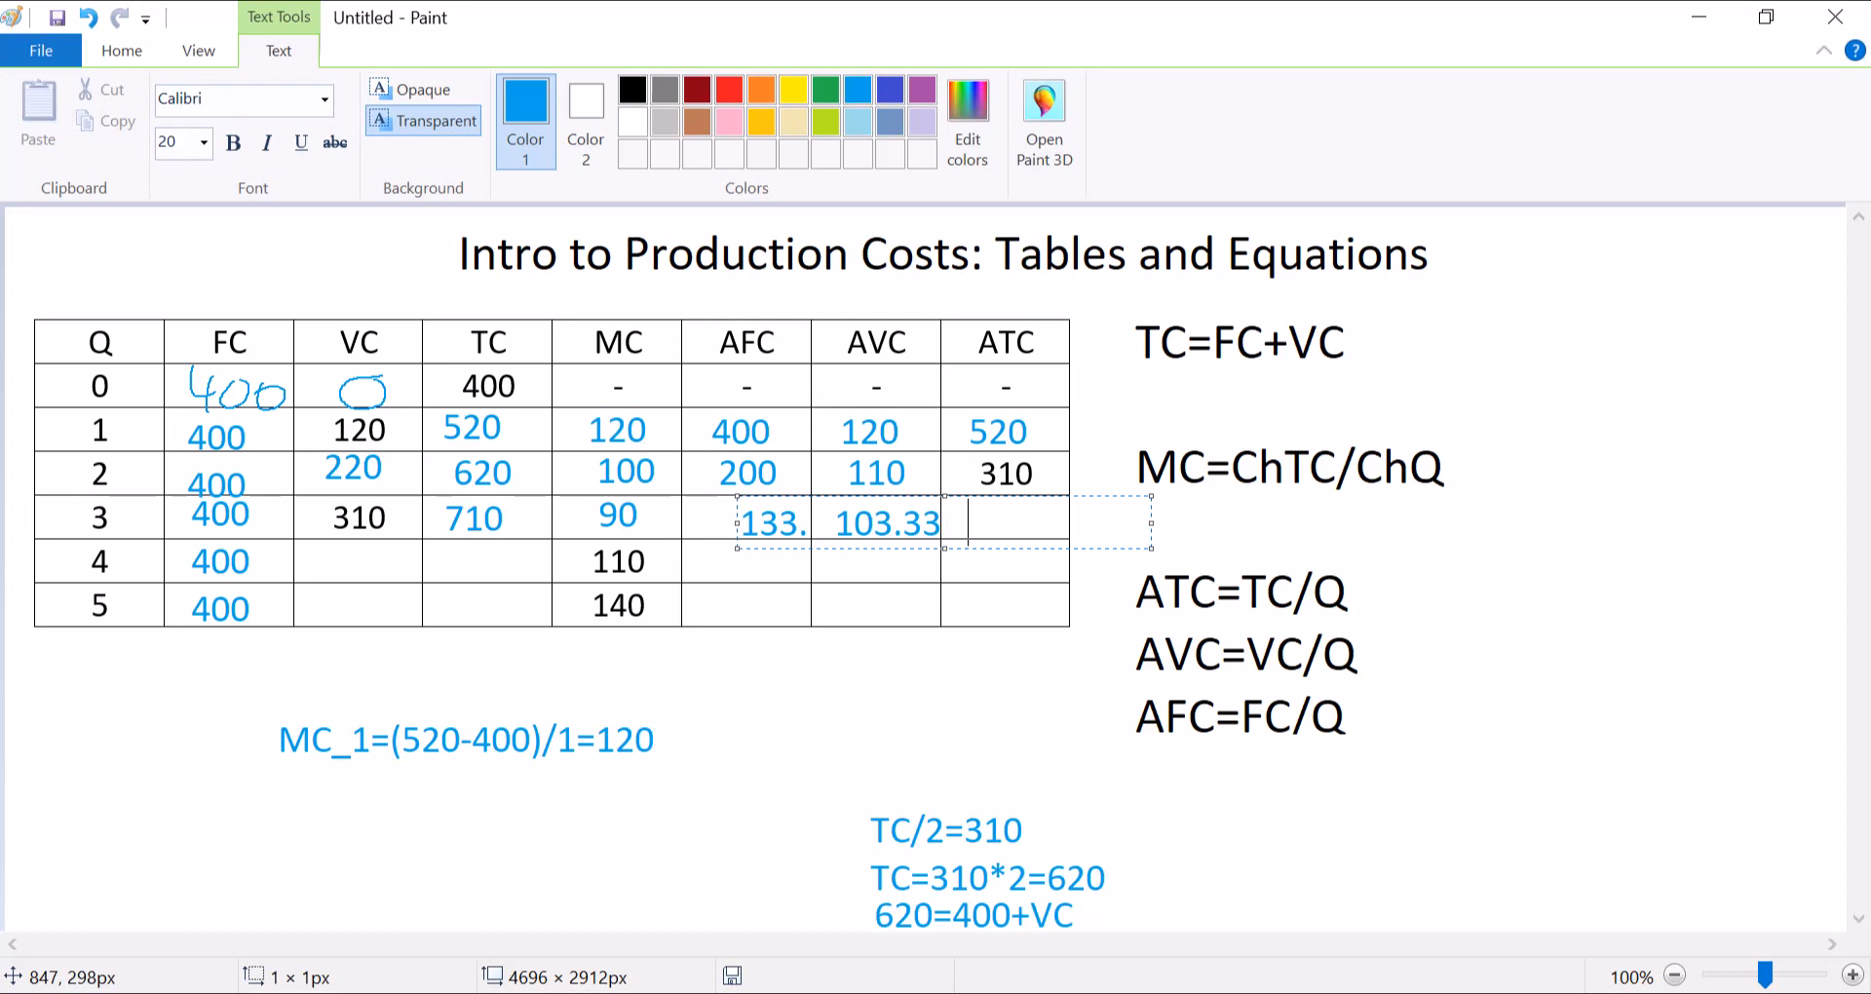
{"action": "type", "text": "236"}
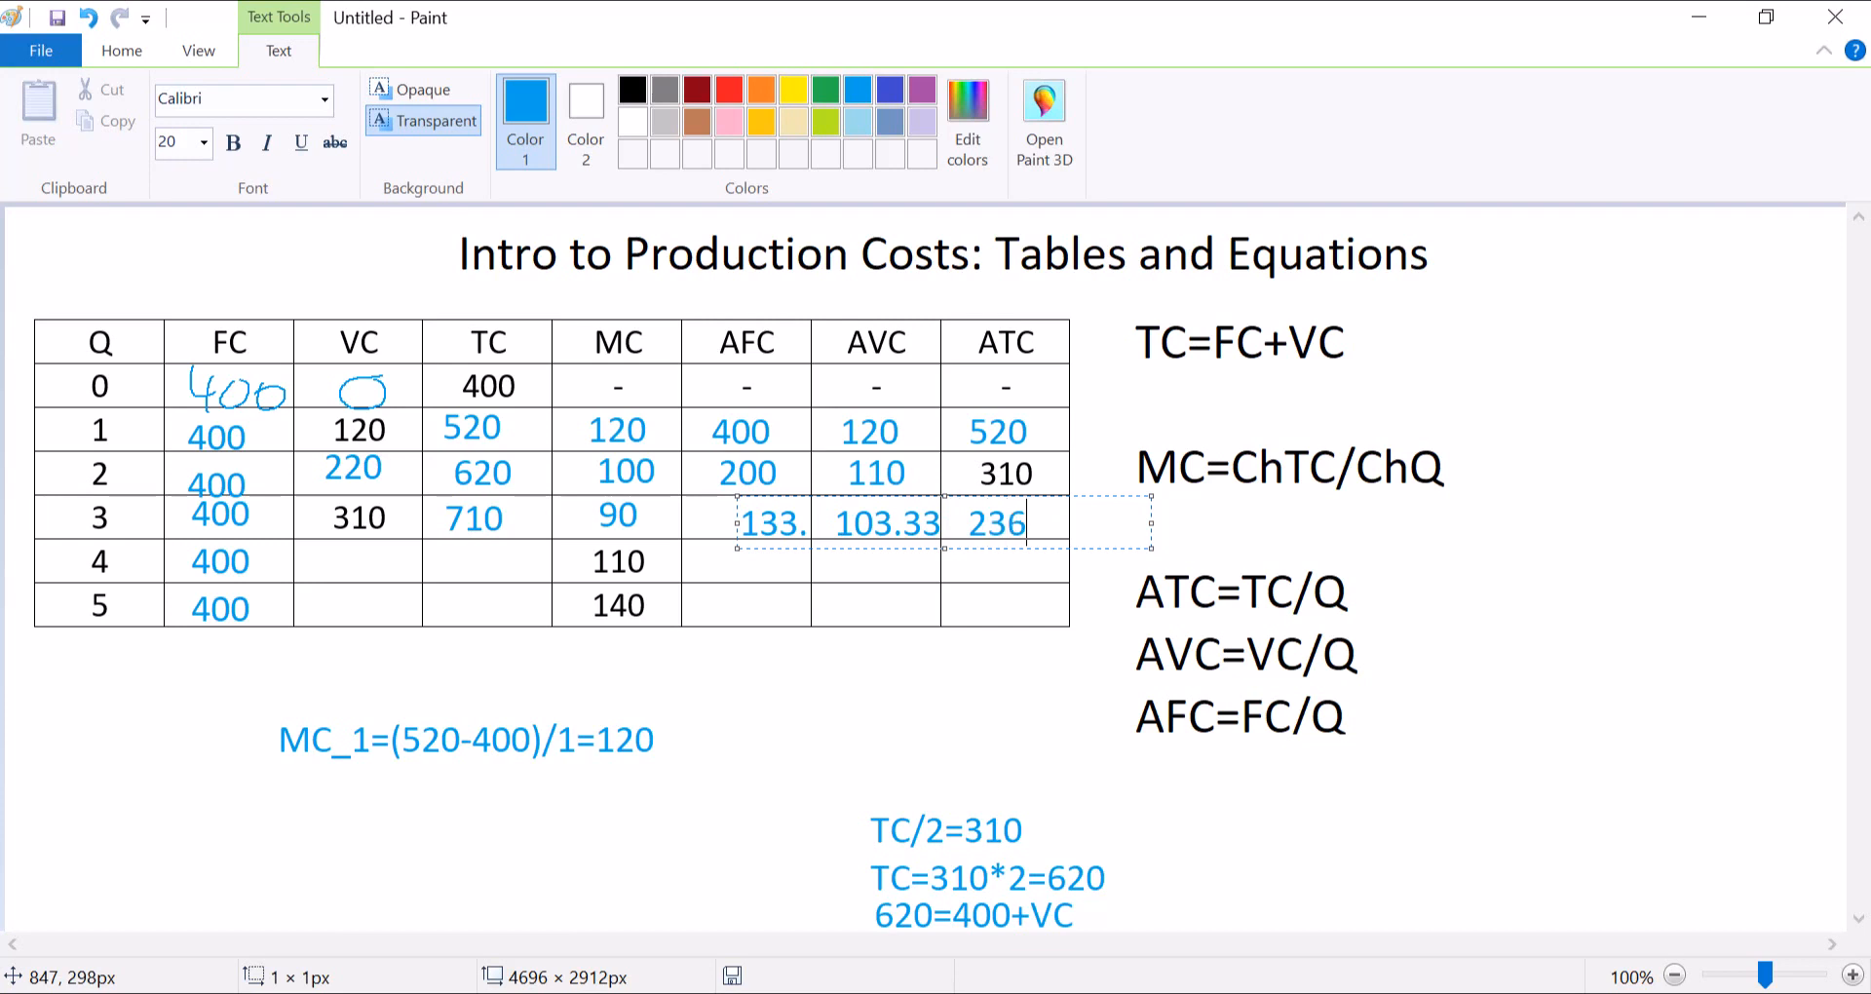
{"action": "type", "text": ".667"}
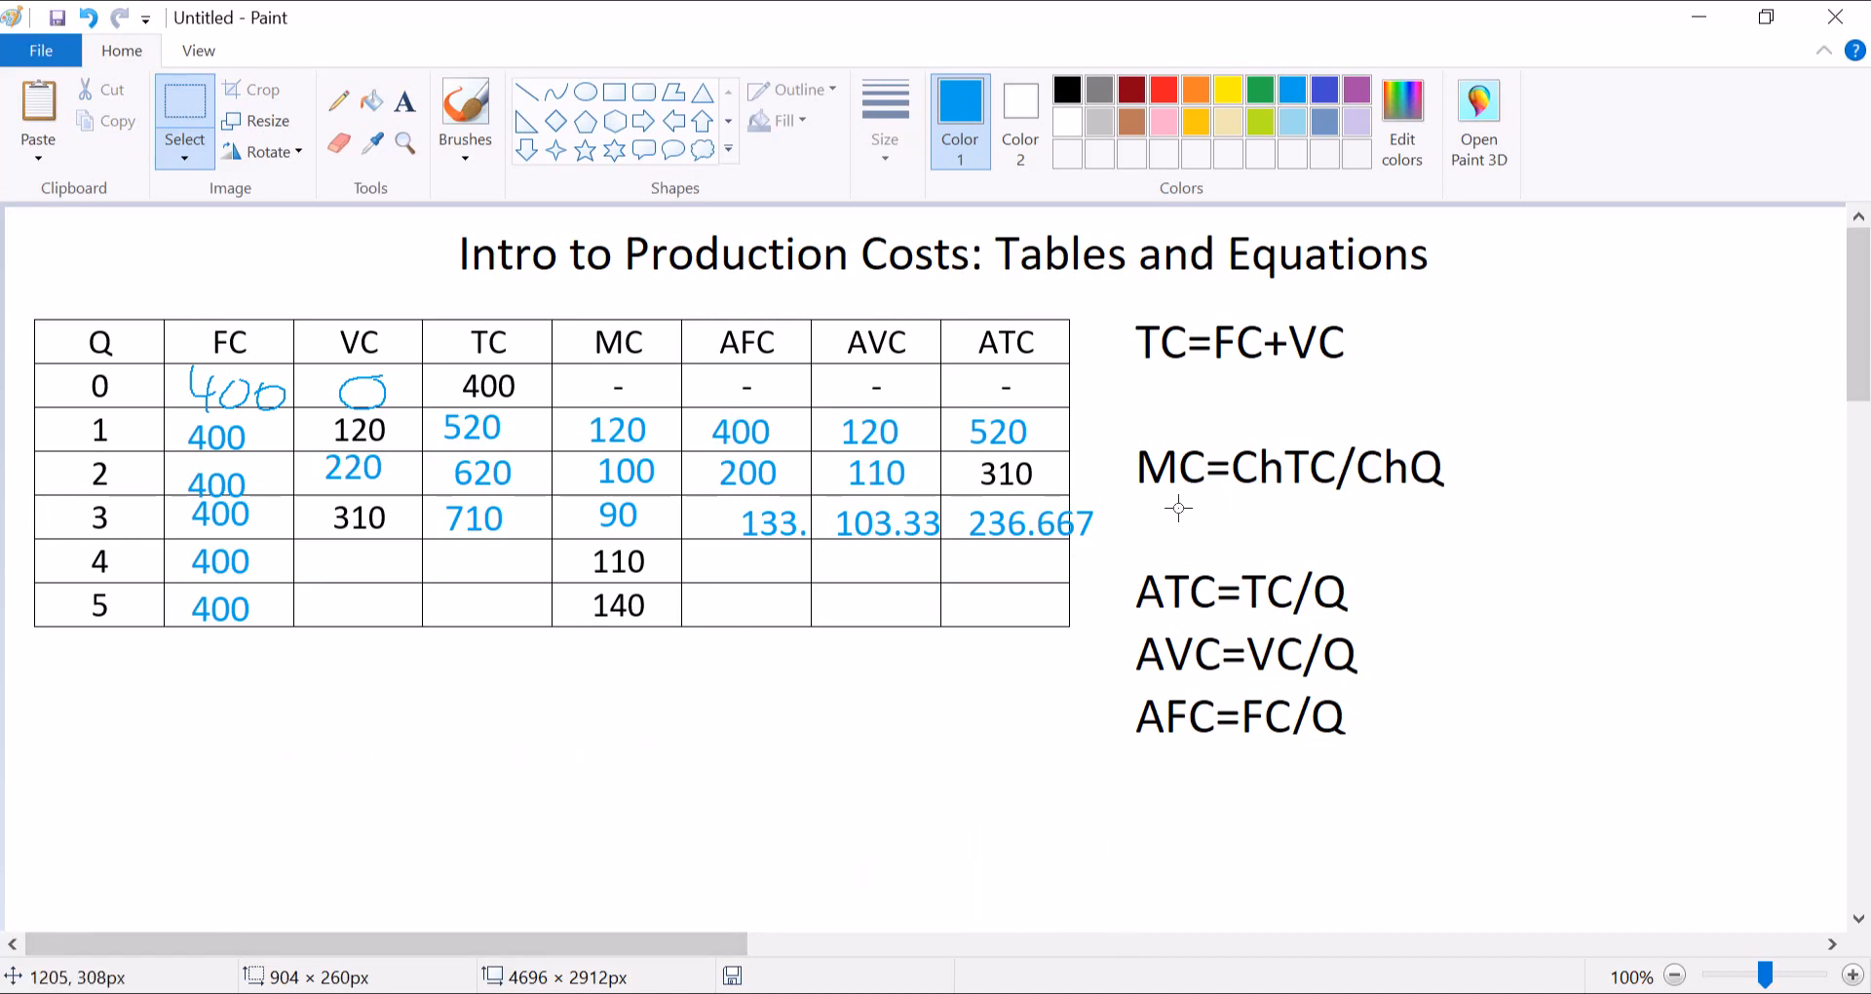
Write the note 110=ChTC under MC=ChTC/ChQ, removing the stray trailing characters.
{"action": "left_click", "coordinate": [403, 106]}
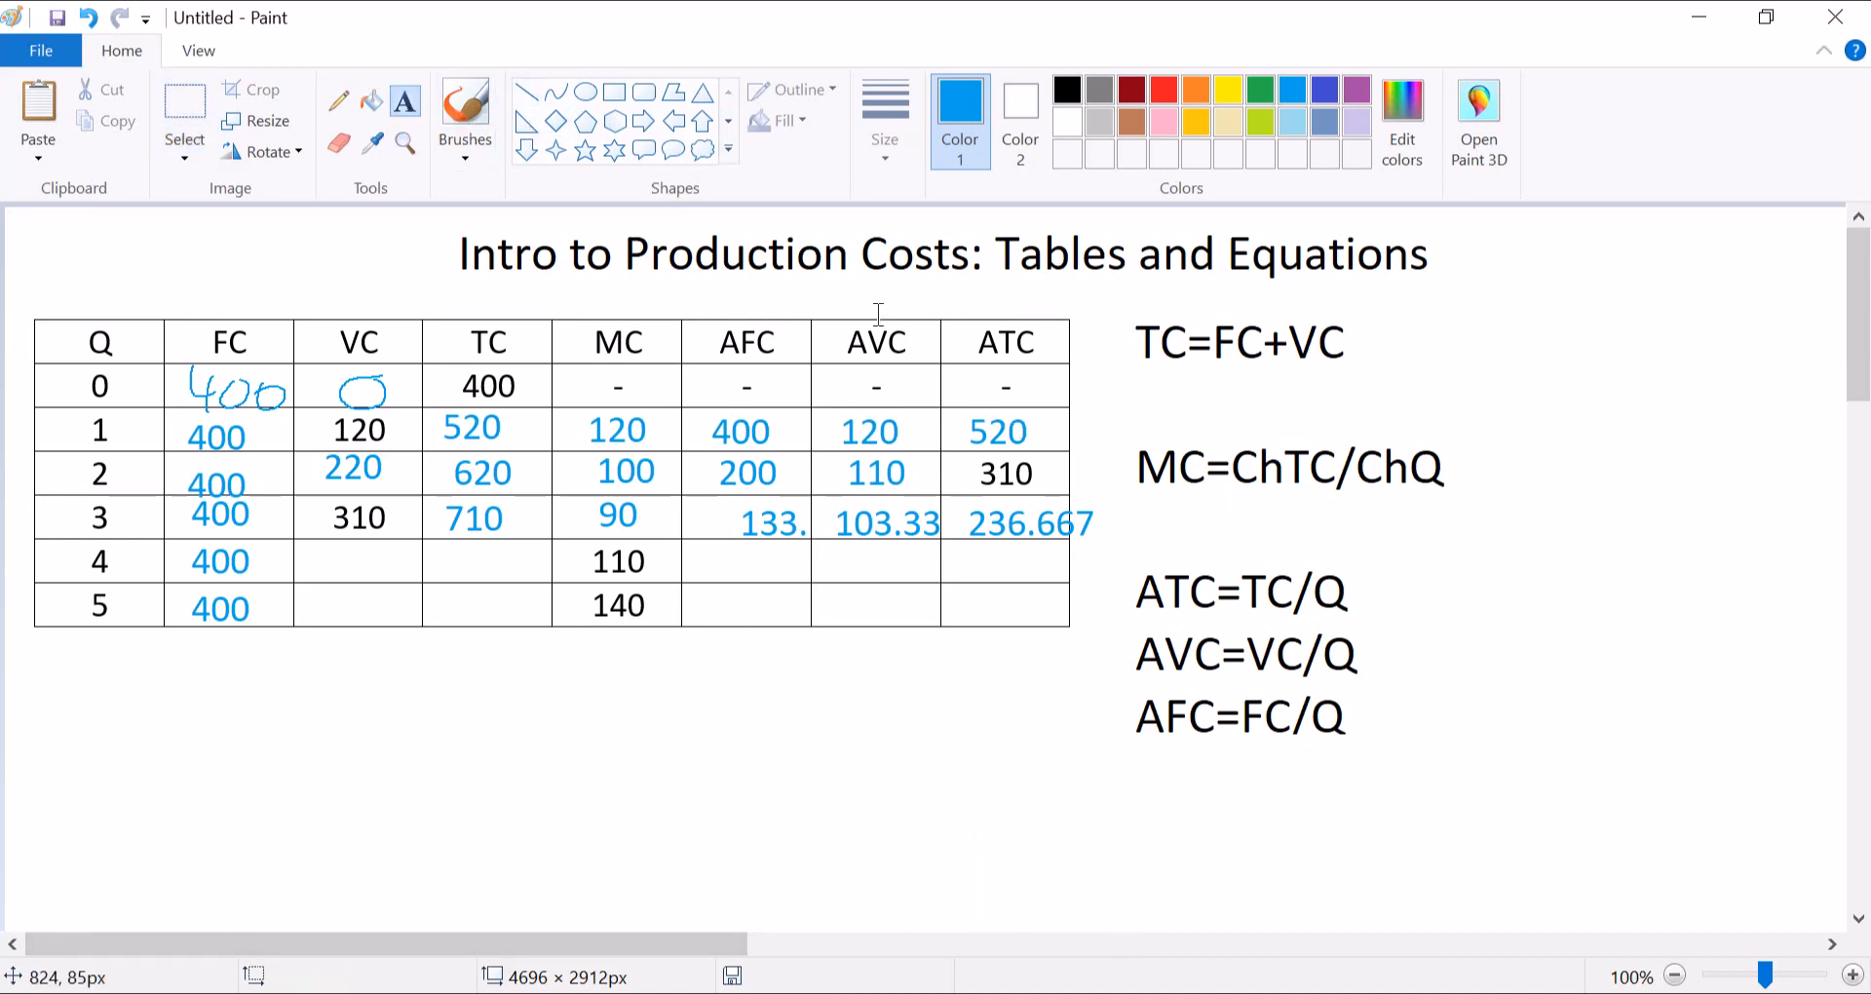
{"action": "mouse_move", "coordinate": [1135, 517]}
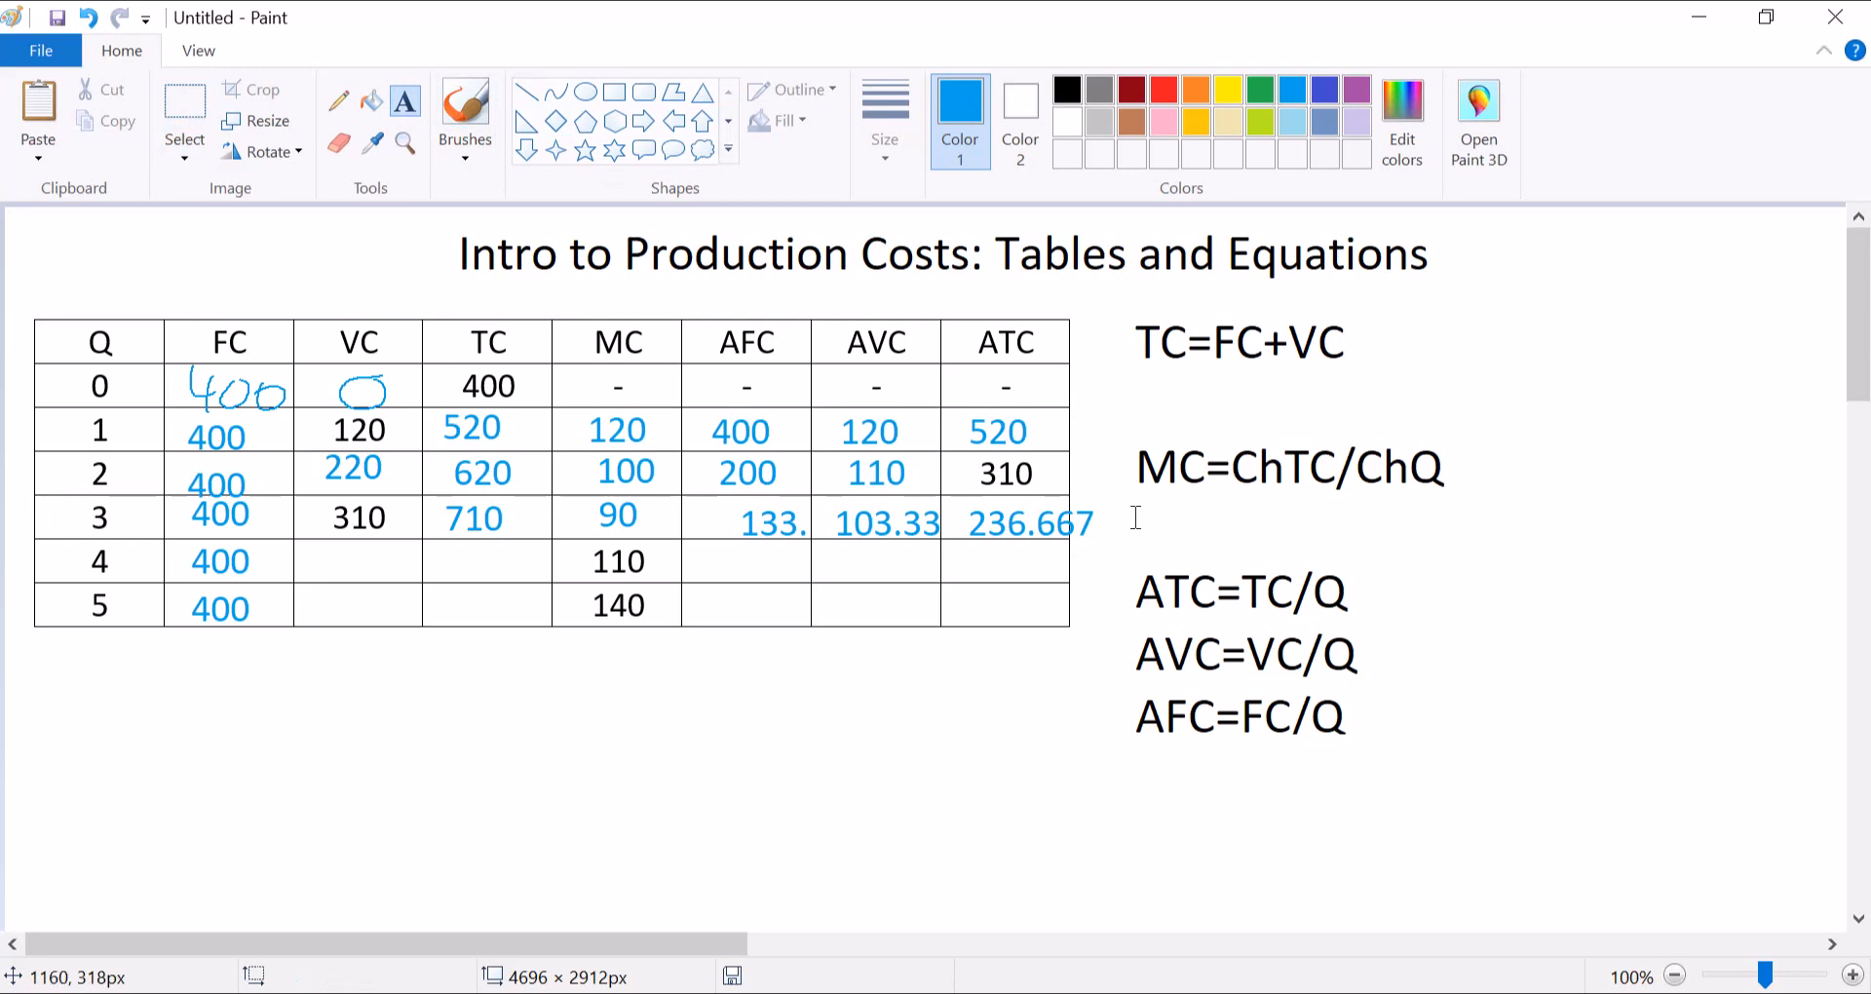
{"action": "type", "text": "11"}
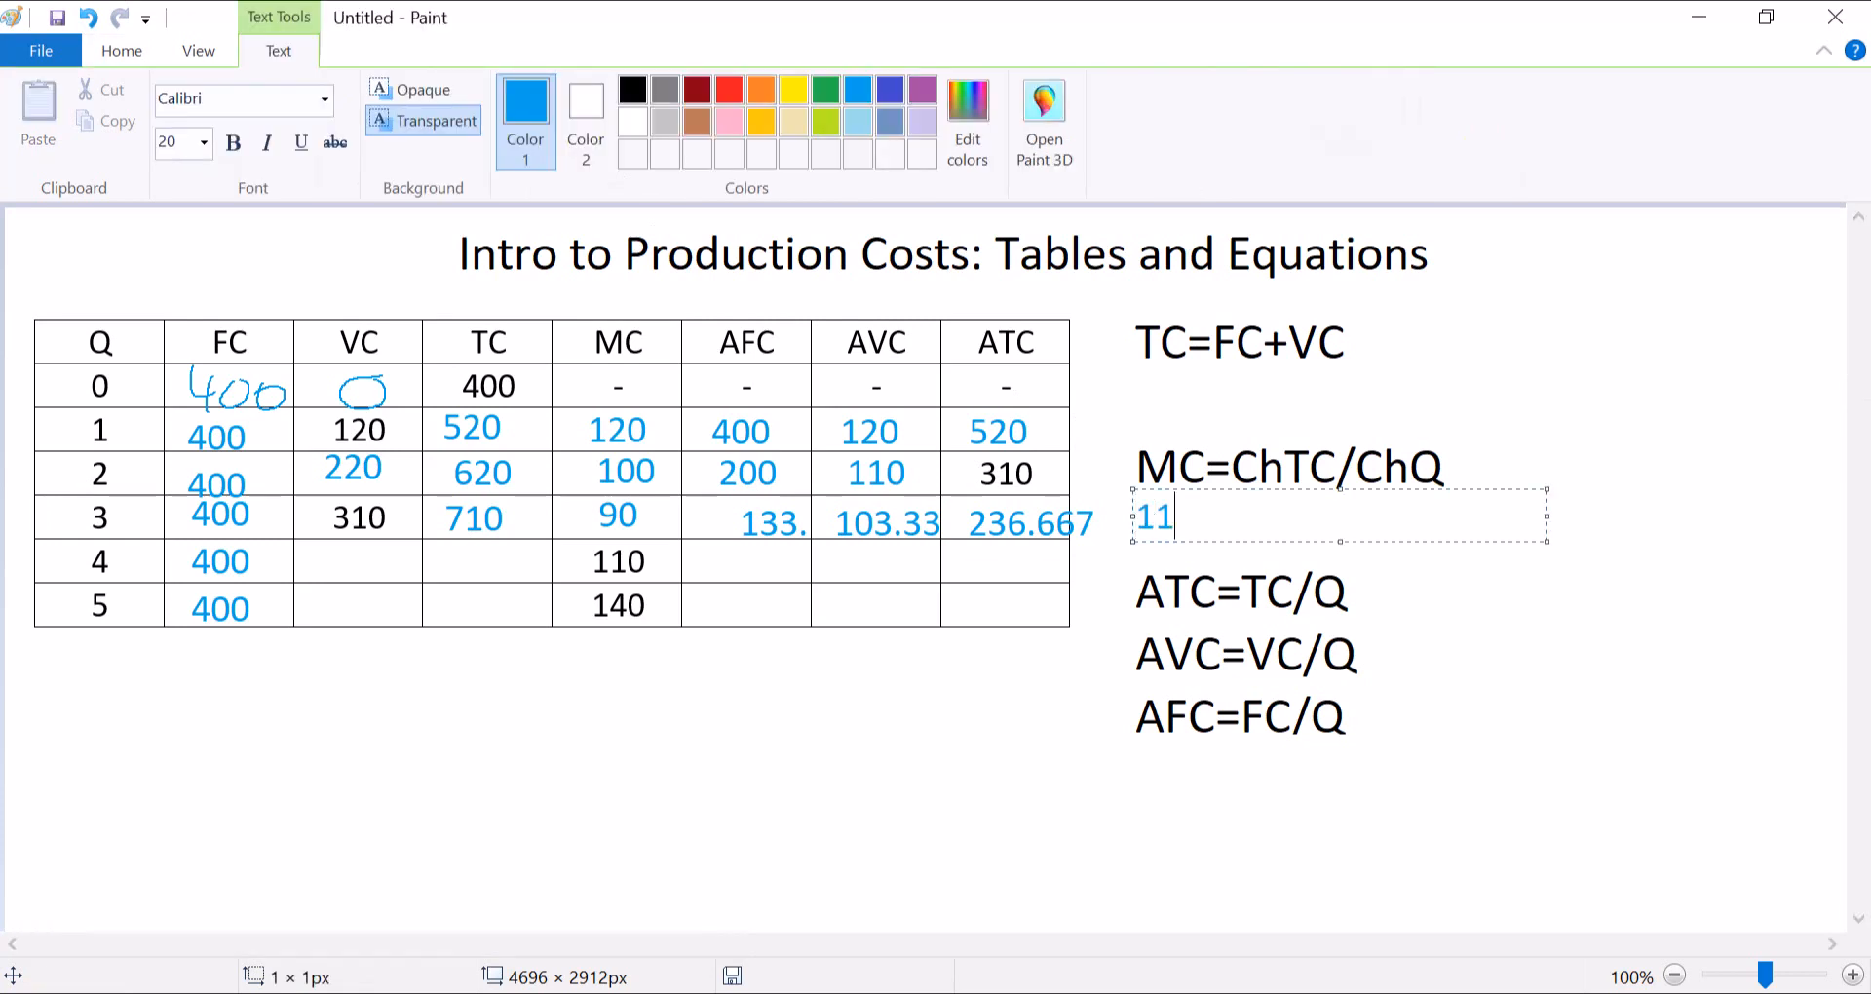
{"action": "type", "text": "0="}
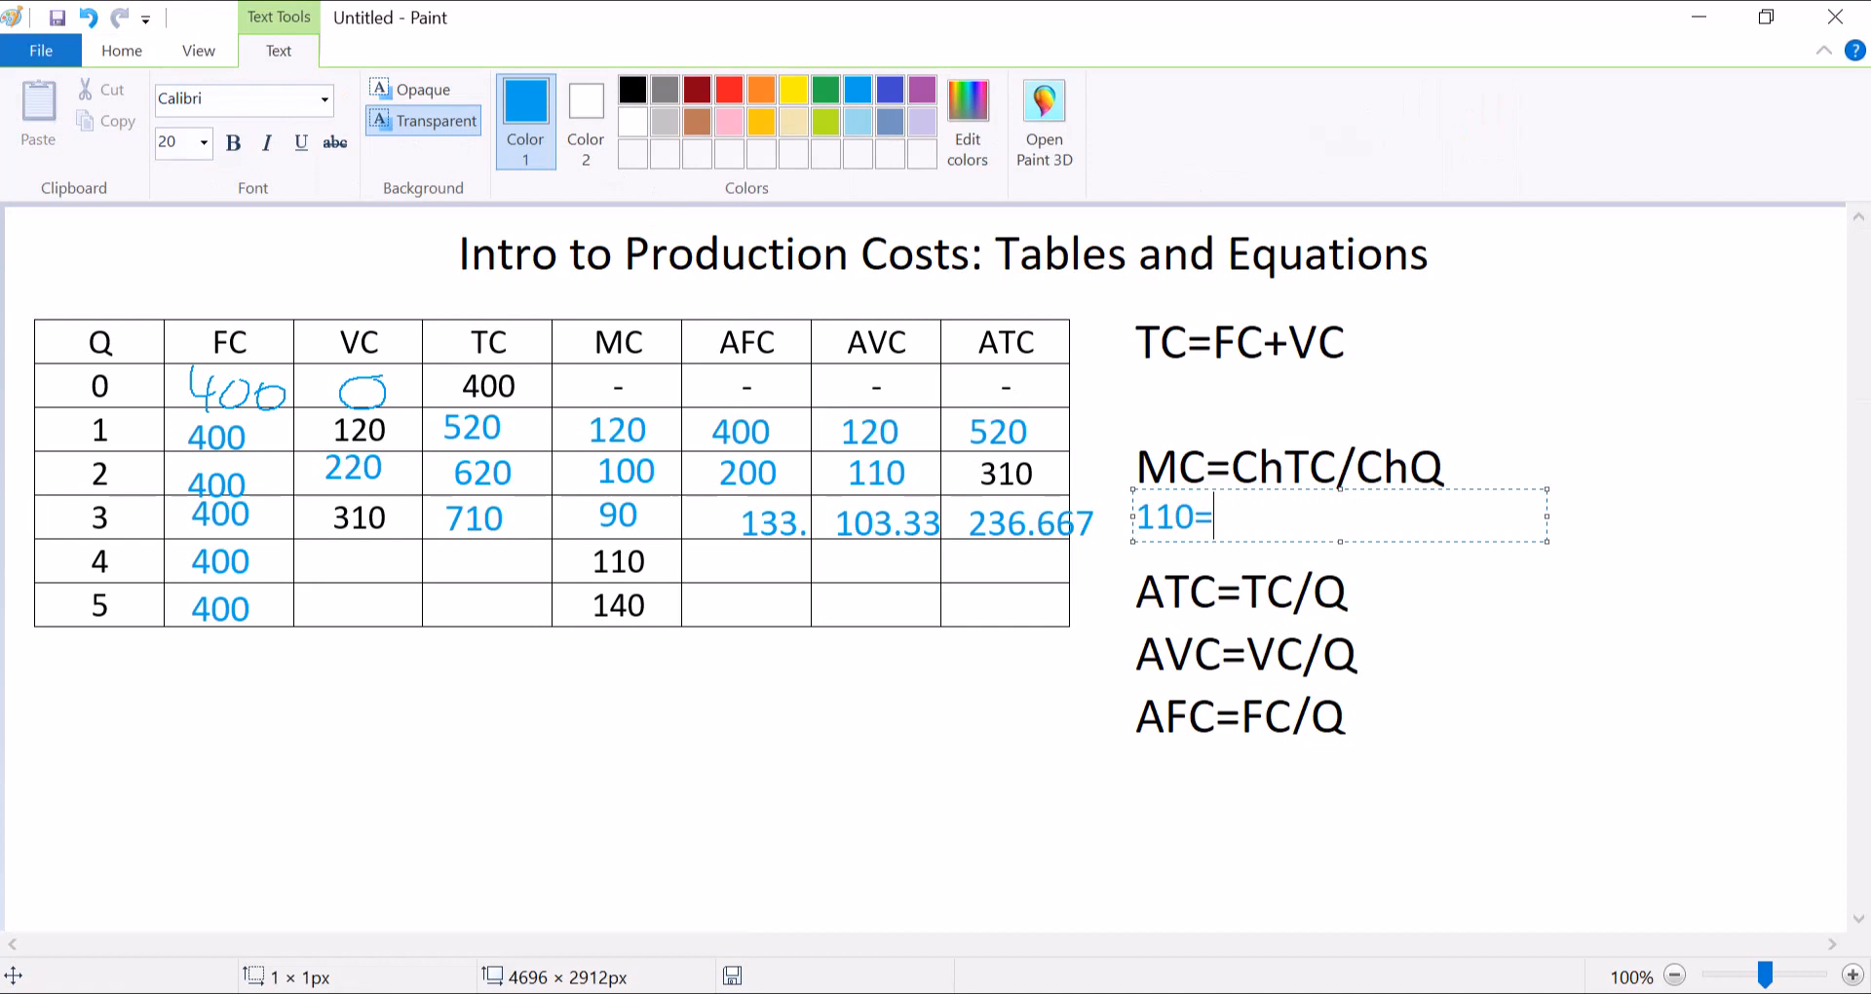
{"action": "type", "text": "Ch"}
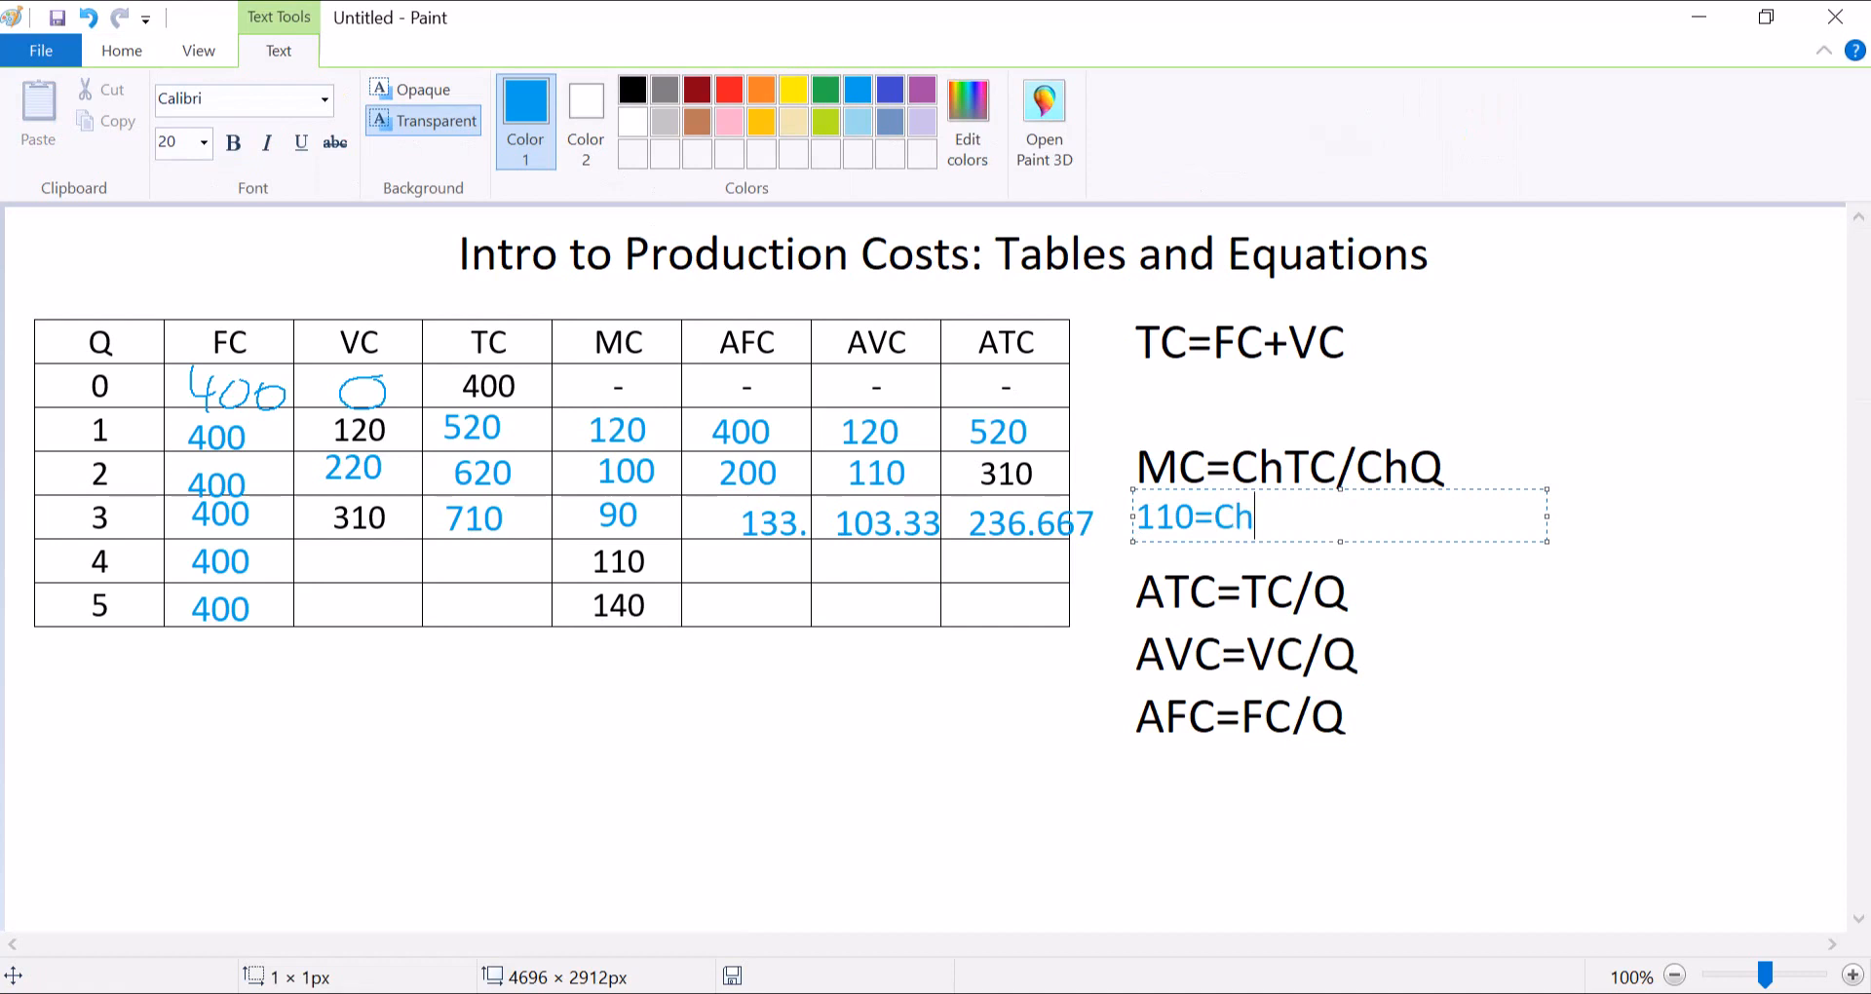
{"action": "type", "text": "TC"}
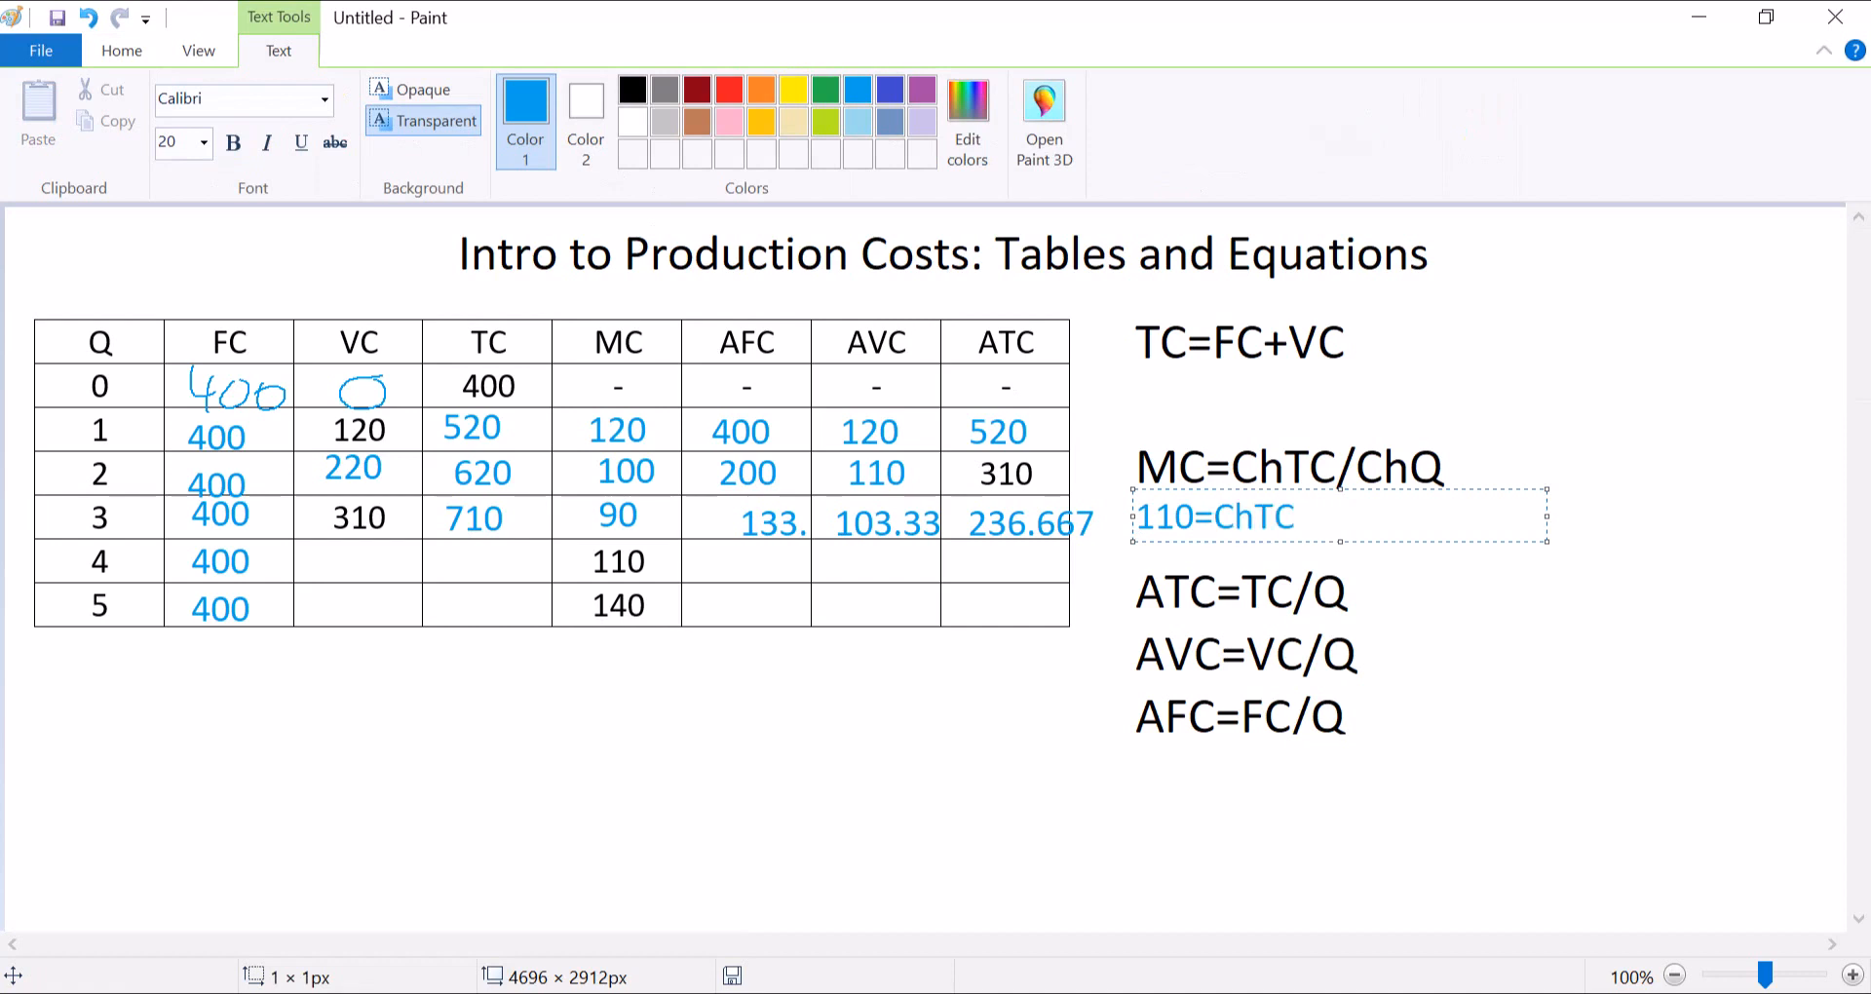
{"action": "type", "text": "=/1"}
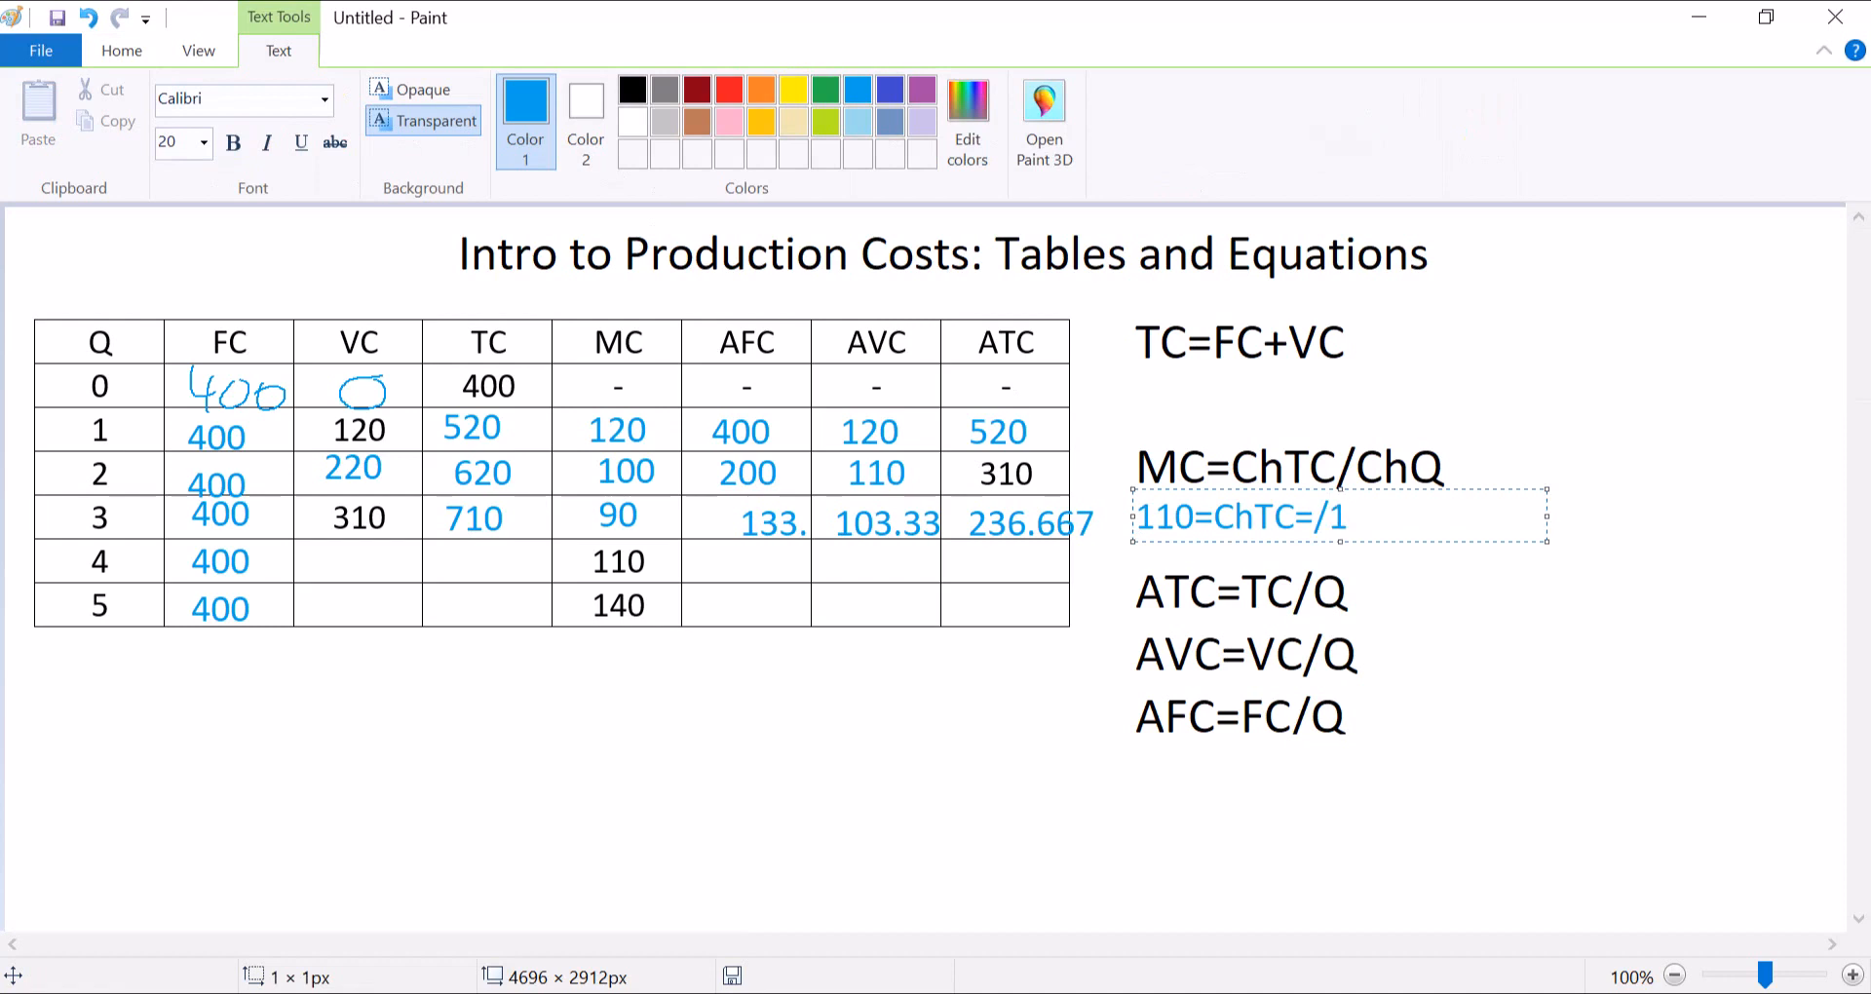
{"action": "key", "text": "Backspace"}
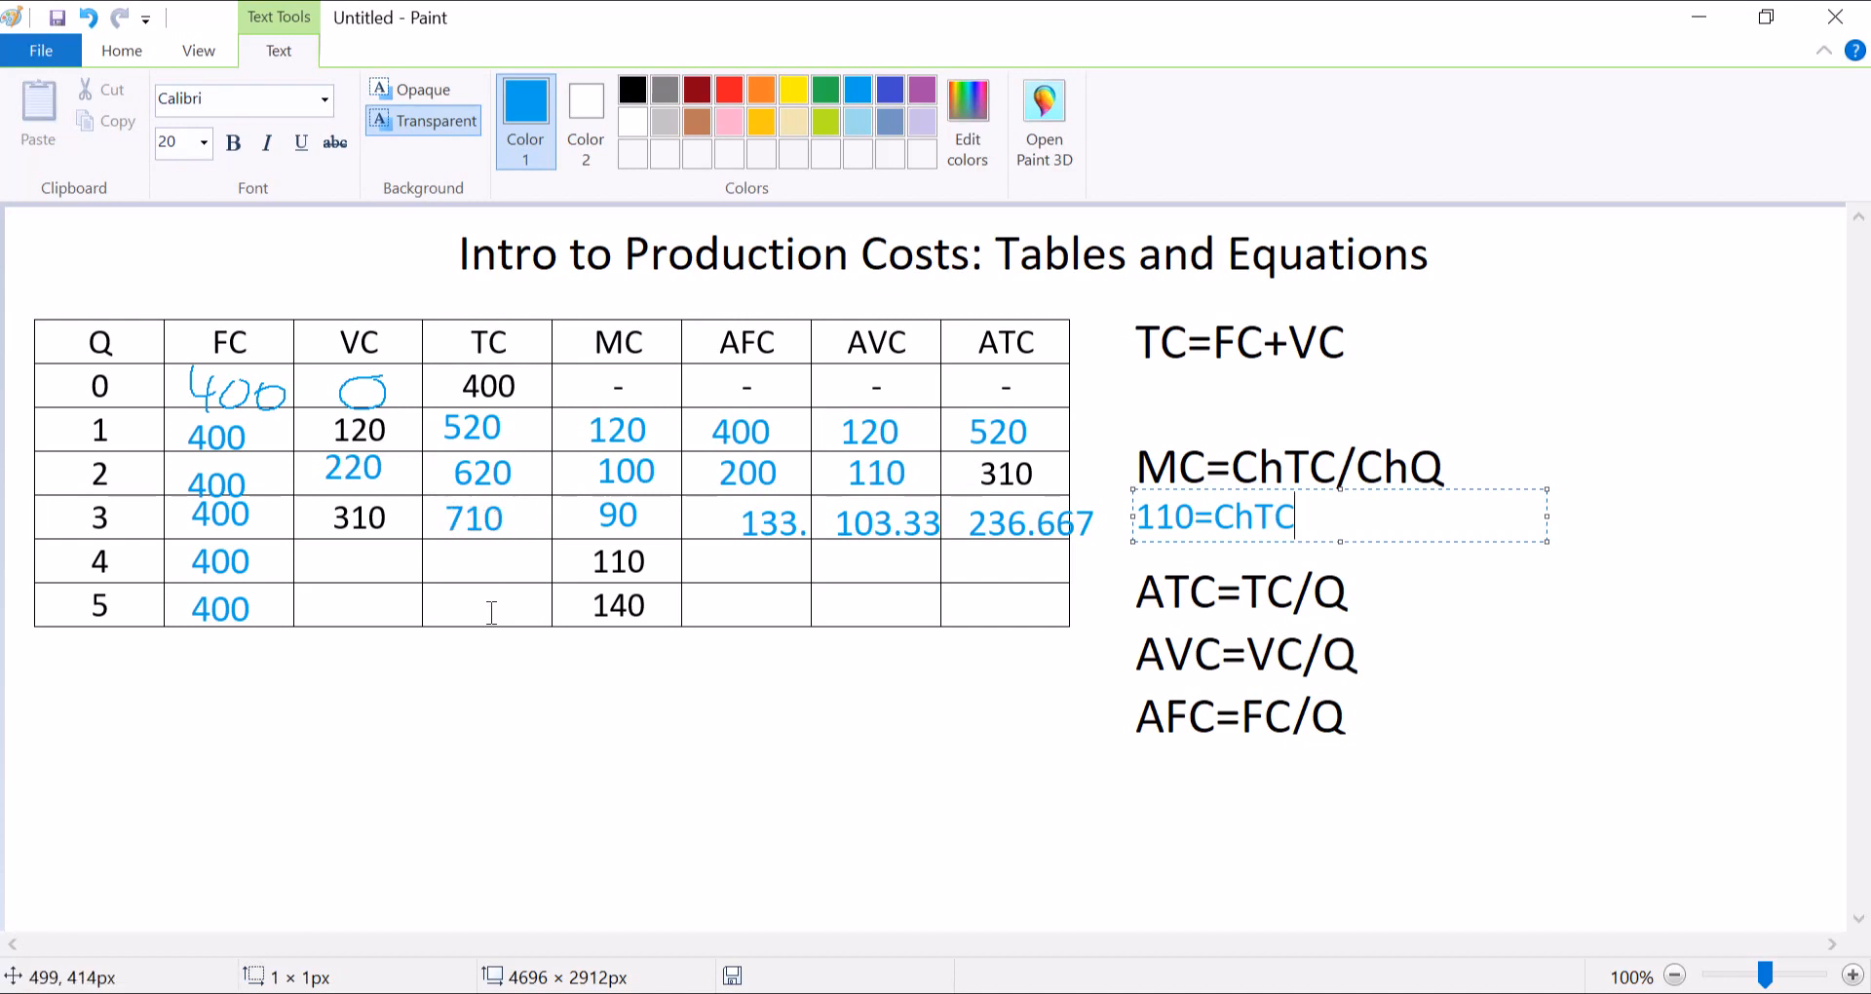
{"action": "mouse_move", "coordinate": [444, 561]}
{"action": "type", "text": "8"}
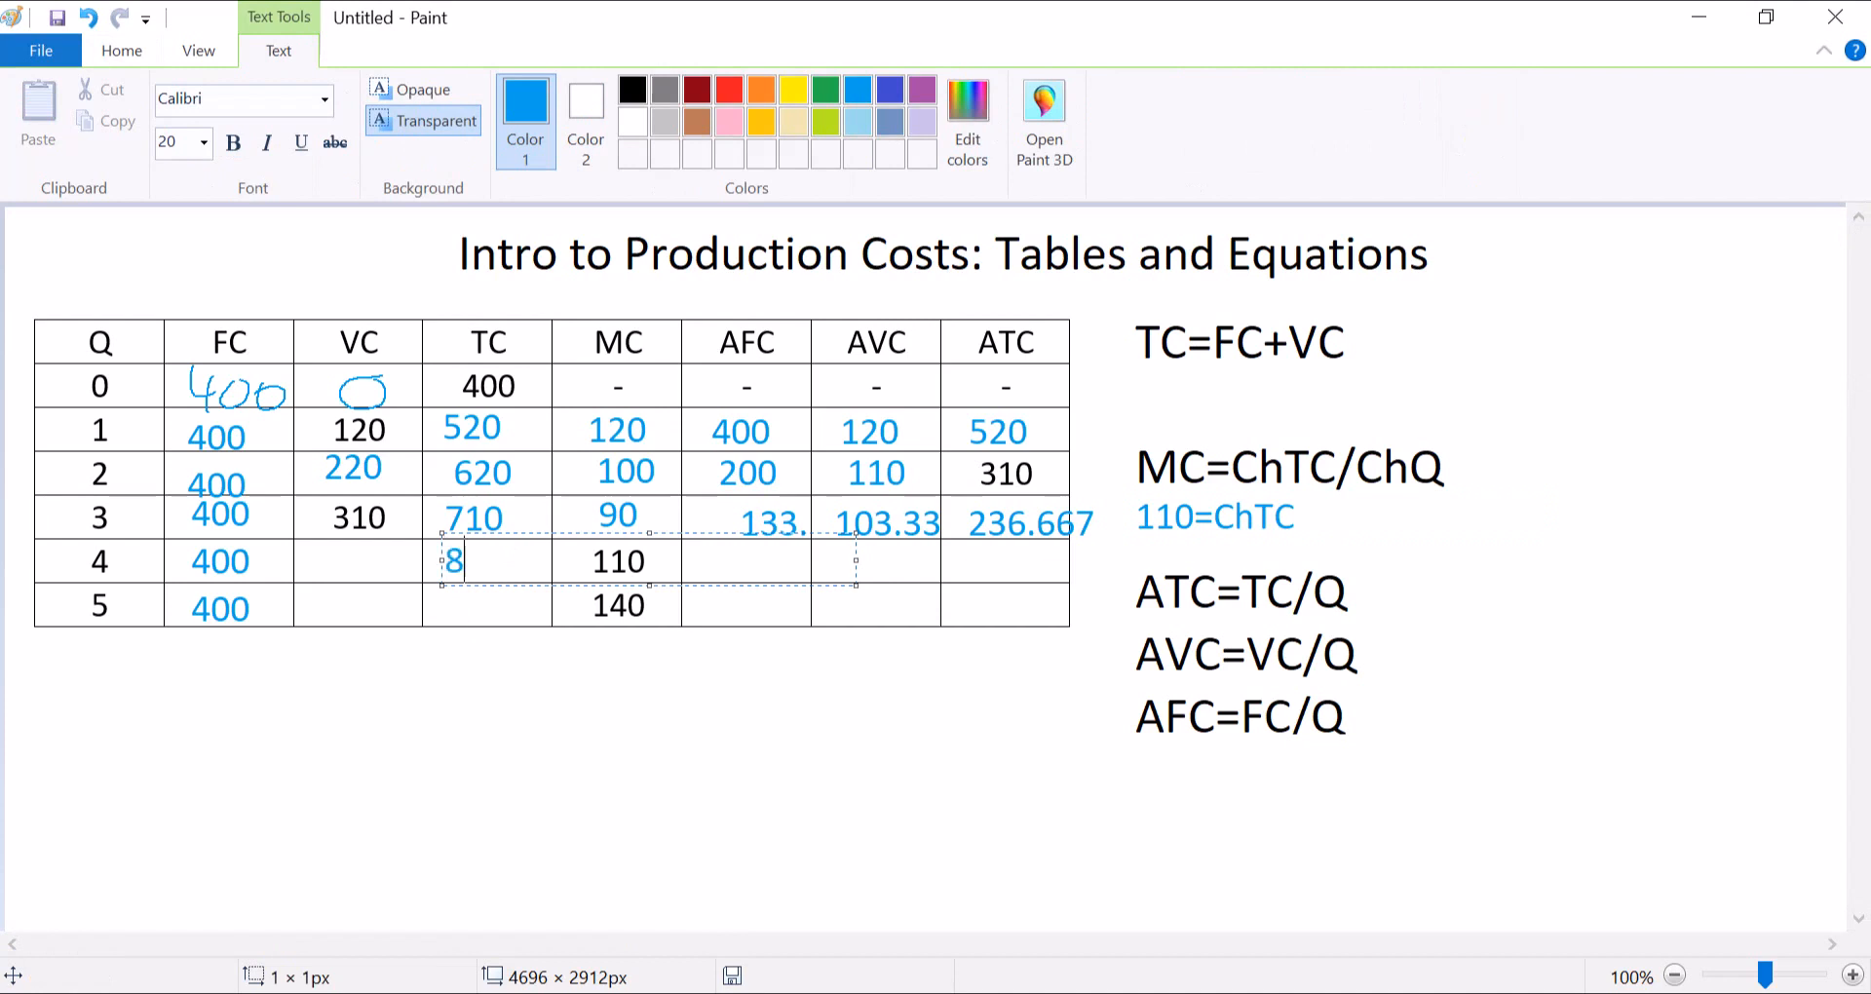
Enter row 4's TC 820, VC 420, AFC 100, AVC 105 and ATC 205 onto the table.
{"action": "type", "text": "20"}
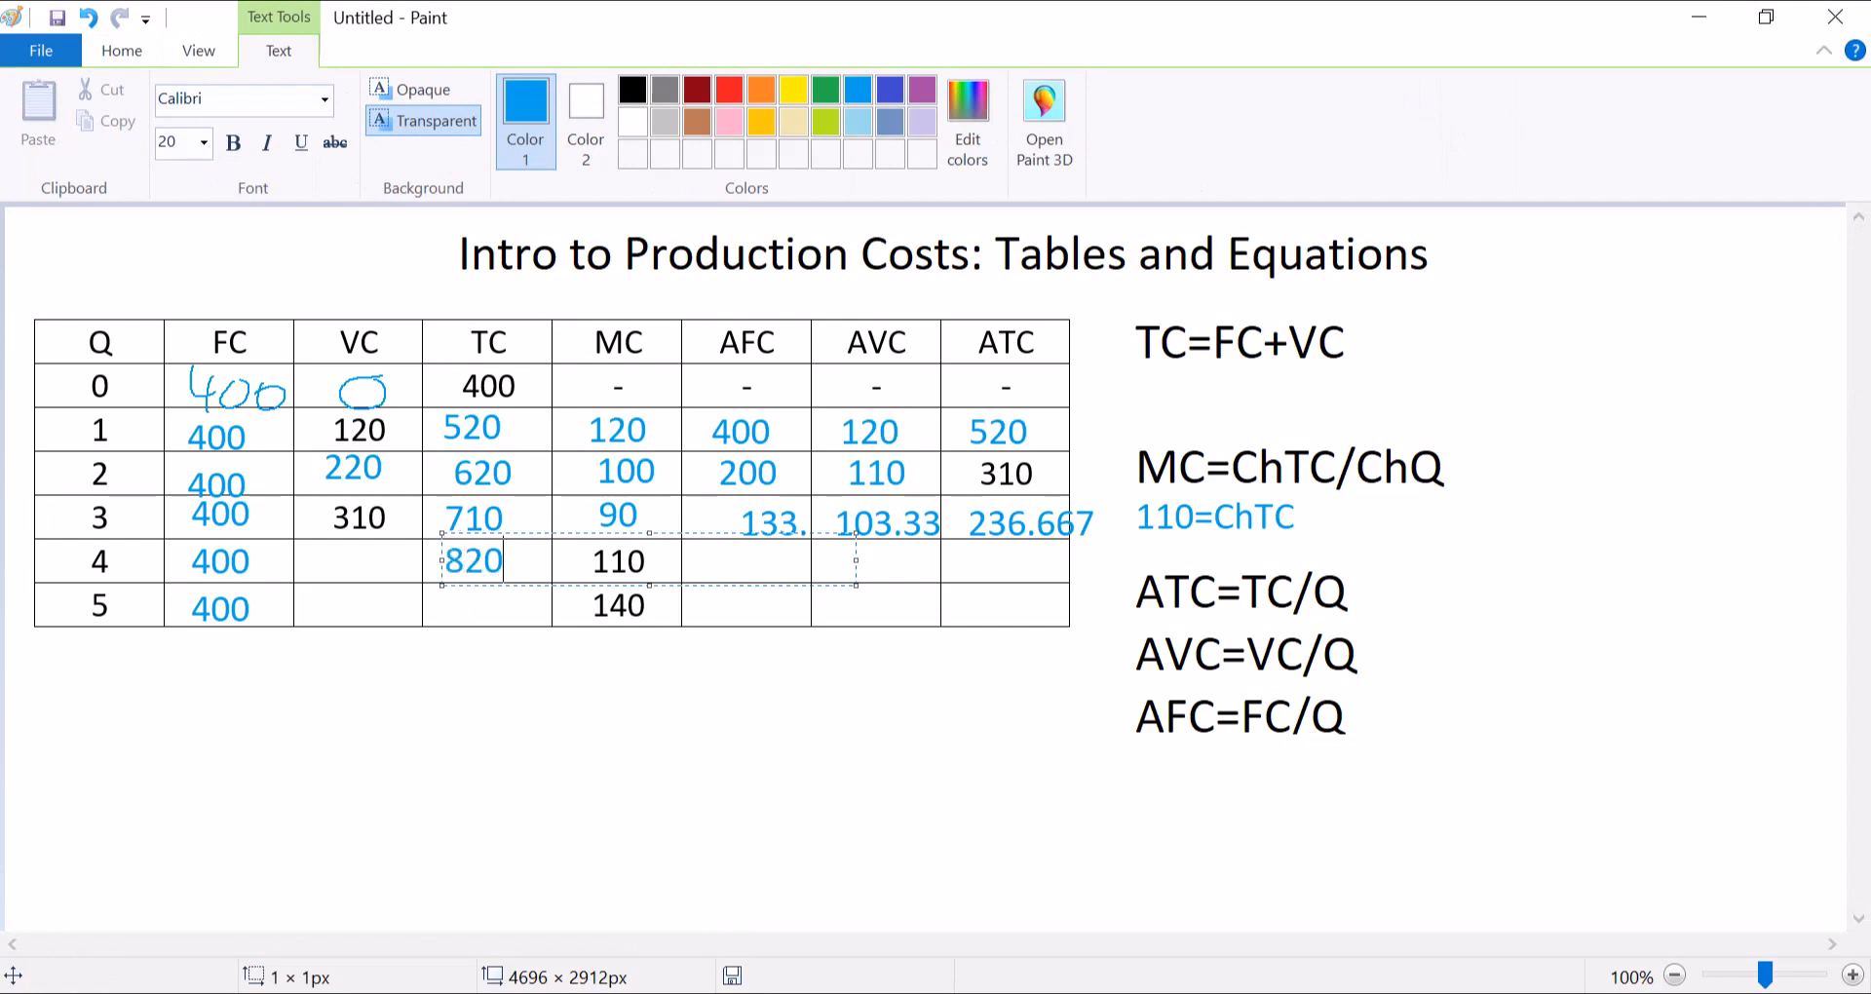
{"action": "mouse_move", "coordinate": [692, 761]}
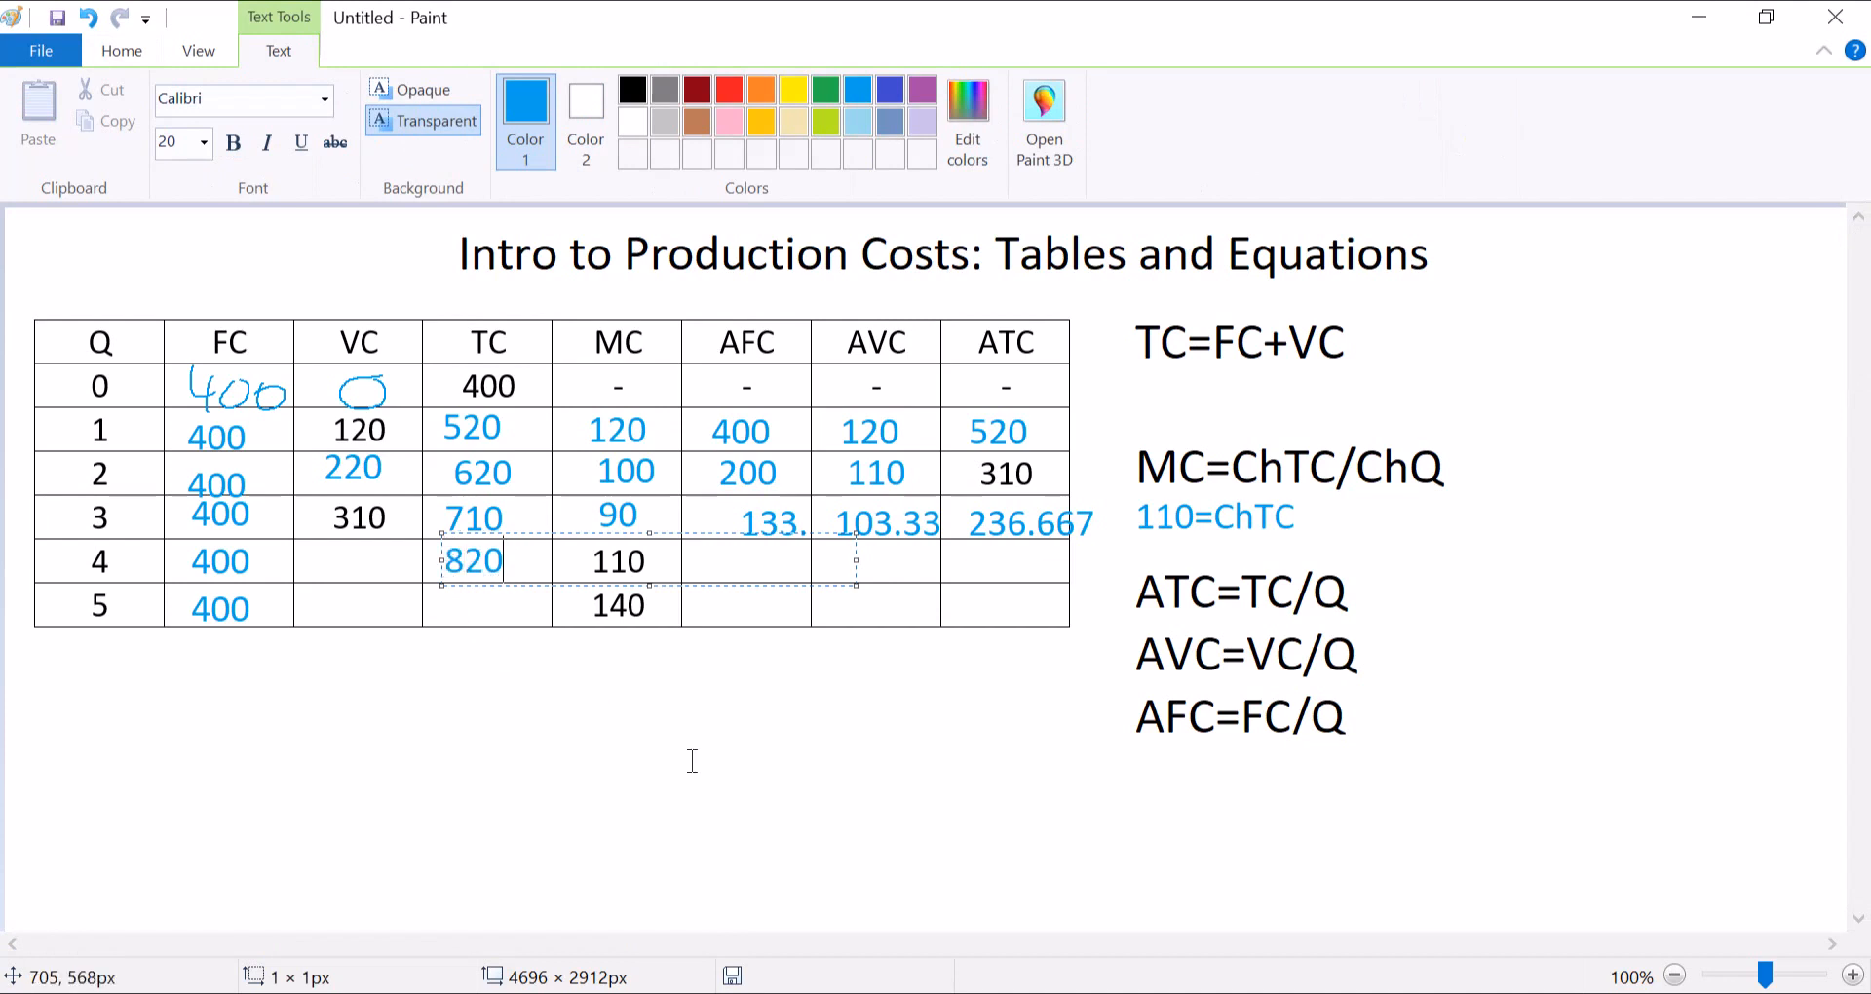
{"action": "mouse_move", "coordinate": [1249, 581]}
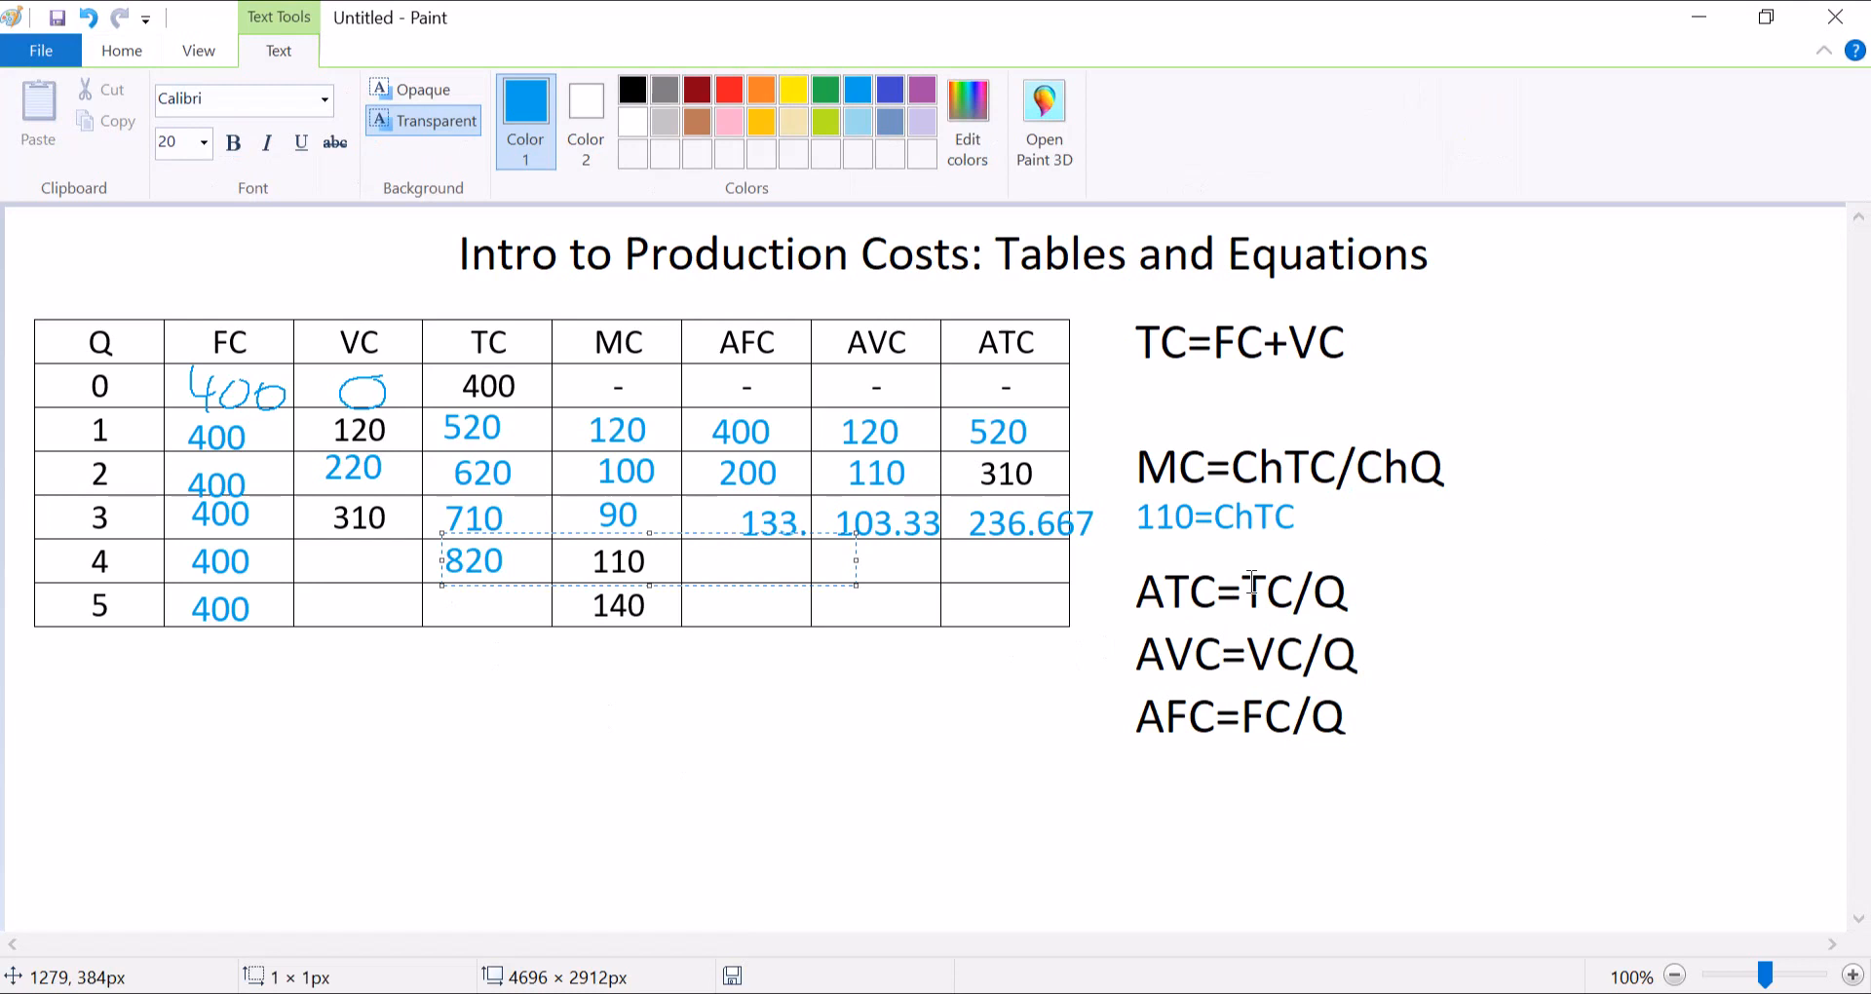
{"action": "mouse_move", "coordinate": [1318, 547]}
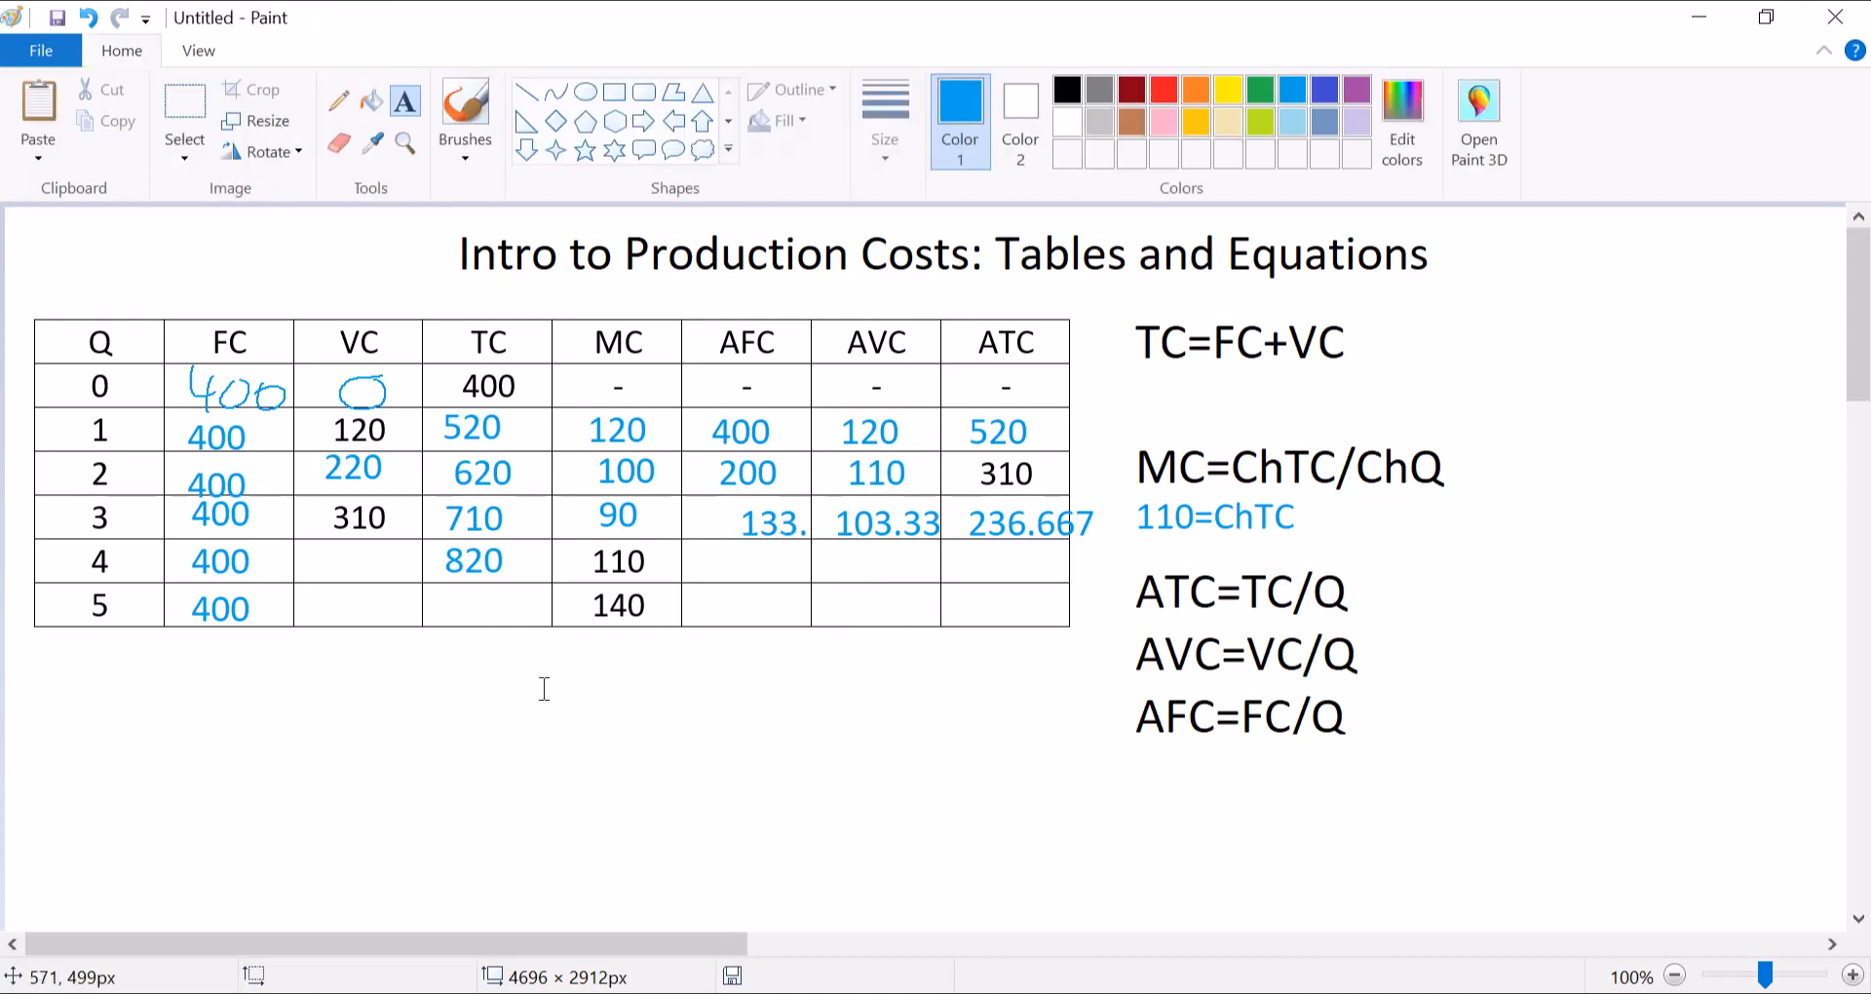
{"action": "mouse_move", "coordinate": [495, 397]}
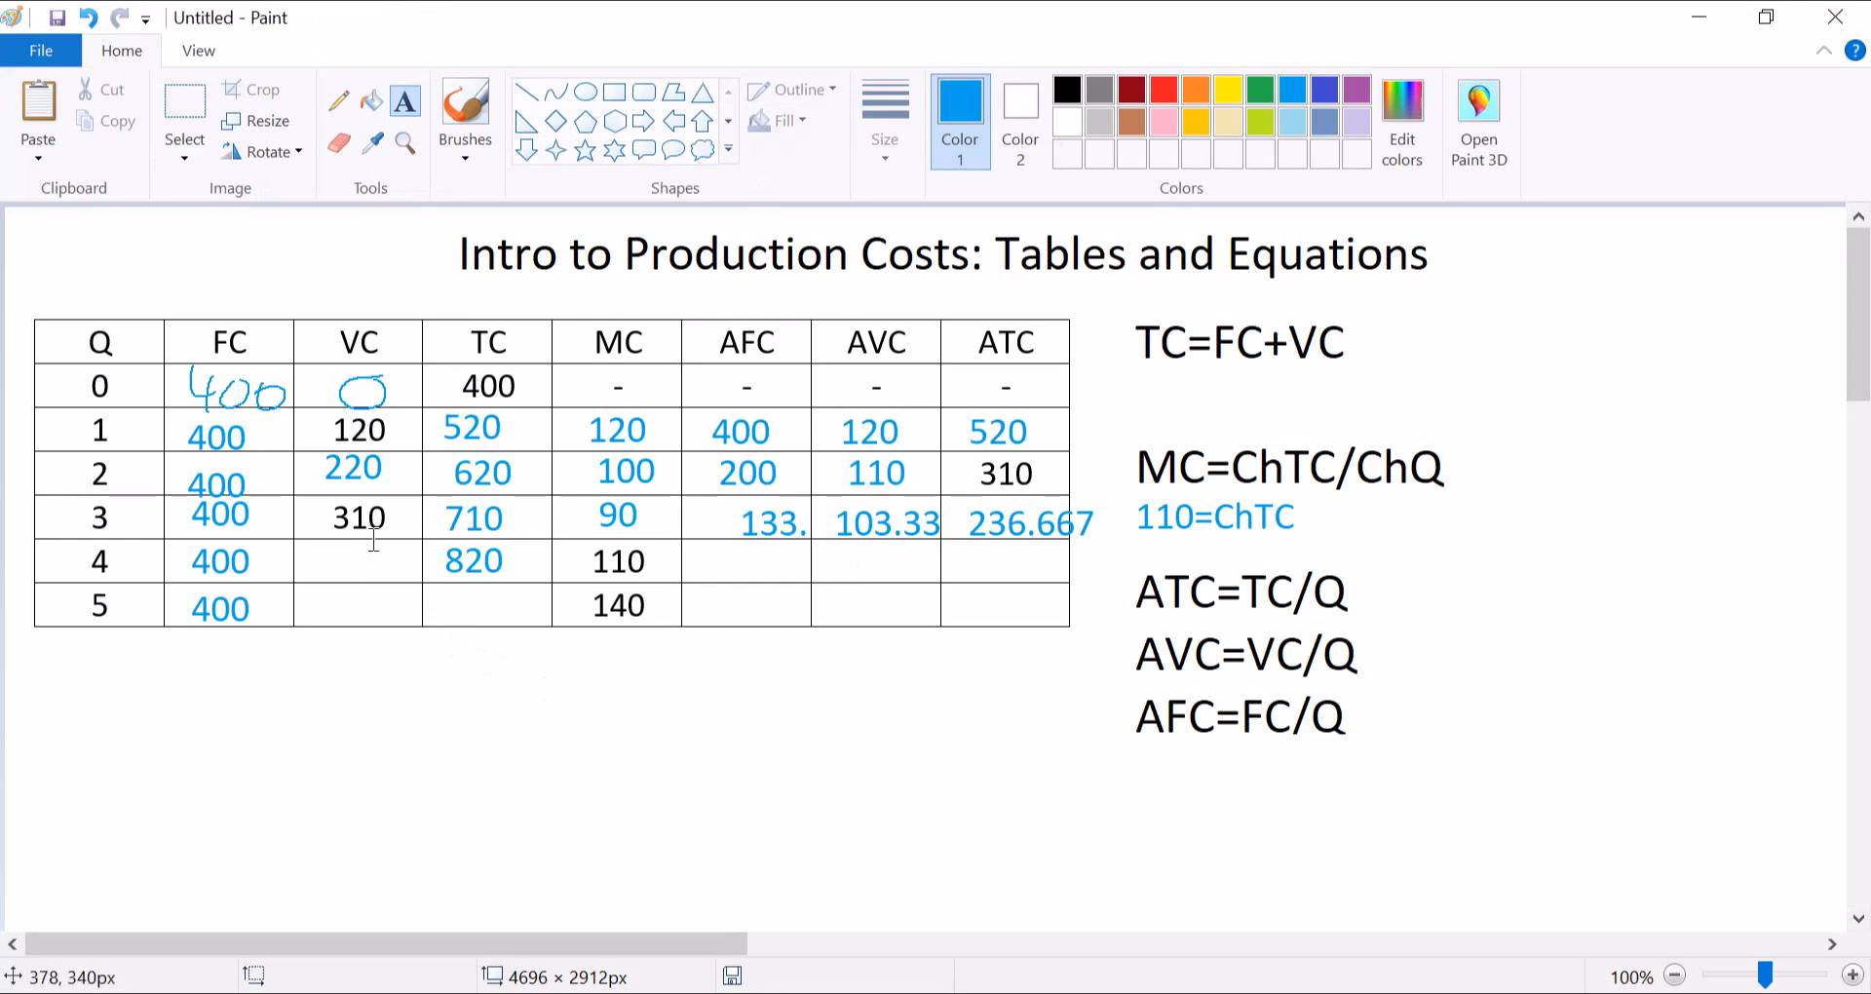
{"action": "mouse_move", "coordinate": [320, 562]}
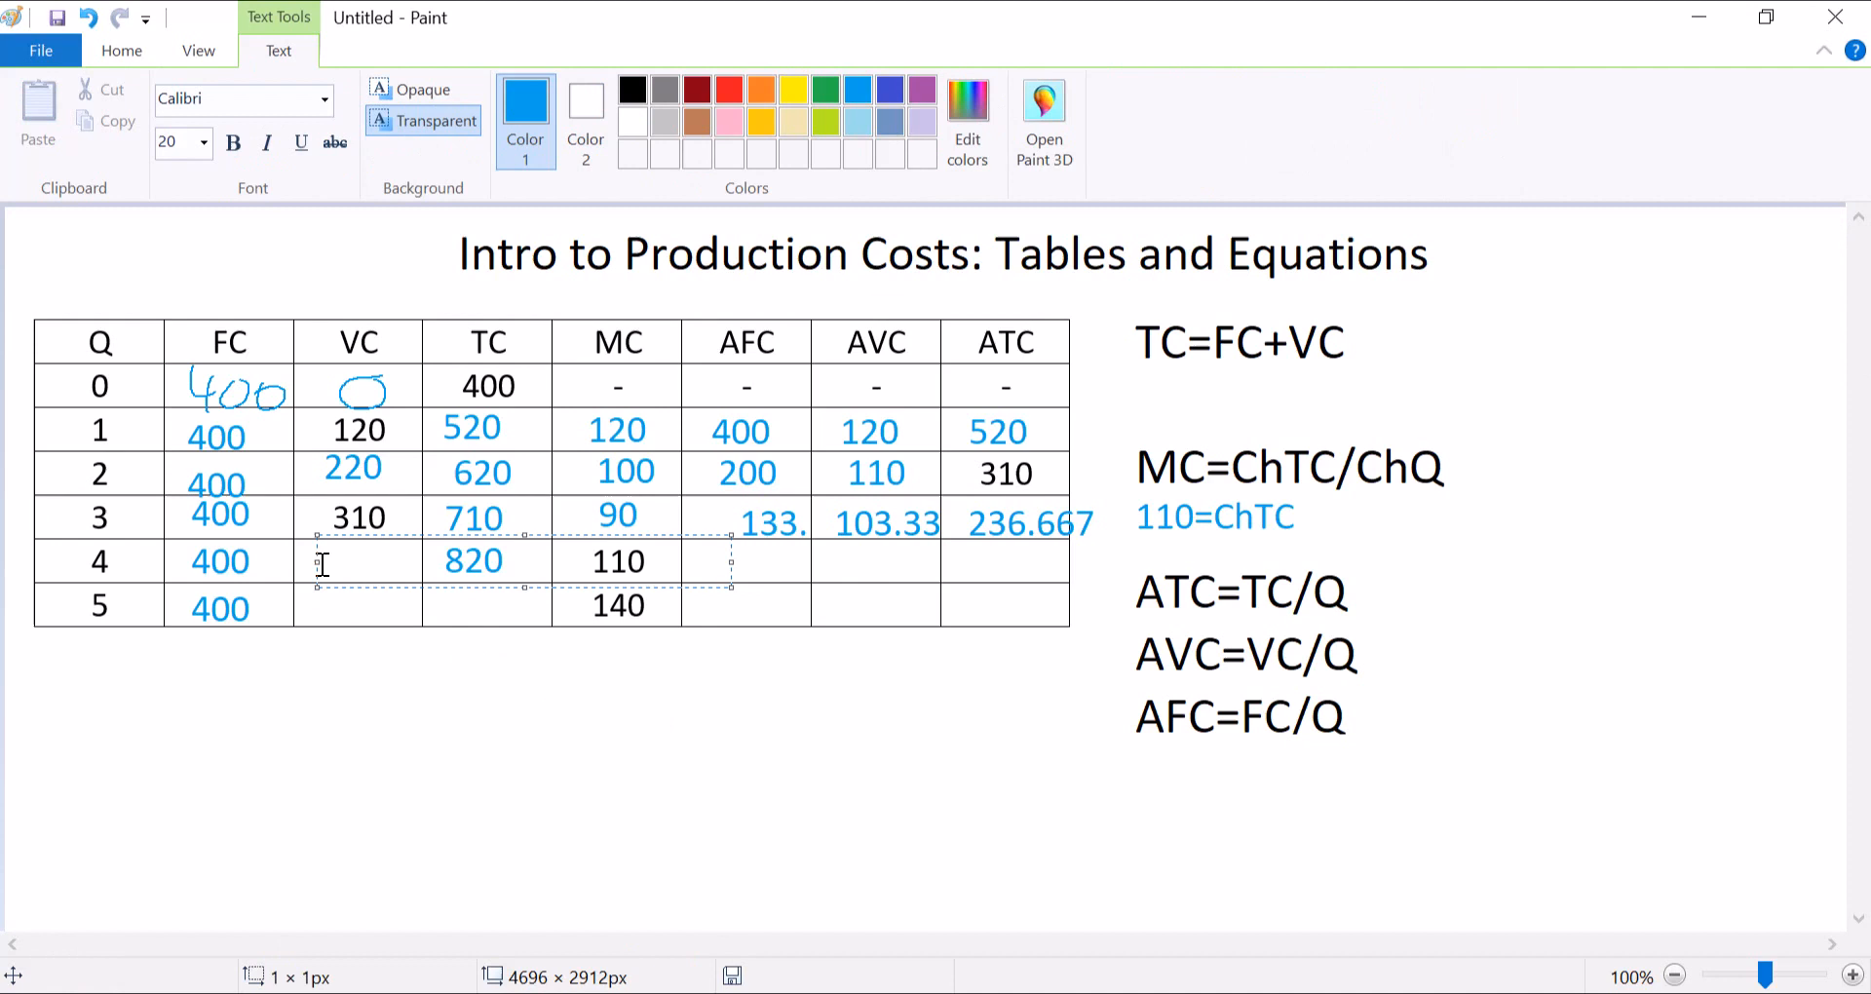
{"action": "type", "text": "420"}
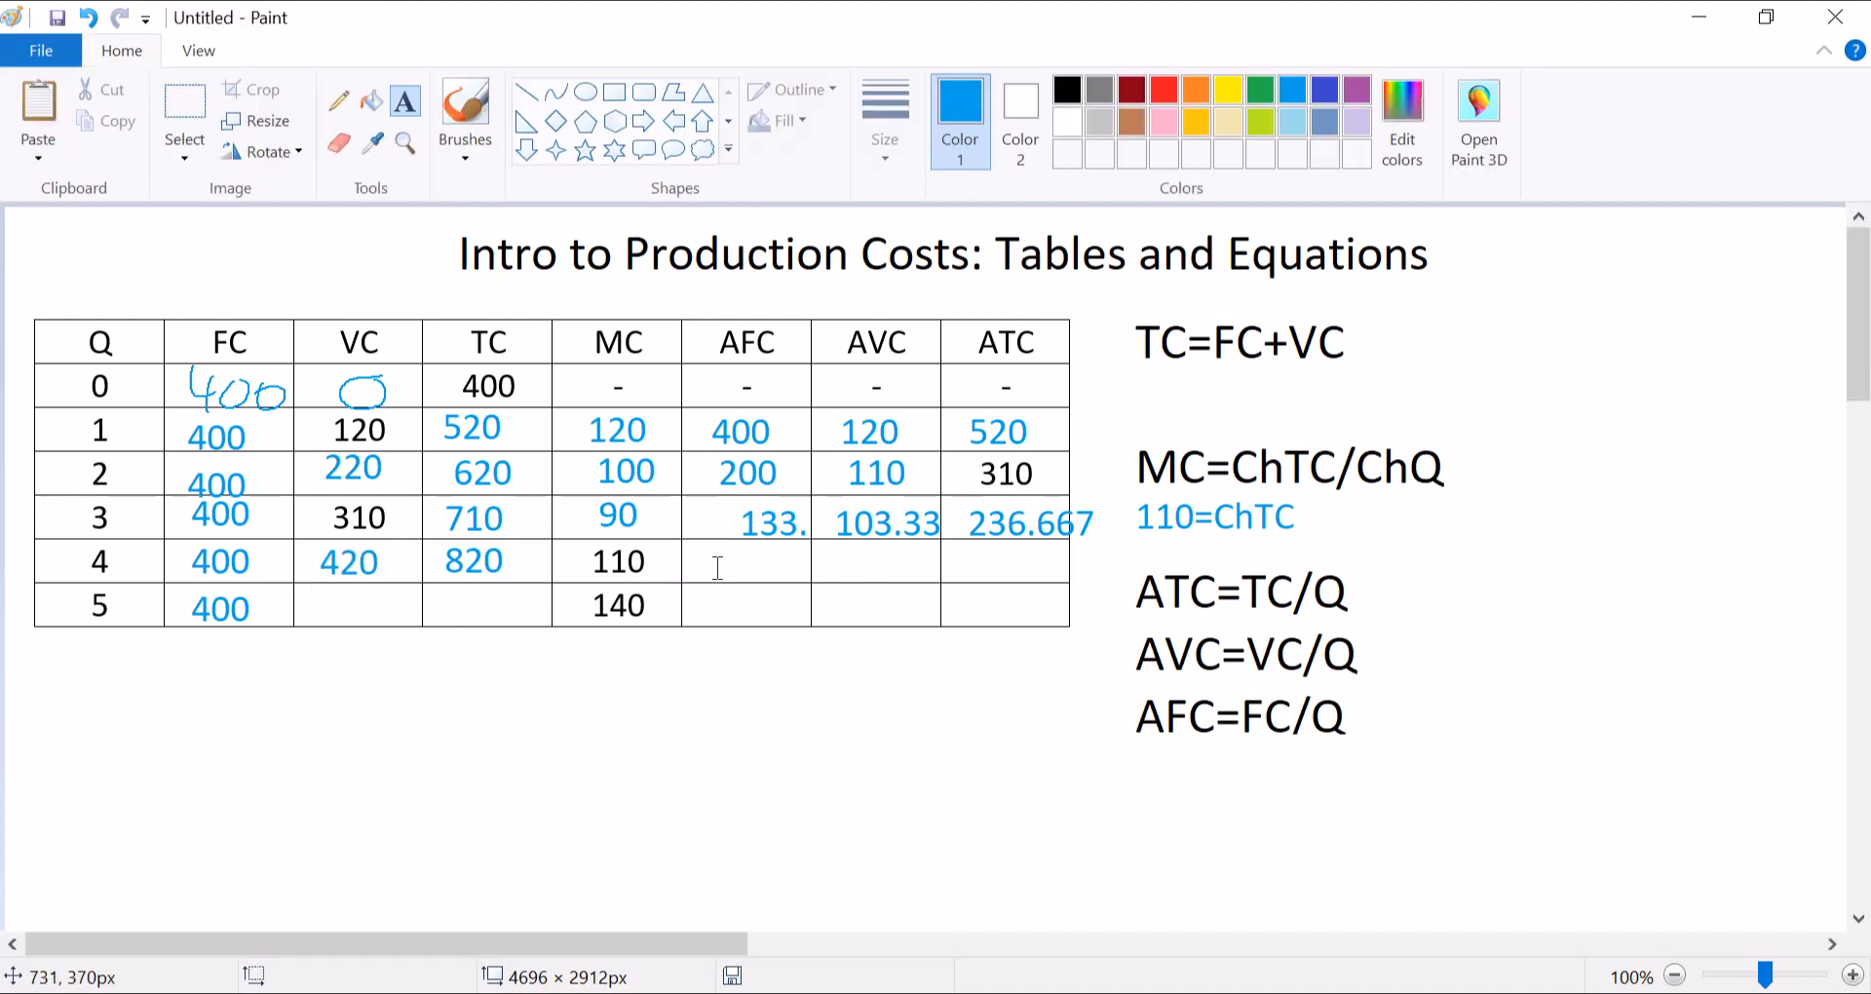
{"action": "type", "text": "100"}
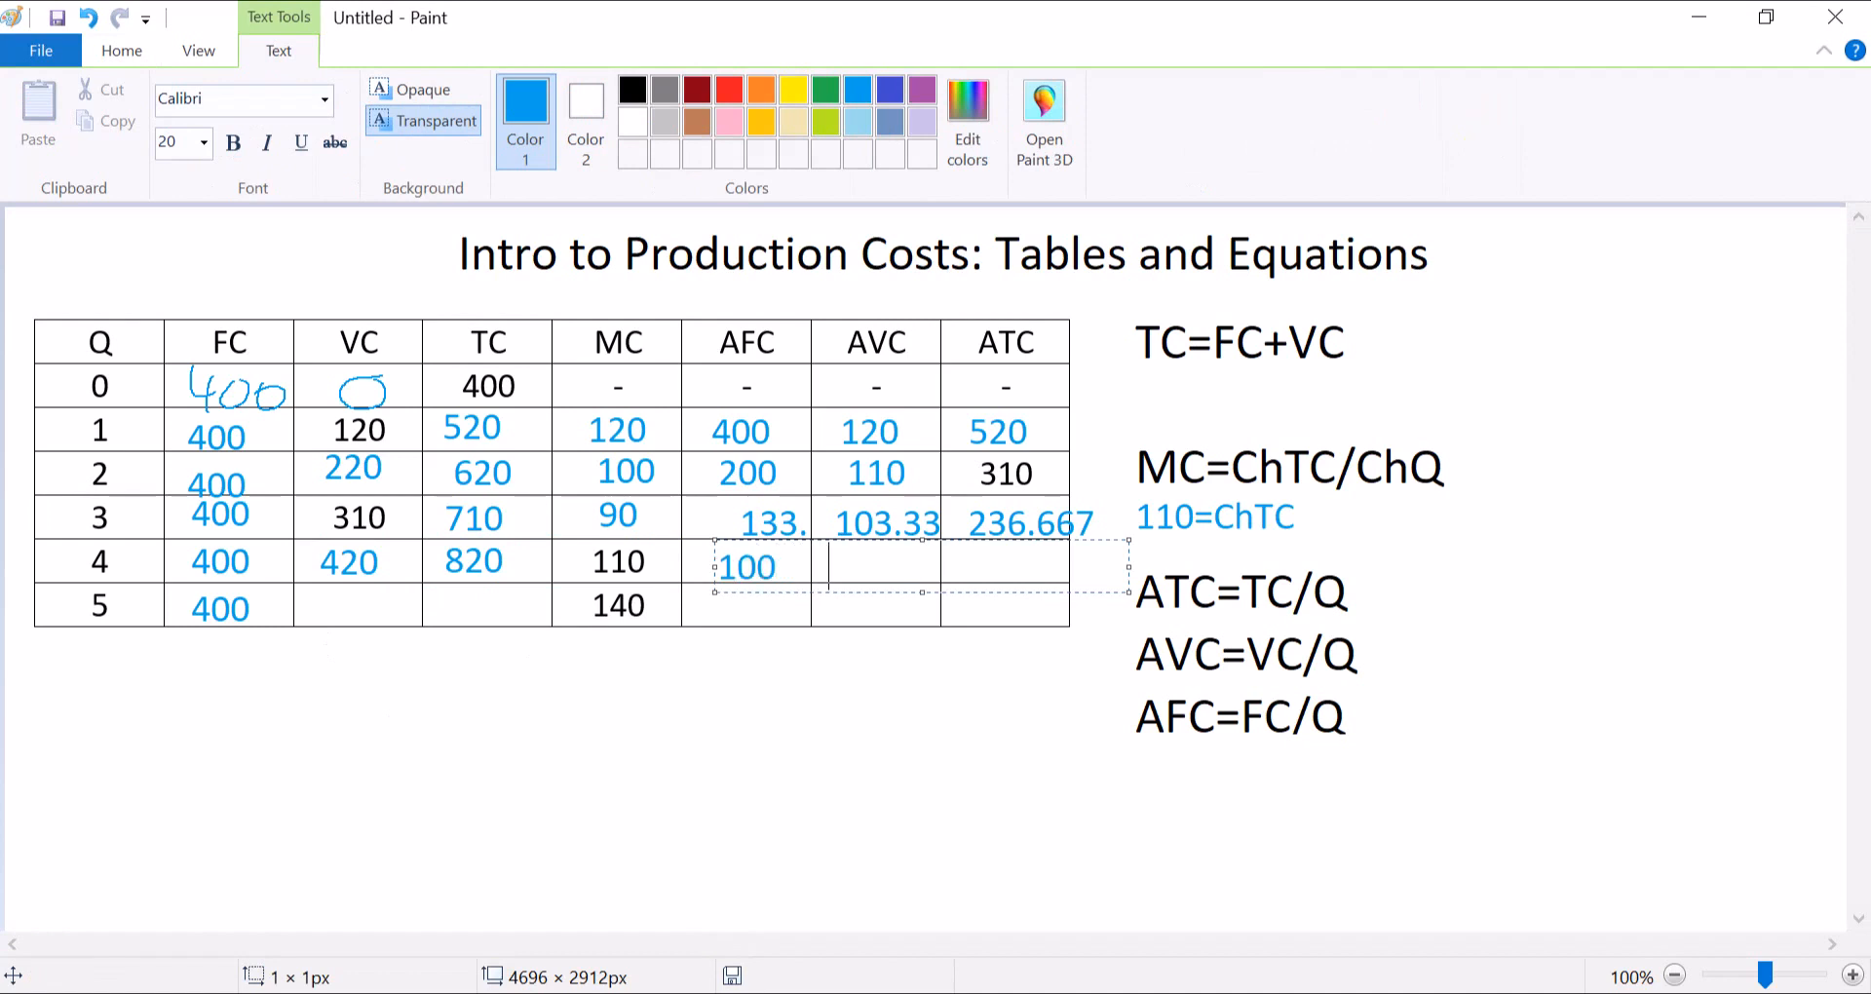
{"action": "type", "text": "10"}
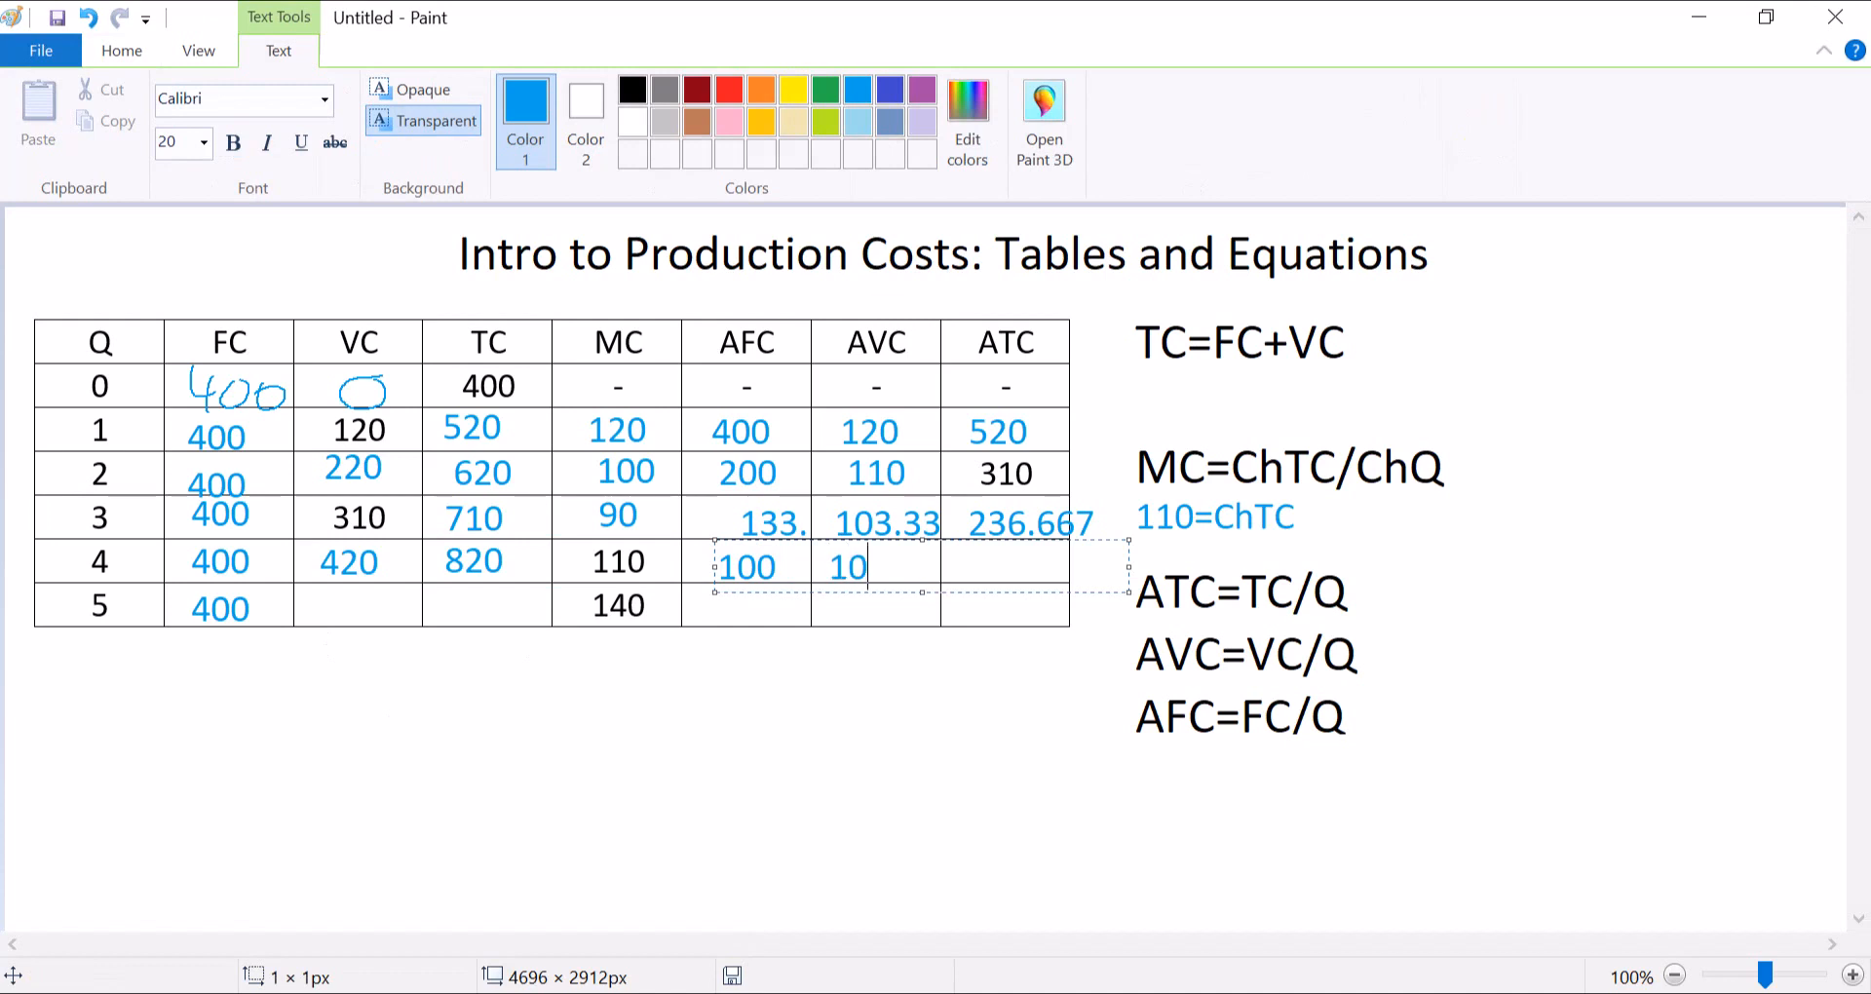
{"action": "type", "text": "5"}
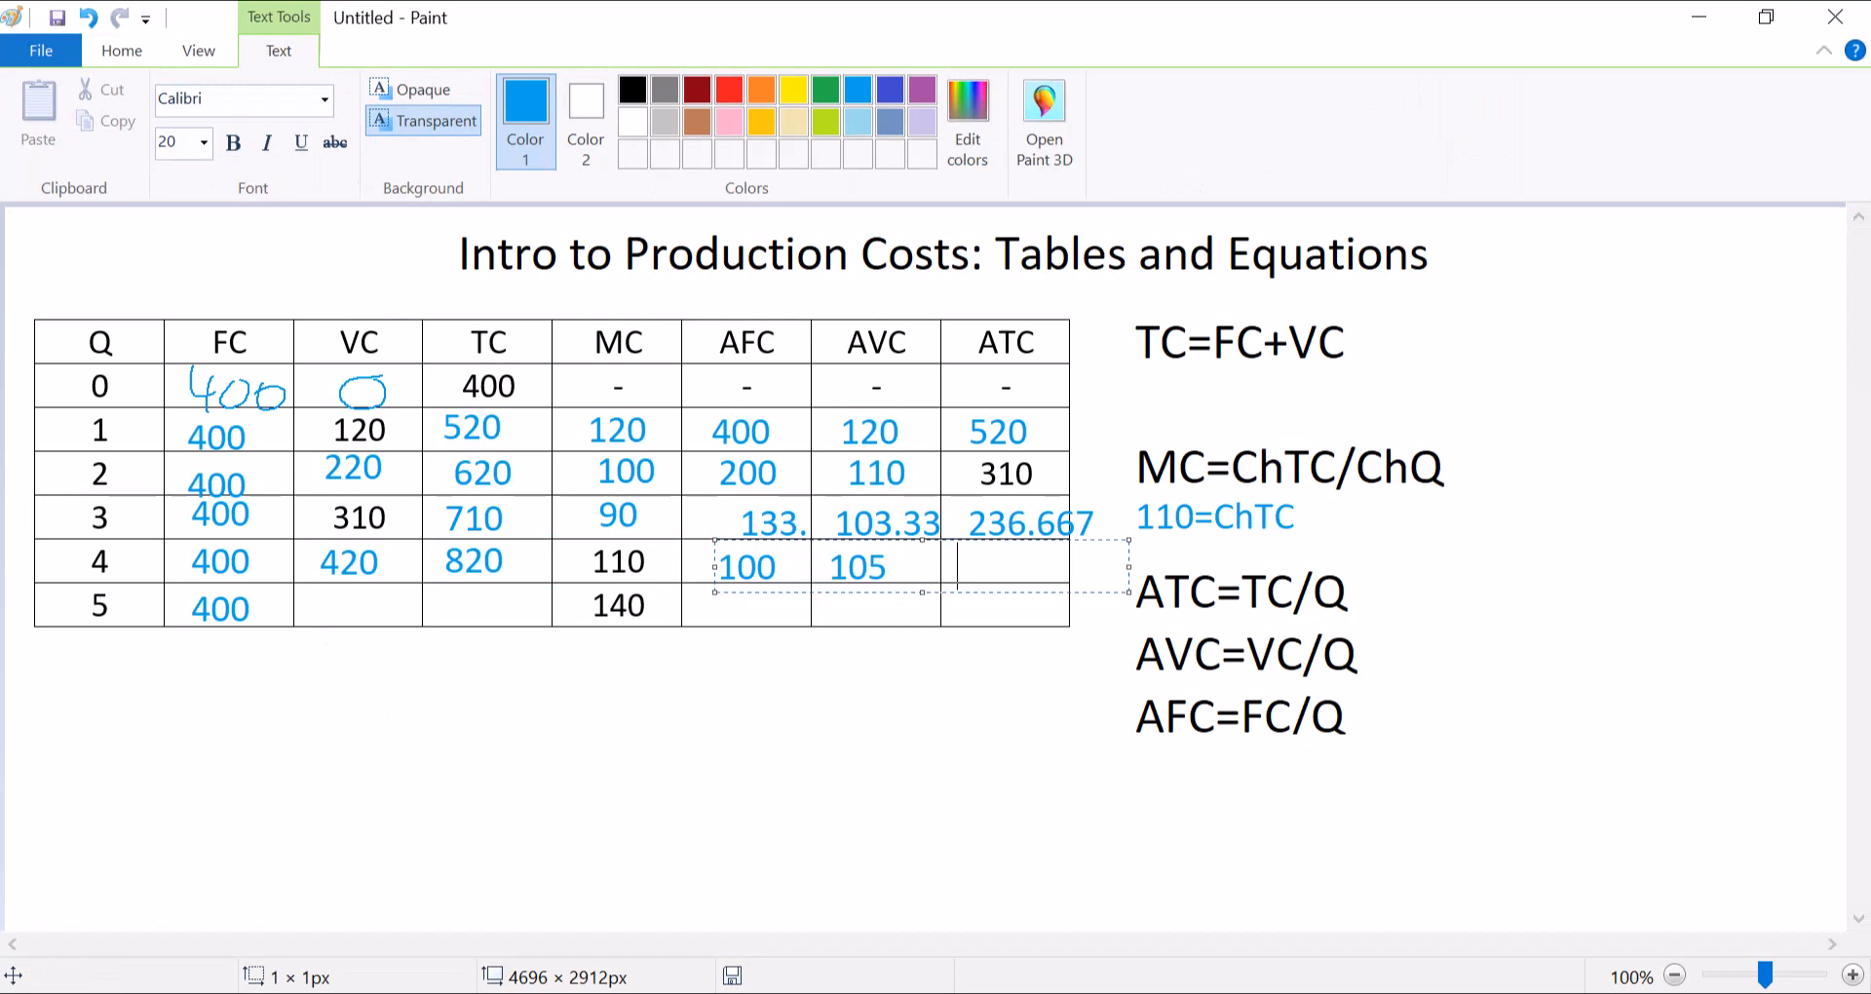
{"action": "type", "text": "205"}
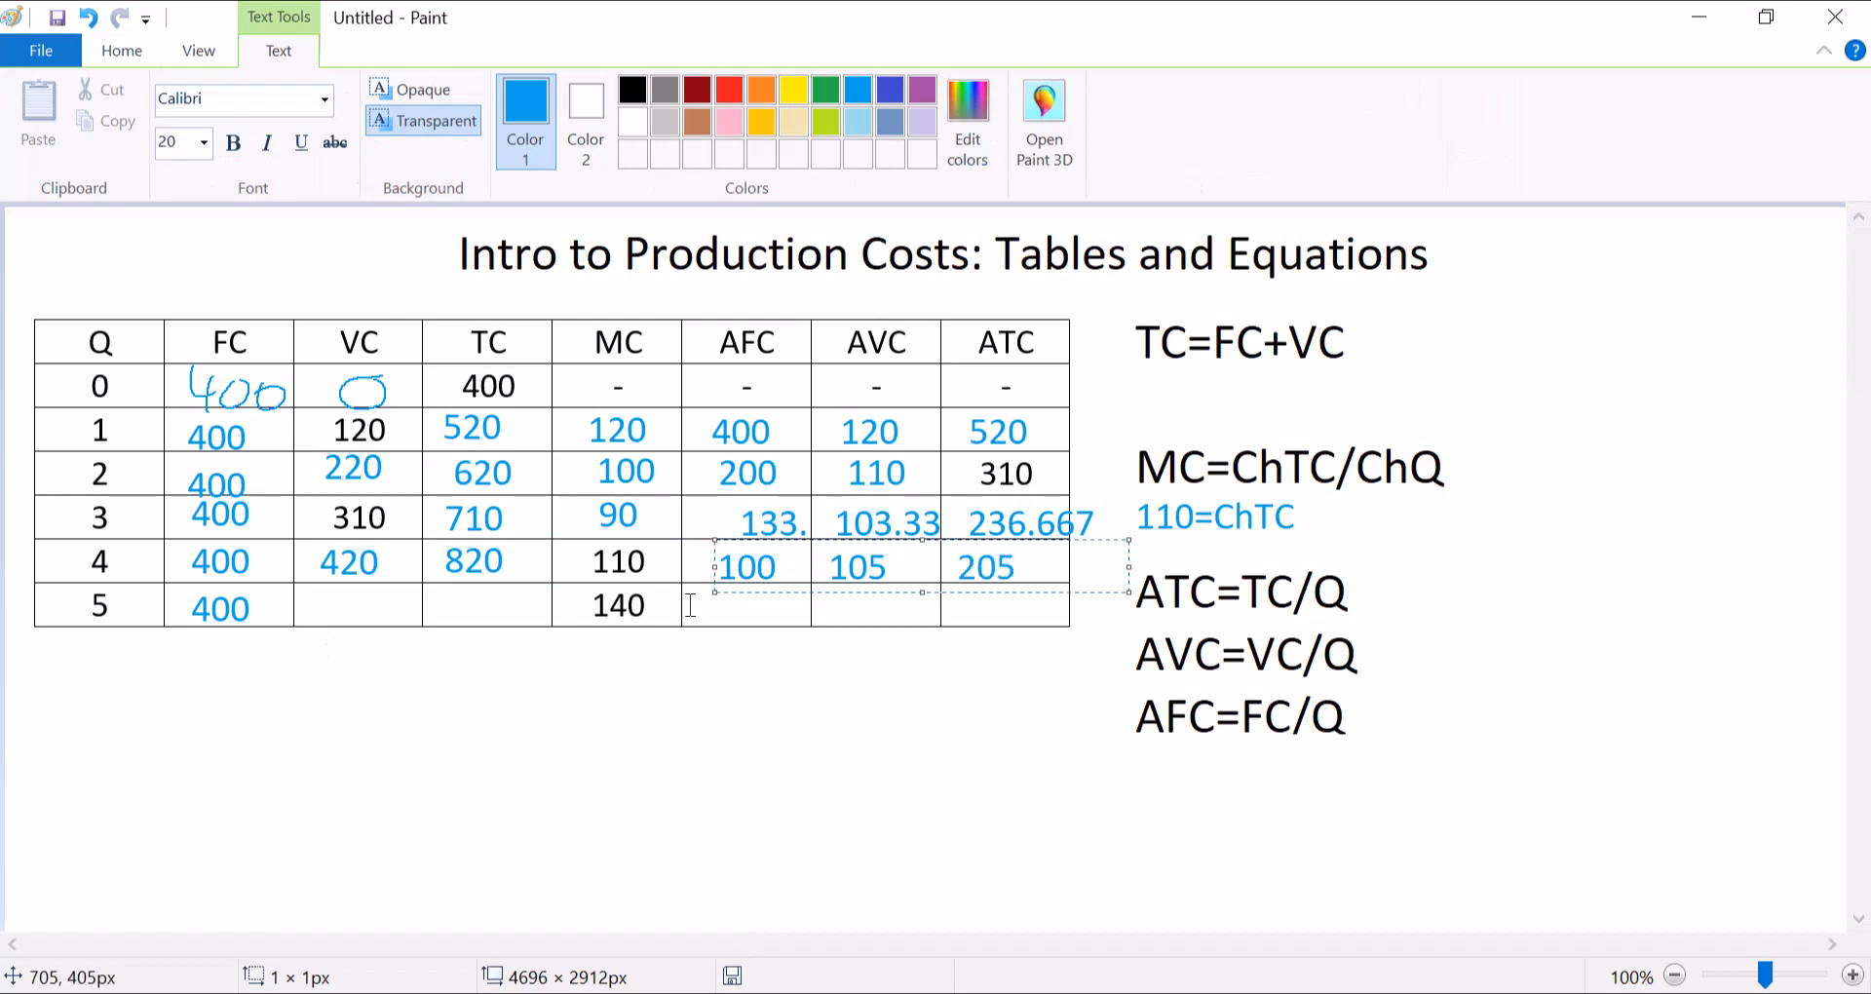
{"action": "left_click", "coordinate": [728, 670]}
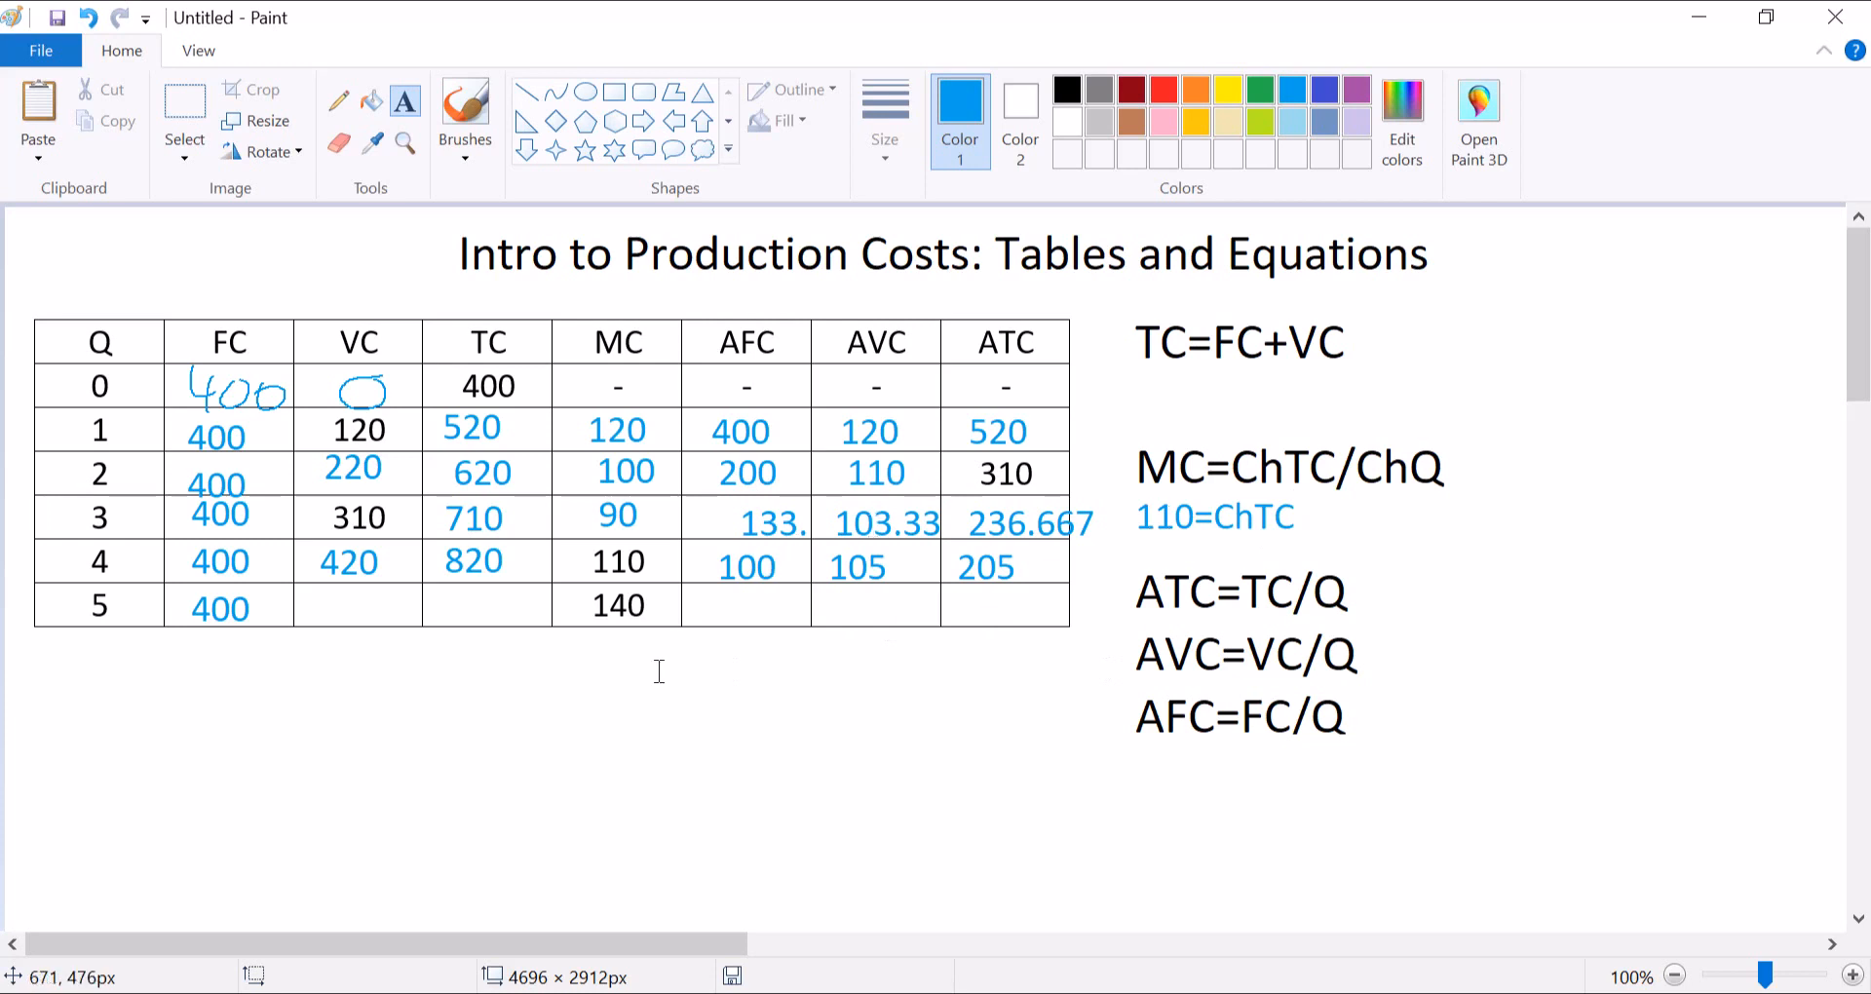
{"action": "mouse_move", "coordinate": [631, 574]}
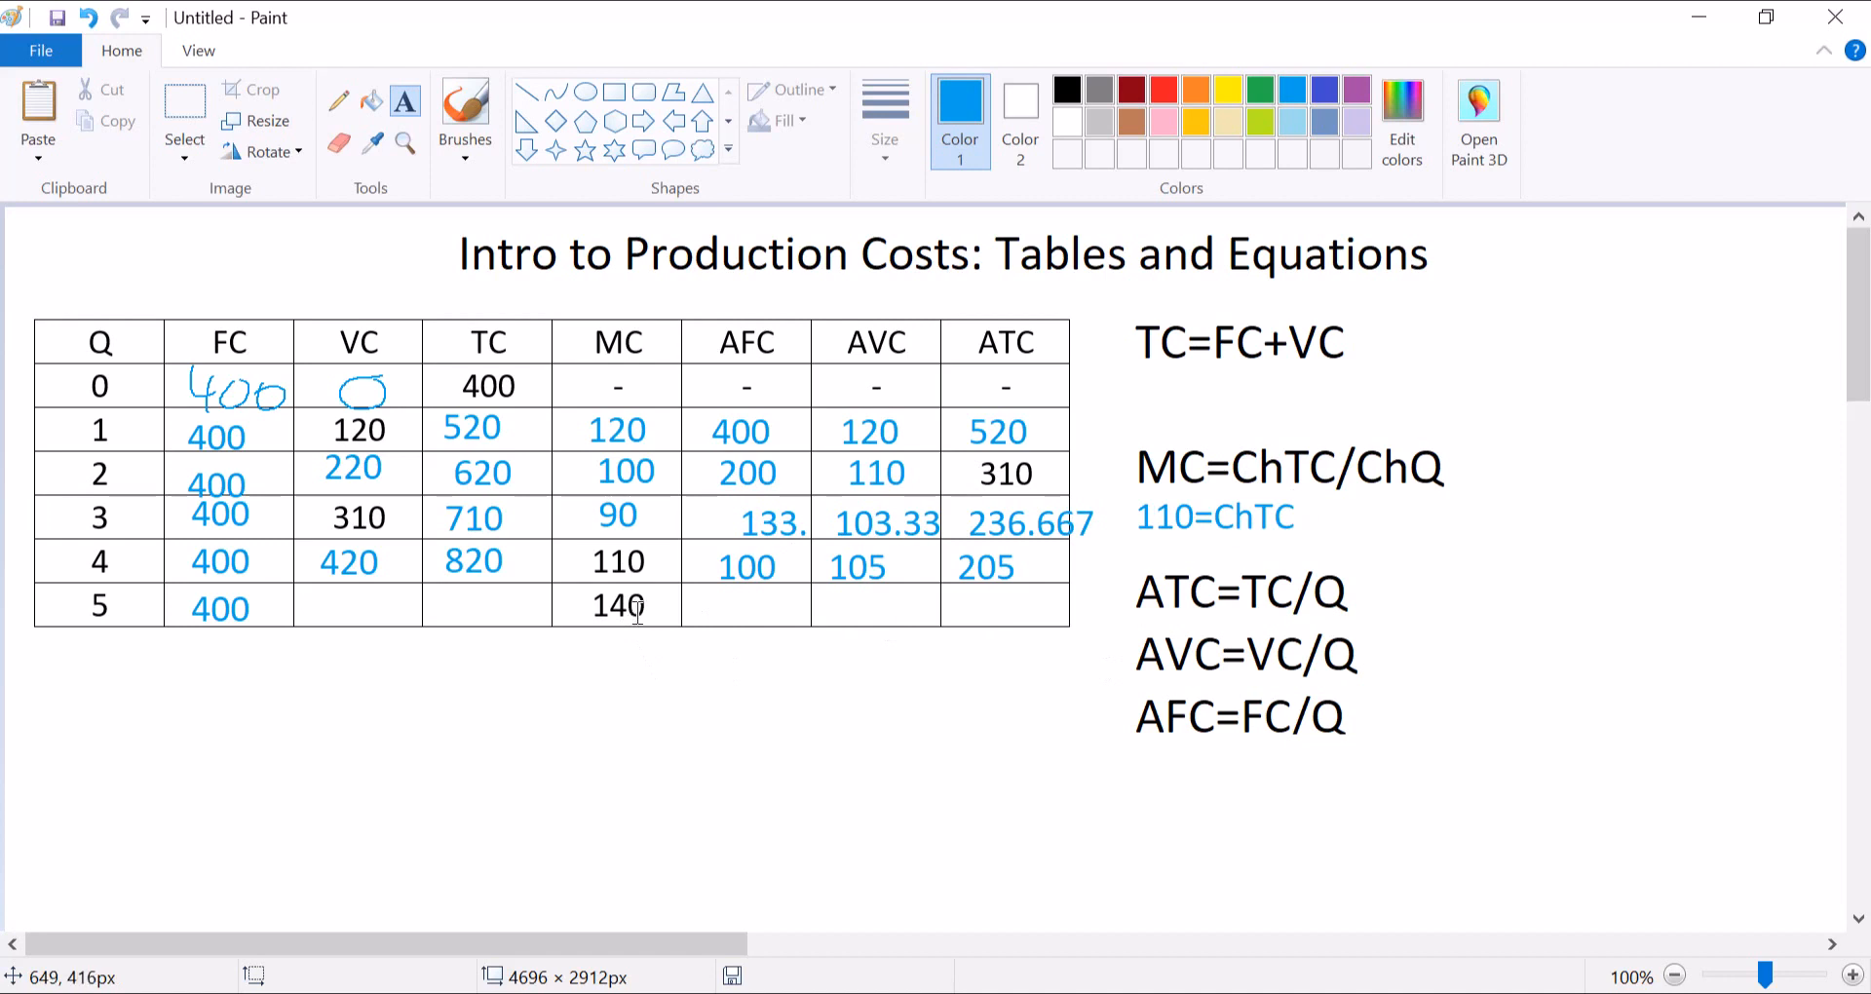
{"action": "mouse_move", "coordinate": [615, 610]}
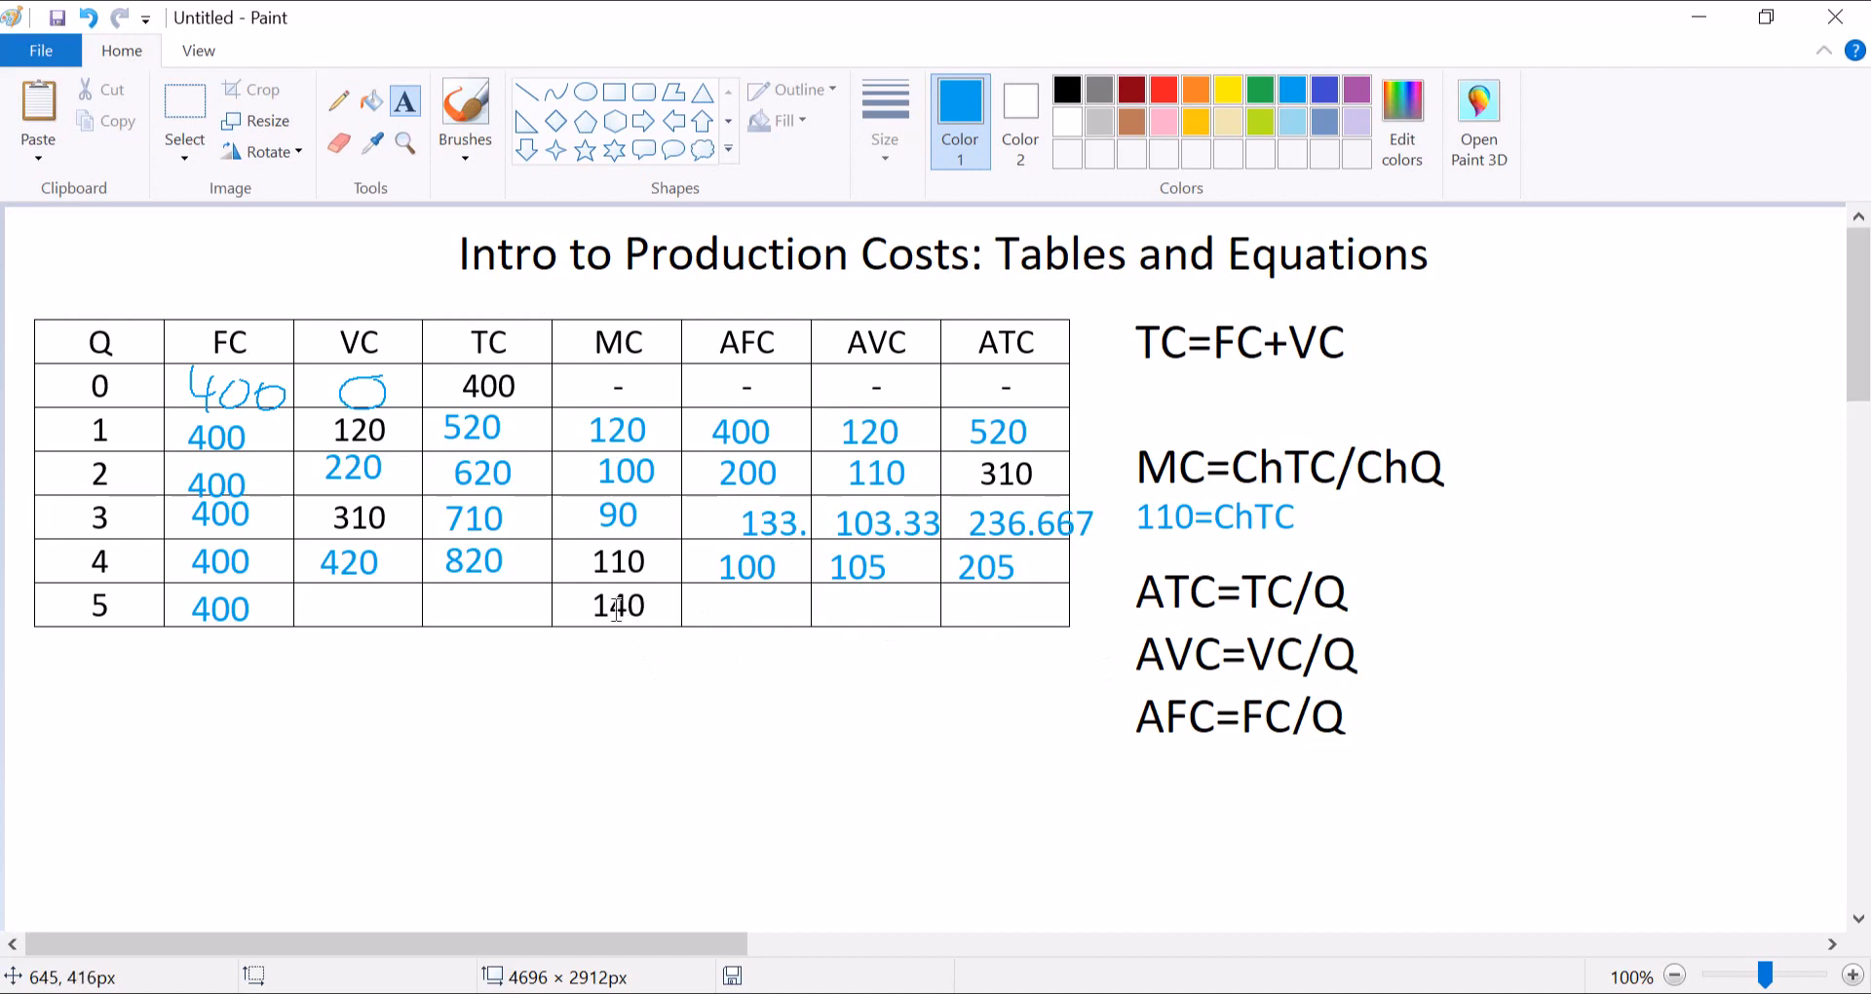
{"action": "mouse_move", "coordinate": [481, 605]}
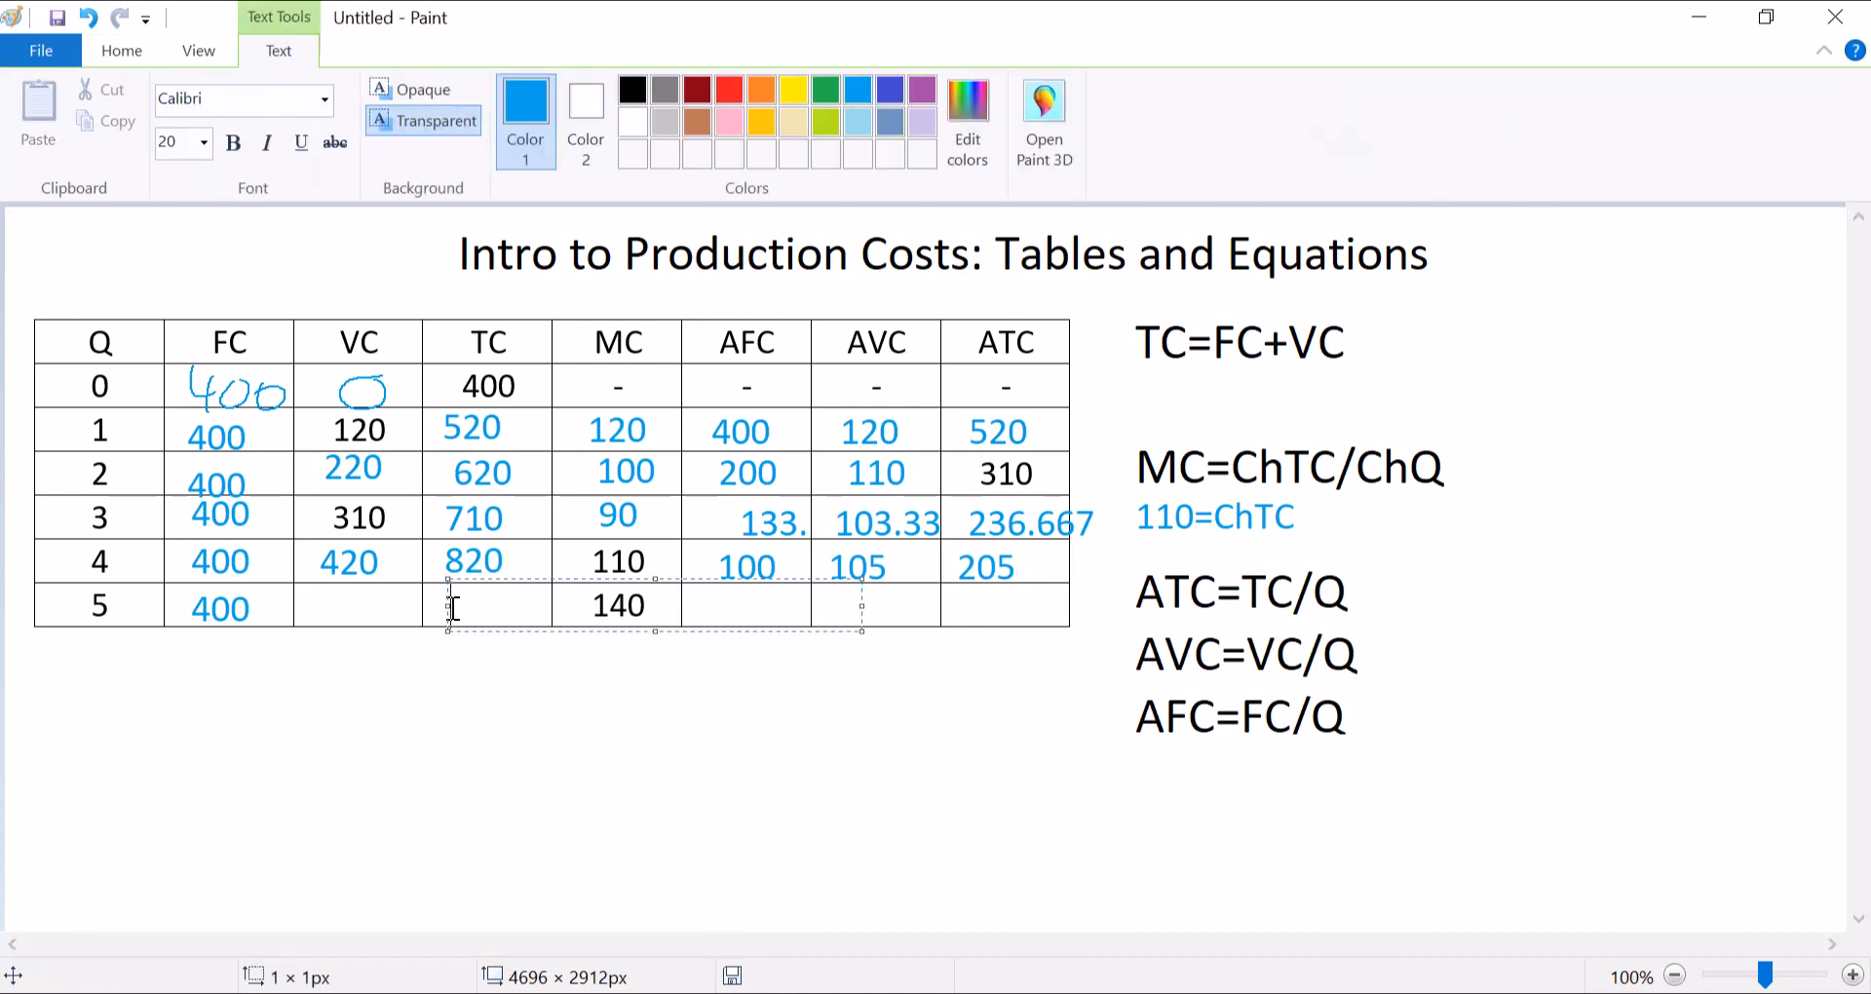
Enter row 5's TC 960, VC 560, AFC 80 and AVC 112, and begin its ATC.
{"action": "type", "text": "960"}
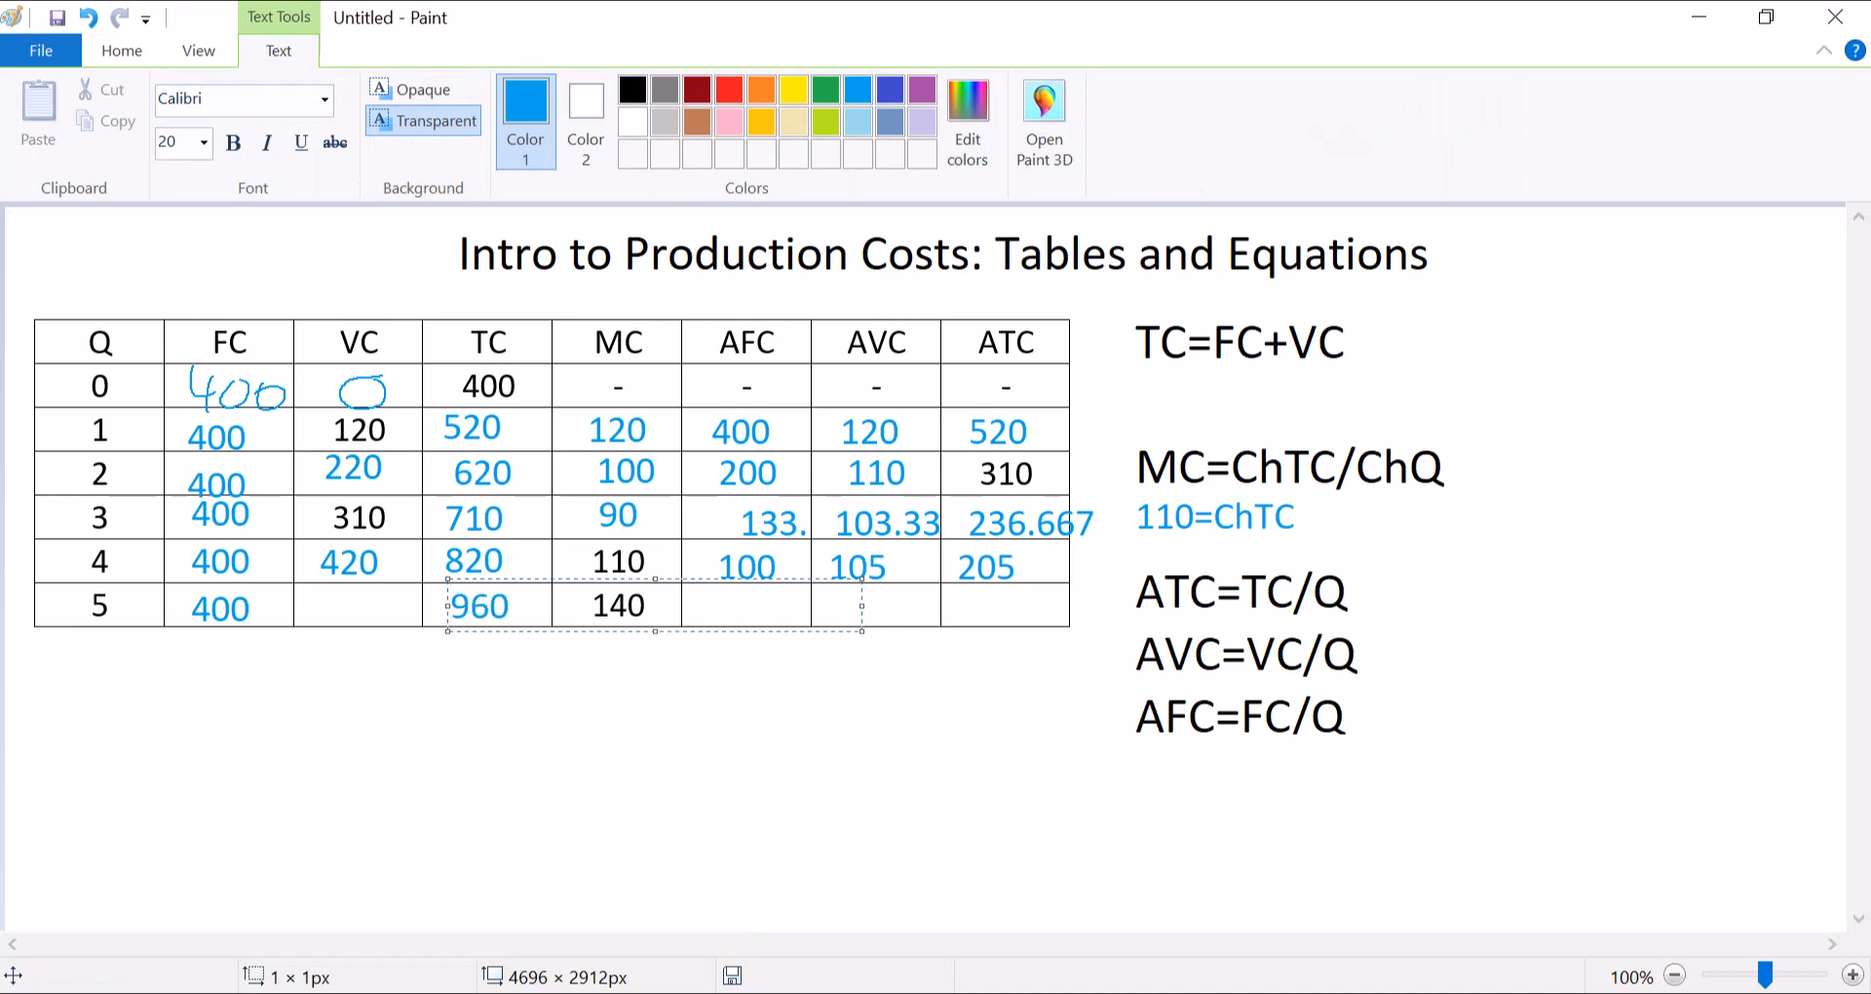
{"action": "left_click", "coordinate": [324, 607]}
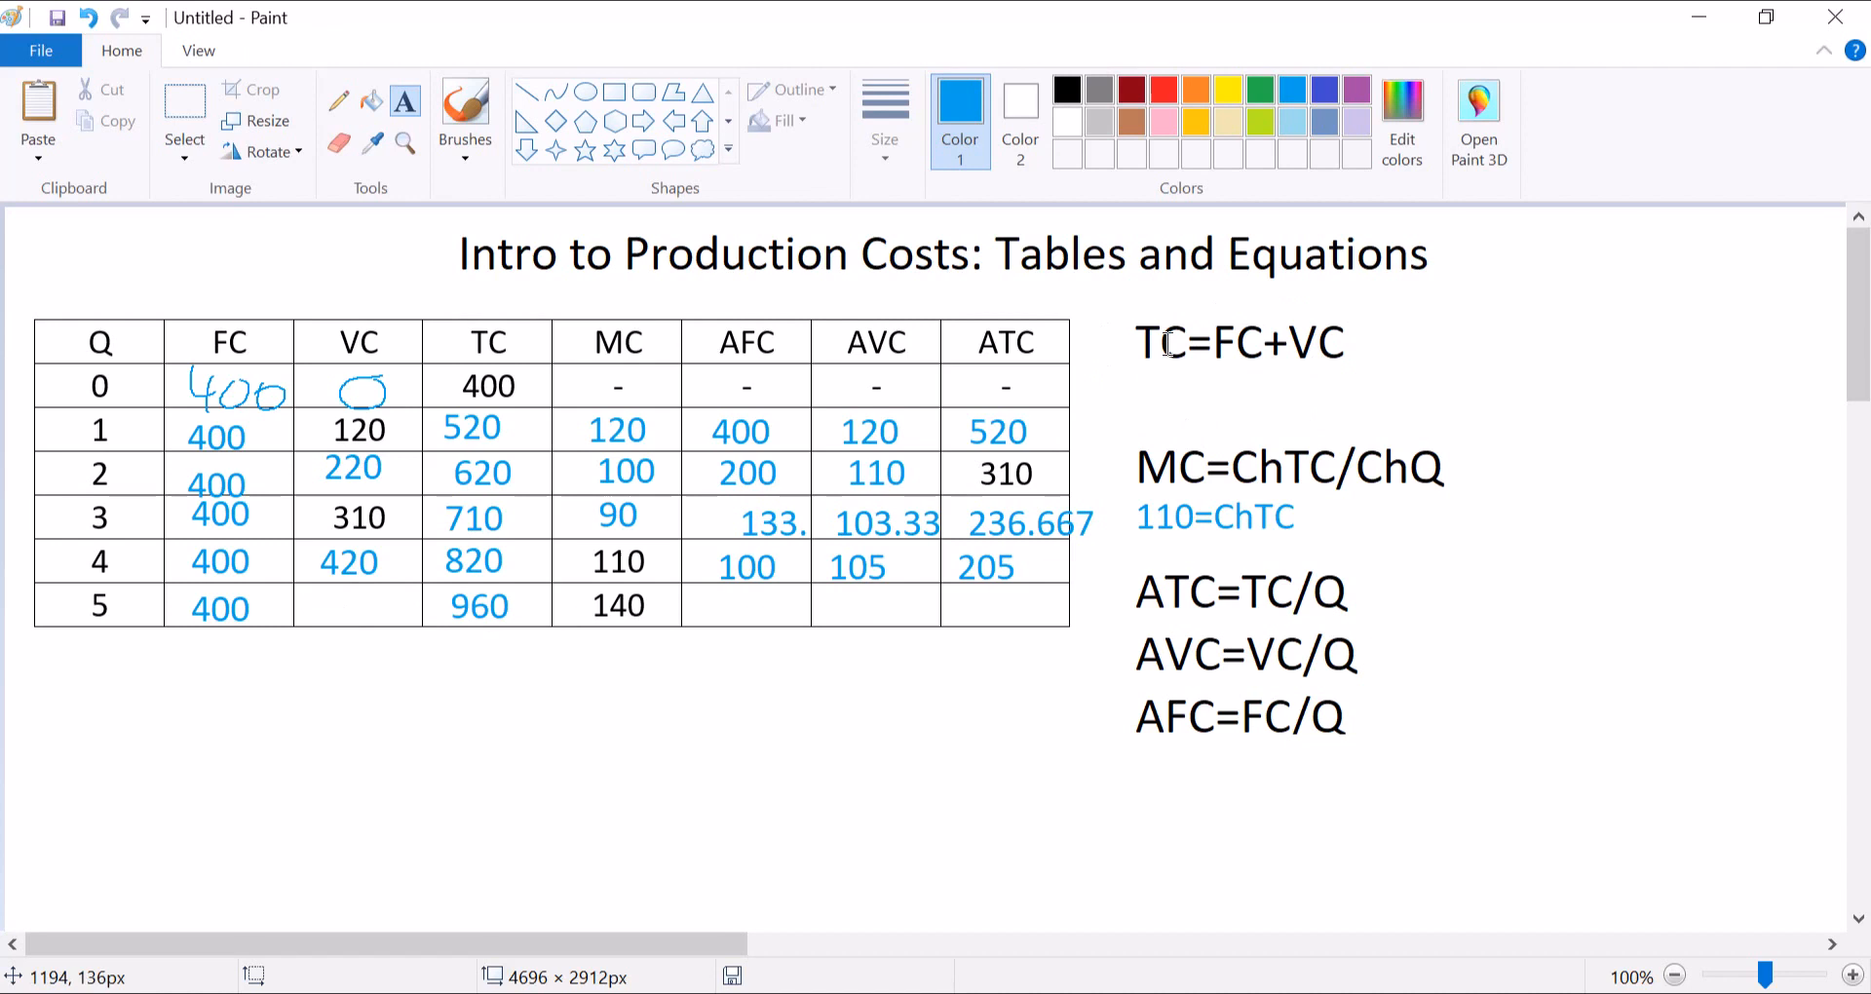
{"action": "mouse_move", "coordinate": [338, 611]}
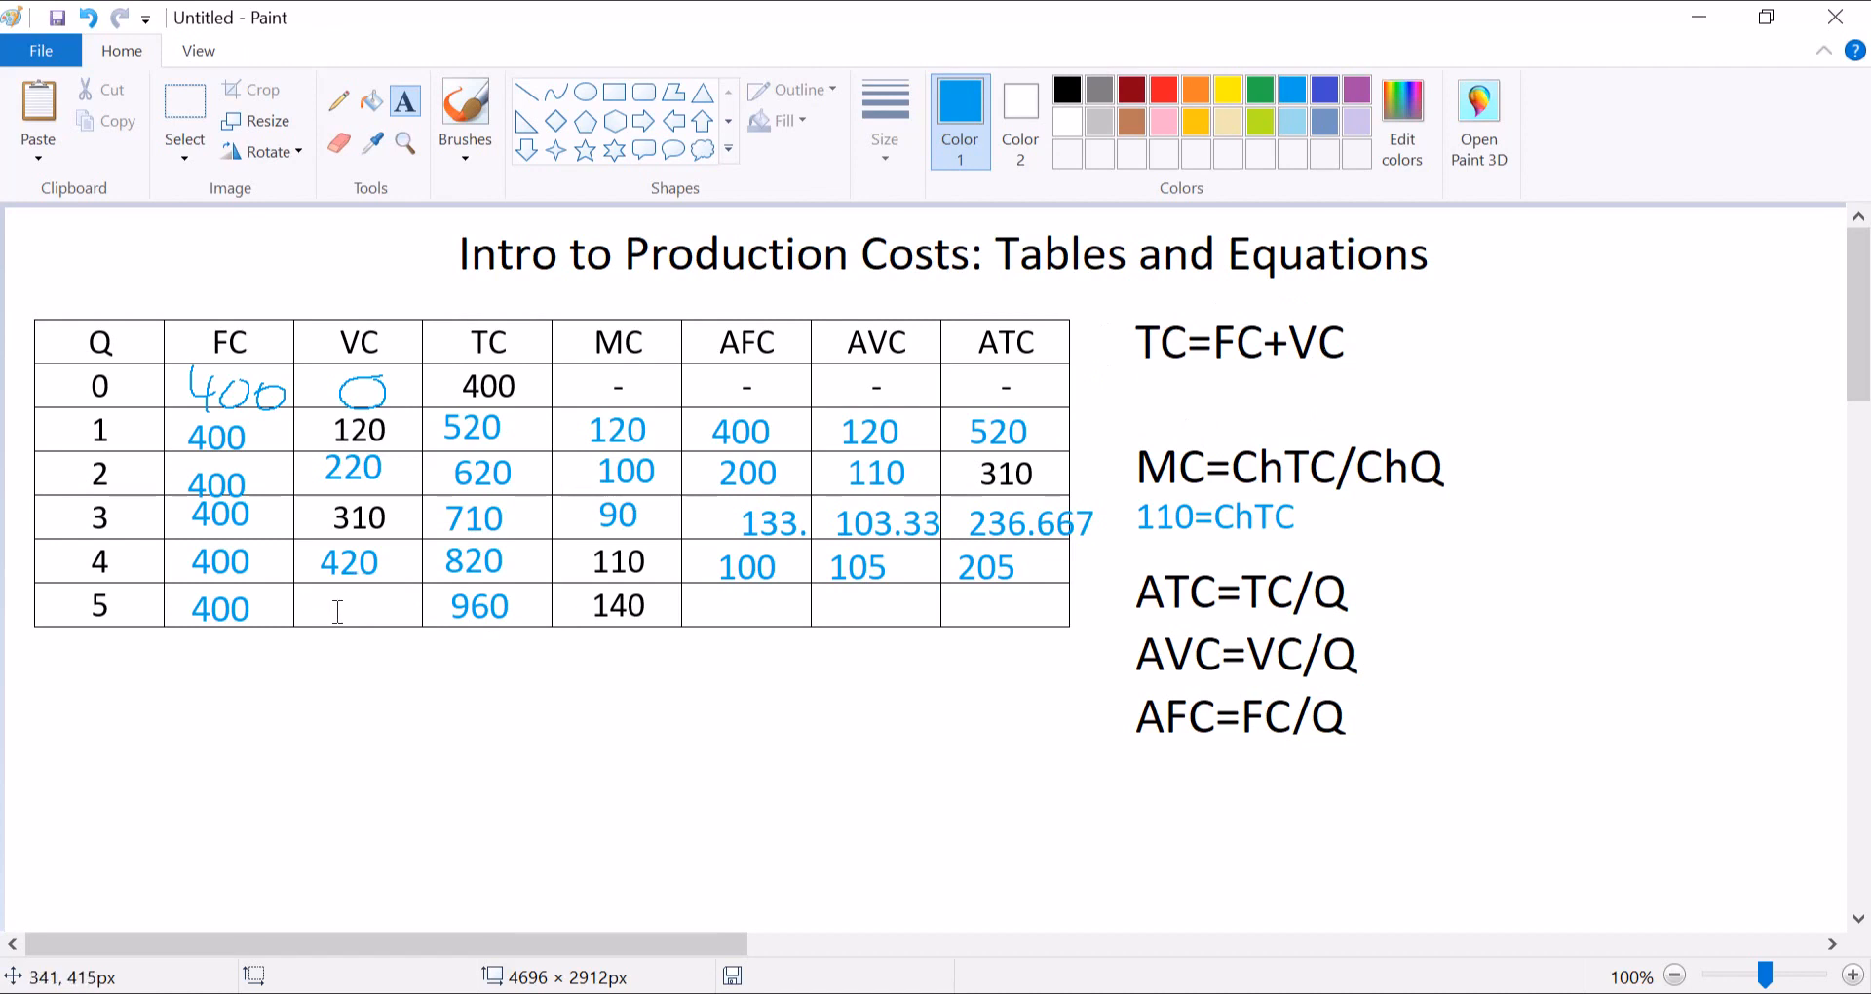
{"action": "type", "text": "560"}
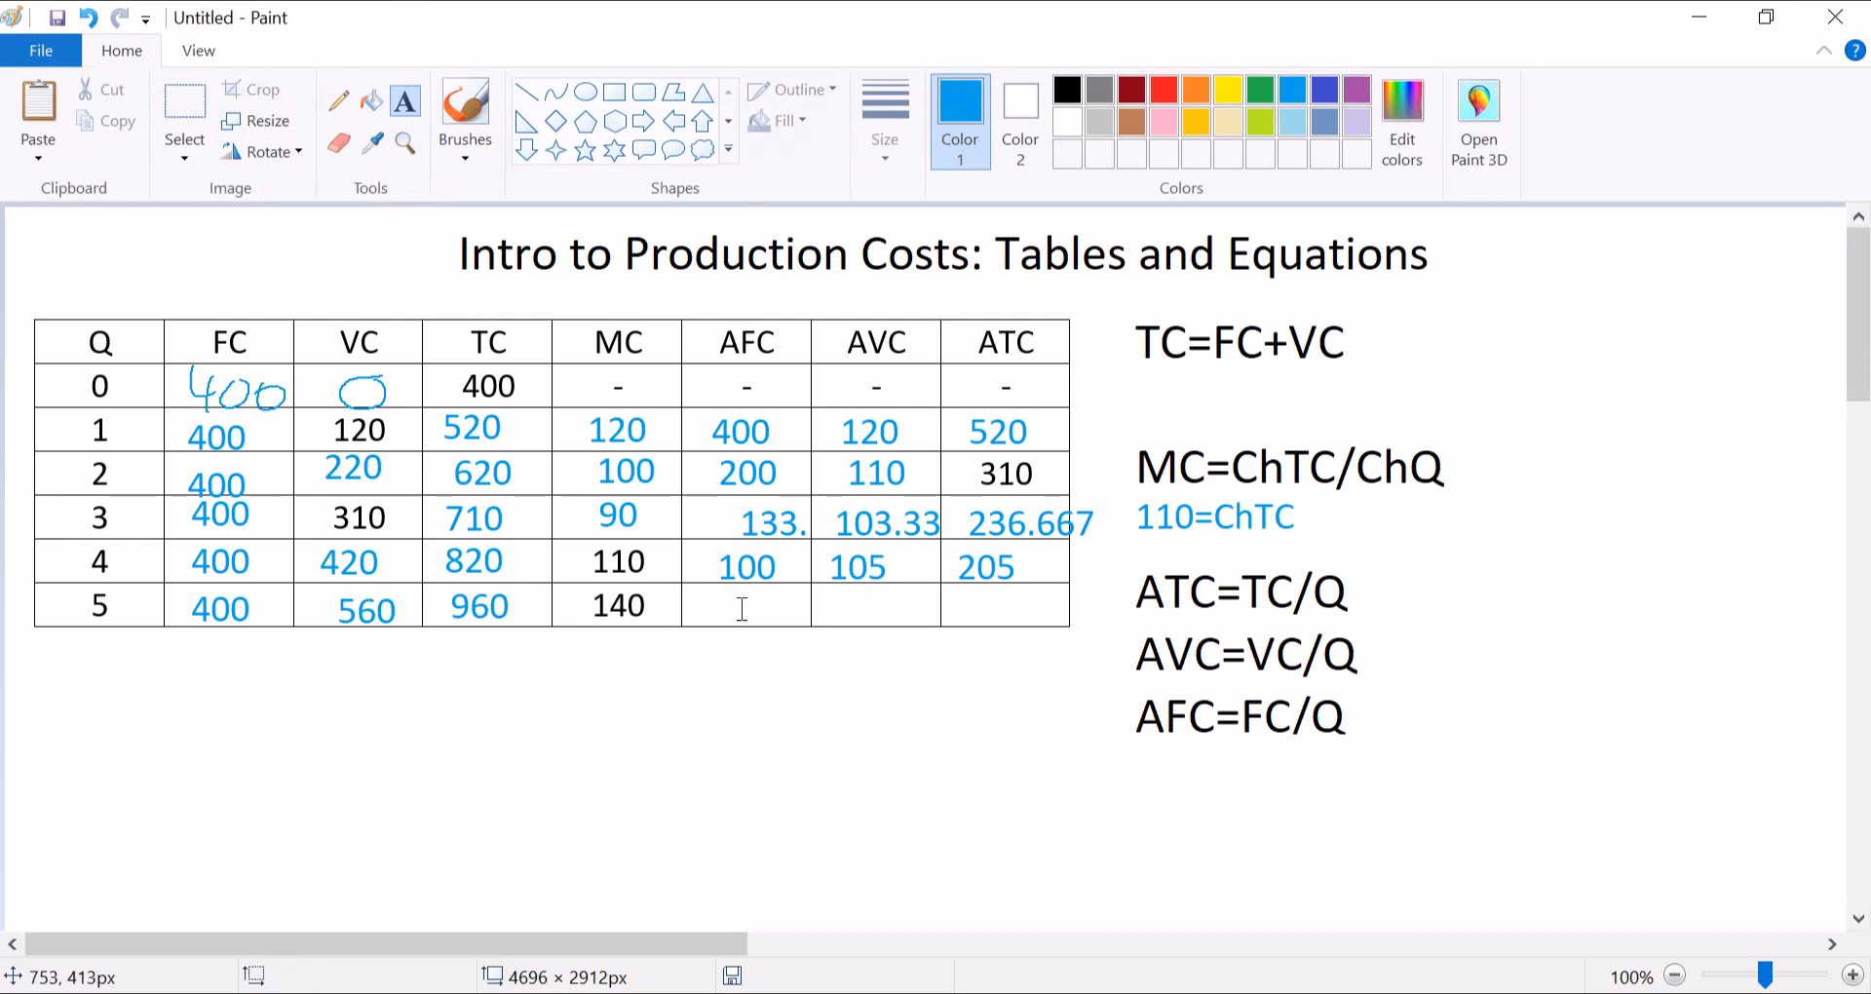
{"action": "left_click", "coordinate": [739, 605]}
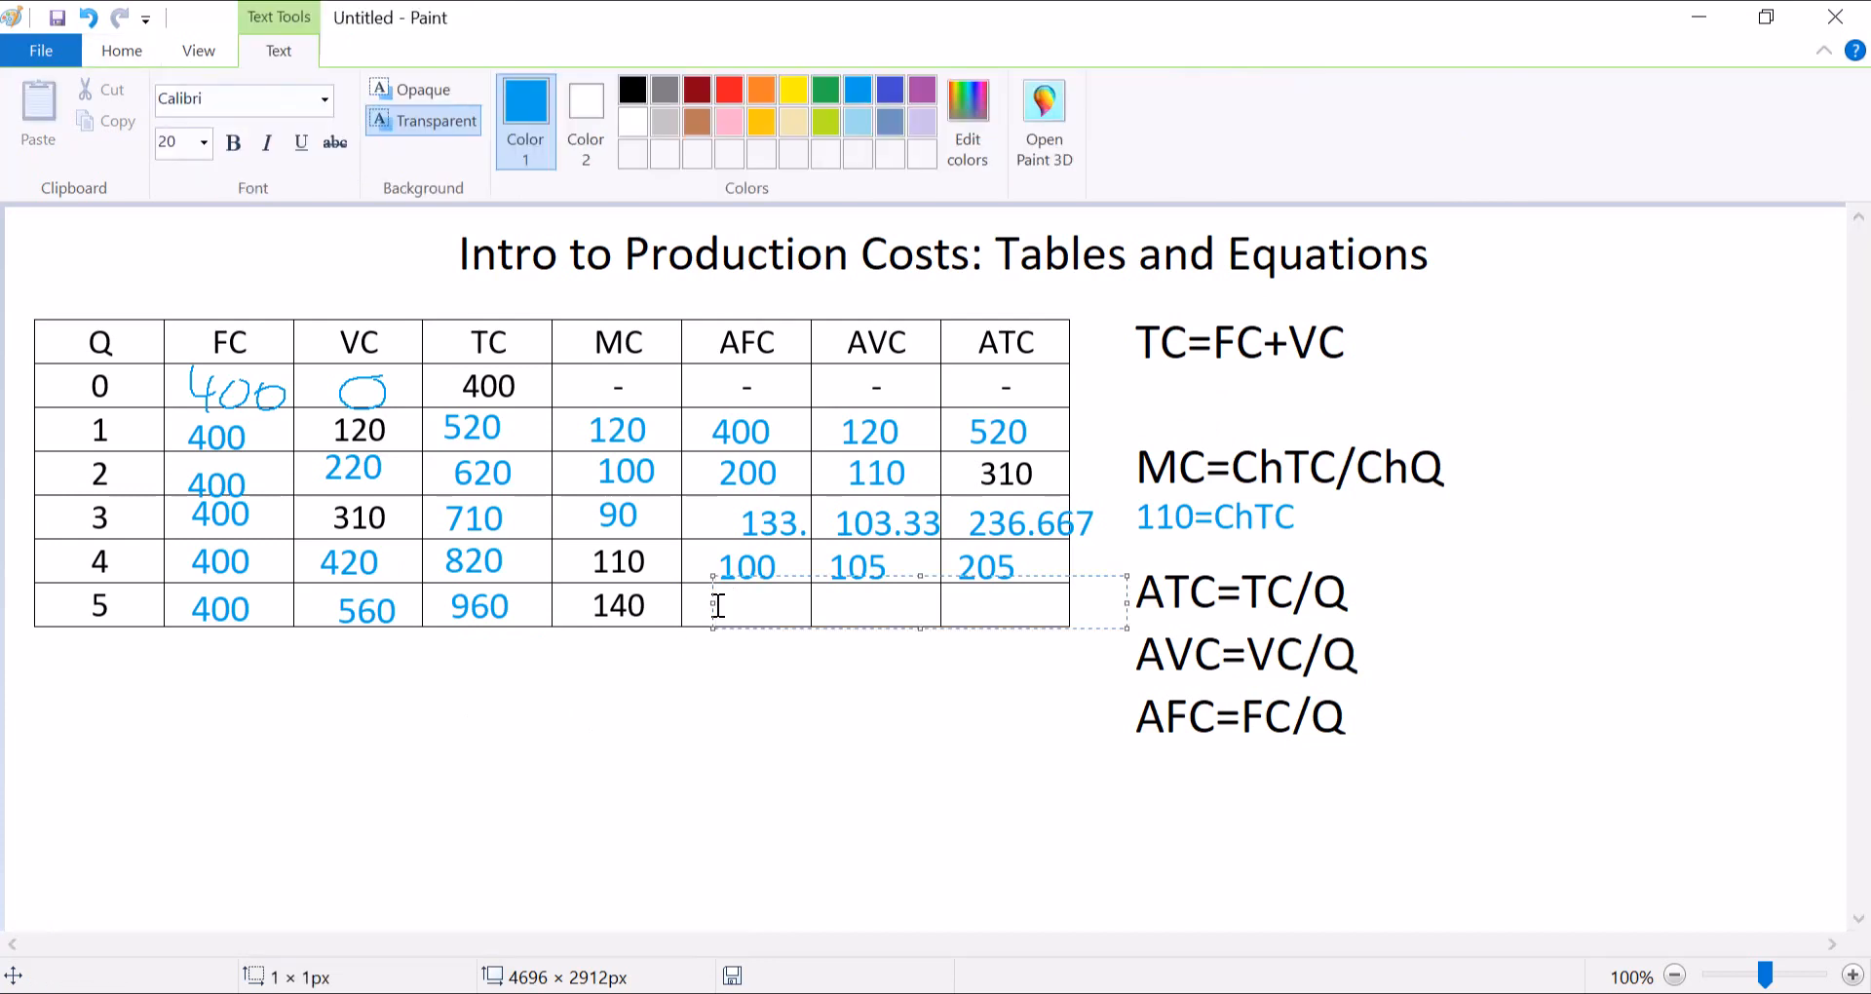
{"action": "type", "text": "8"}
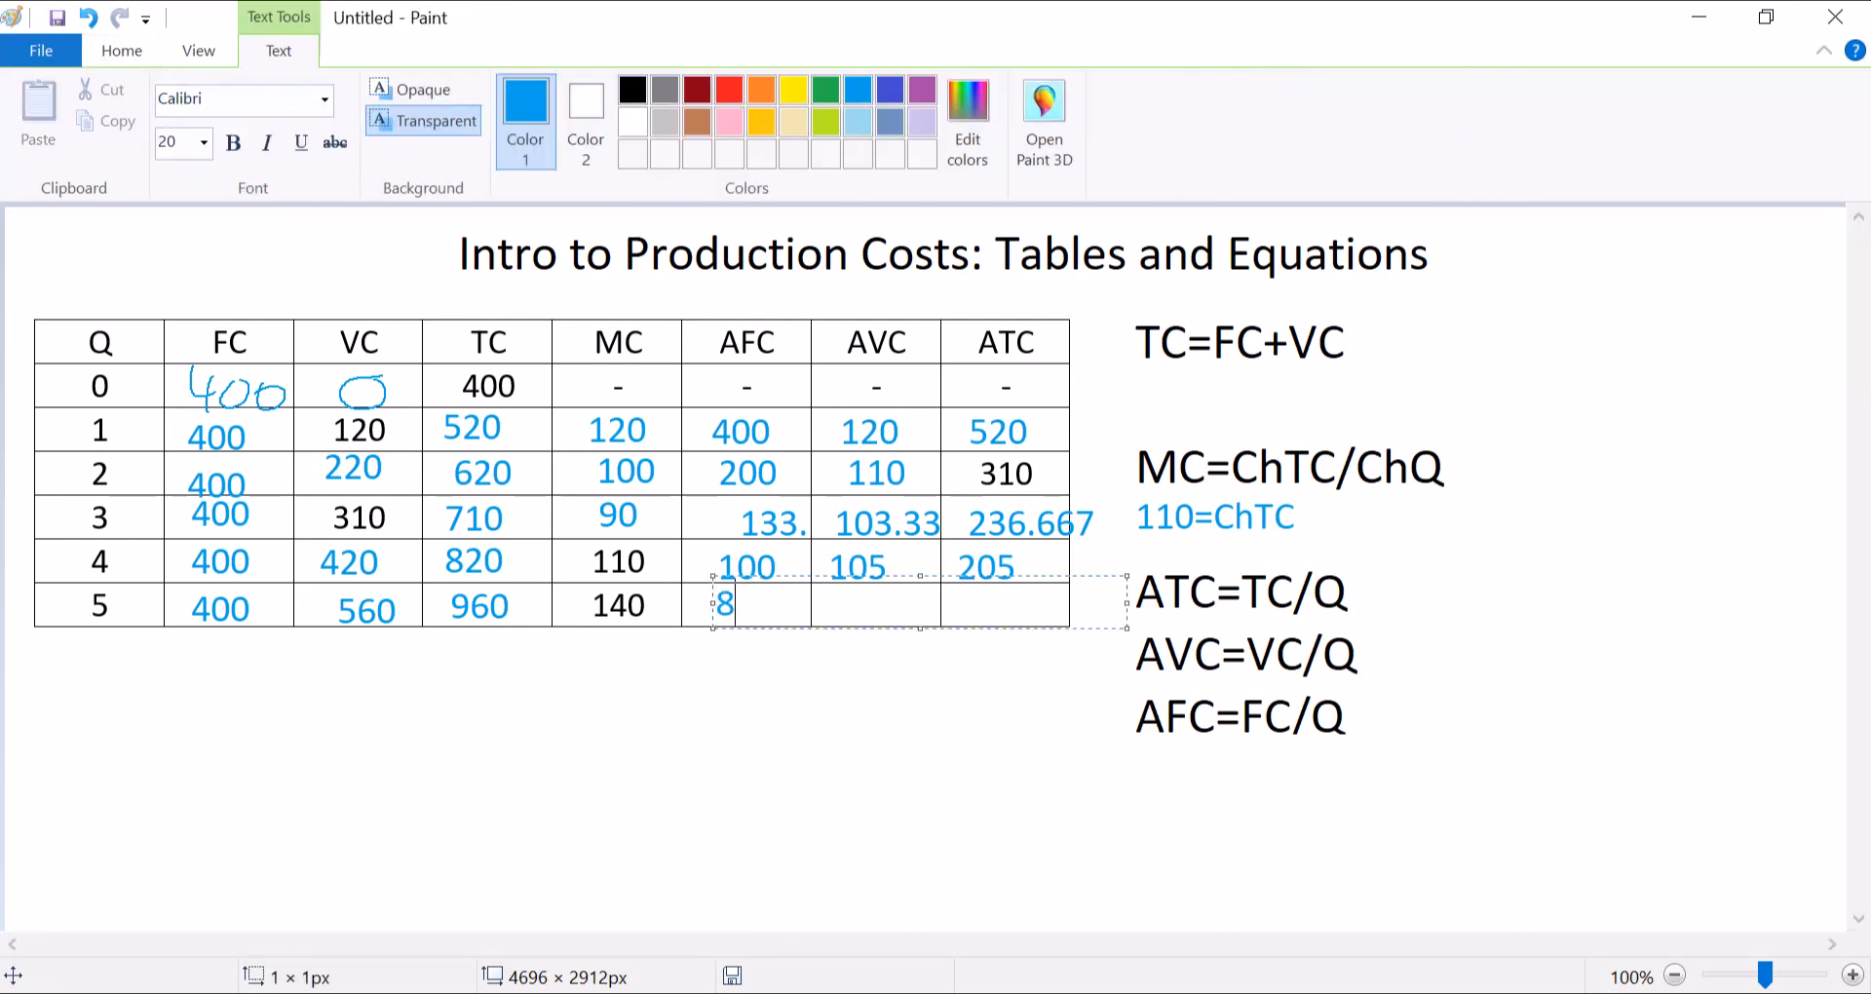
{"action": "type", "text": "0"}
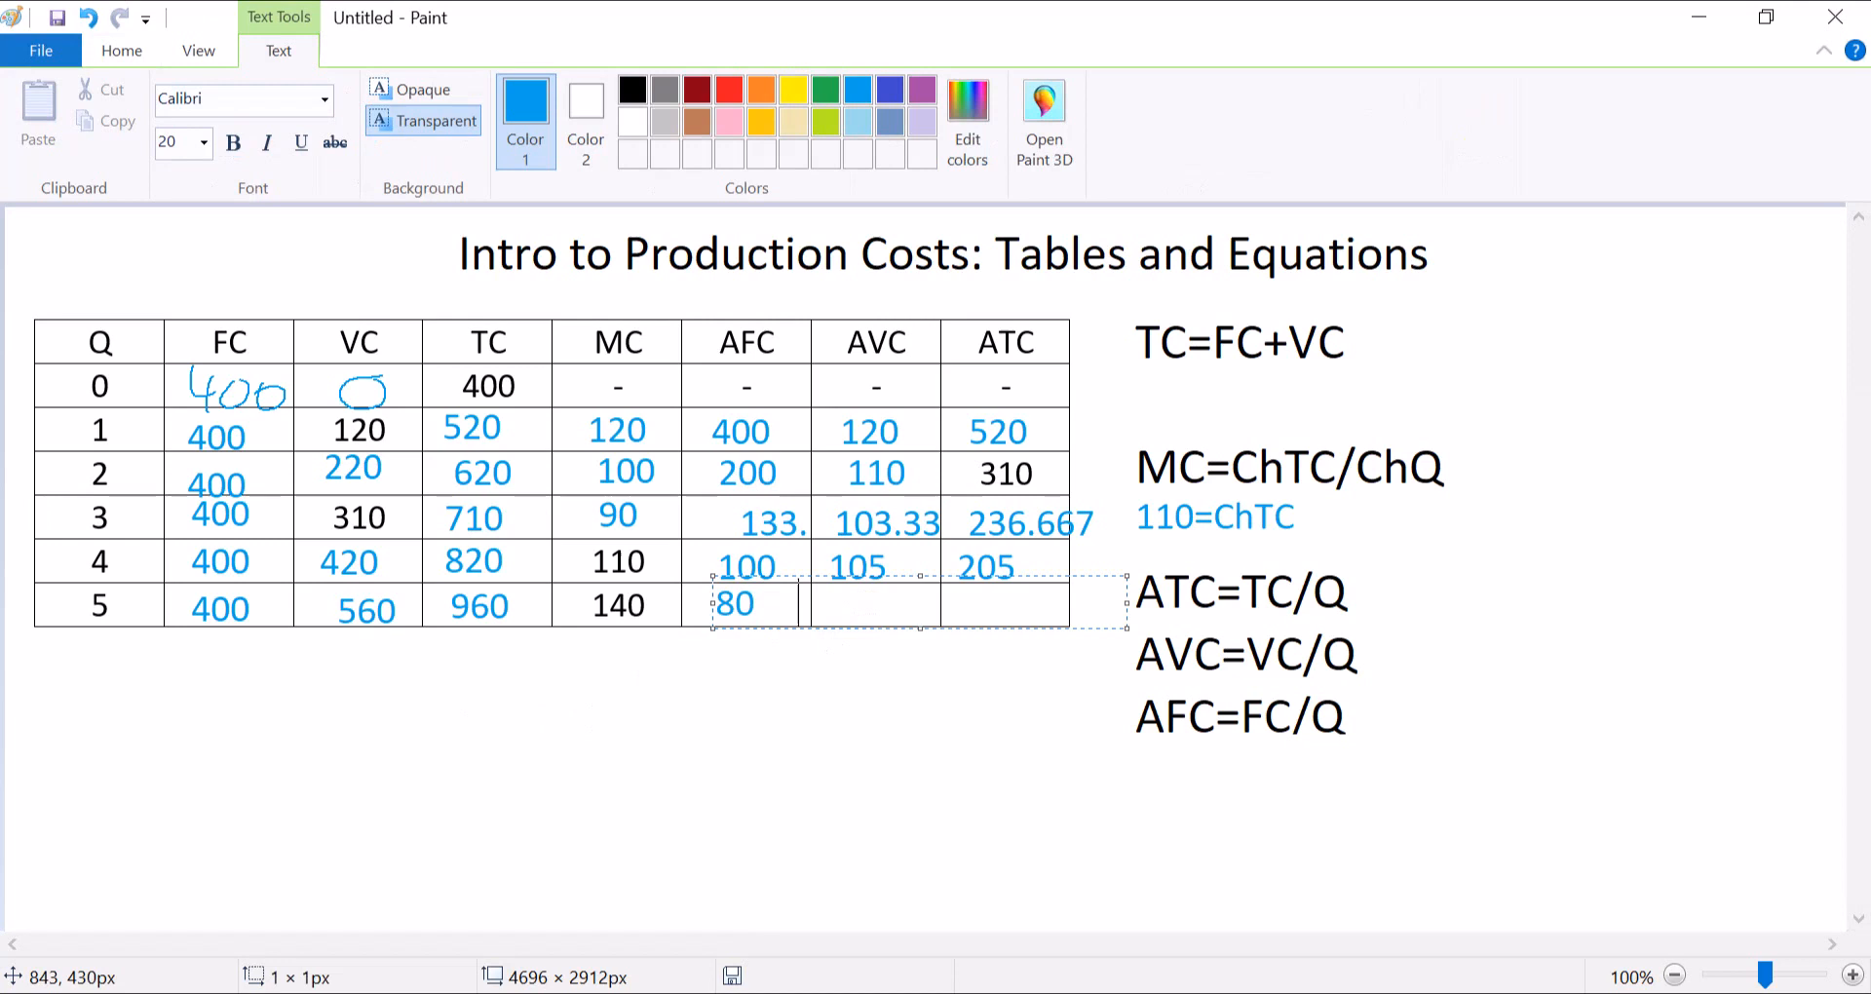
{"action": "type", "text": "112"}
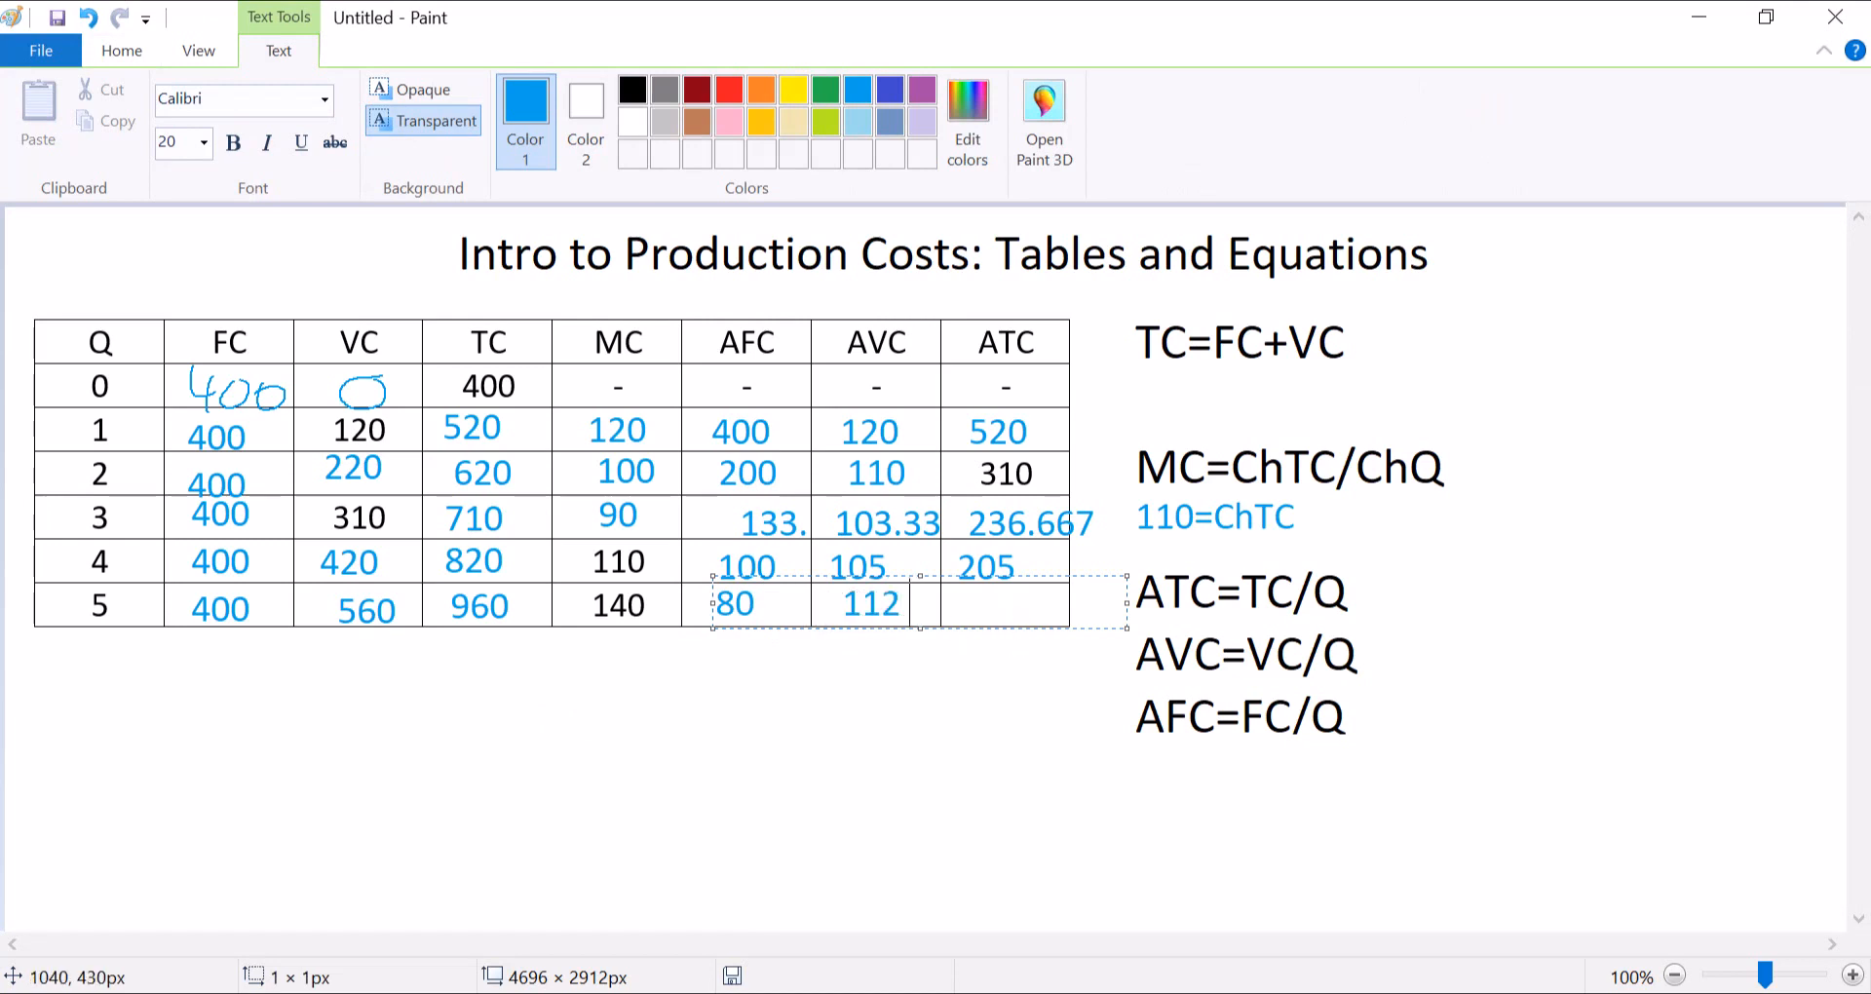
{"action": "type", "text": "1"}
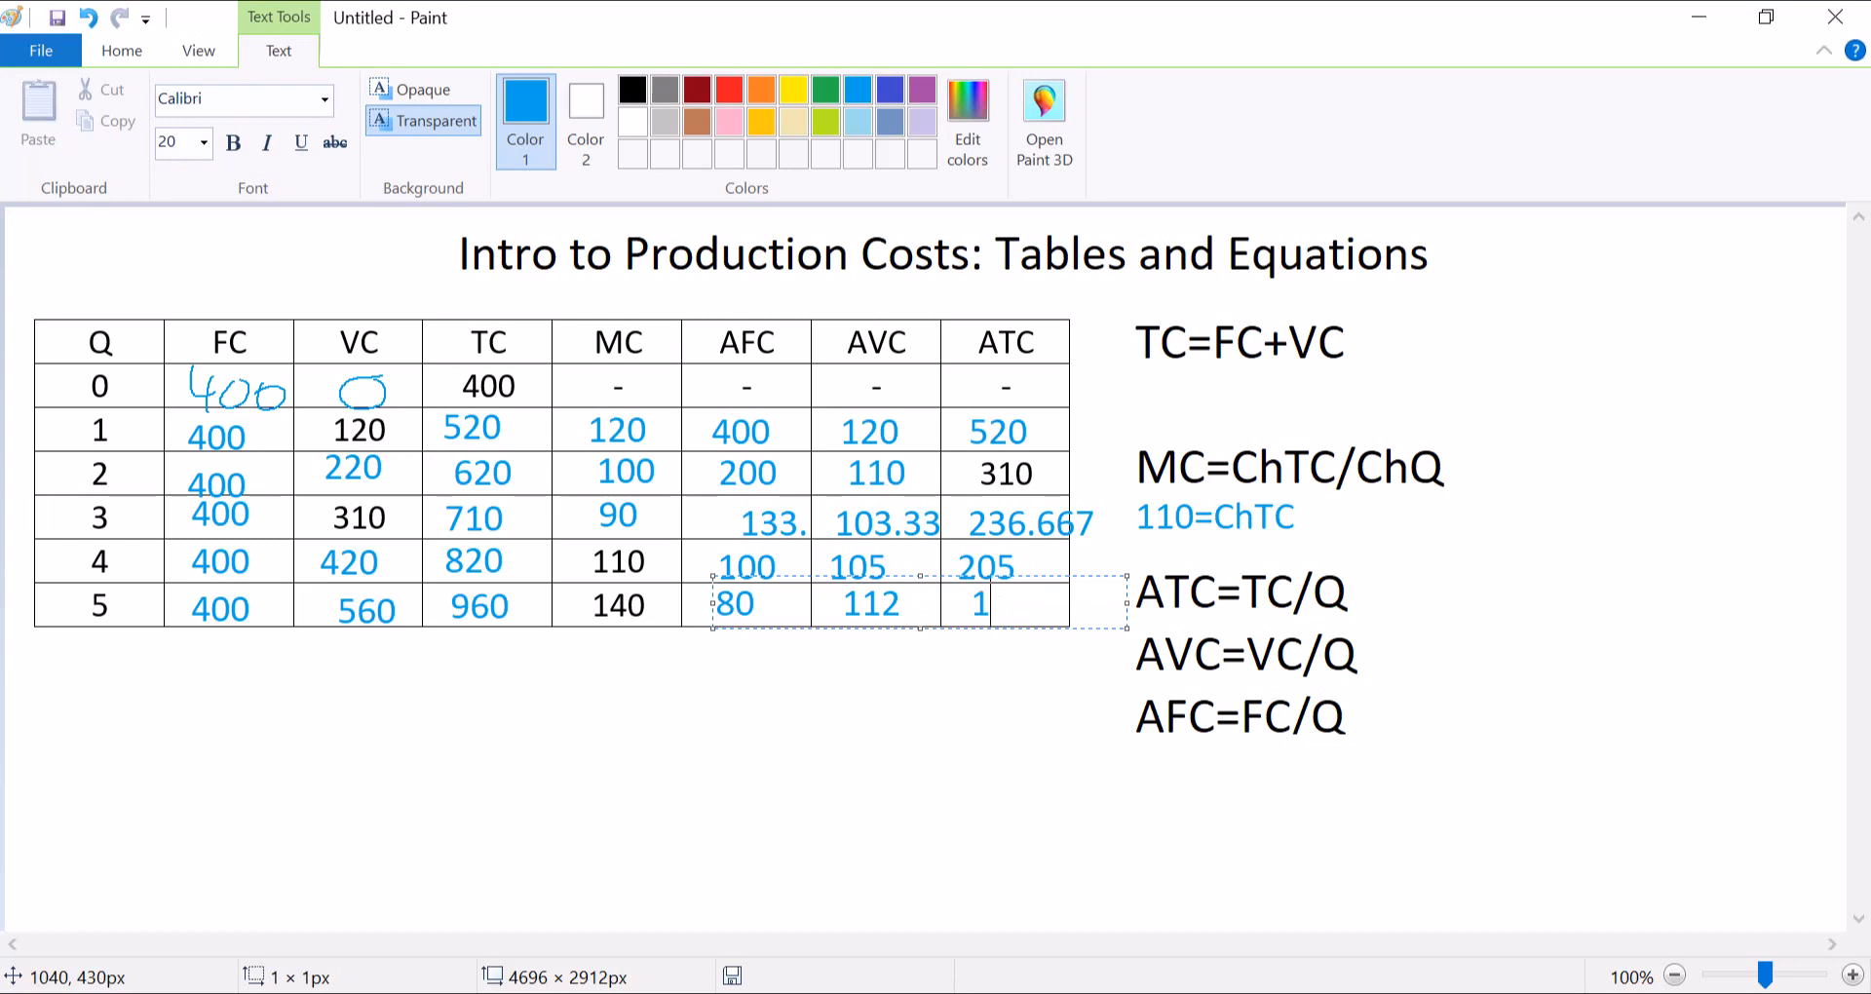